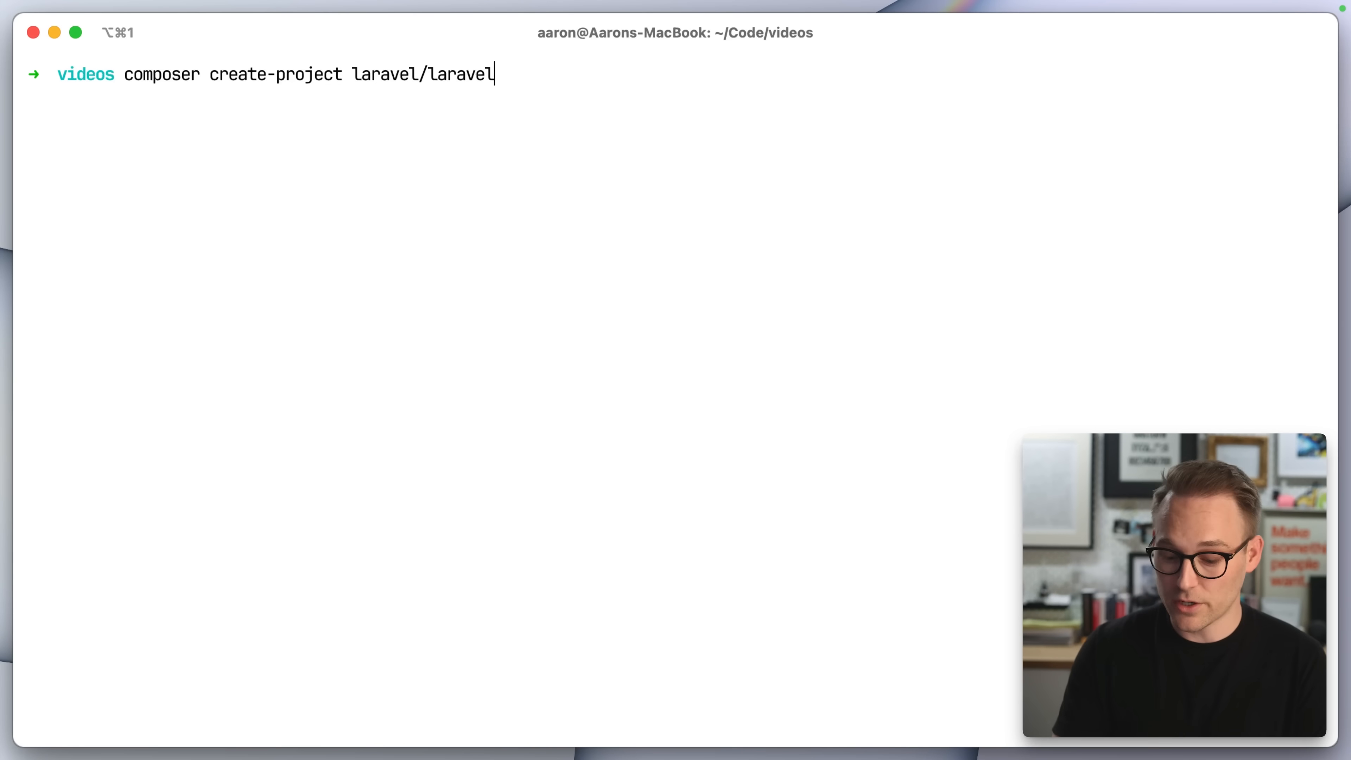
# Create the Laravel project todo with composer and open its site with Herd
pyautogui.write('to')
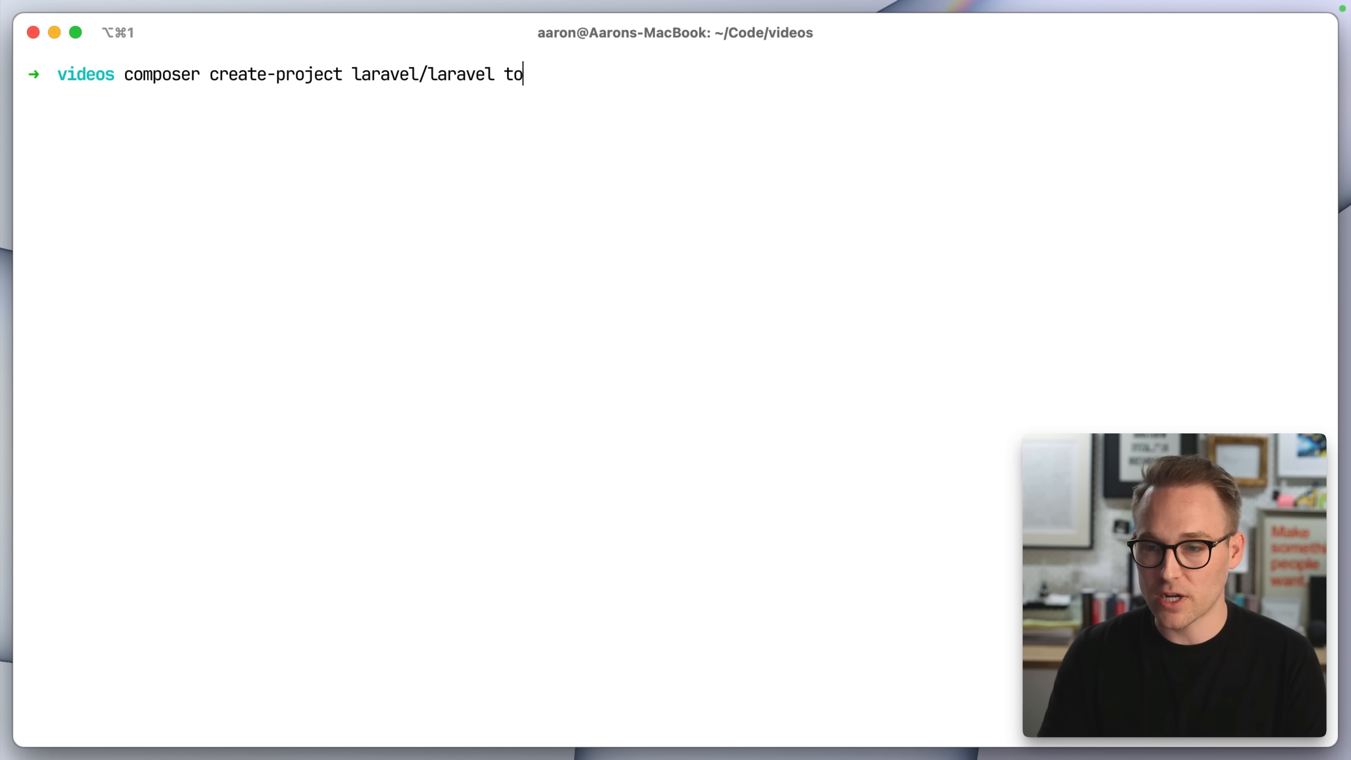
pyautogui.press('Return')
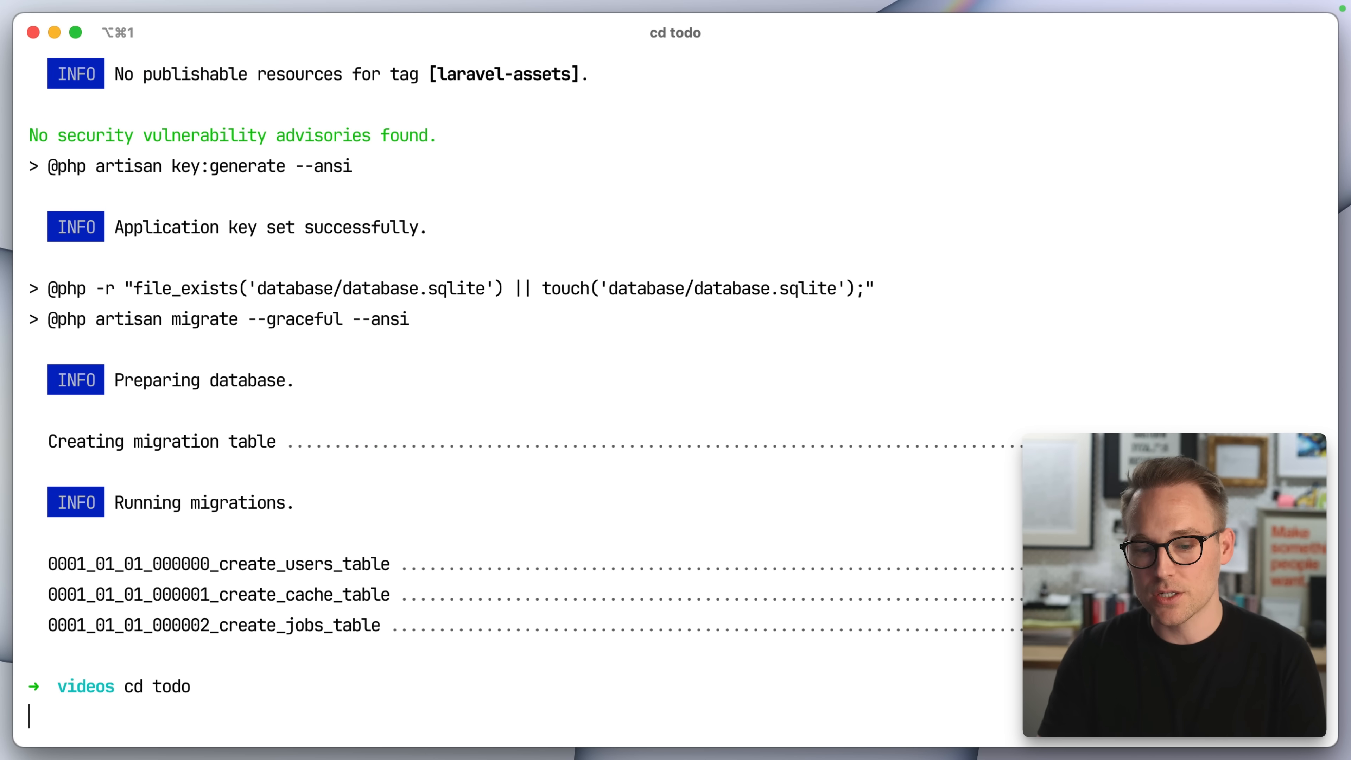
pyautogui.write('herd open')
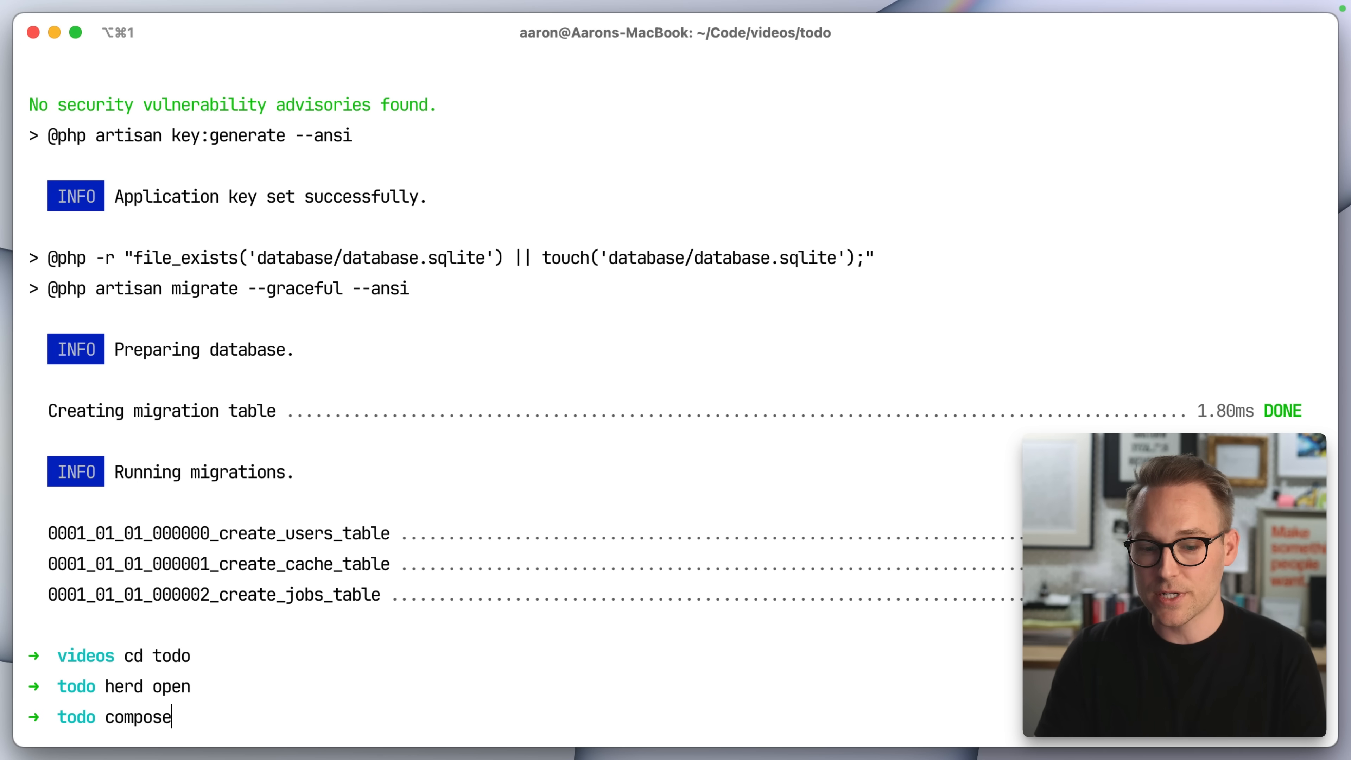
# Install laravel/breeze as a dev dependency with composer
pyautogui.write('r require laravel/breeze --dev')
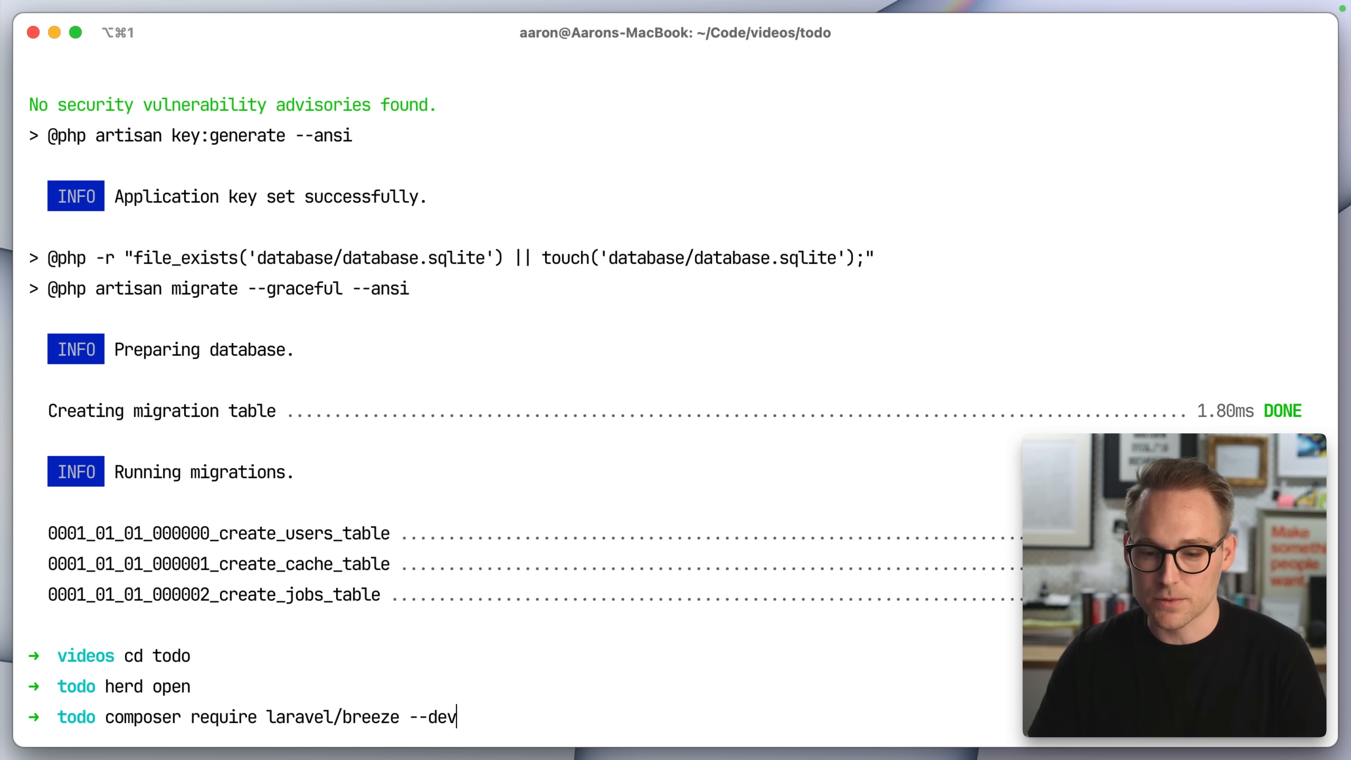
pyautogui.press('Return')
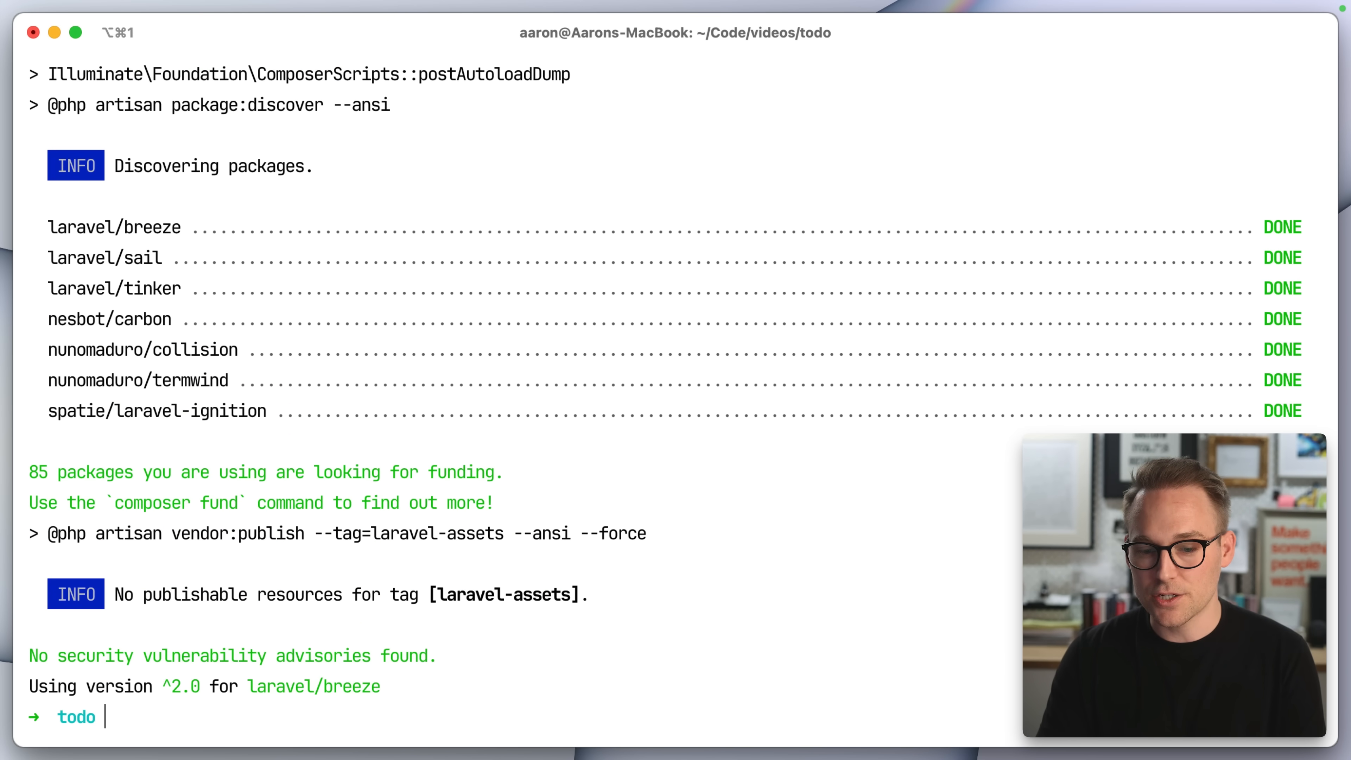
# Start php artisan breeze:install in the todo project
pyautogui.write('p')
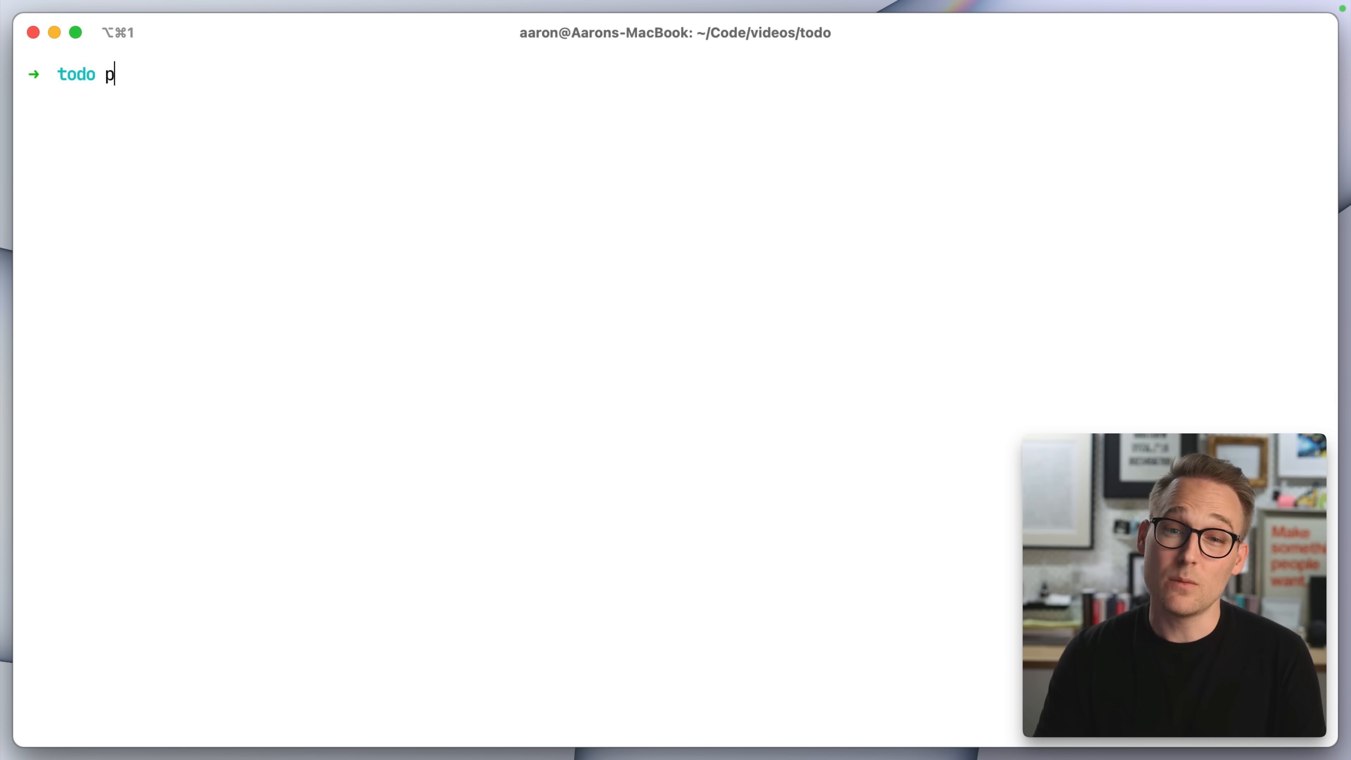
pyautogui.write('hp artisan bre')
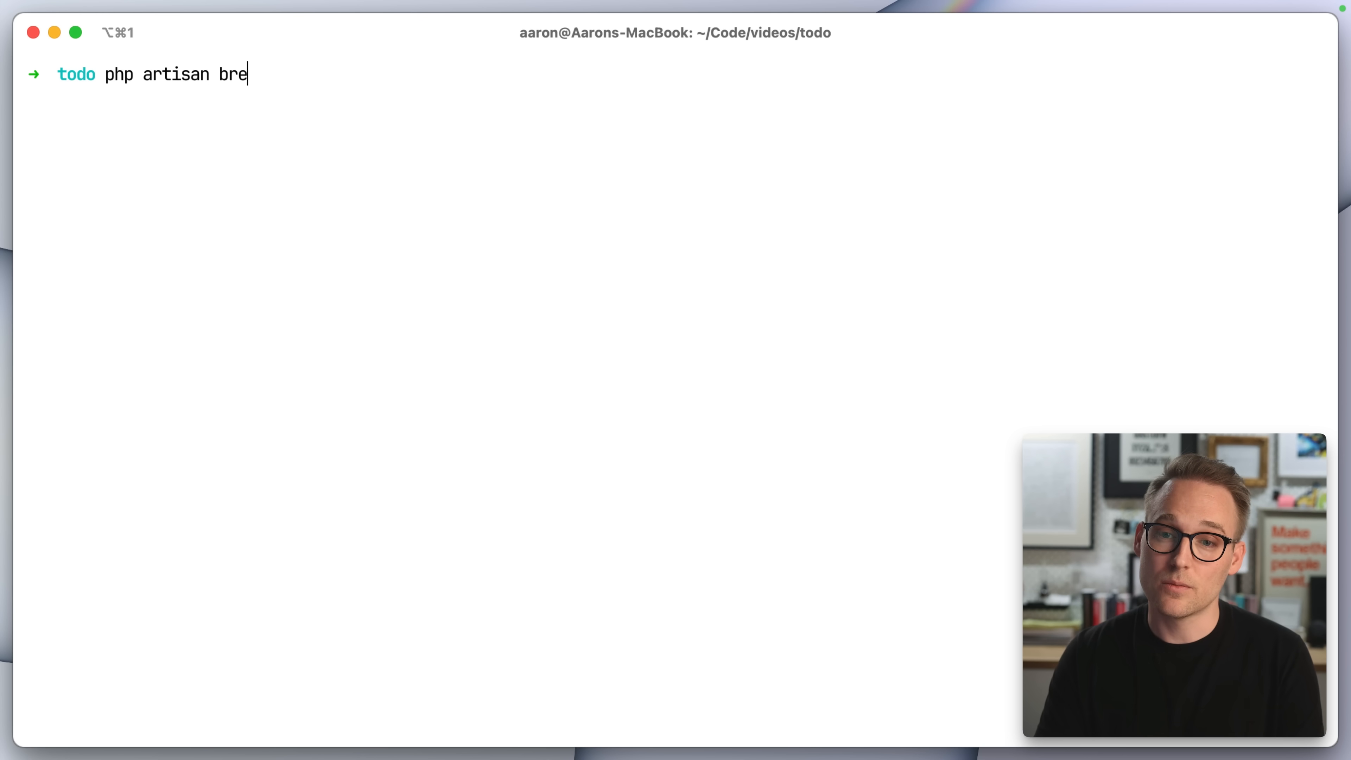
pyautogui.press('Return')
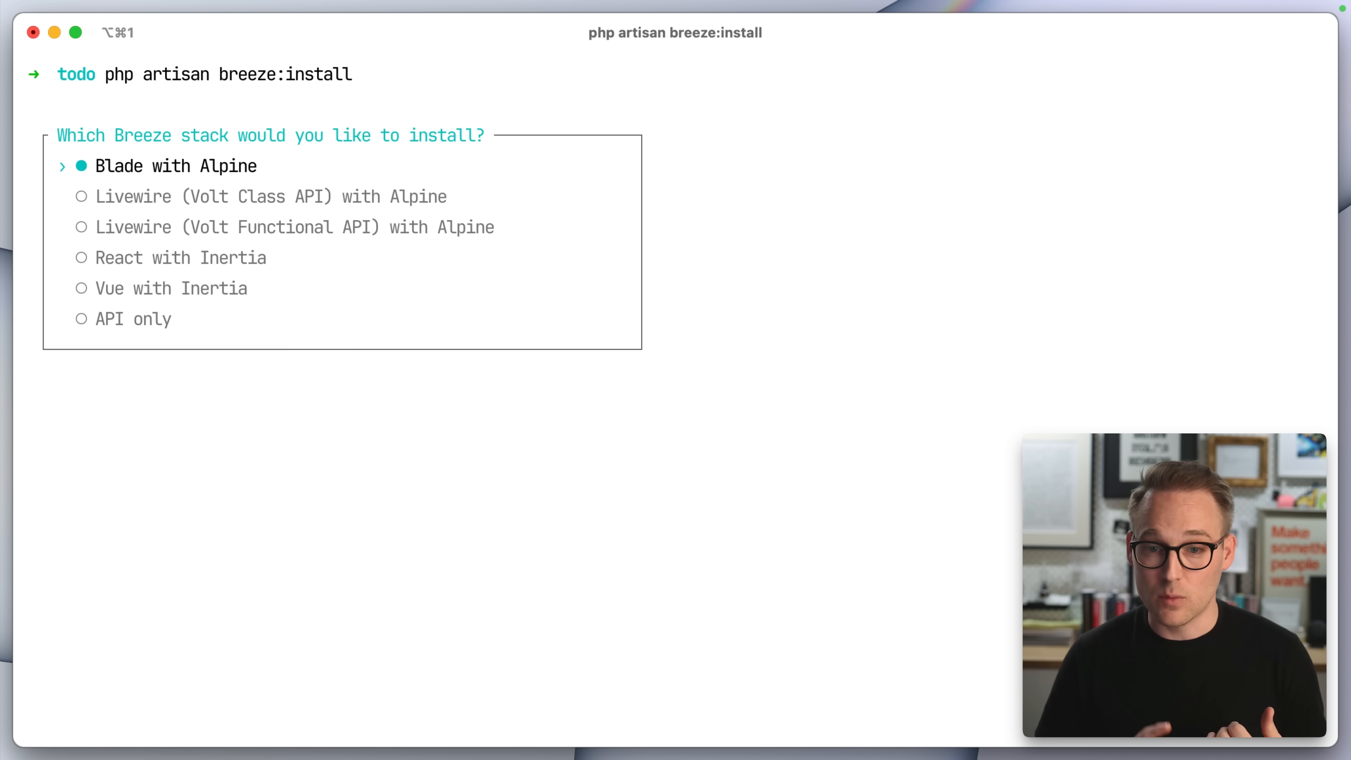
# Choose the Livewire (Volt Functional API) stack, dark mode and PHPUnit, then build the assets
pyautogui.press('Down')
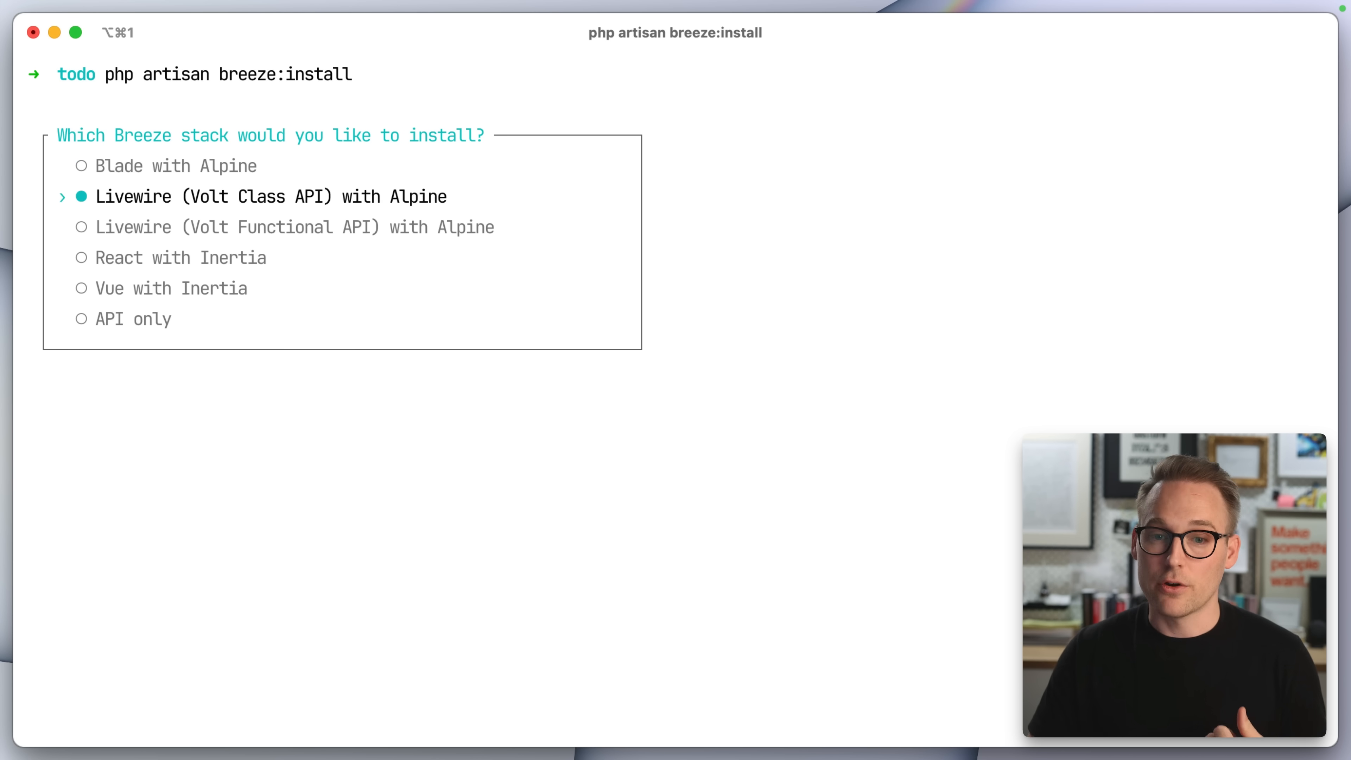
pyautogui.press('Down')
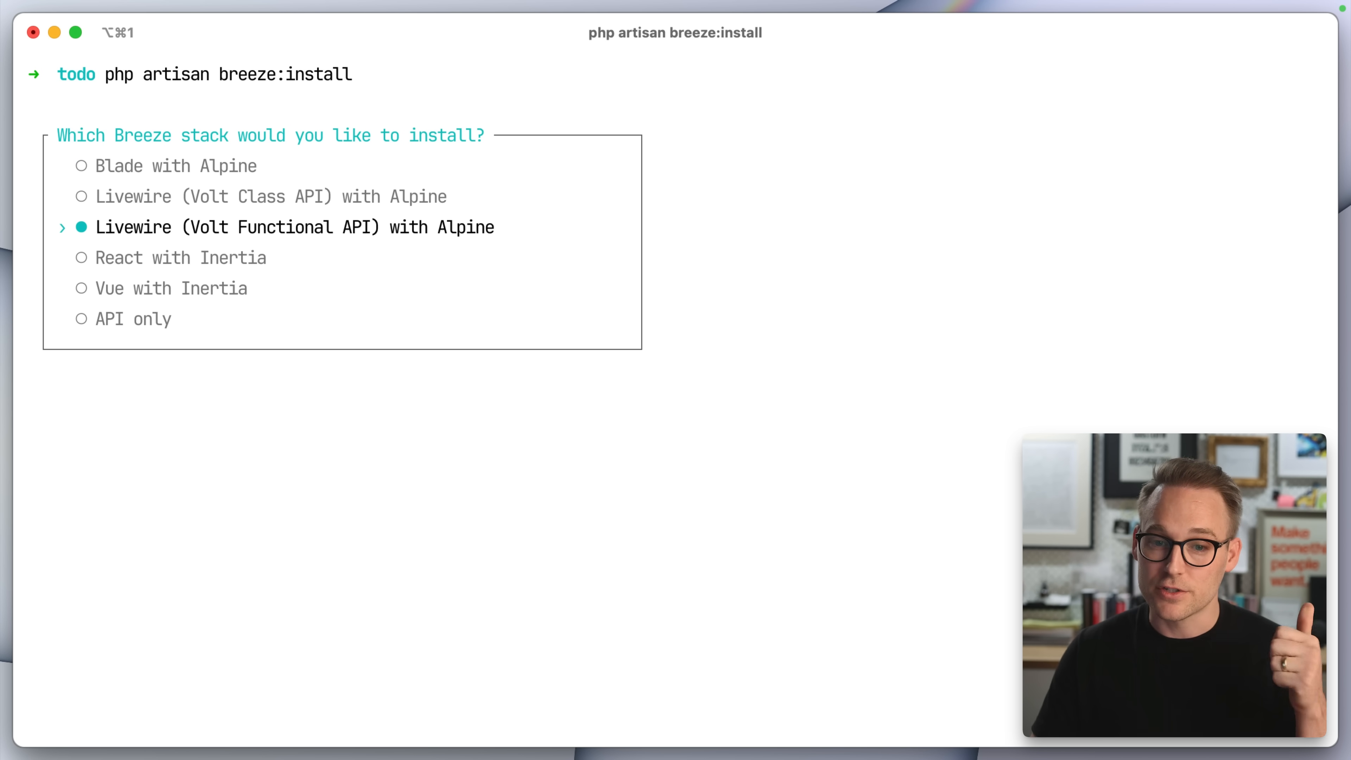
pyautogui.press('down')
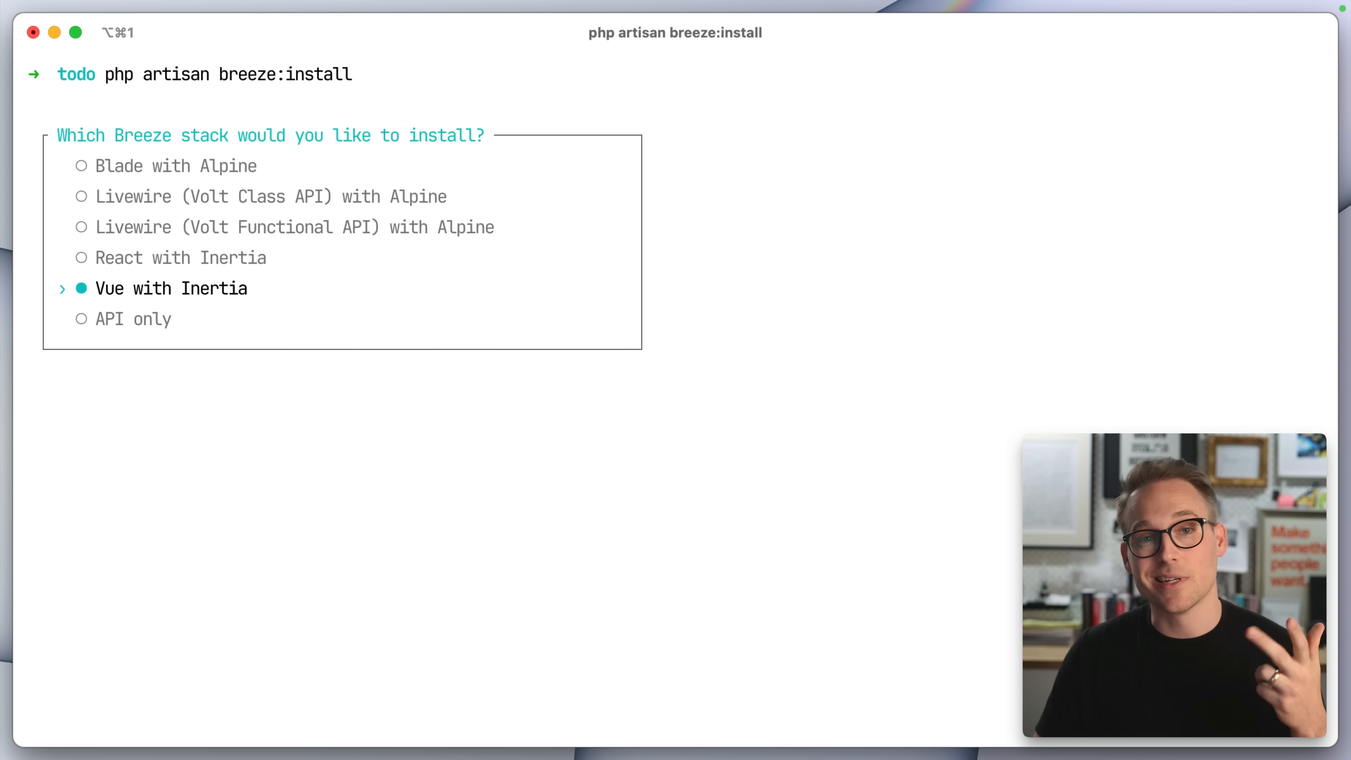
pyautogui.press('up')
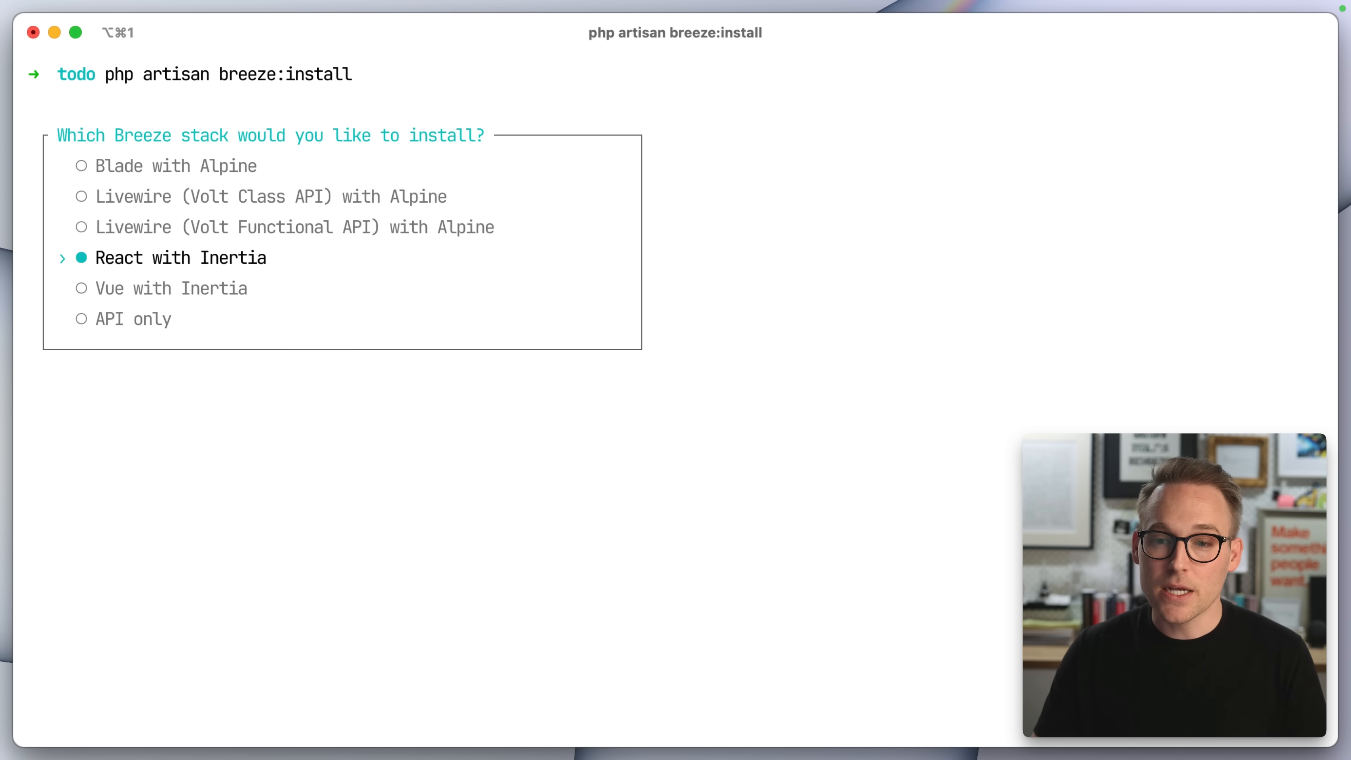
pyautogui.press('up')
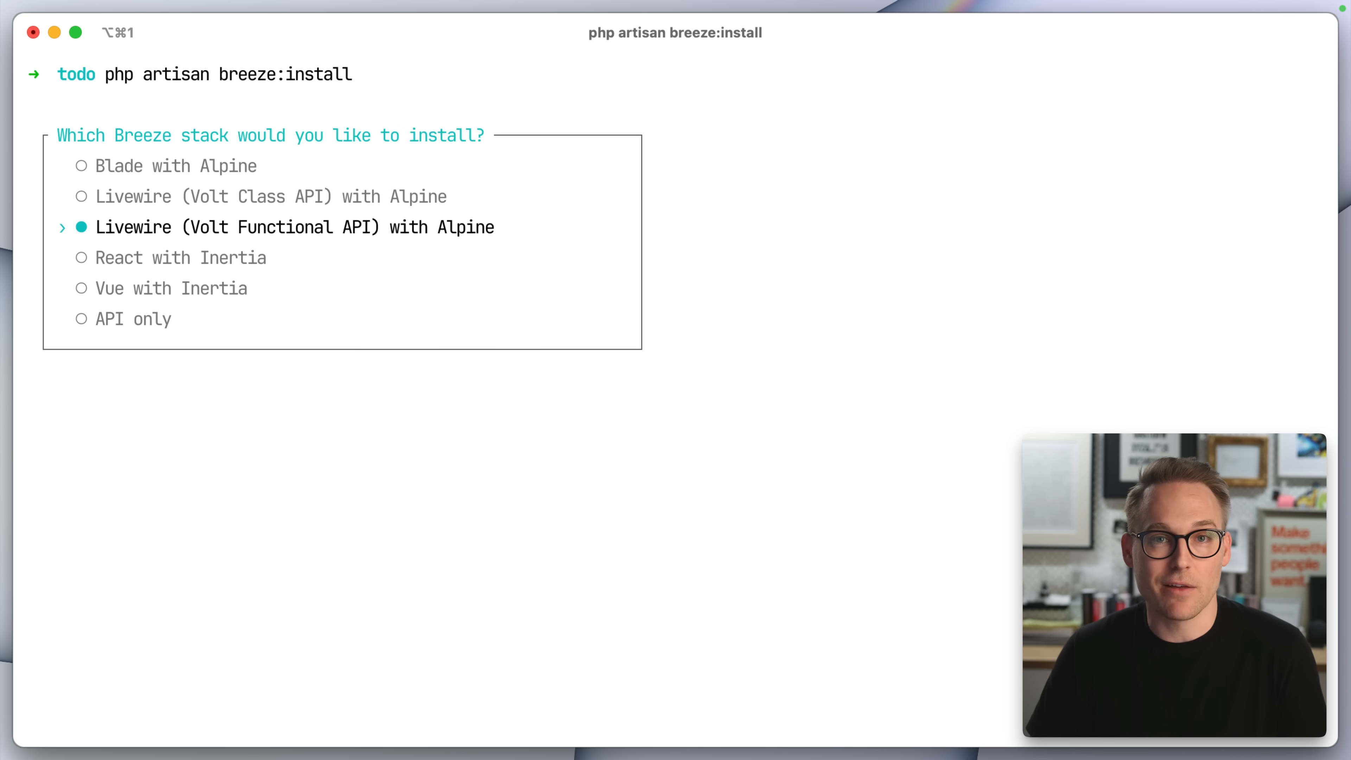
pyautogui.press('Return')
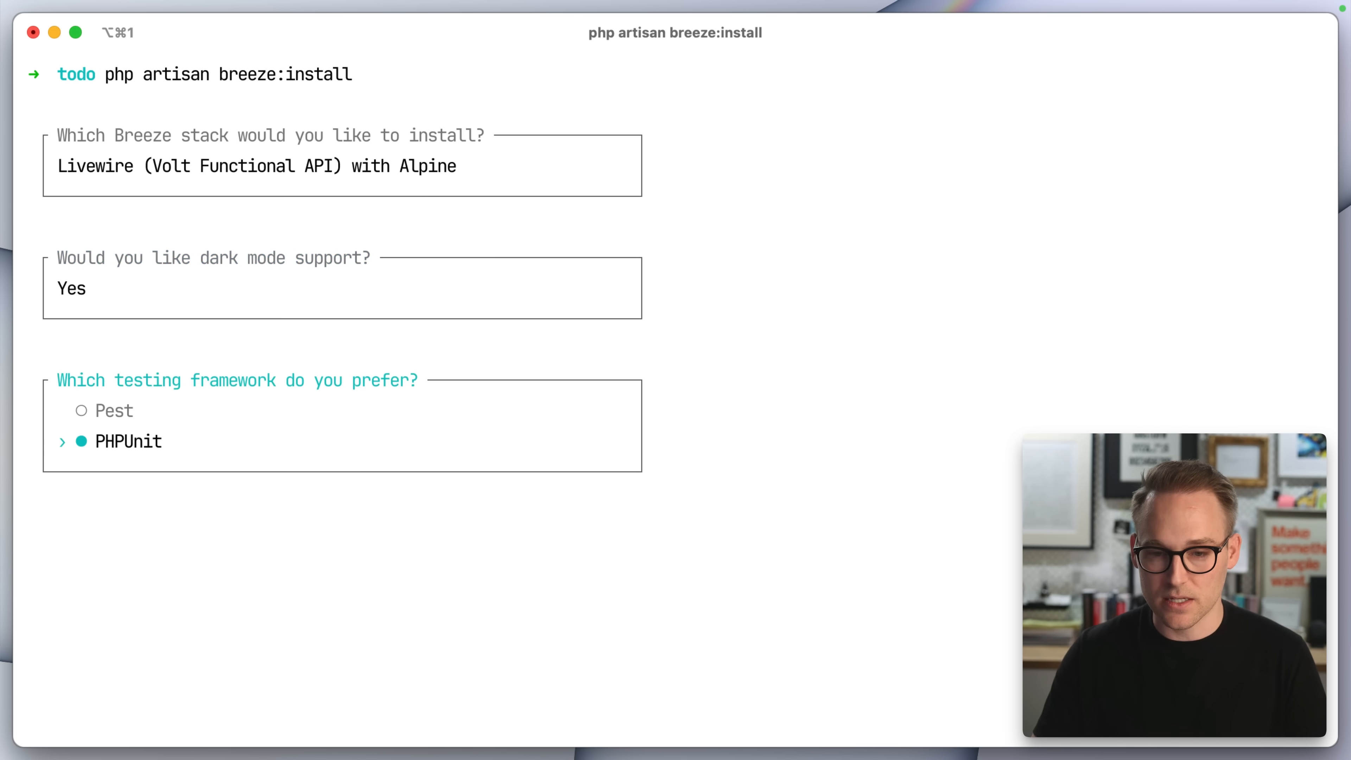
pyautogui.moveTo(833, 350)
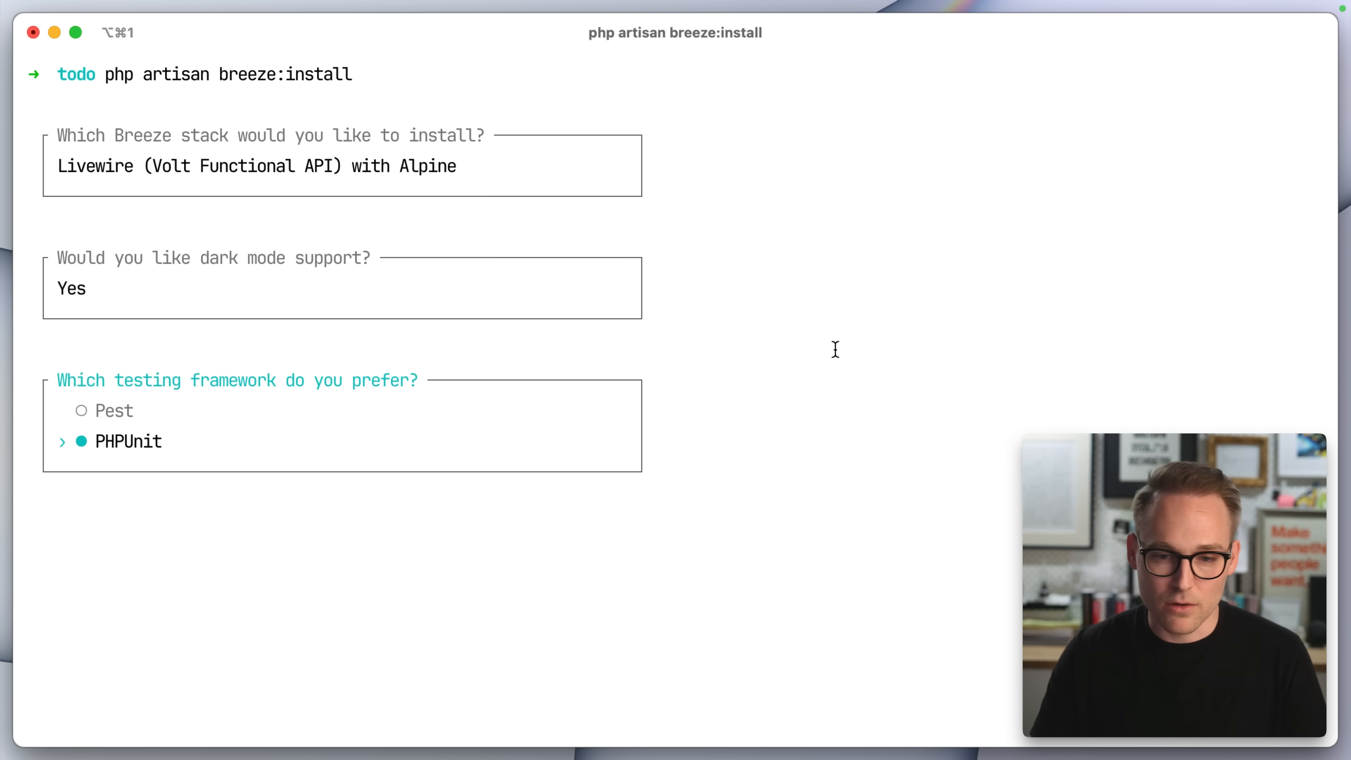
pyautogui.press('Return')
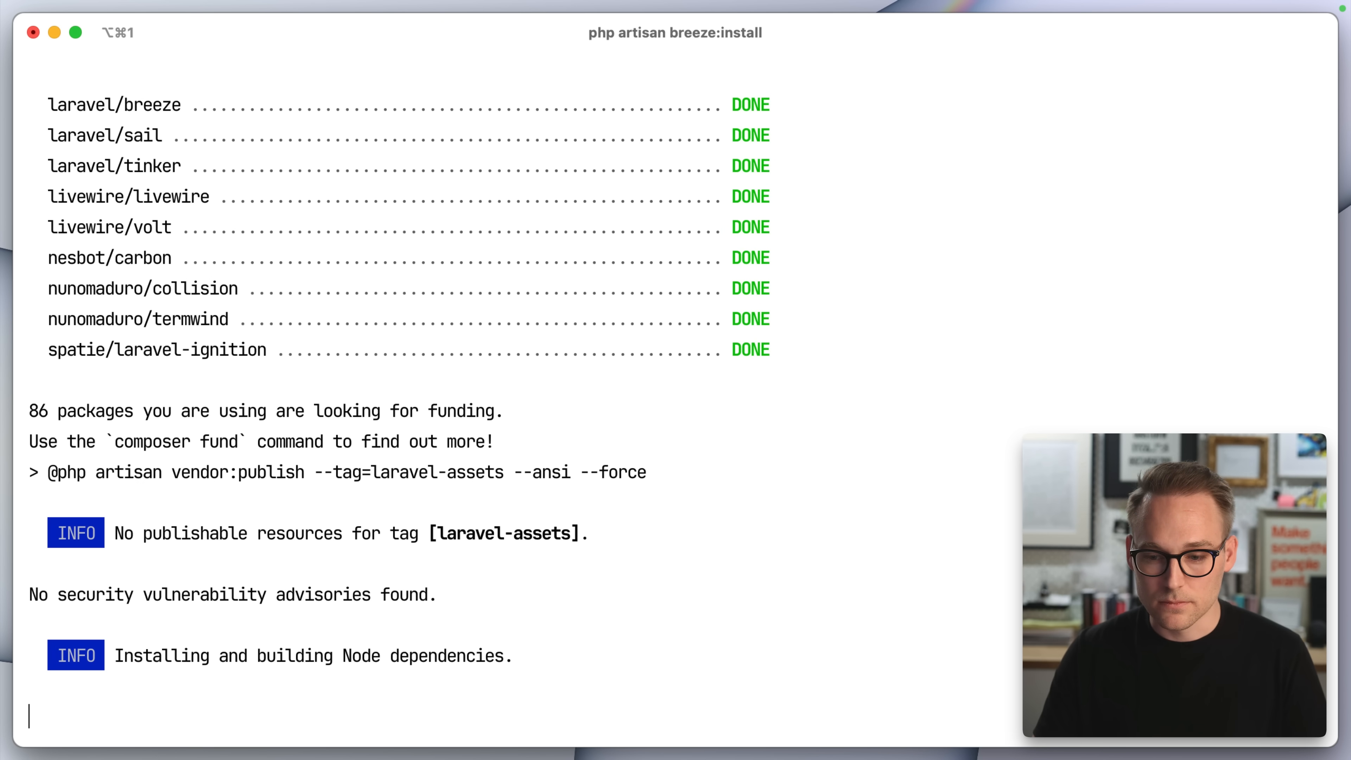
pyautogui.scroll(-3)
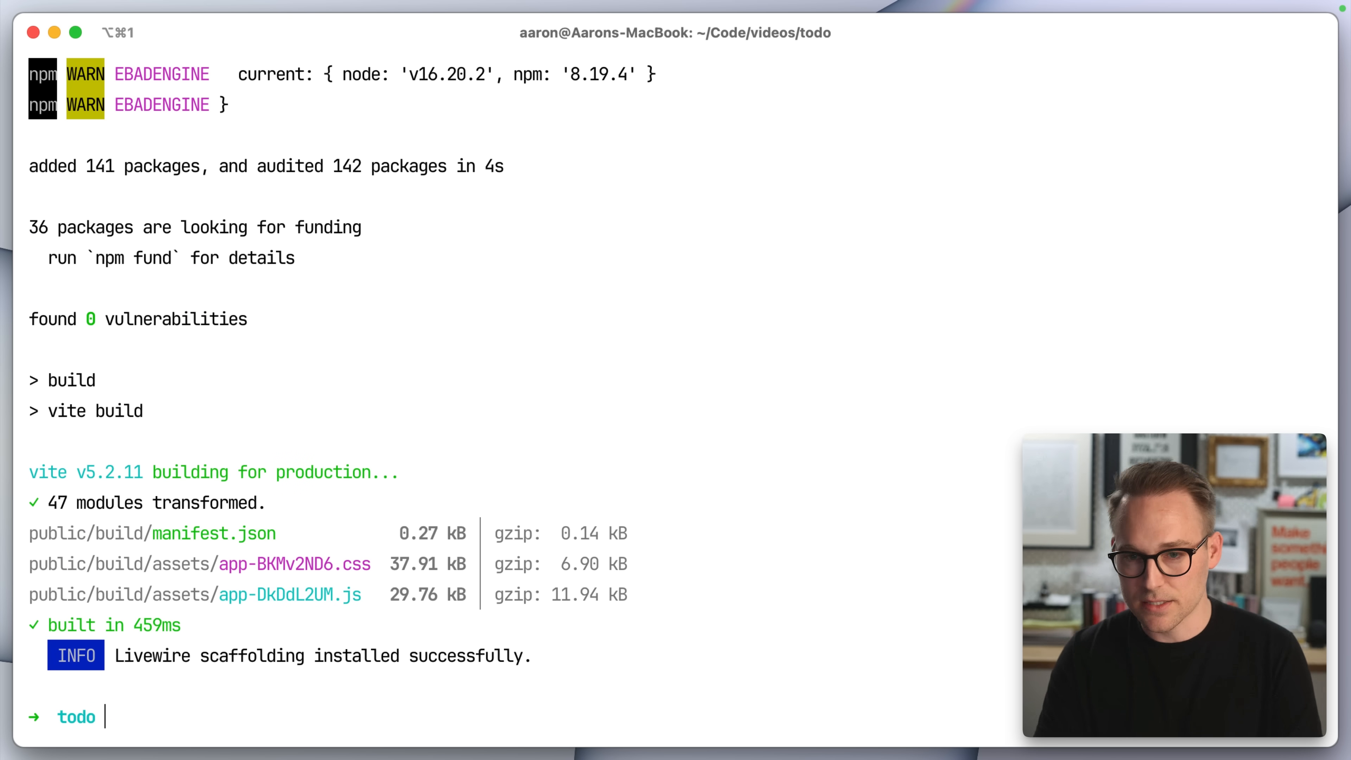
pyautogui.write('herd')
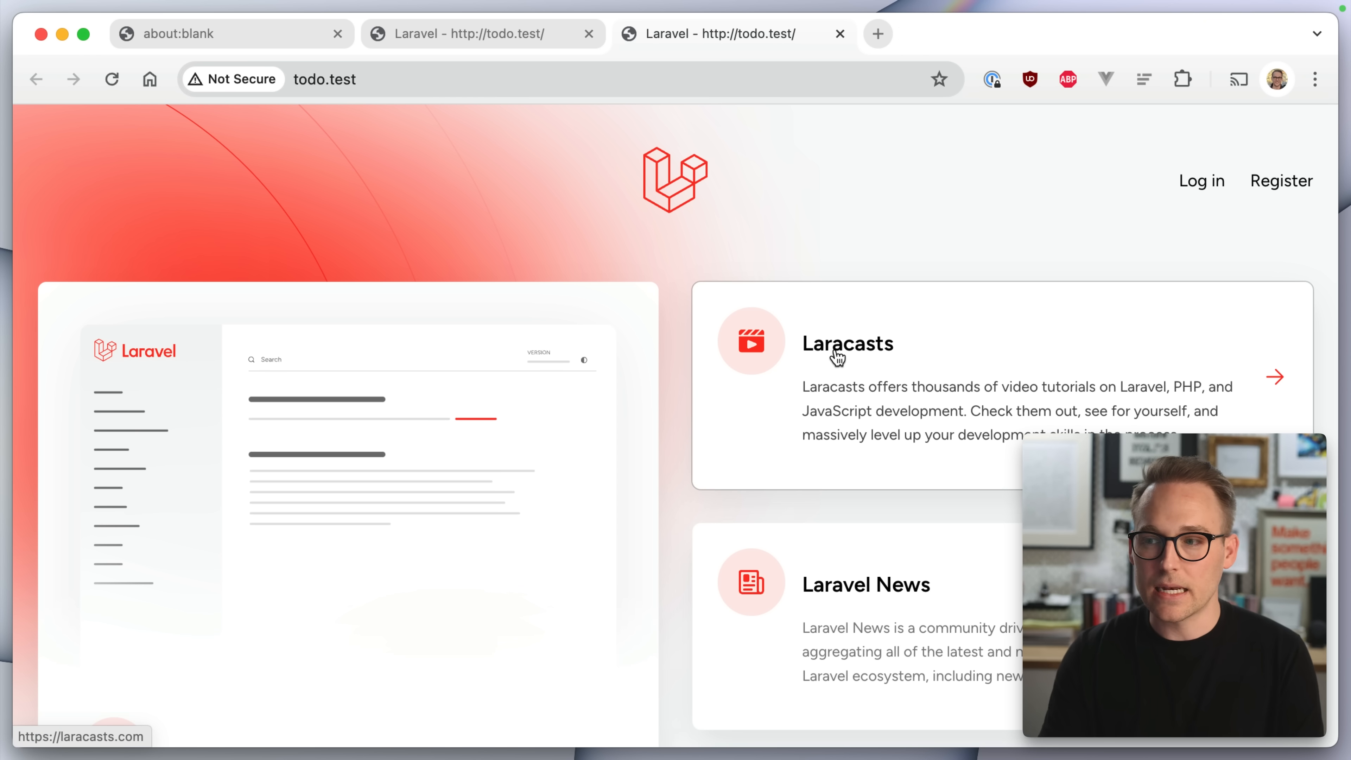
pyautogui.moveTo(508, 458)
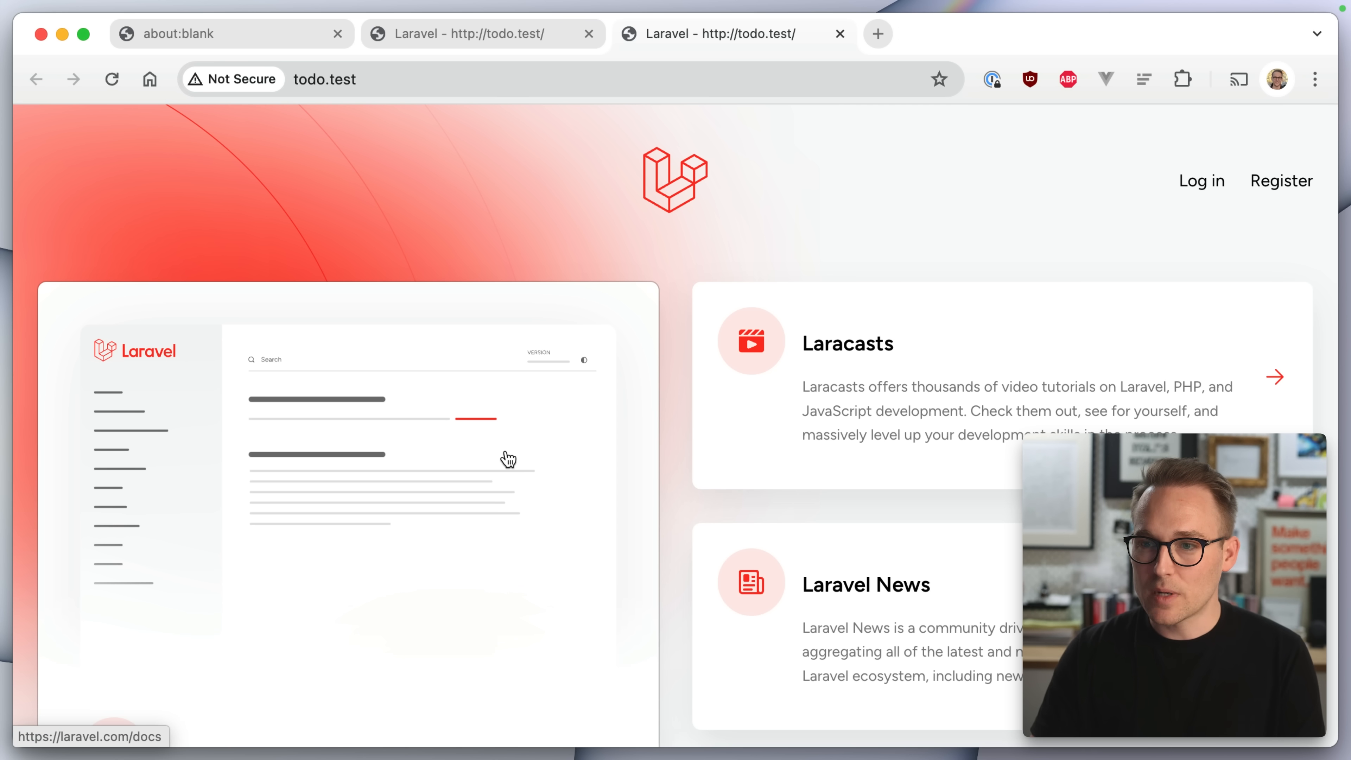
# Close the duplicate todo.test tab and check the Log in page loads
pyautogui.click(840, 34)
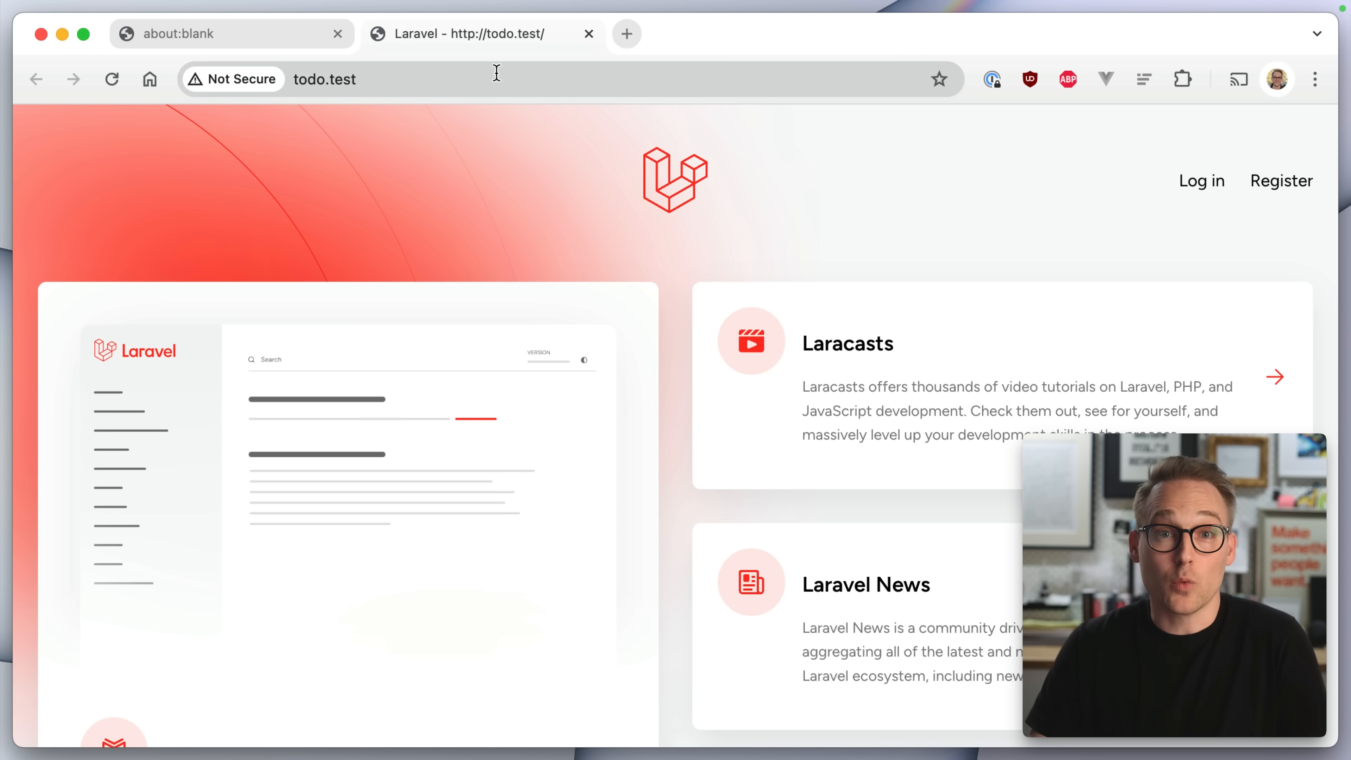
pyautogui.moveTo(559, 215)
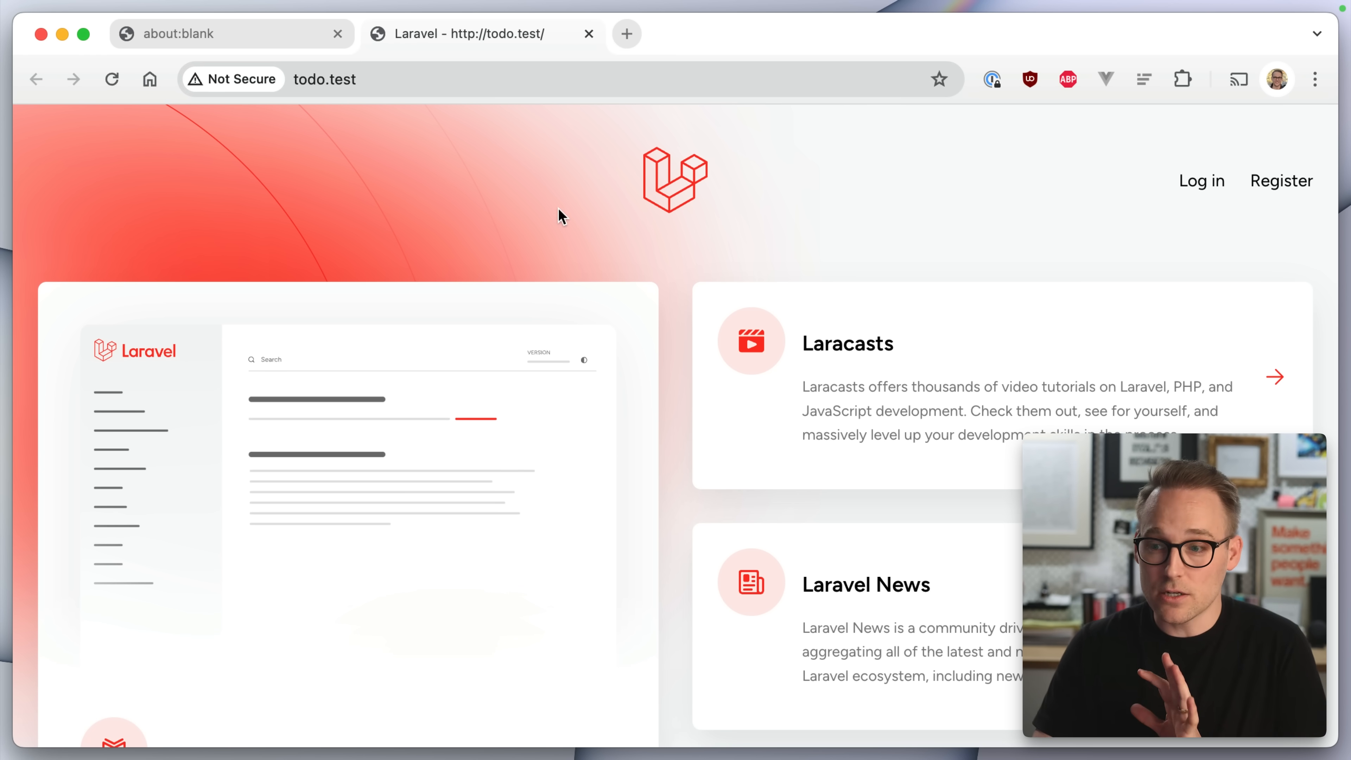
pyautogui.moveTo(1201, 180)
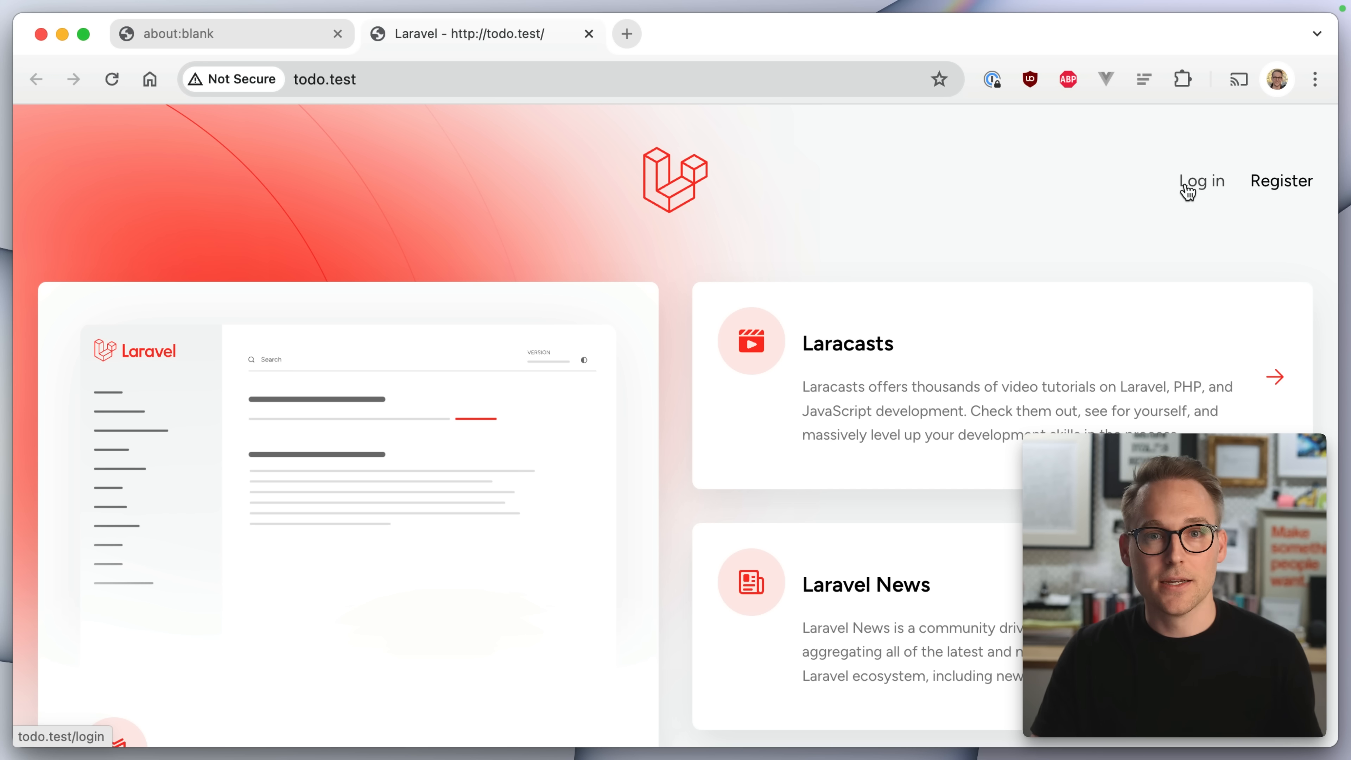
pyautogui.click(1200, 180)
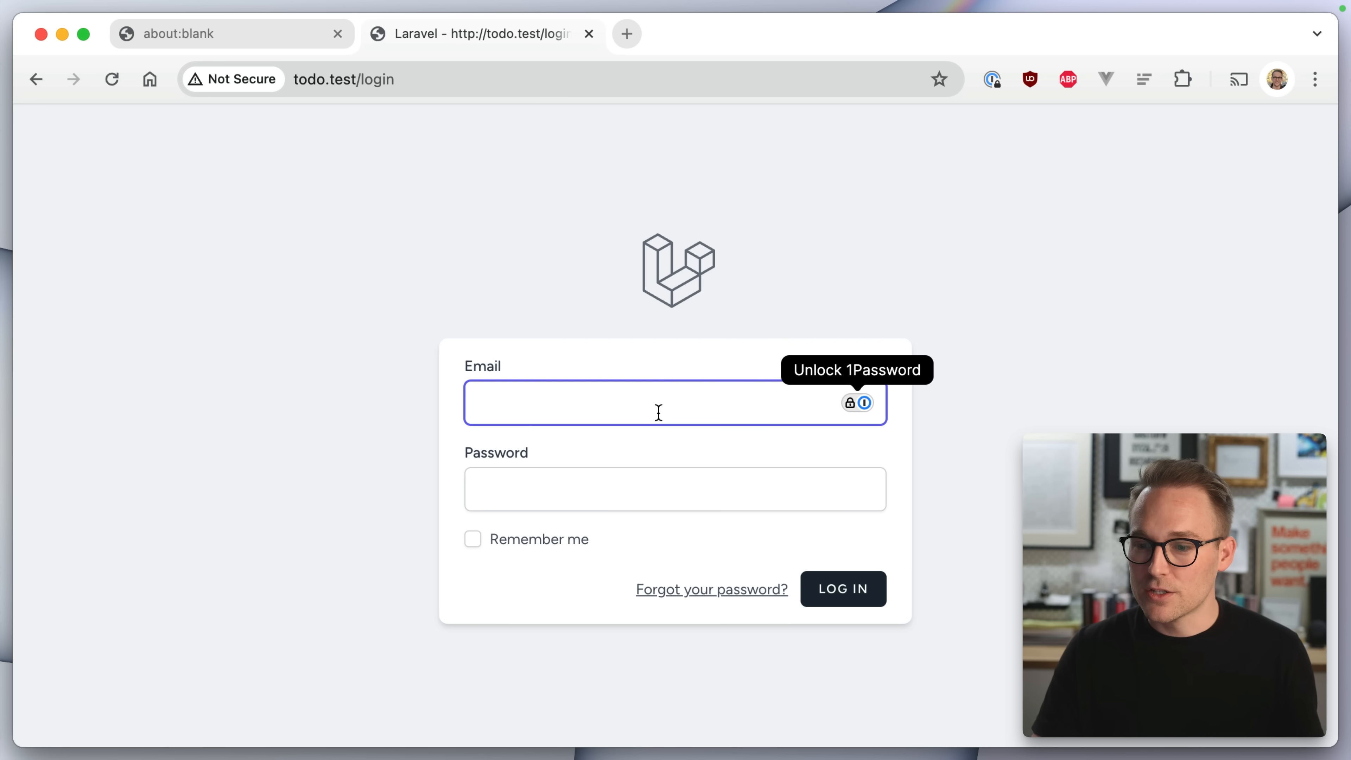
pyautogui.click(710, 590)
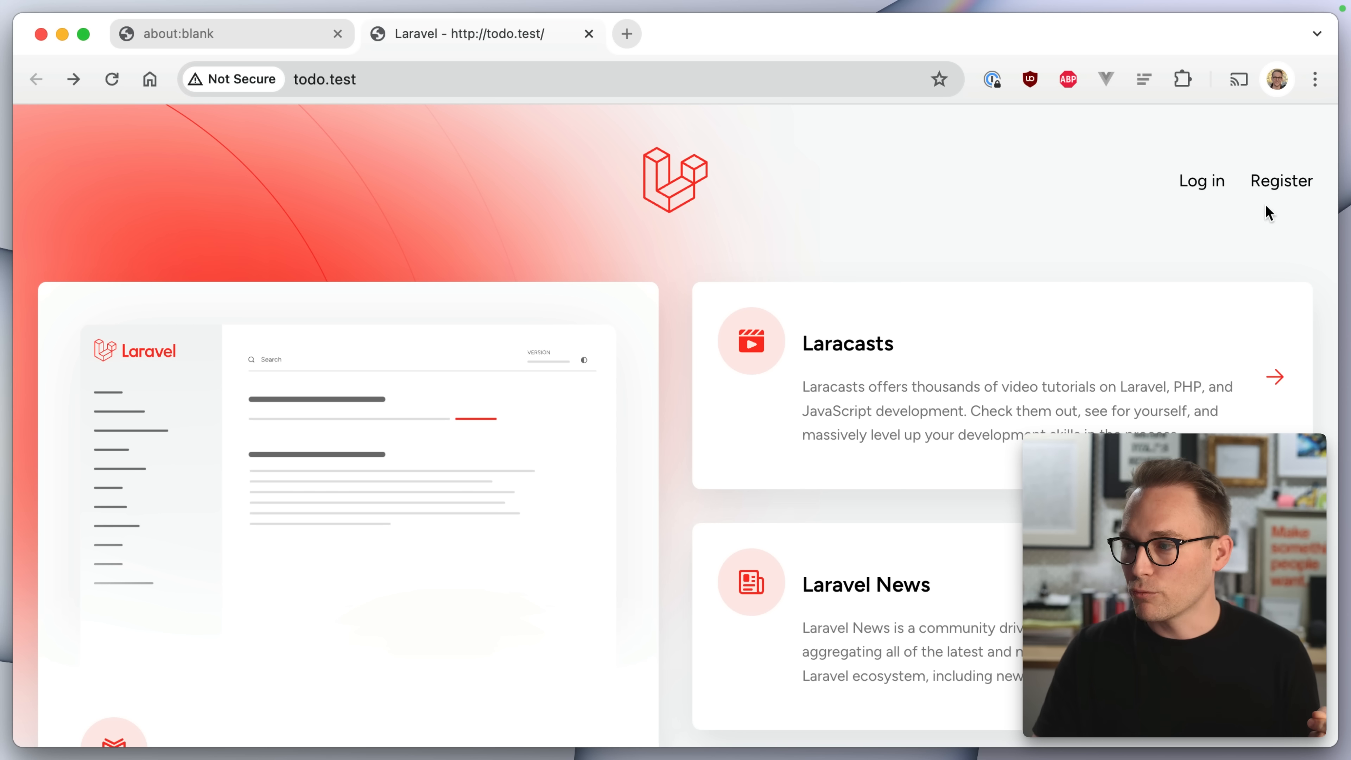
# Check the Register page loads, then return to the welcome page
pyautogui.click(1282, 181)
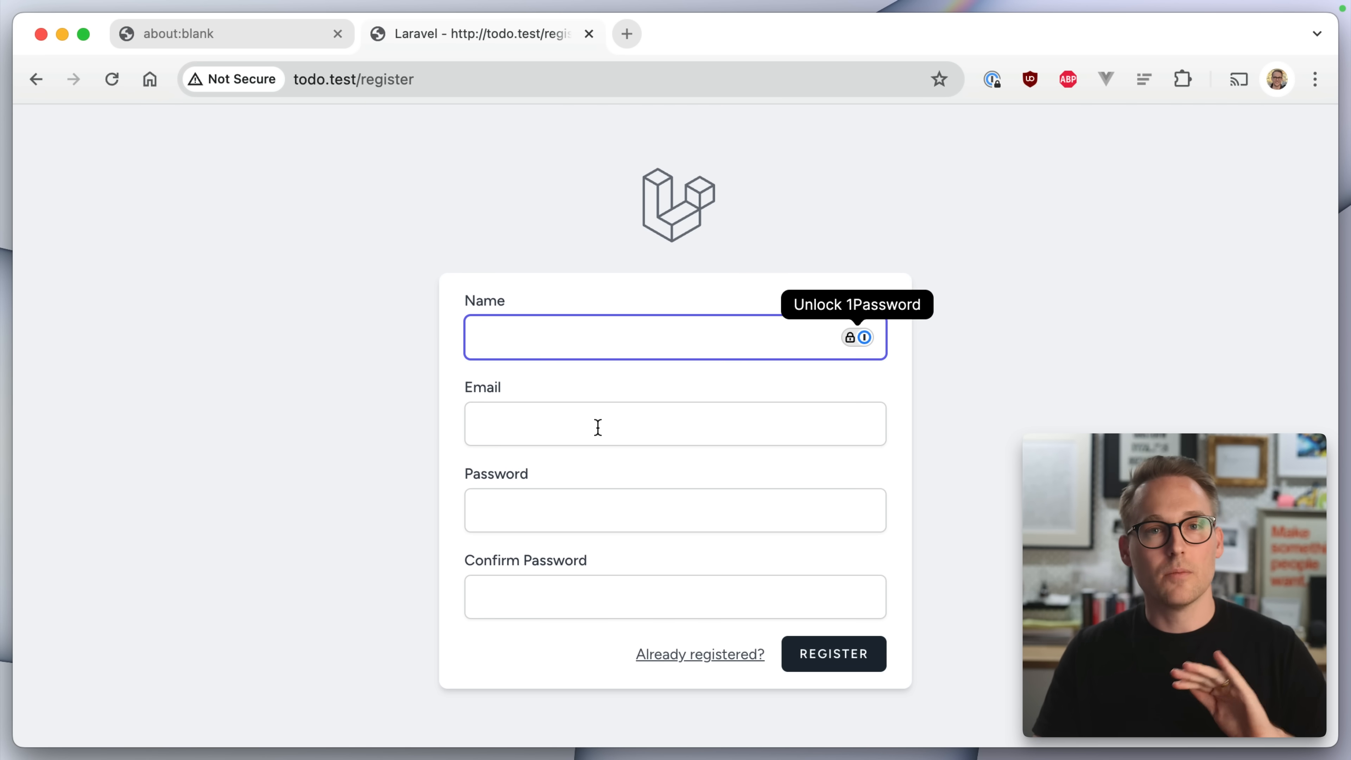
pyautogui.click(833, 653)
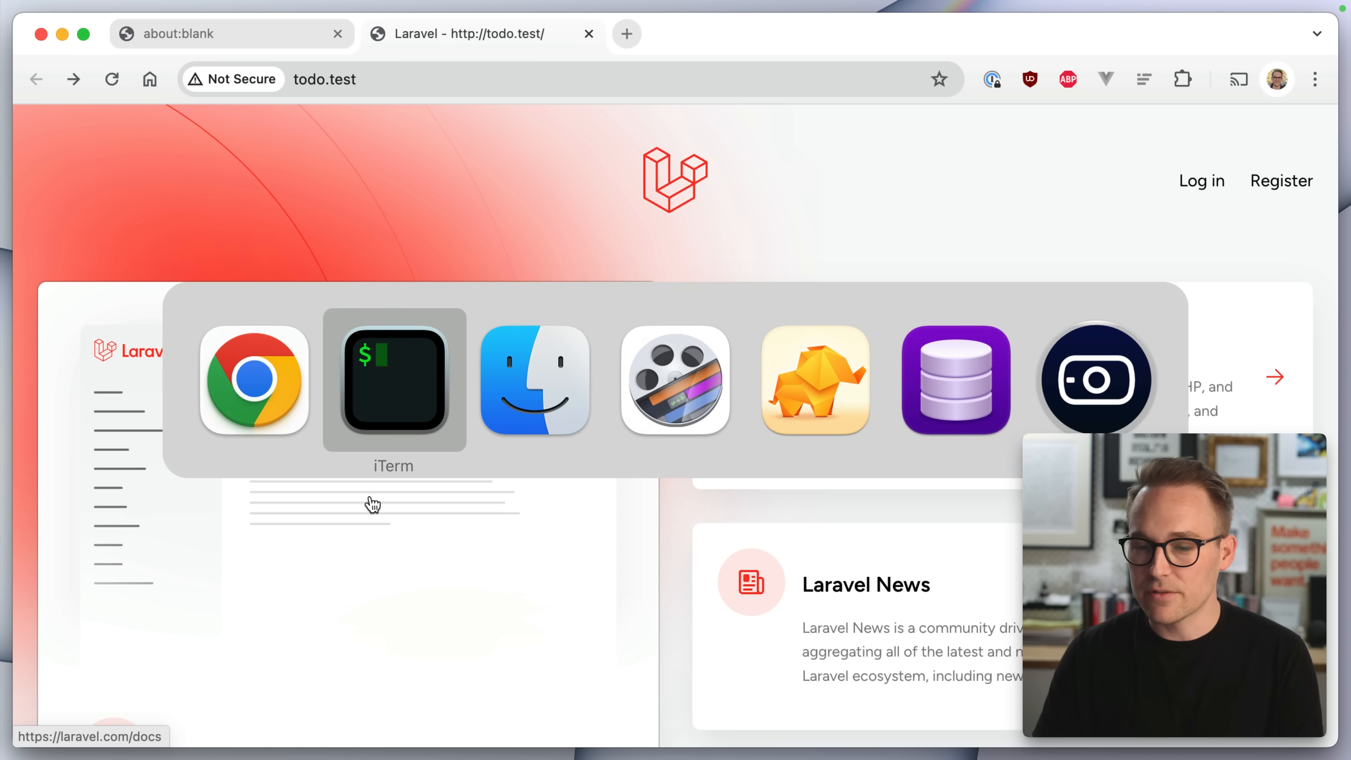
# Clear the terminal and run php artisan db:seed for the todo project
pyautogui.click(392, 381)
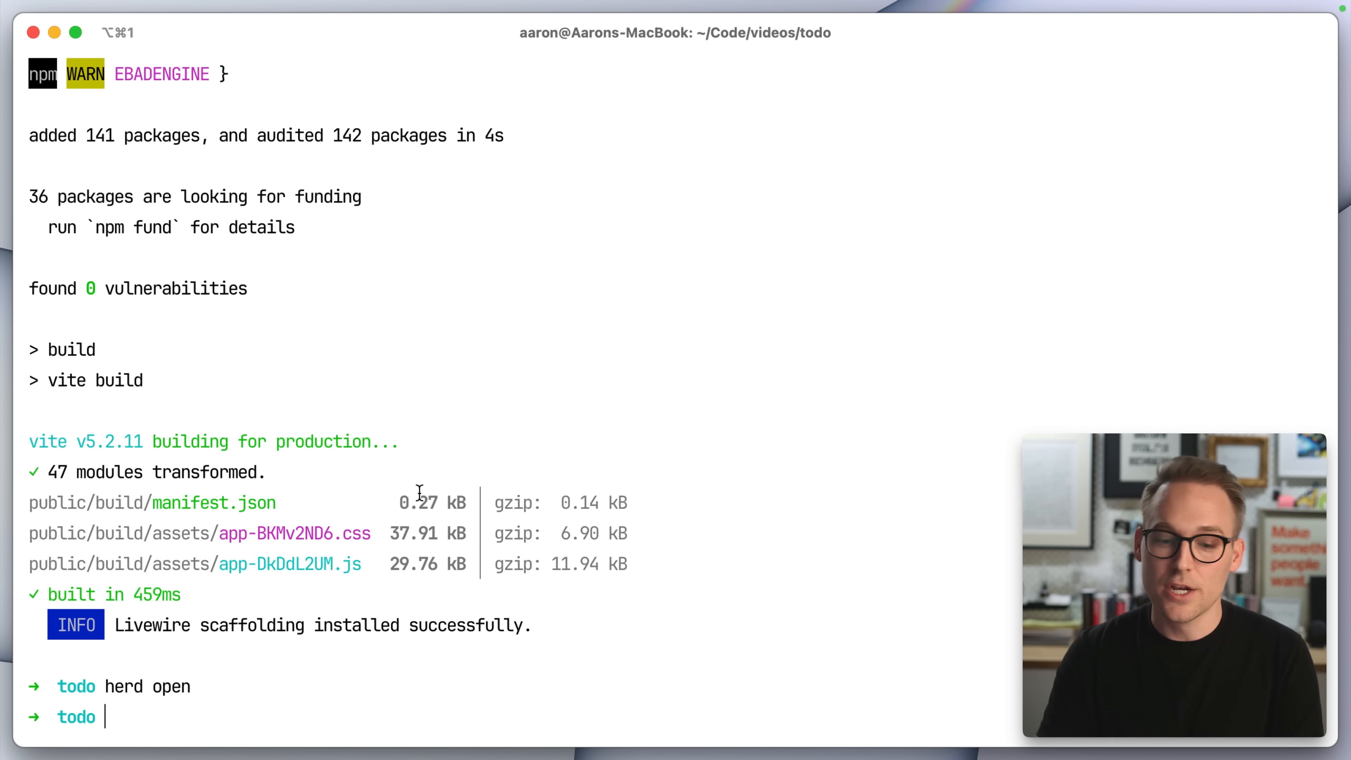
pyautogui.write('clear')
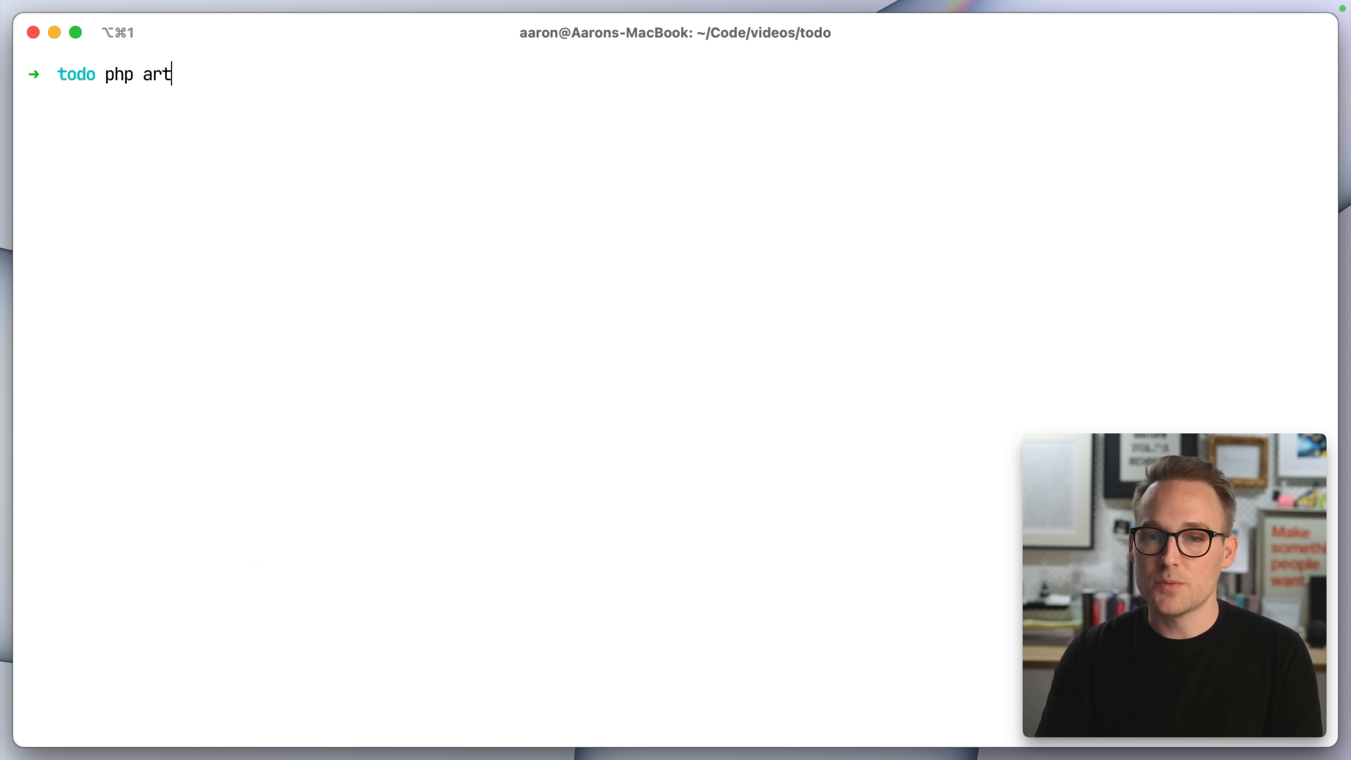
pyautogui.write('isan db:seed')
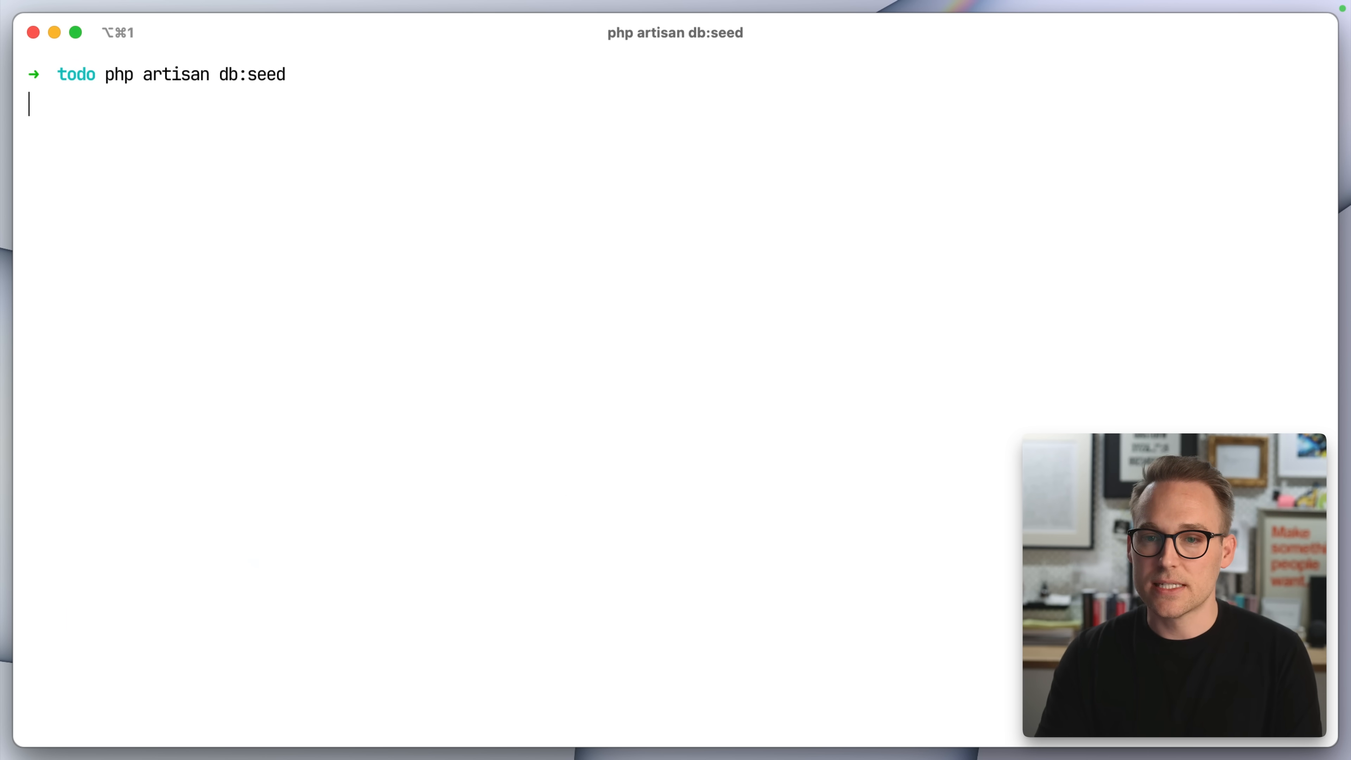
pyautogui.press('Return')
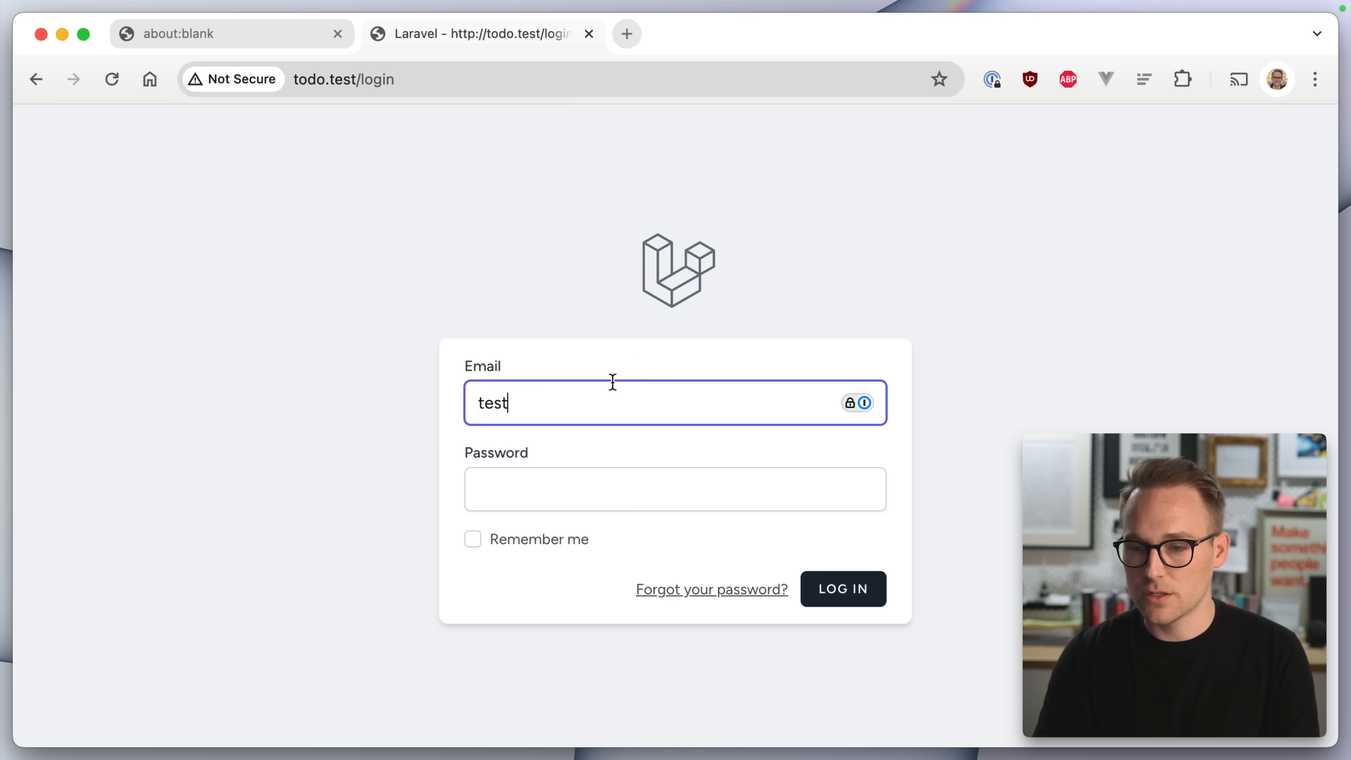
pyautogui.write('@example.com')
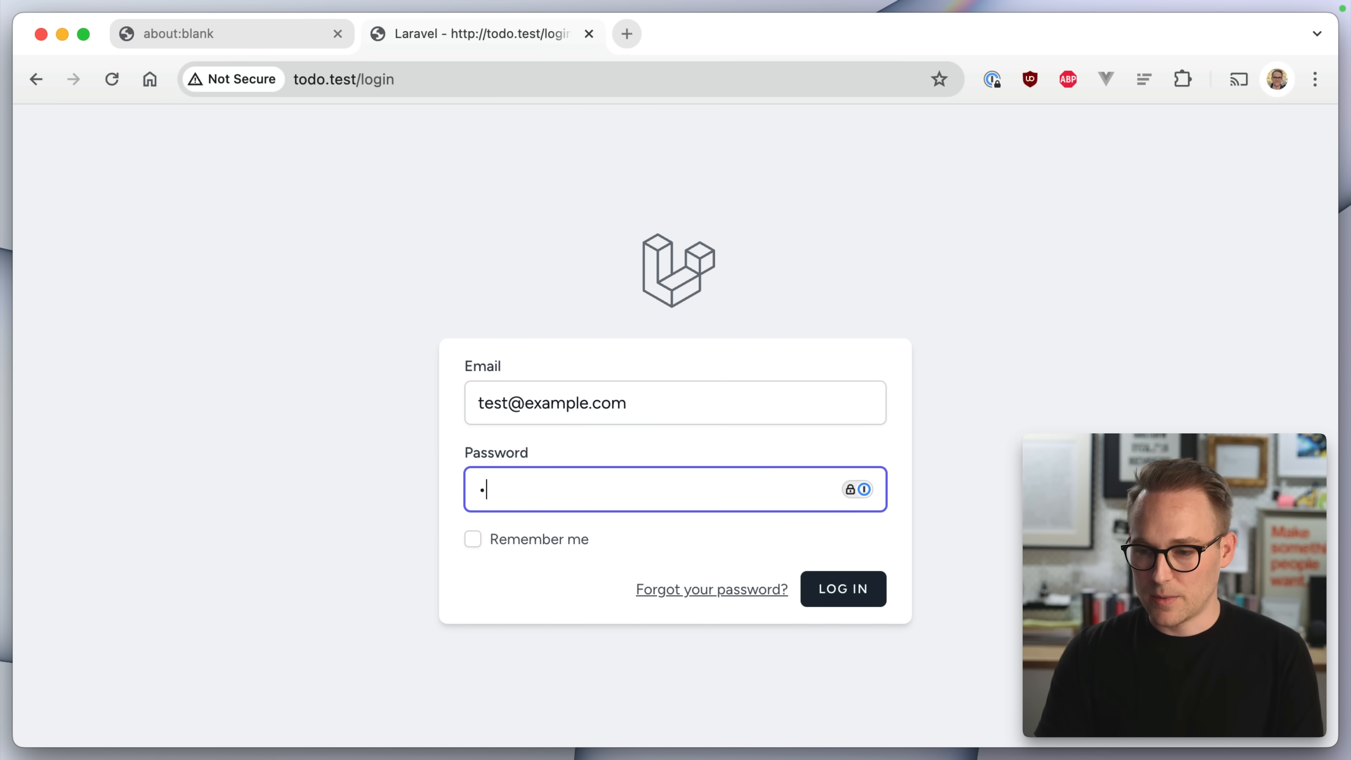
pyautogui.click(842, 588)
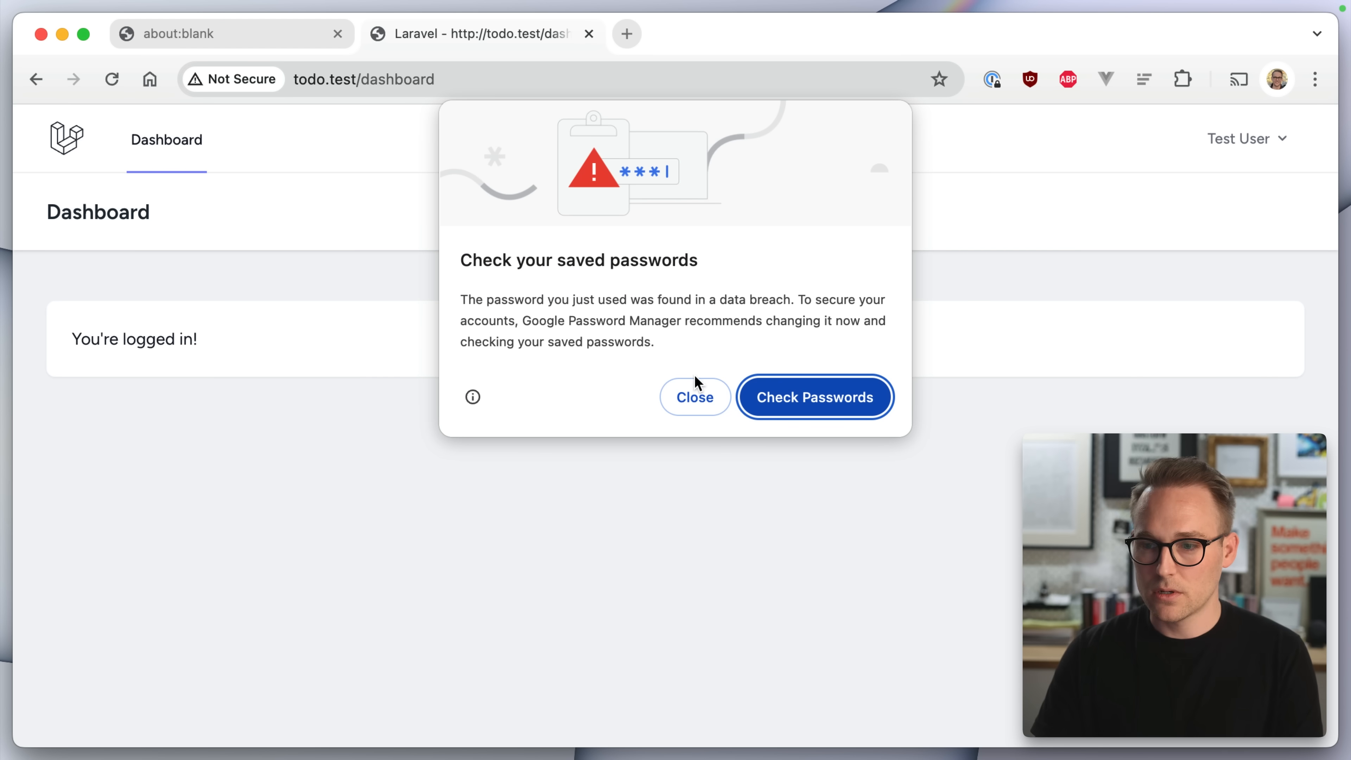
pyautogui.click(695, 397)
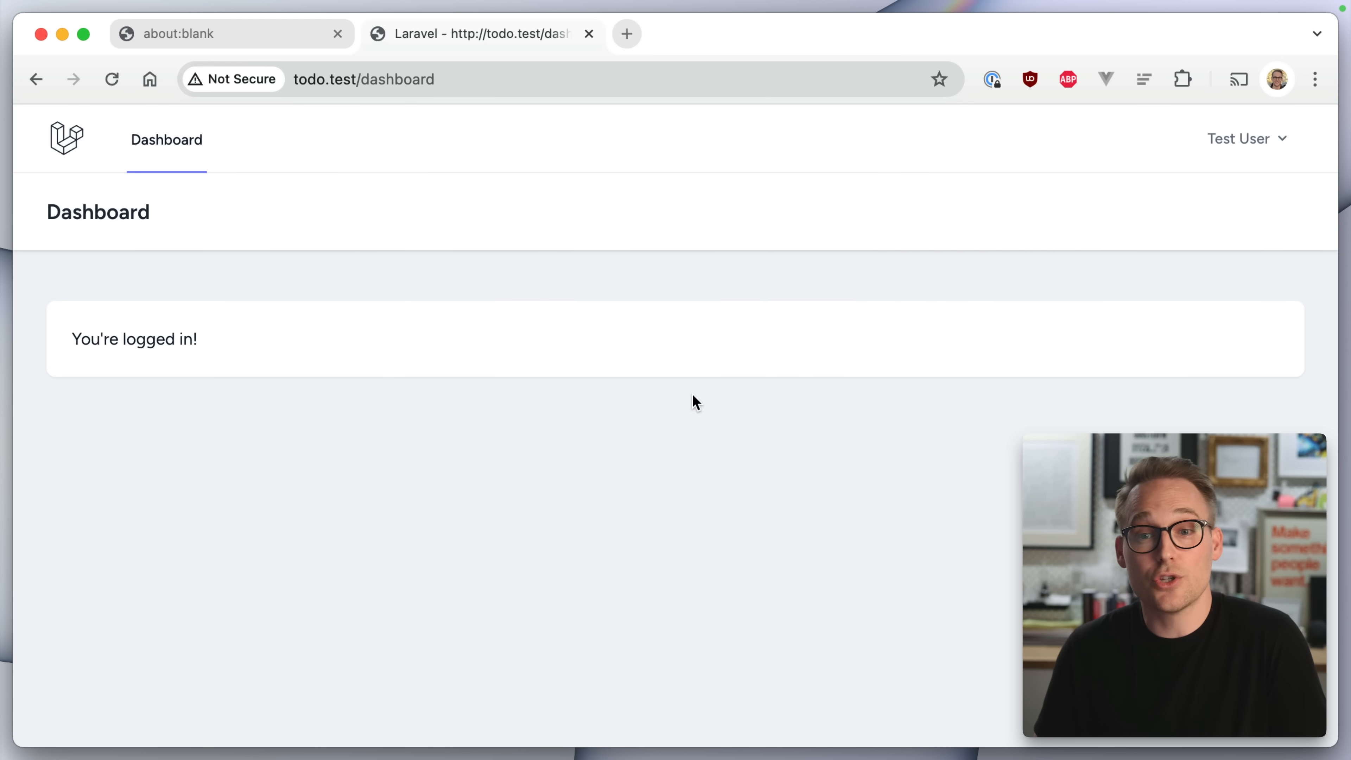
# Confirm the Test User account menu shows the logged-in user
pyautogui.click(1239, 139)
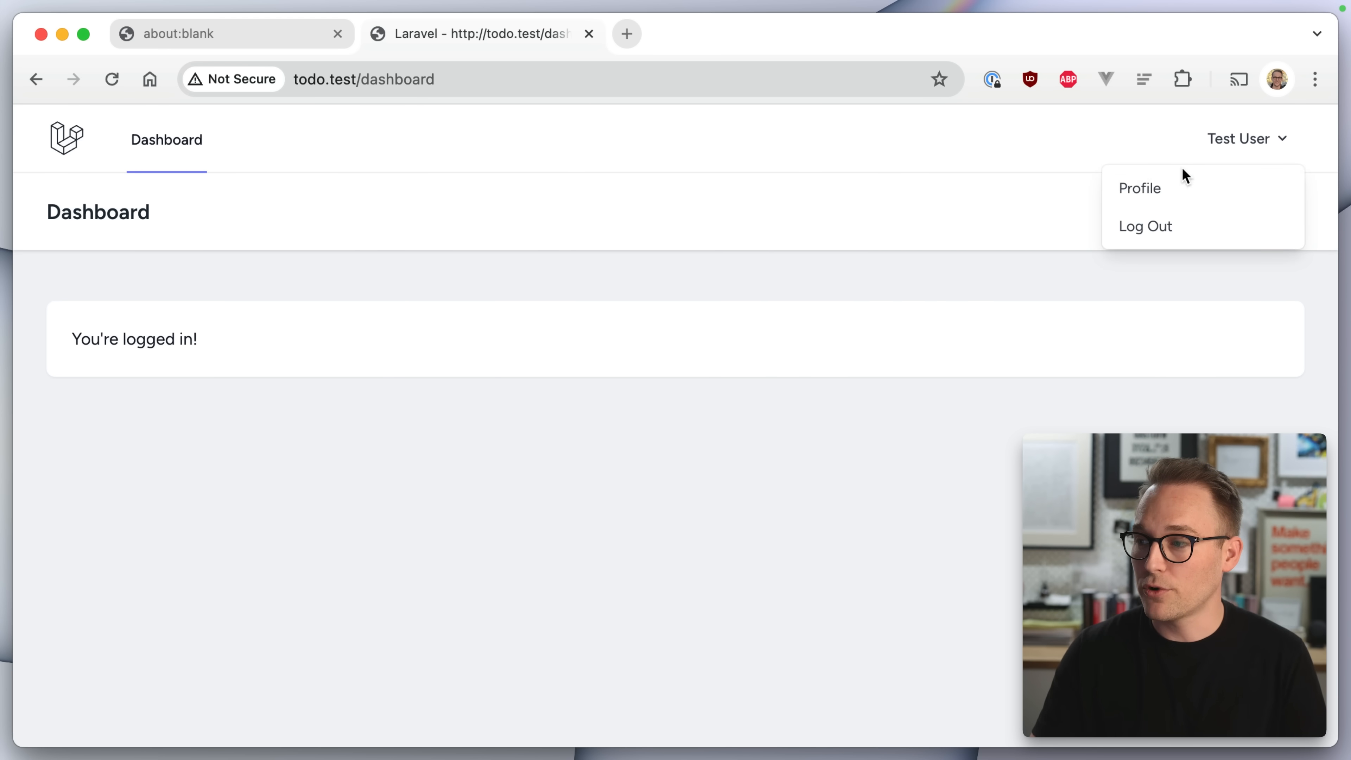
pyautogui.click(1139, 187)
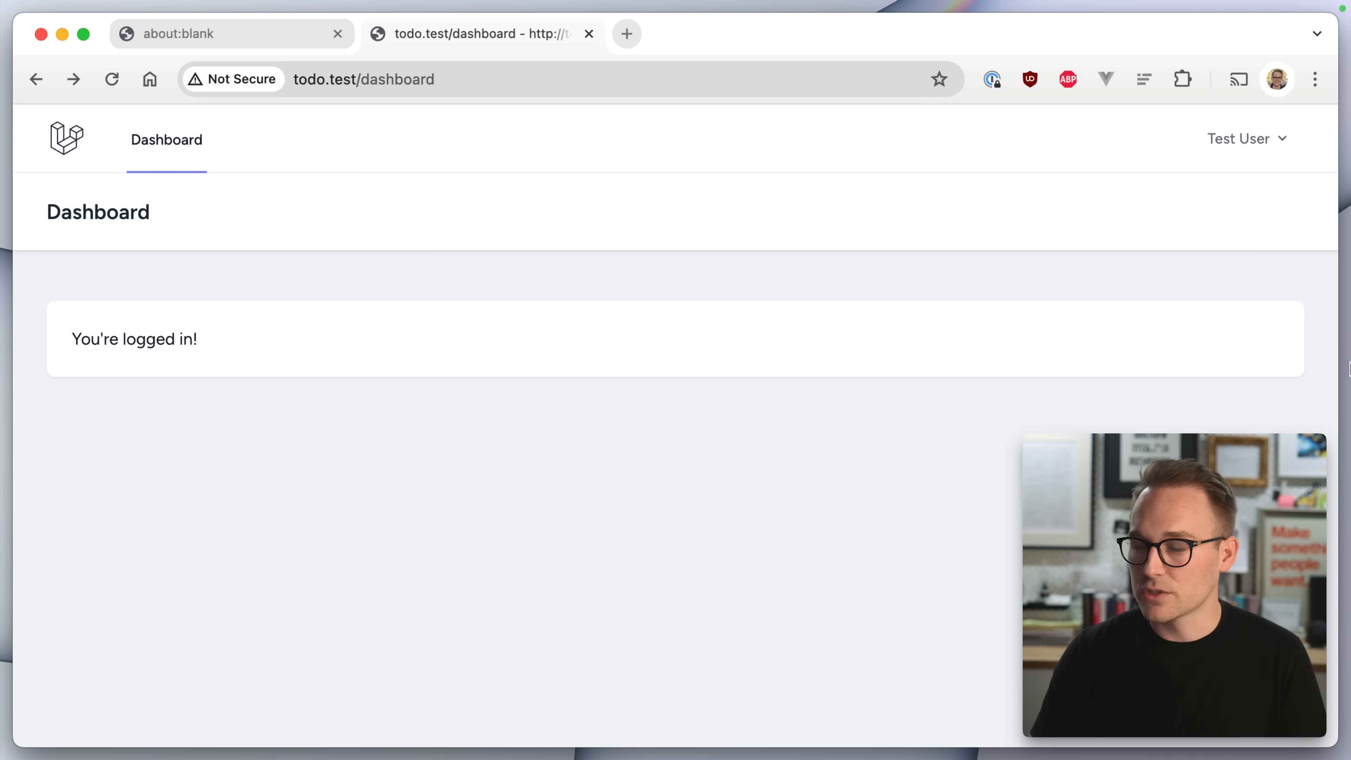
pyautogui.moveTo(279, 330)
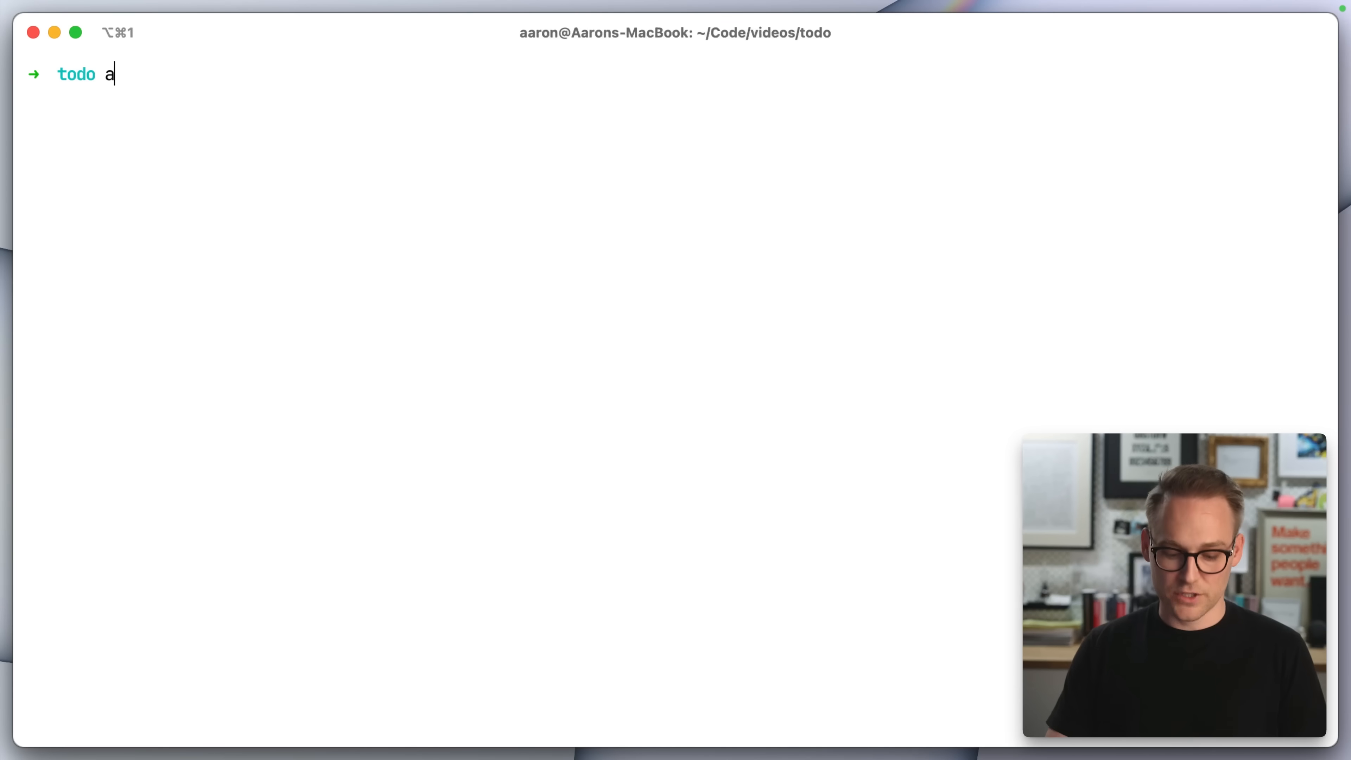
# Generate the Todo model with its migration via ar make:model Todo -m
pyautogui.write('r make:model')
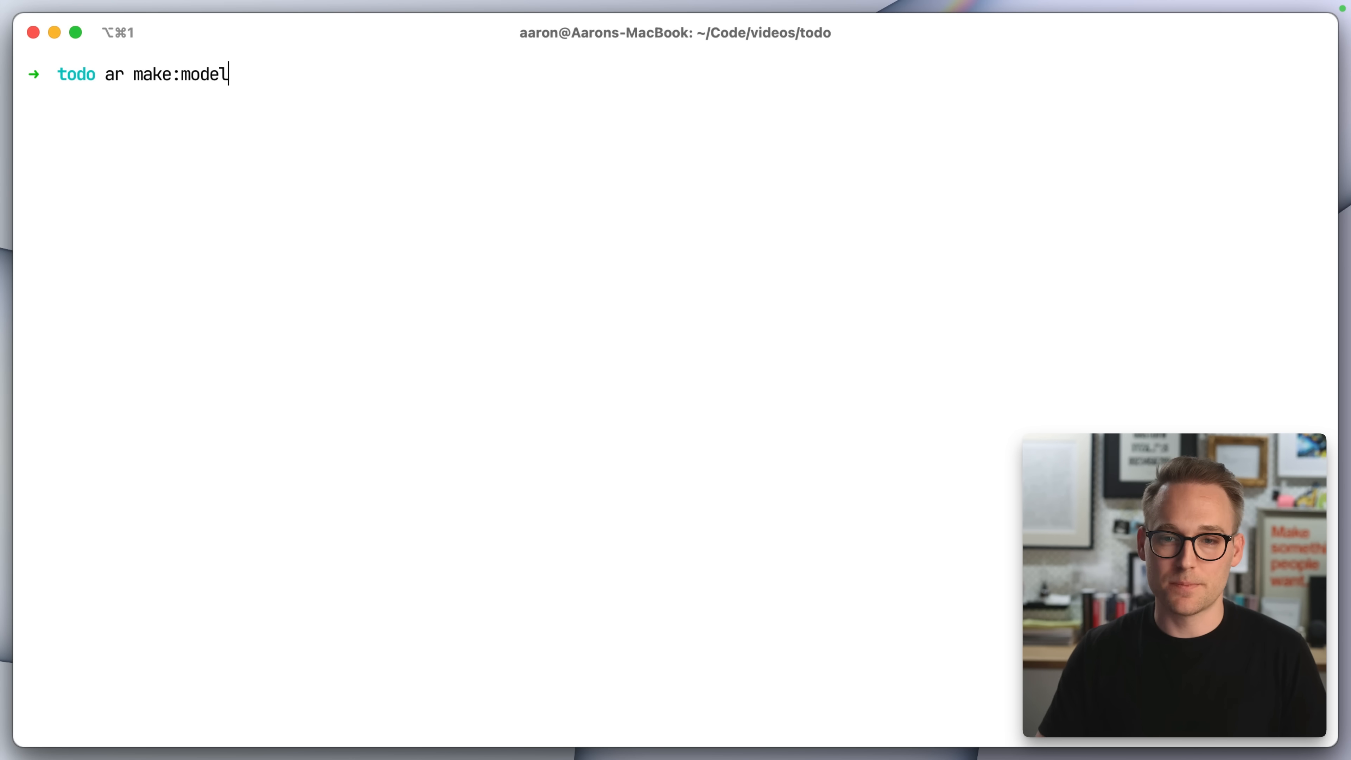
pyautogui.write('Todo')
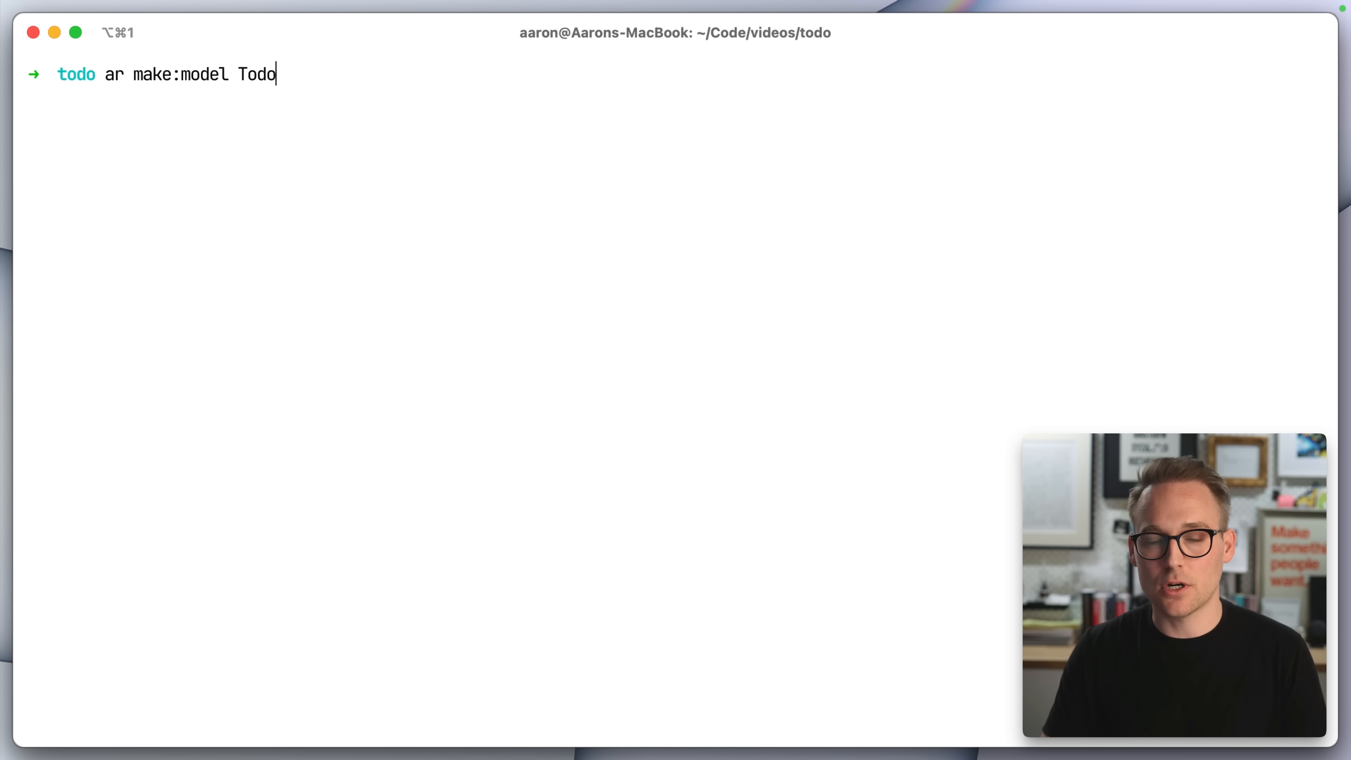
pyautogui.write('-m')
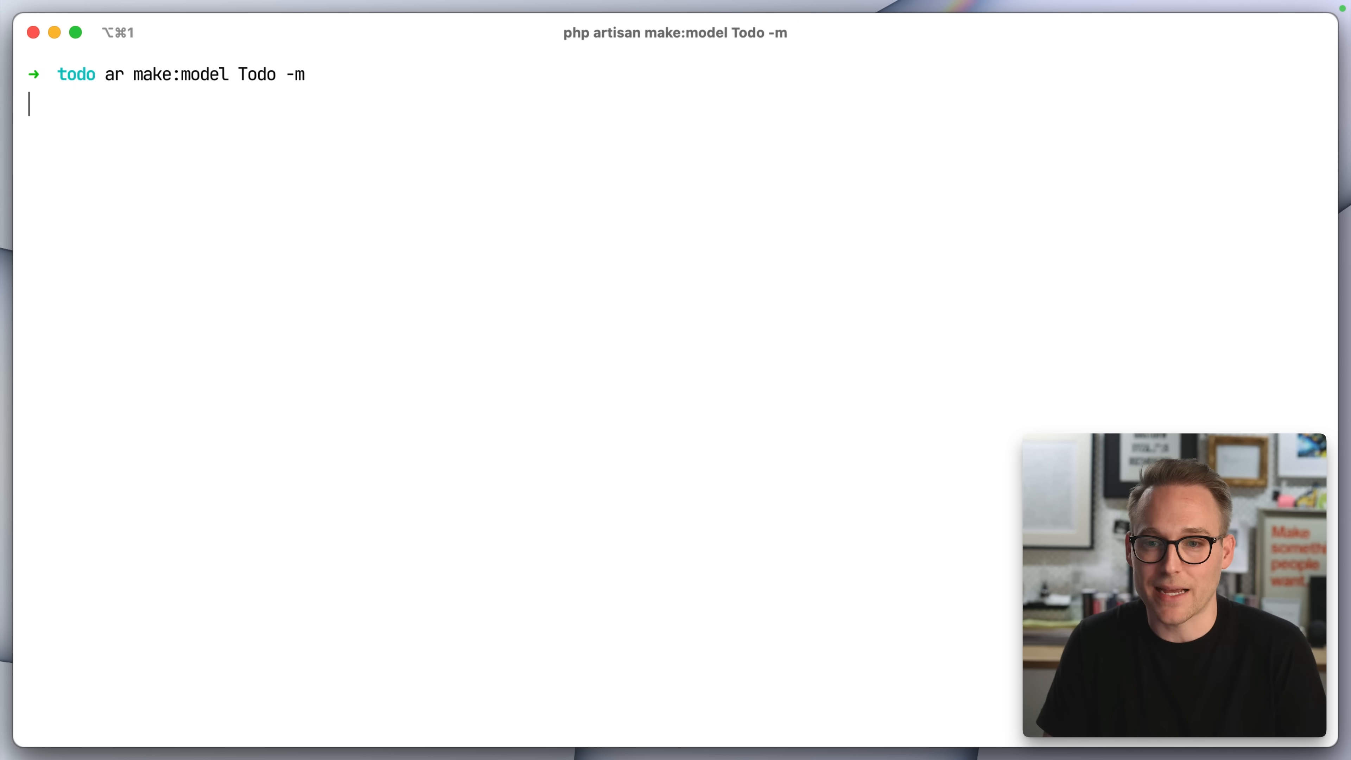
pyautogui.press('Return')
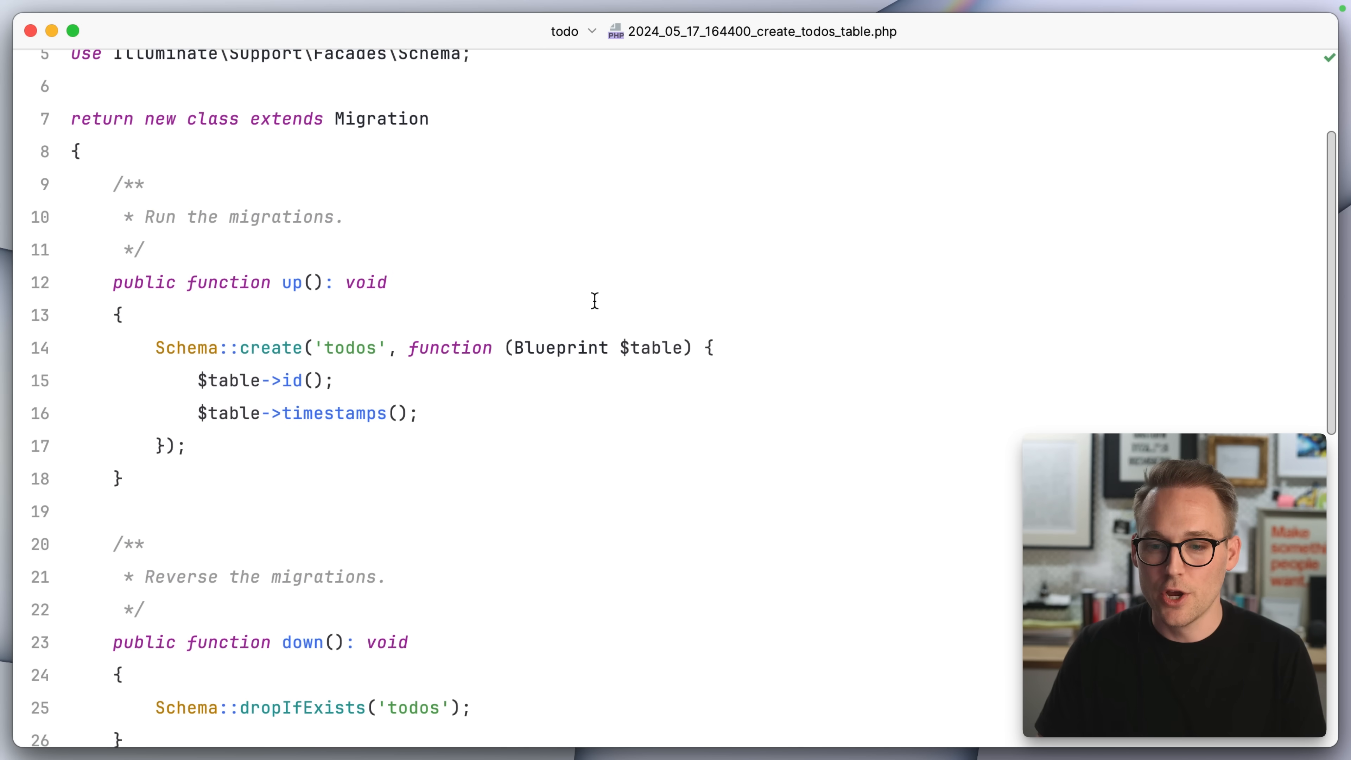
# Add a User foreignIdFor column and a text 'task' column to the todos migration
pyautogui.click(665, 380)
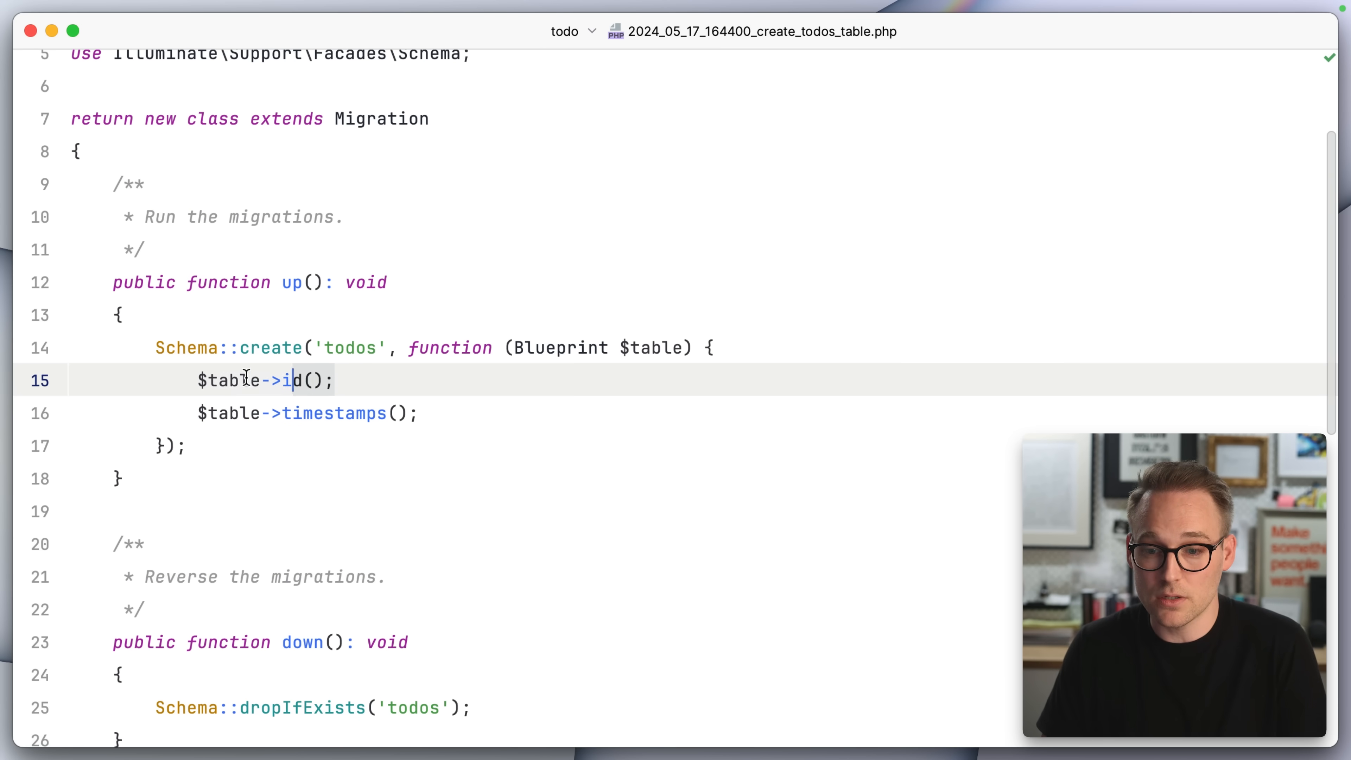
pyautogui.write('$')
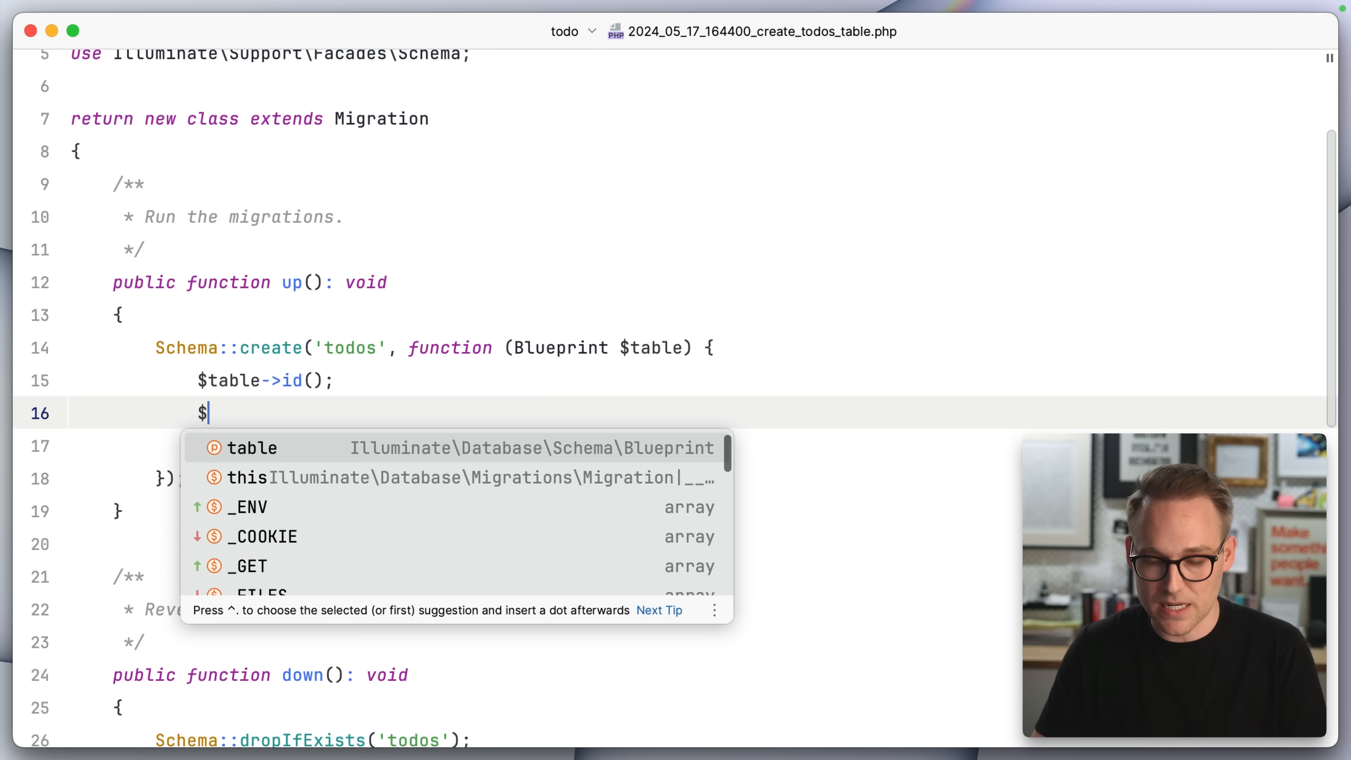
pyautogui.write('table->foreignIdFor(\\App\\Models\\User::class);')
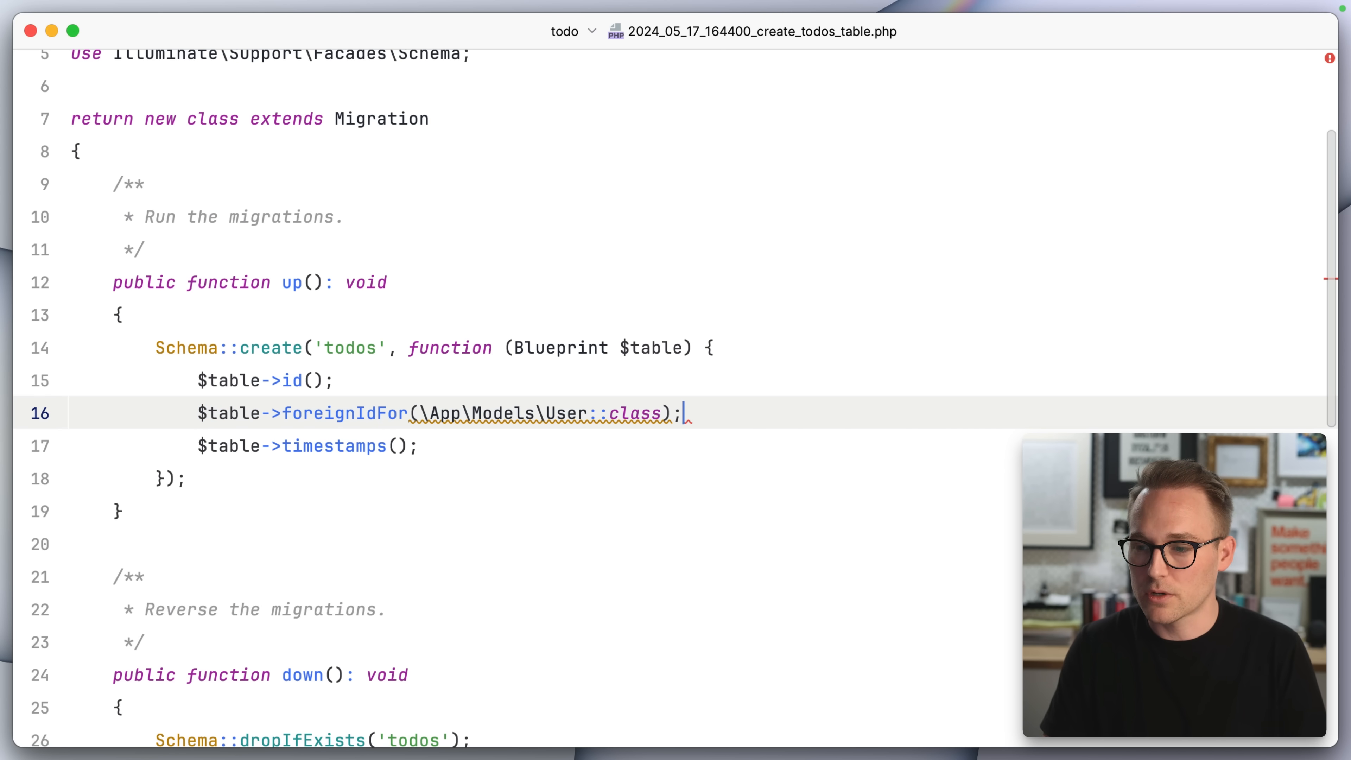
pyautogui.write('$table->text()')
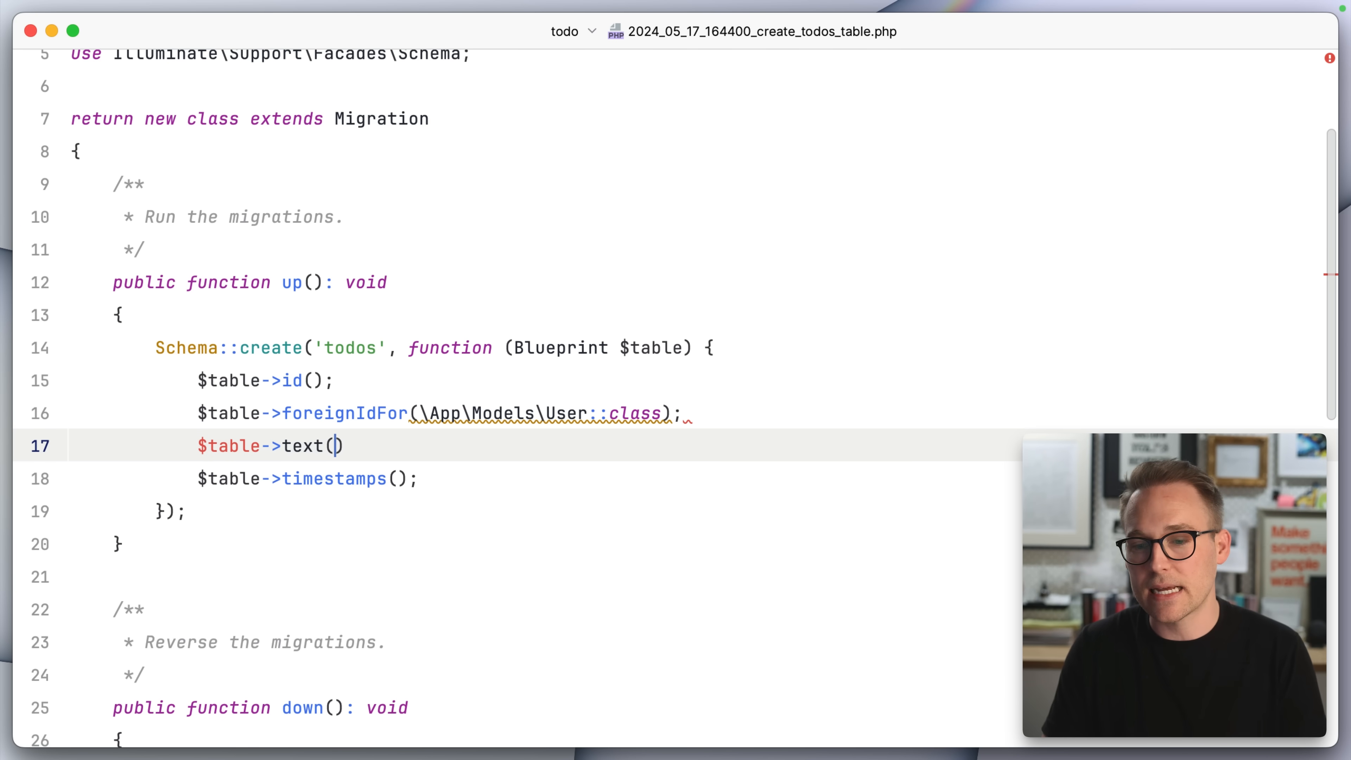
pyautogui.write("'tas'")
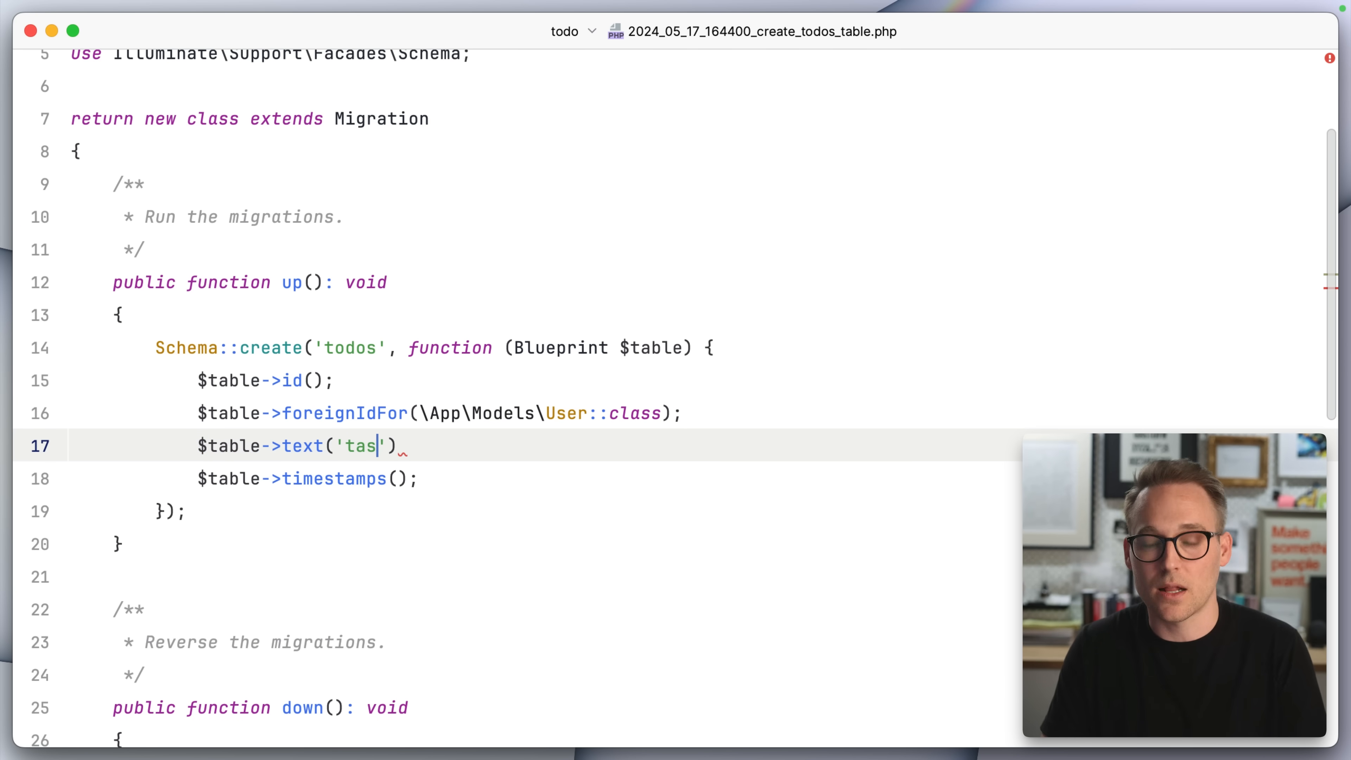
pyautogui.write("k');")
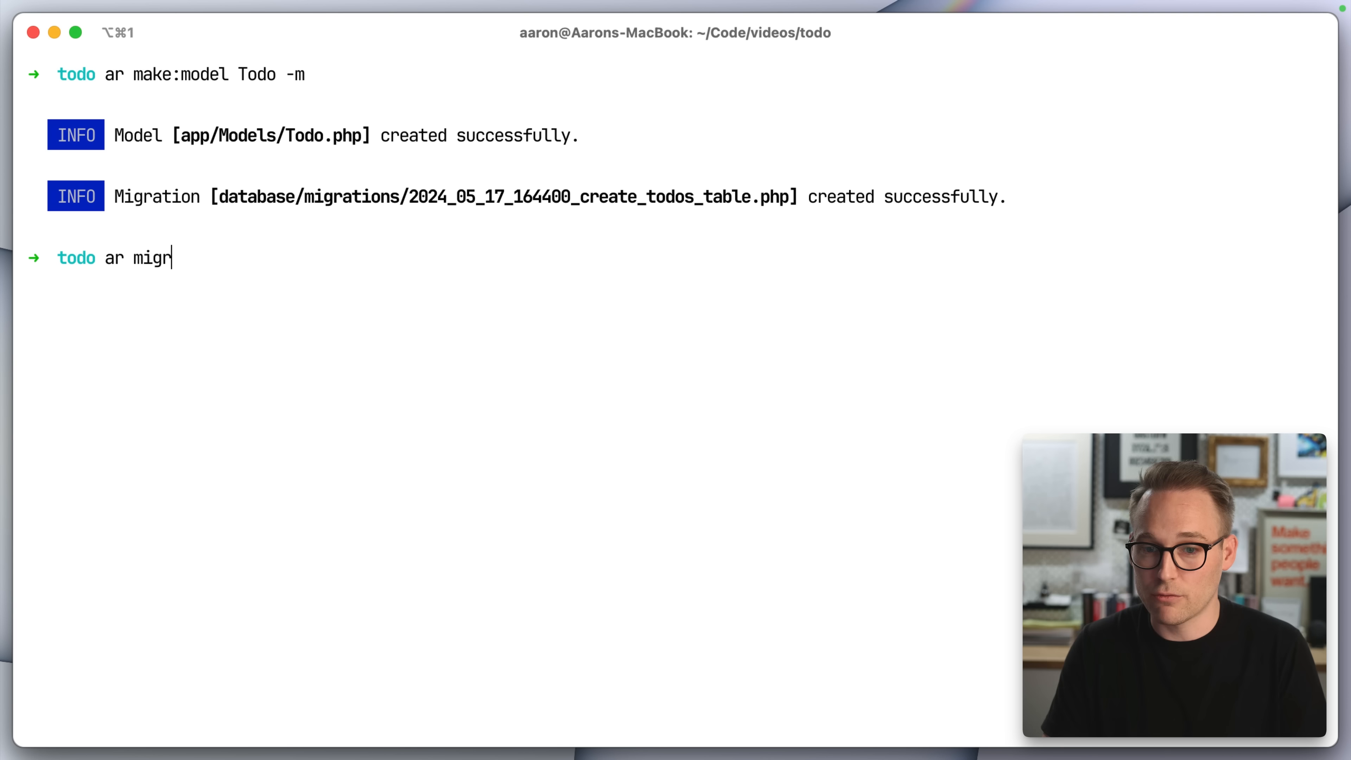
# Run ar migrate, then list the available make commands with grep
pyautogui.press('Return')
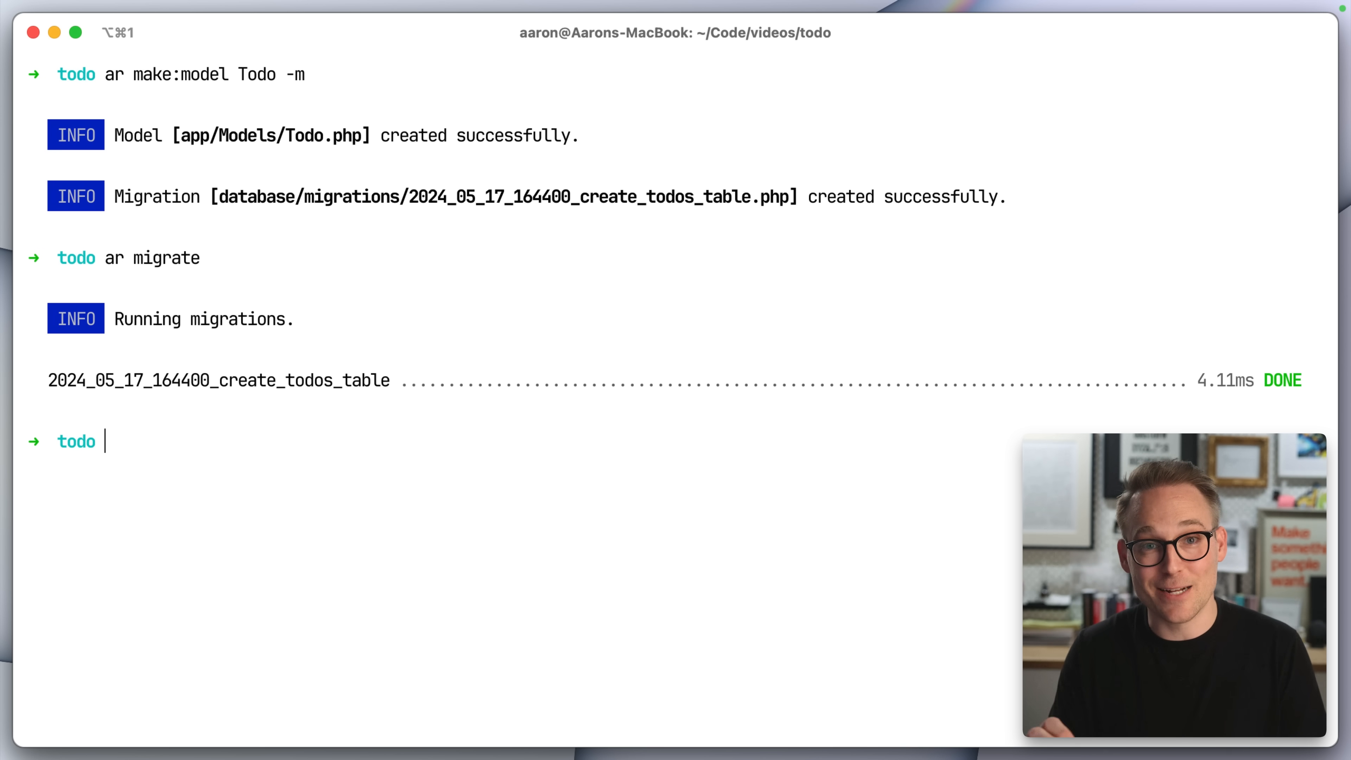
pyautogui.write('ar make')
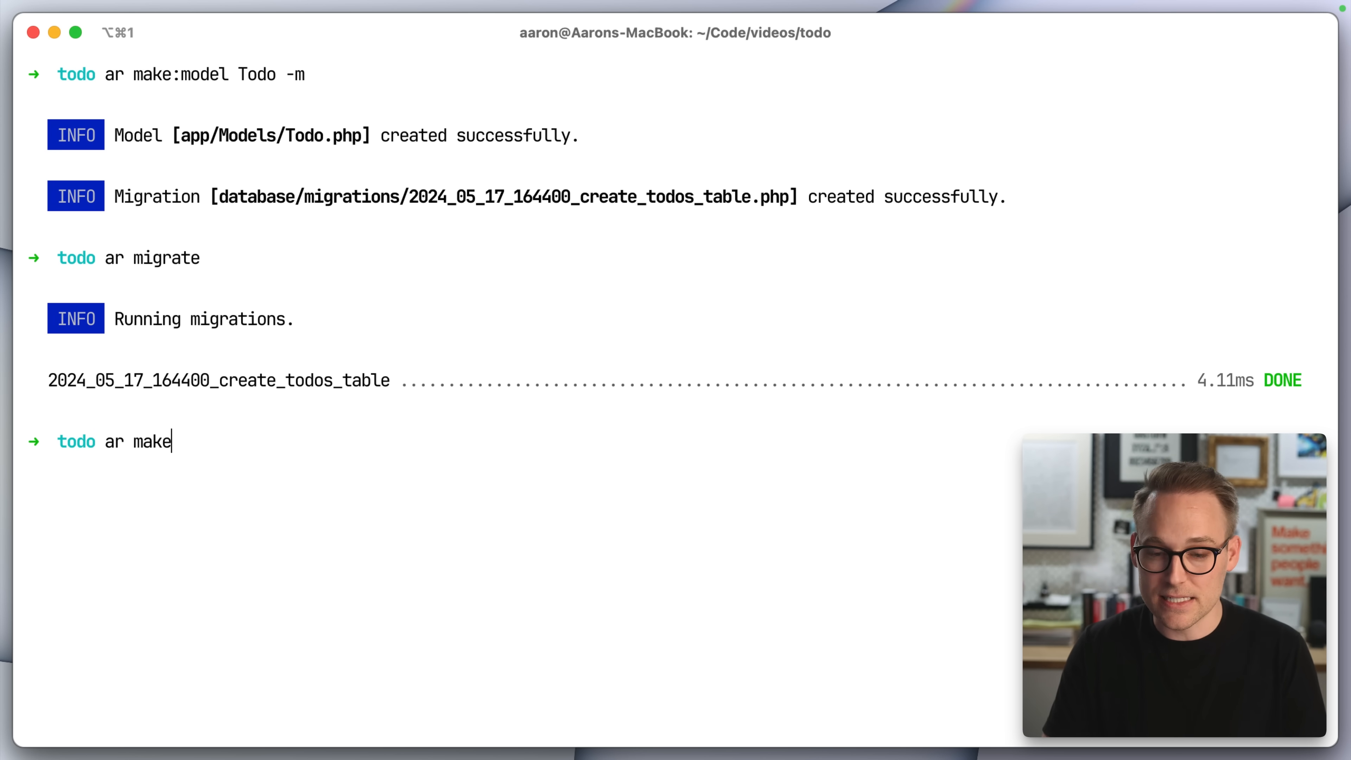
pyautogui.write('| grep')
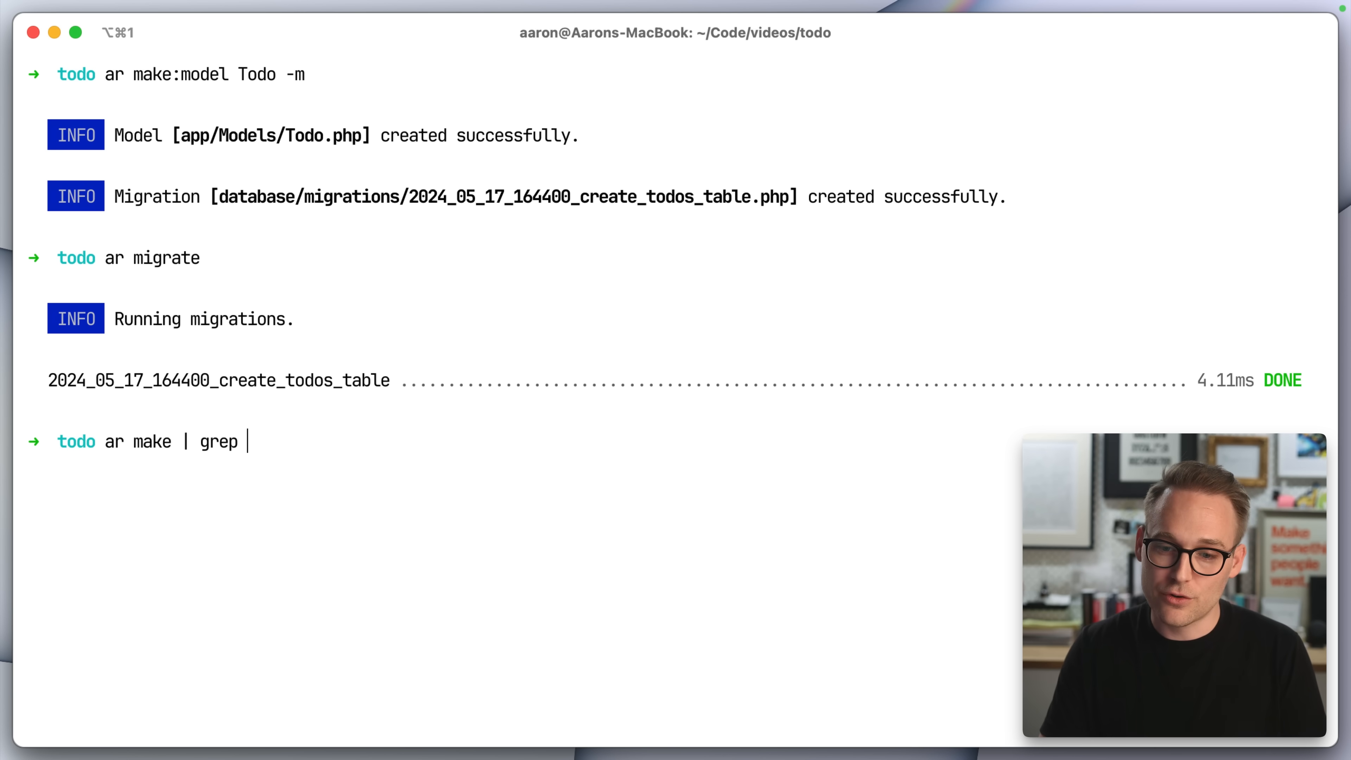
pyautogui.press('Return')
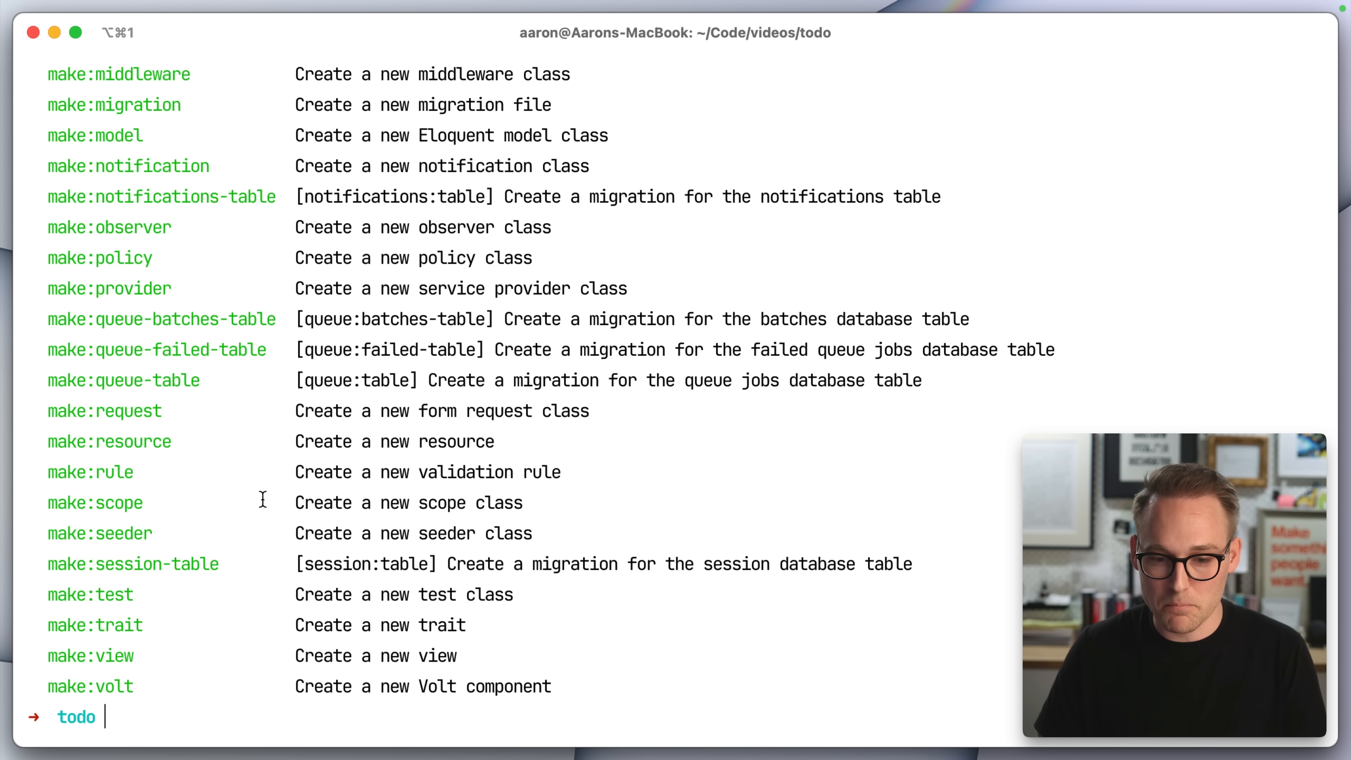
# Create a Volt component named todos with ar make:volt
pyautogui.doubleClick(420, 686)
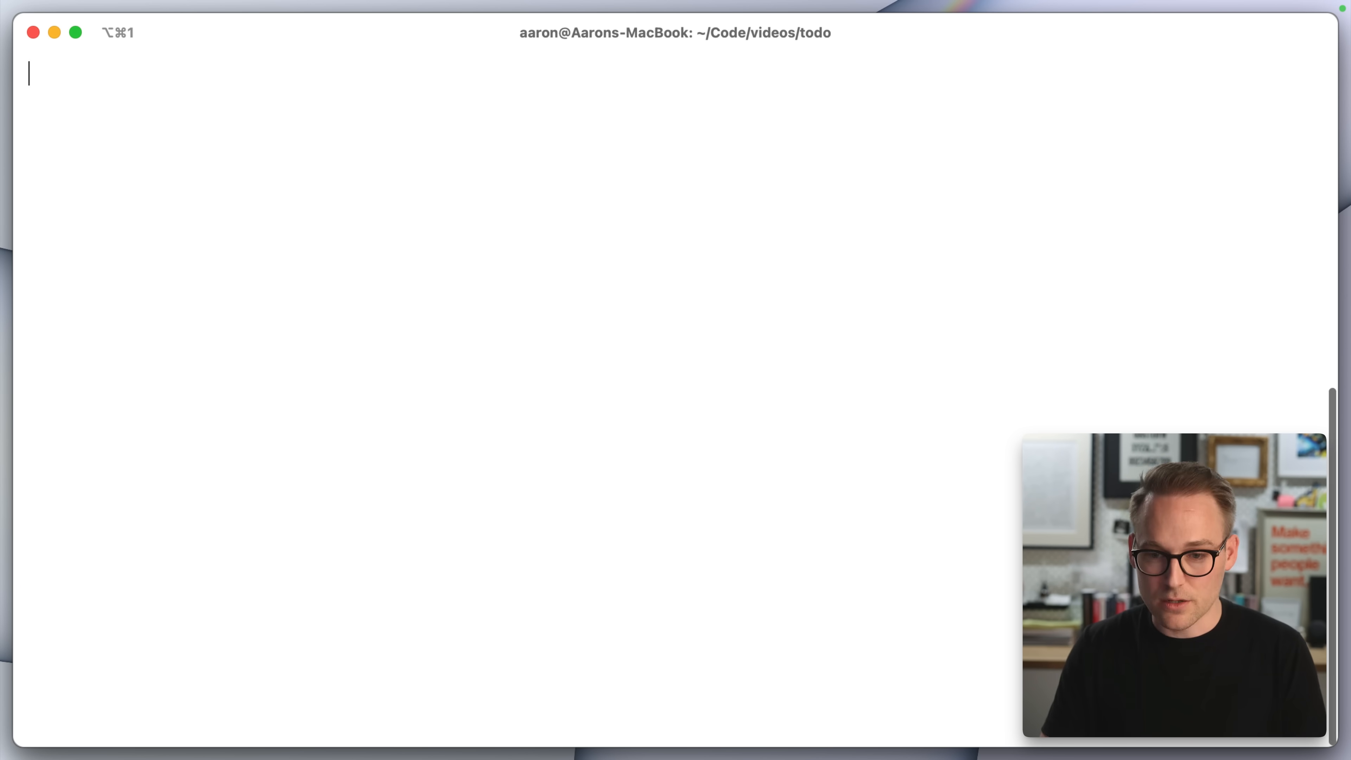
pyautogui.write('todo ar make:vol')
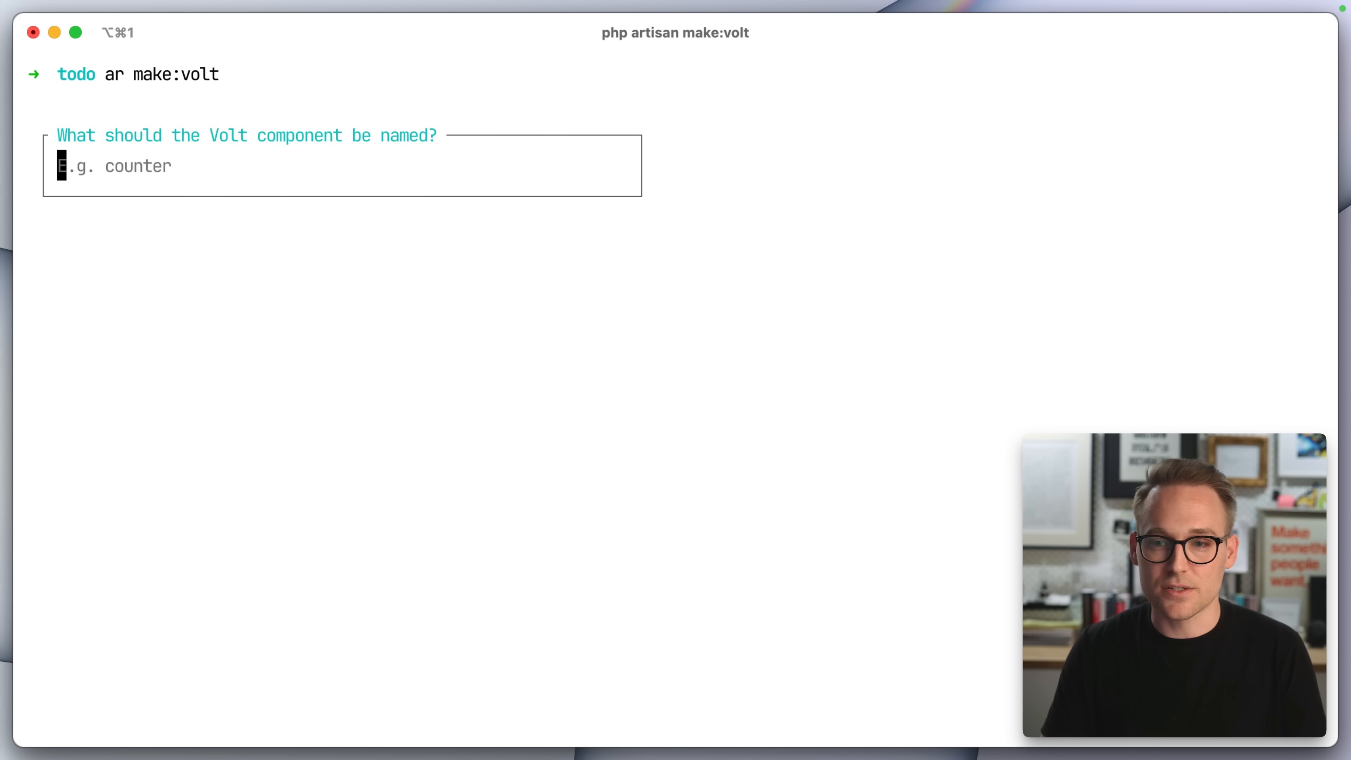
pyautogui.write('tod')
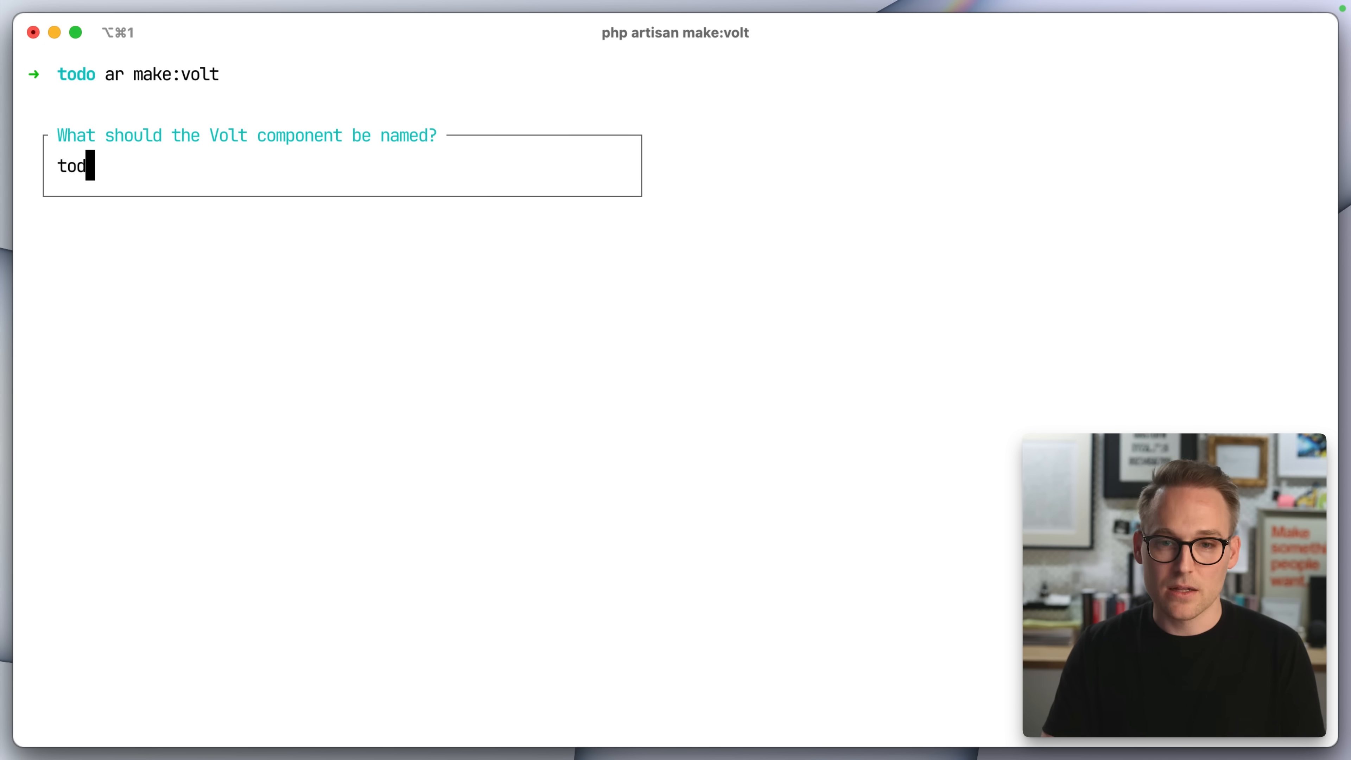
pyautogui.press('Return')
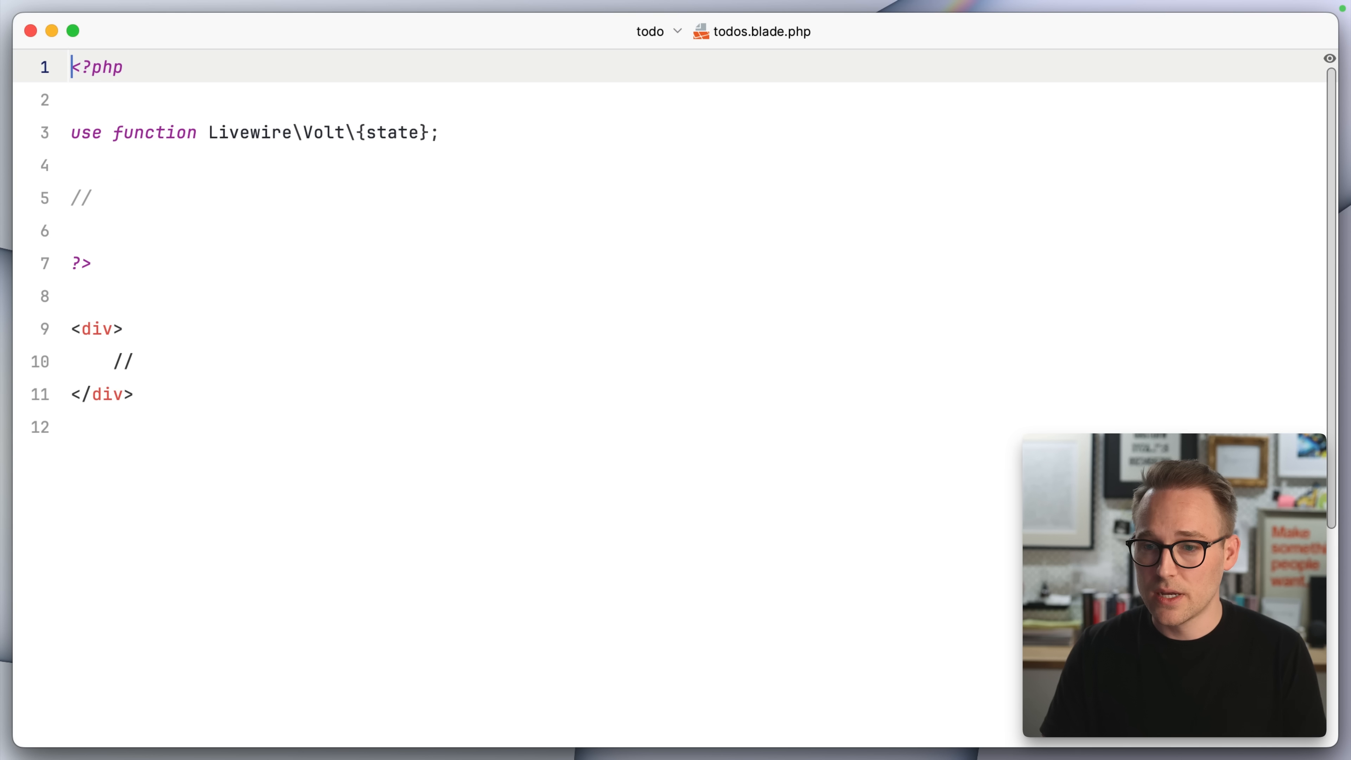
# Replace the placeholder inside the todos component's div with Hey!
pyautogui.click(259, 131)
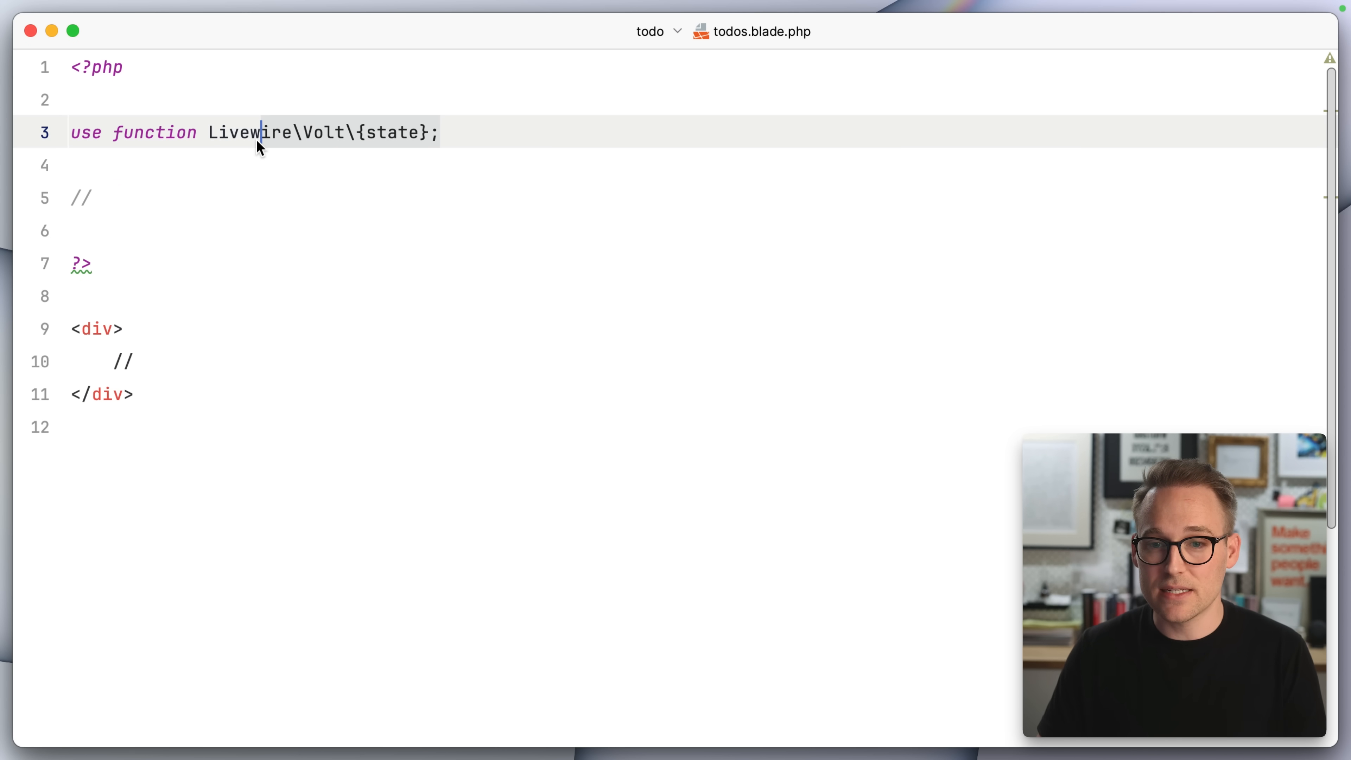
pyautogui.moveTo(181, 295)
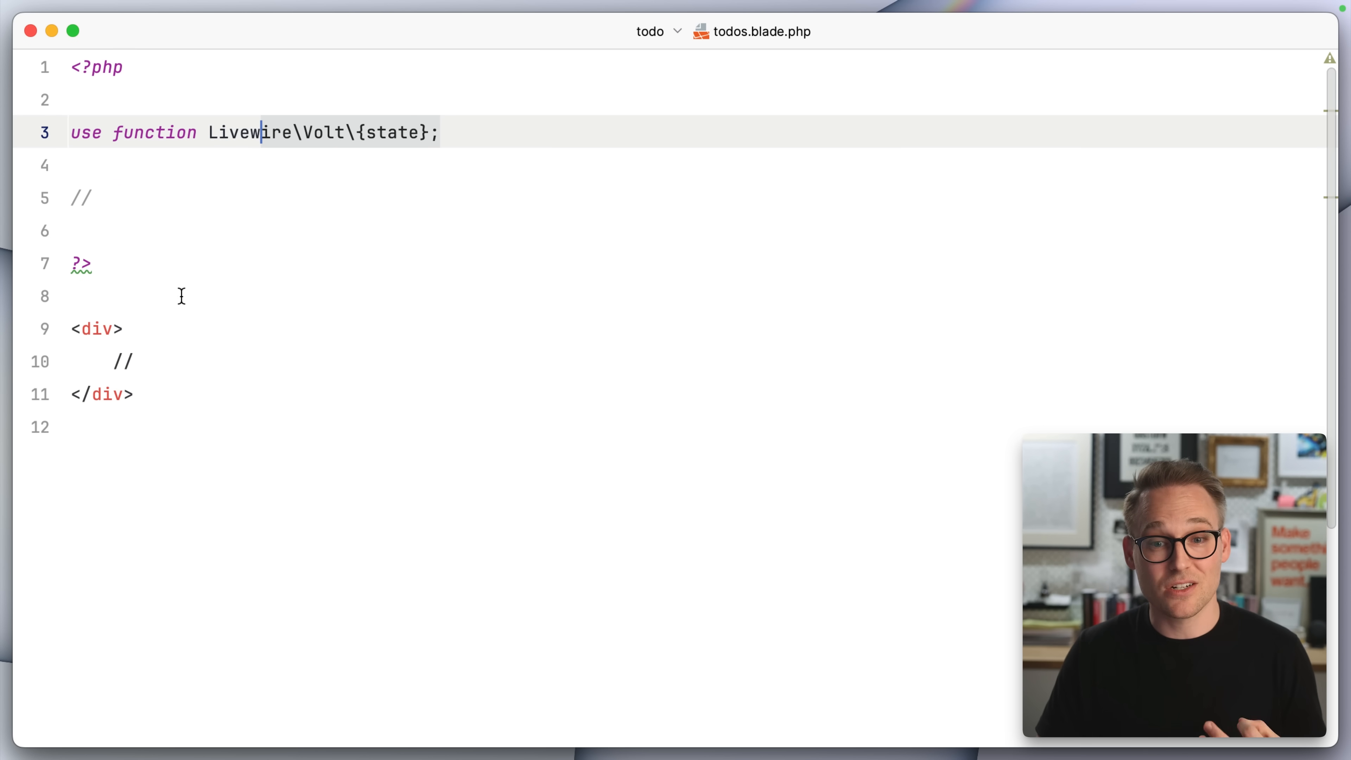
pyautogui.click(123, 361)
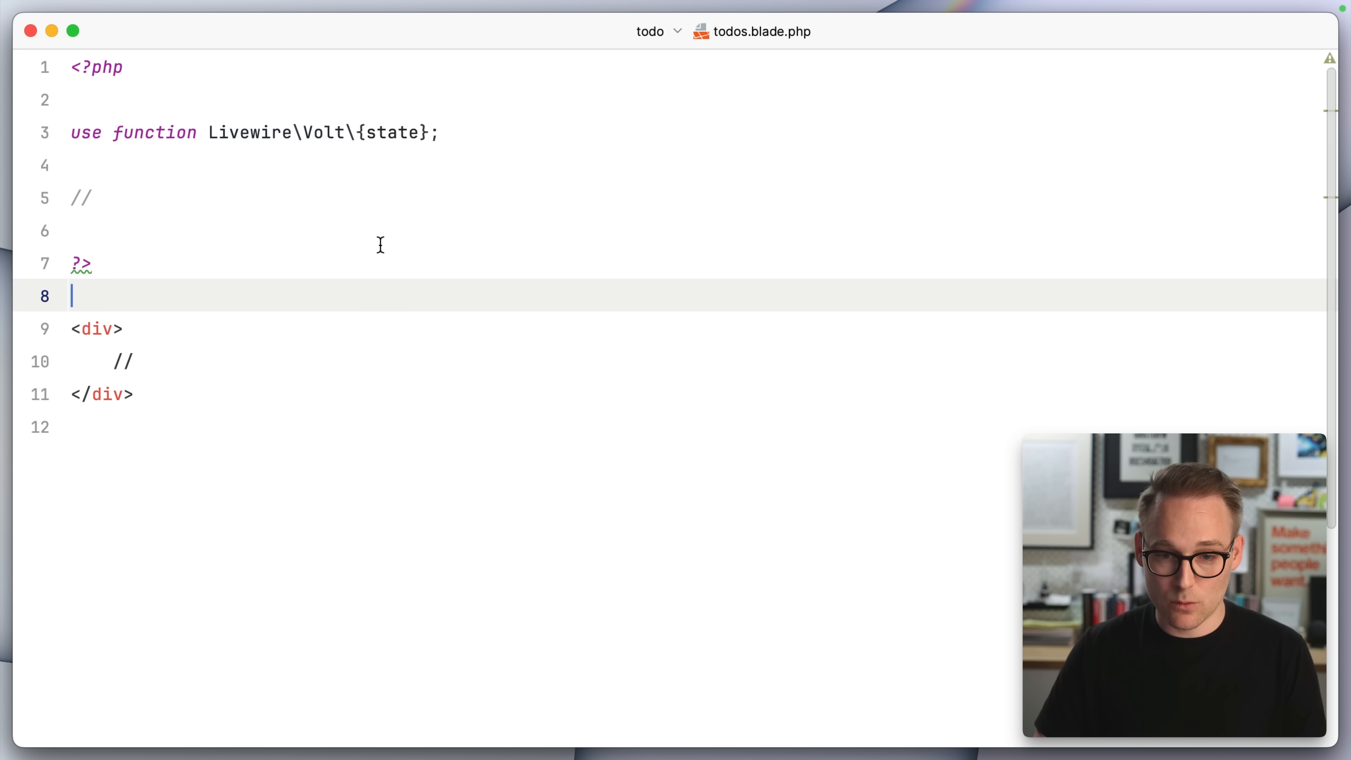
pyautogui.write('Hey!')
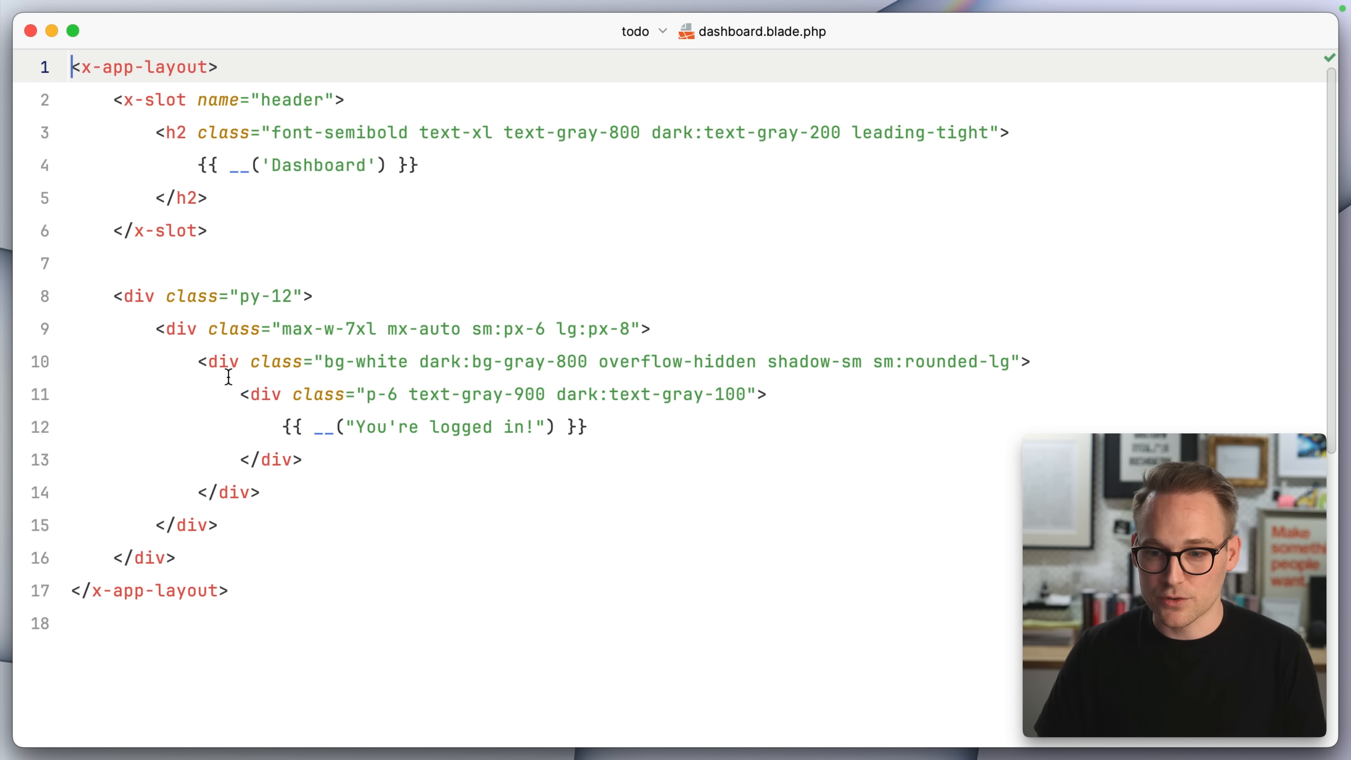
# Embed <livewire:todos/> in the dashboard in place of the logged-in message
pyautogui.click(767, 394)
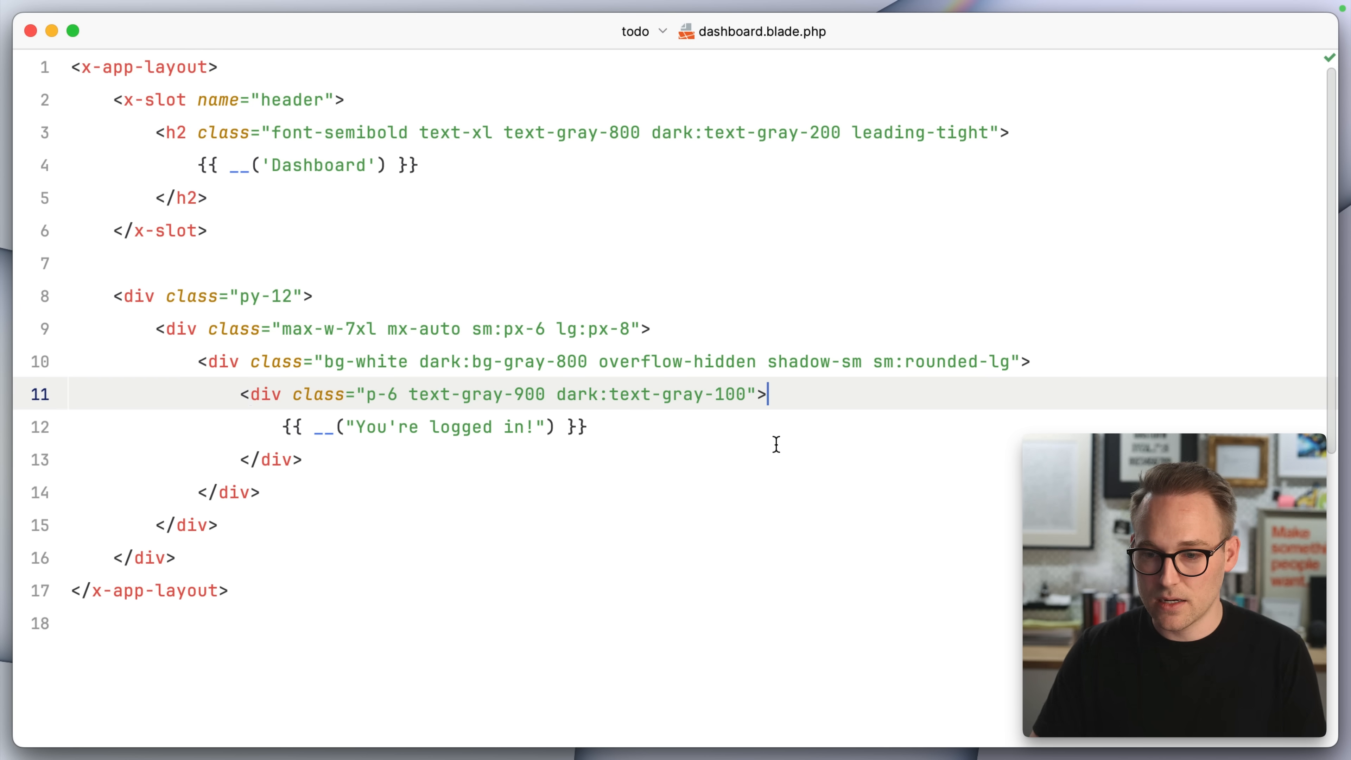
pyautogui.write('<live')
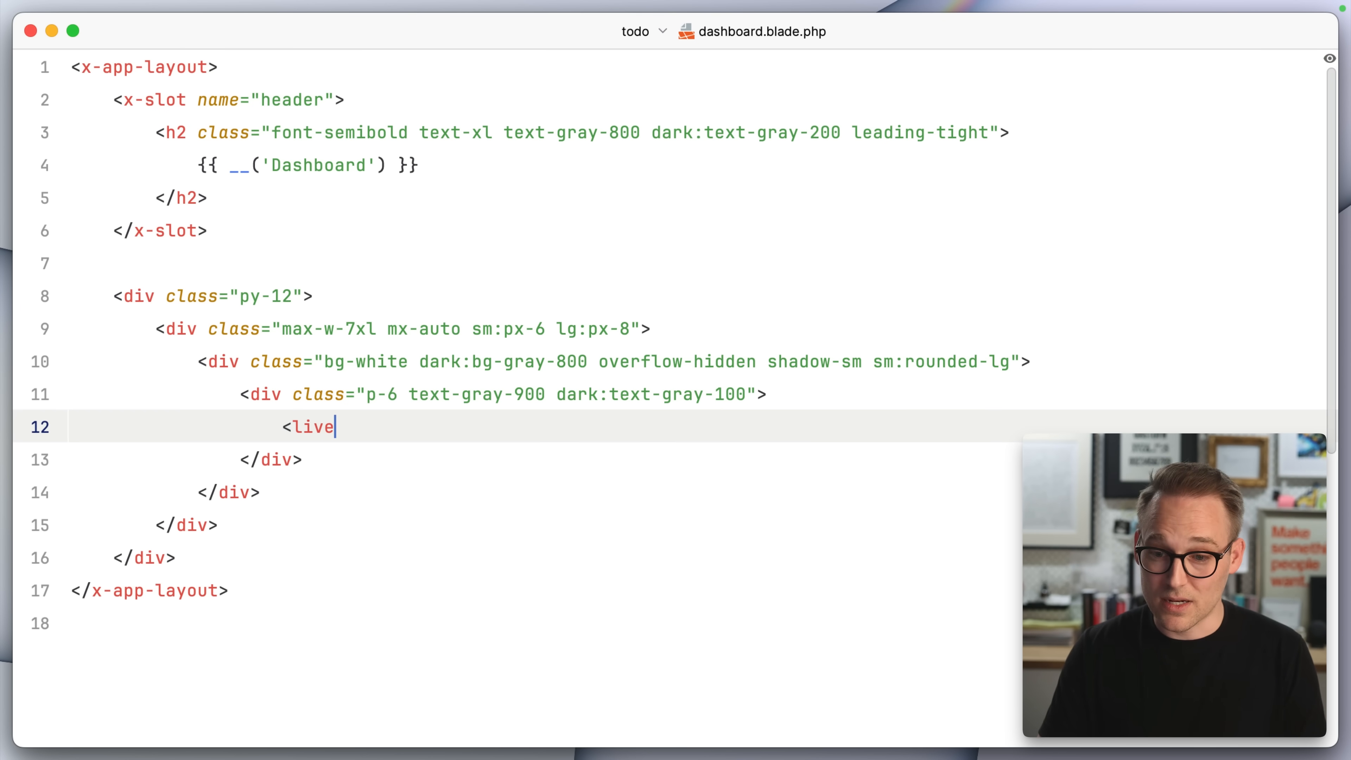
pyautogui.write('wire:todos/>')
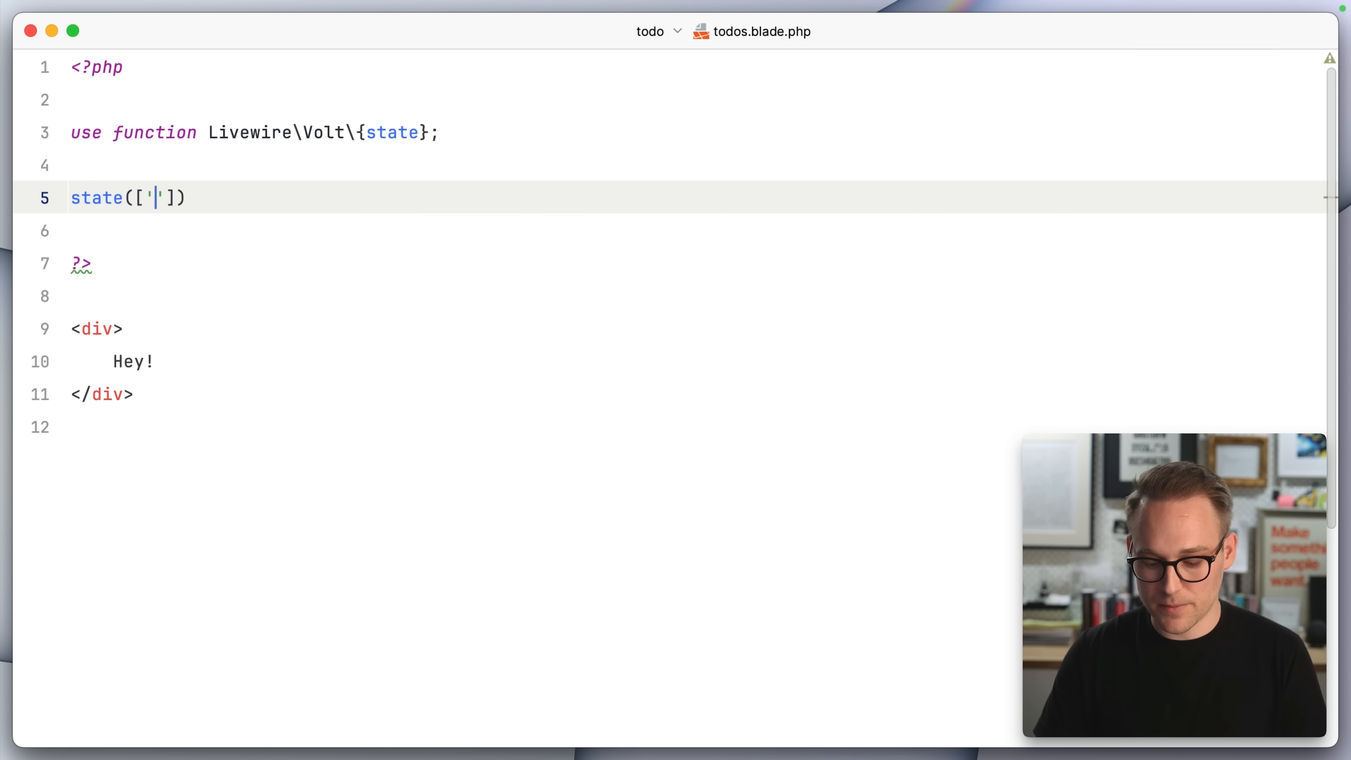
# Add a form with a text input bound to task via wire:model='task'
pyautogui.write('task')
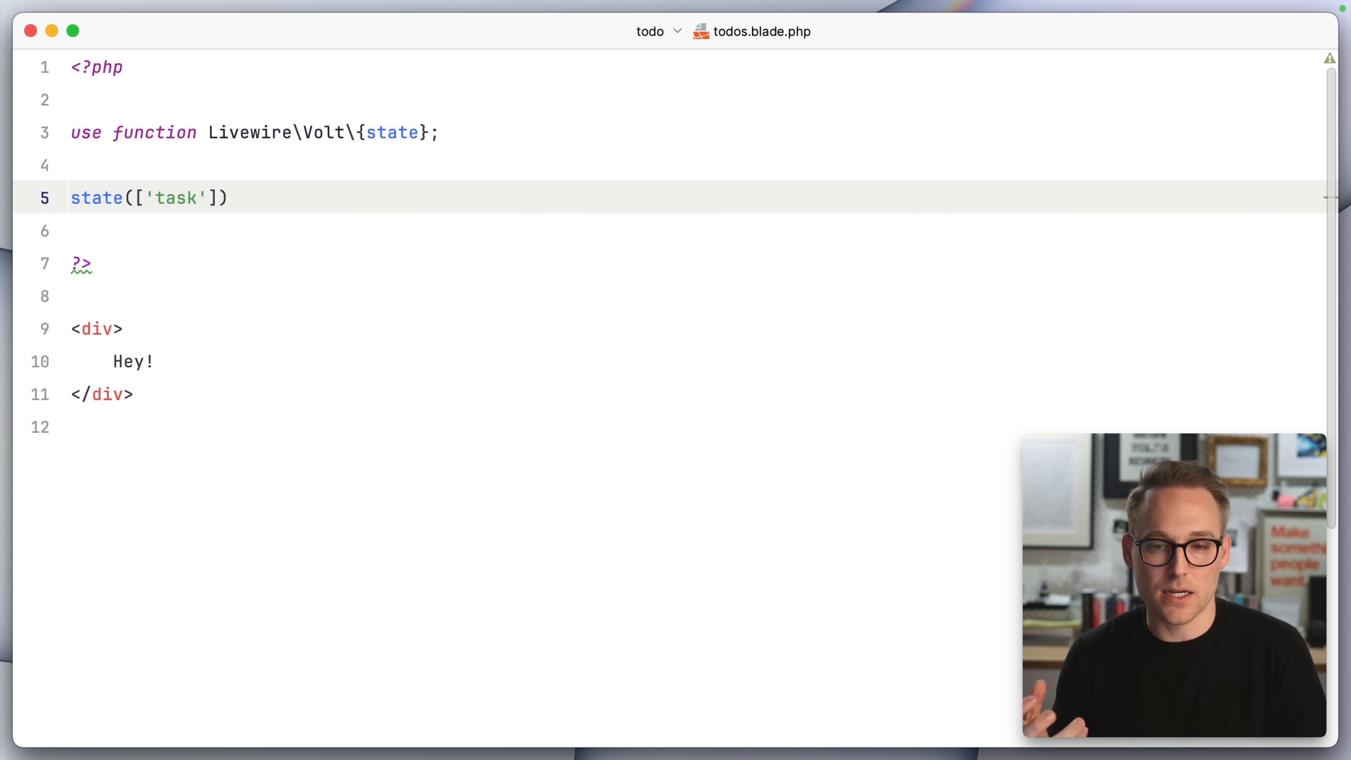
pyautogui.click(133, 394)
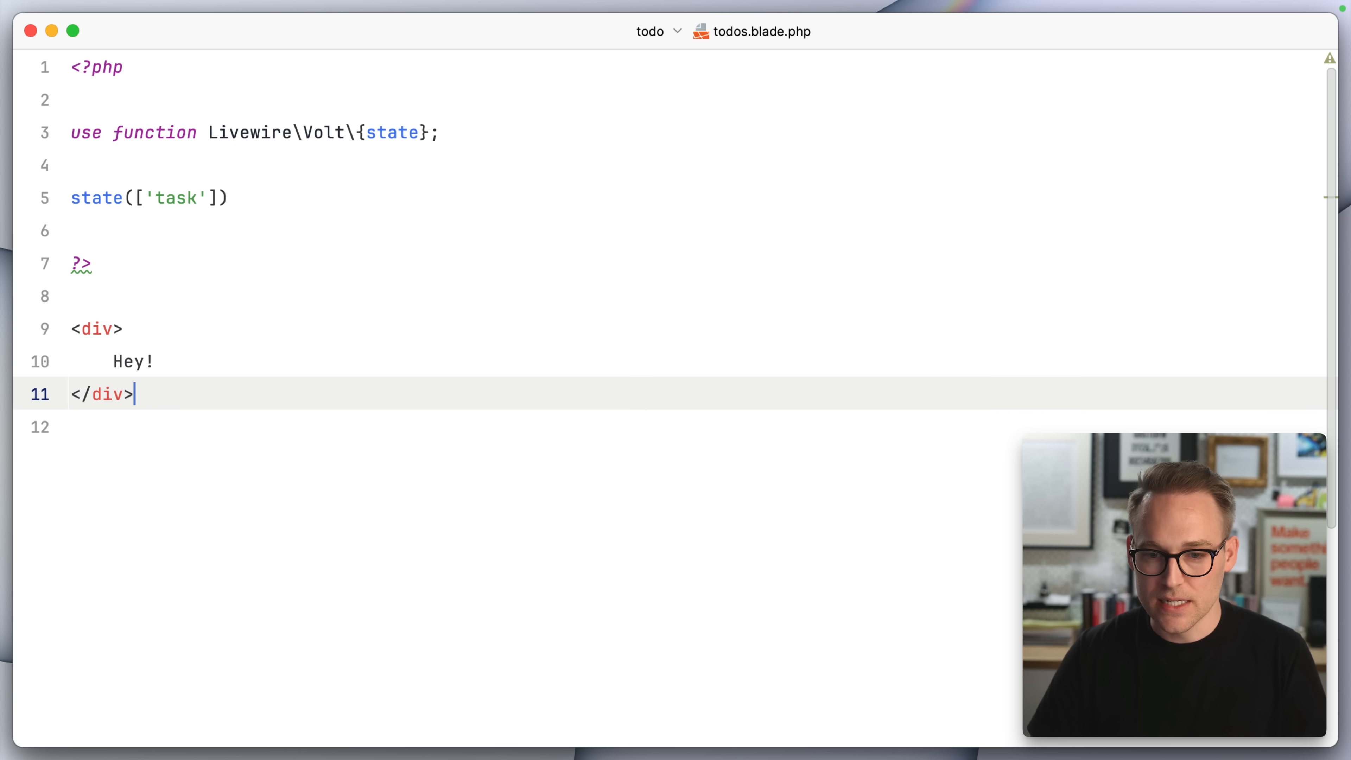
pyautogui.write('<form>')
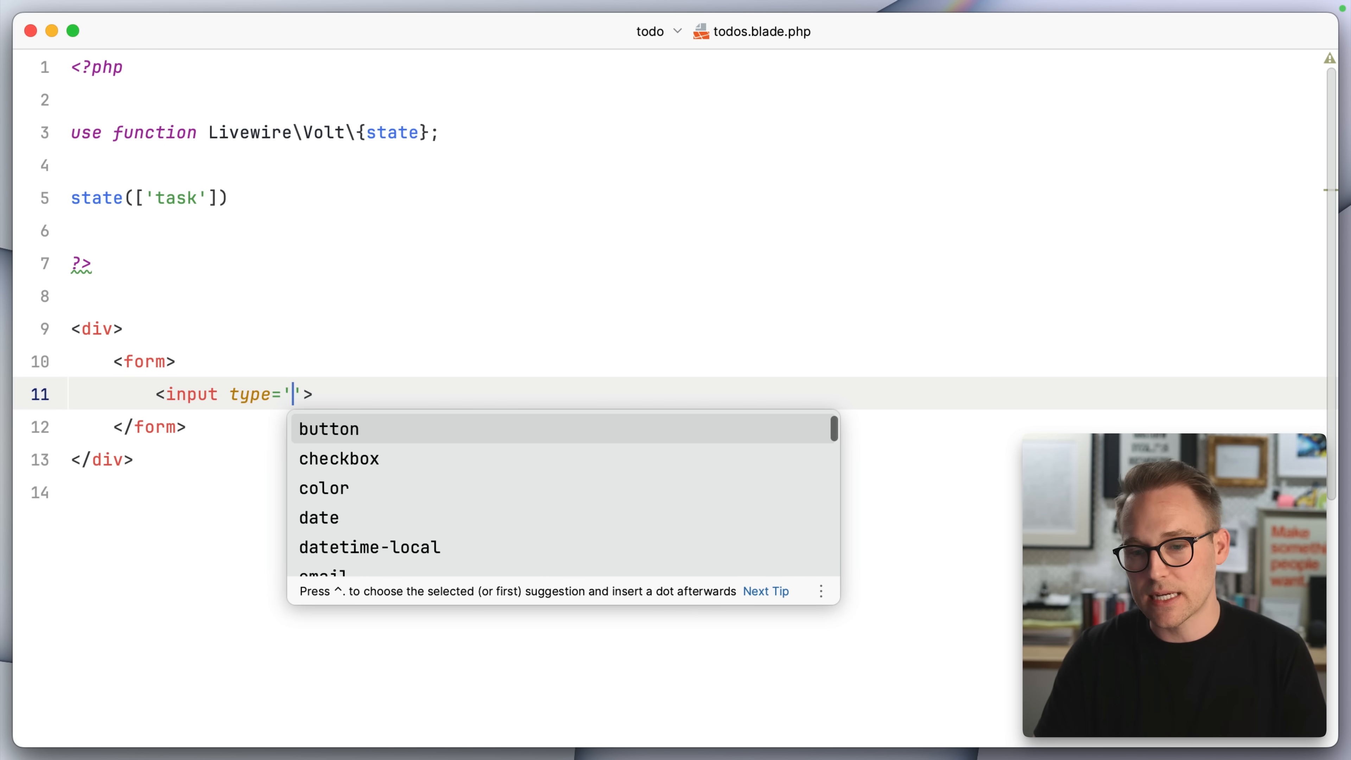
pyautogui.write('text')
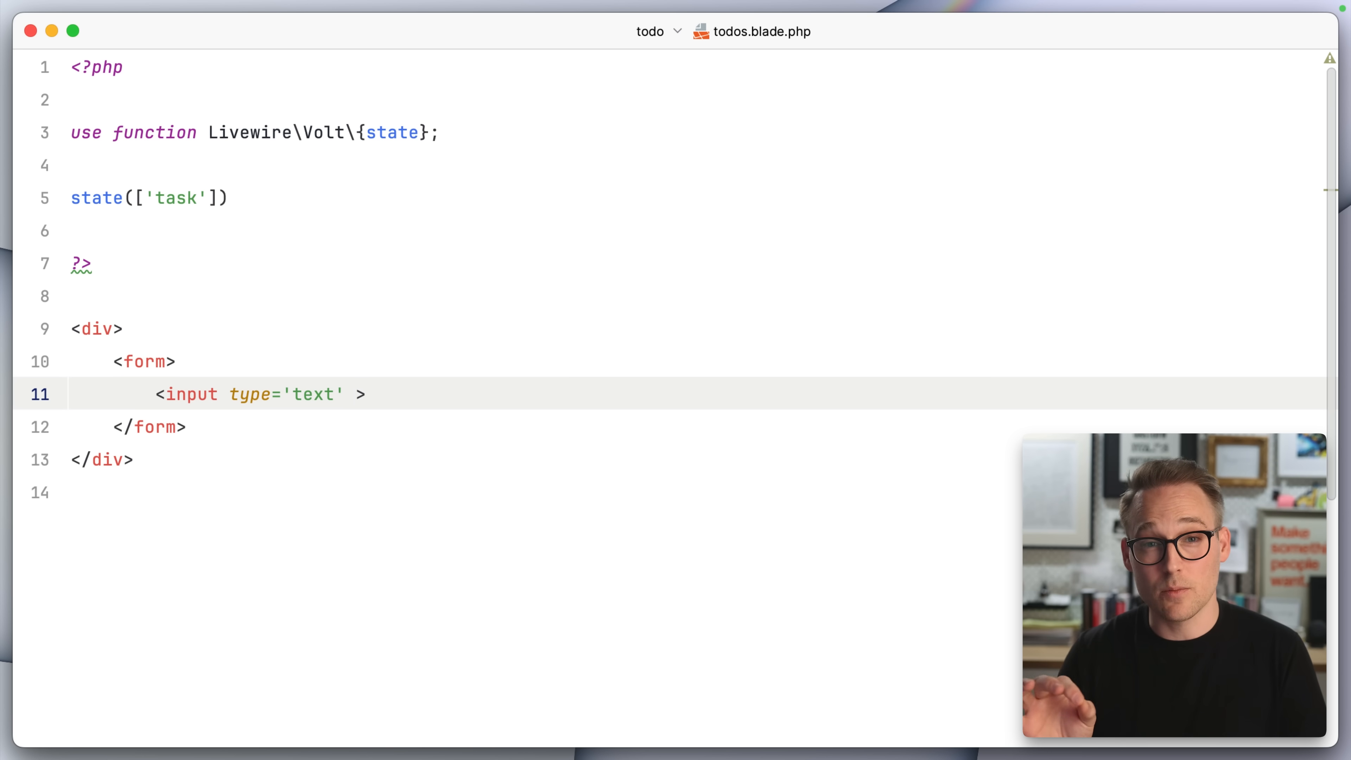
pyautogui.write('wire')
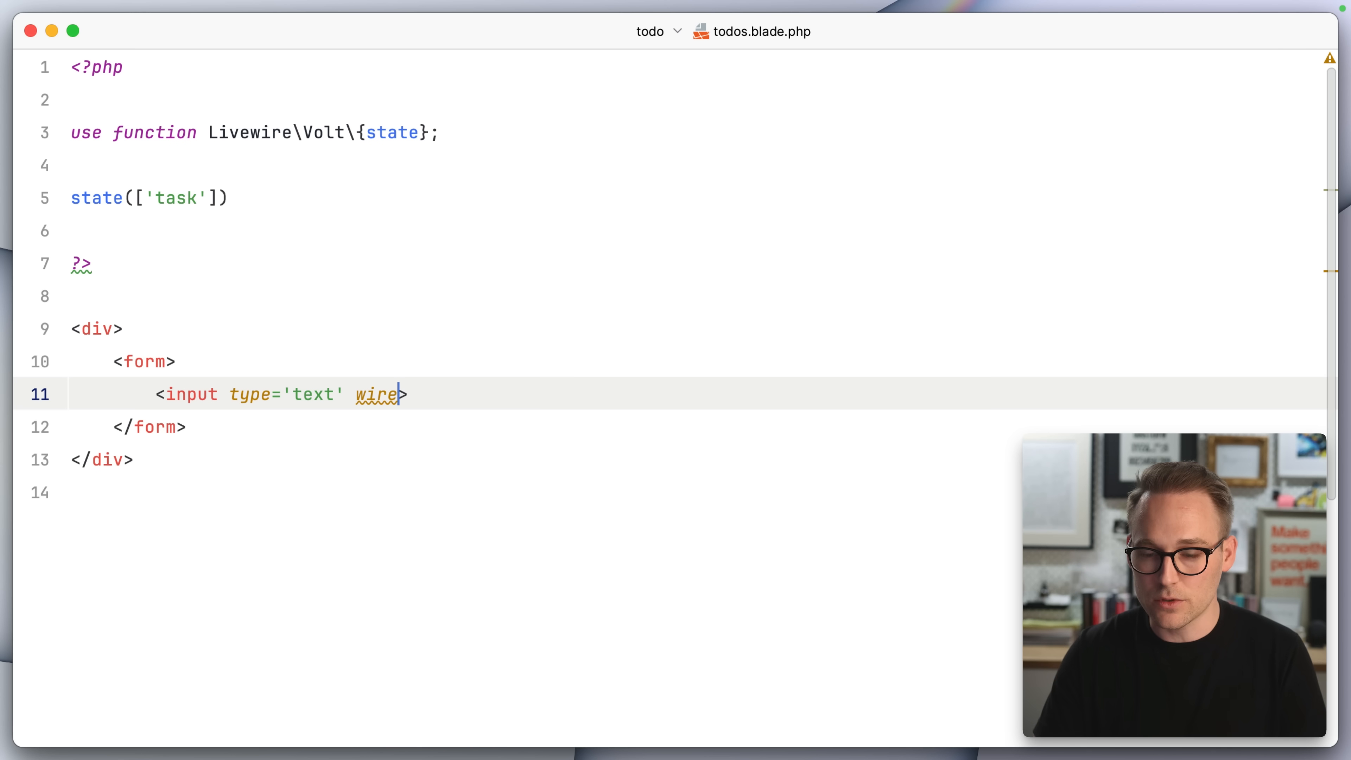
pyautogui.write(':model')
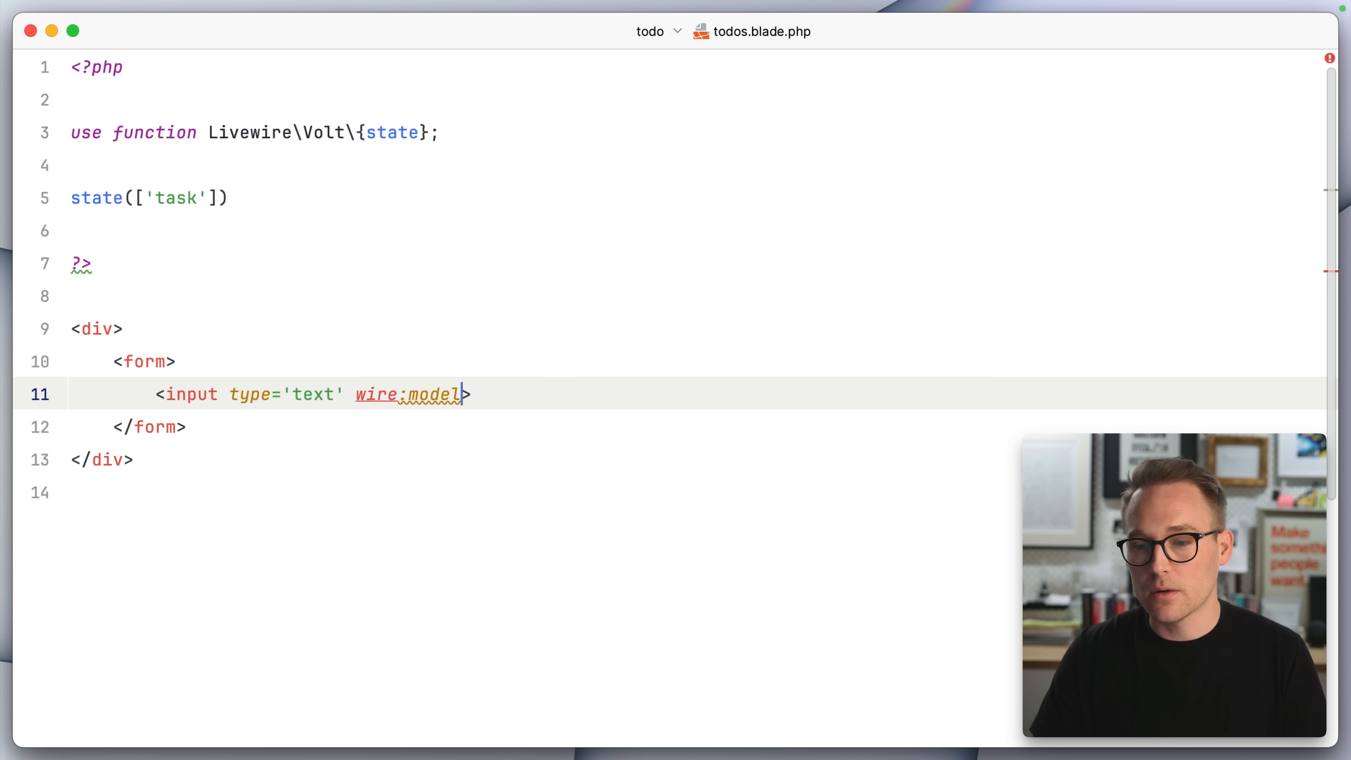
pyautogui.write("='task'")
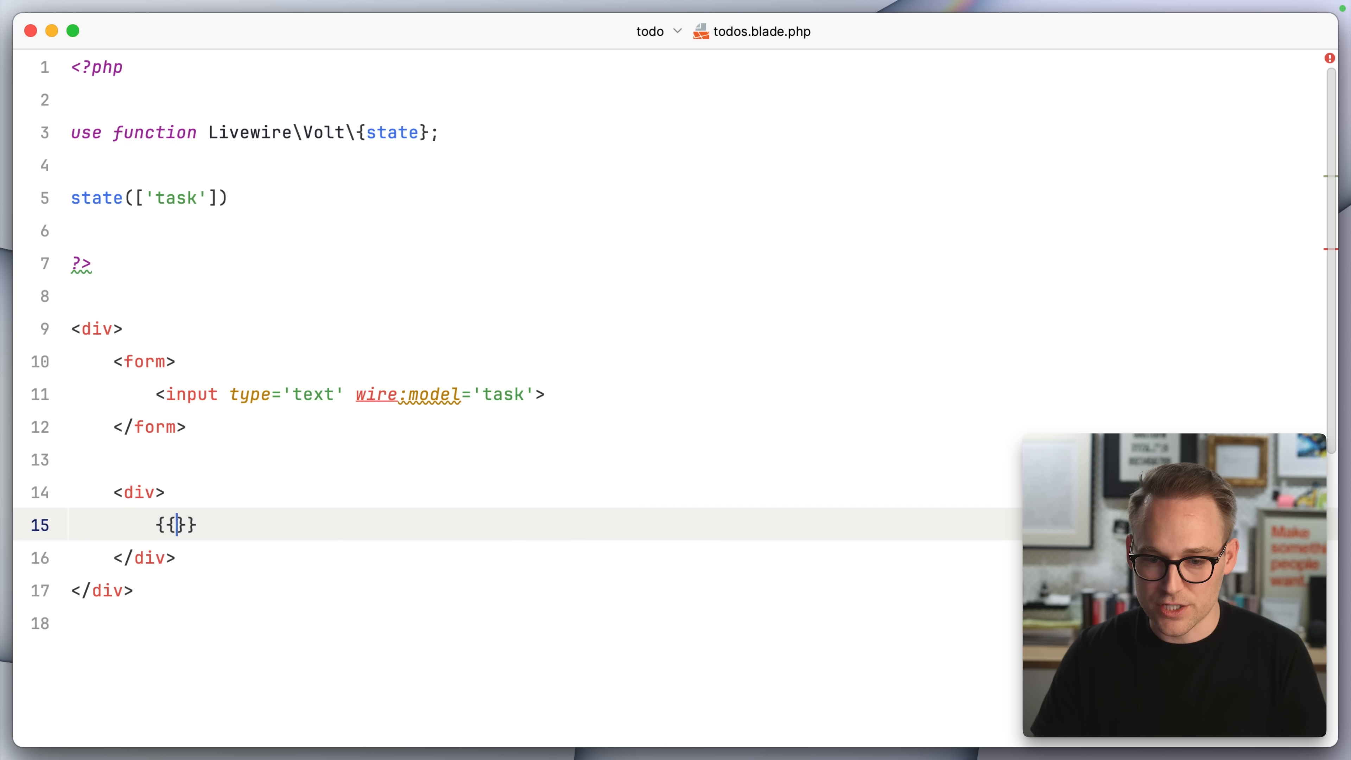
# Add a div with class mt-2 below the form that displays {{ $task }}
pyautogui.write('$task')
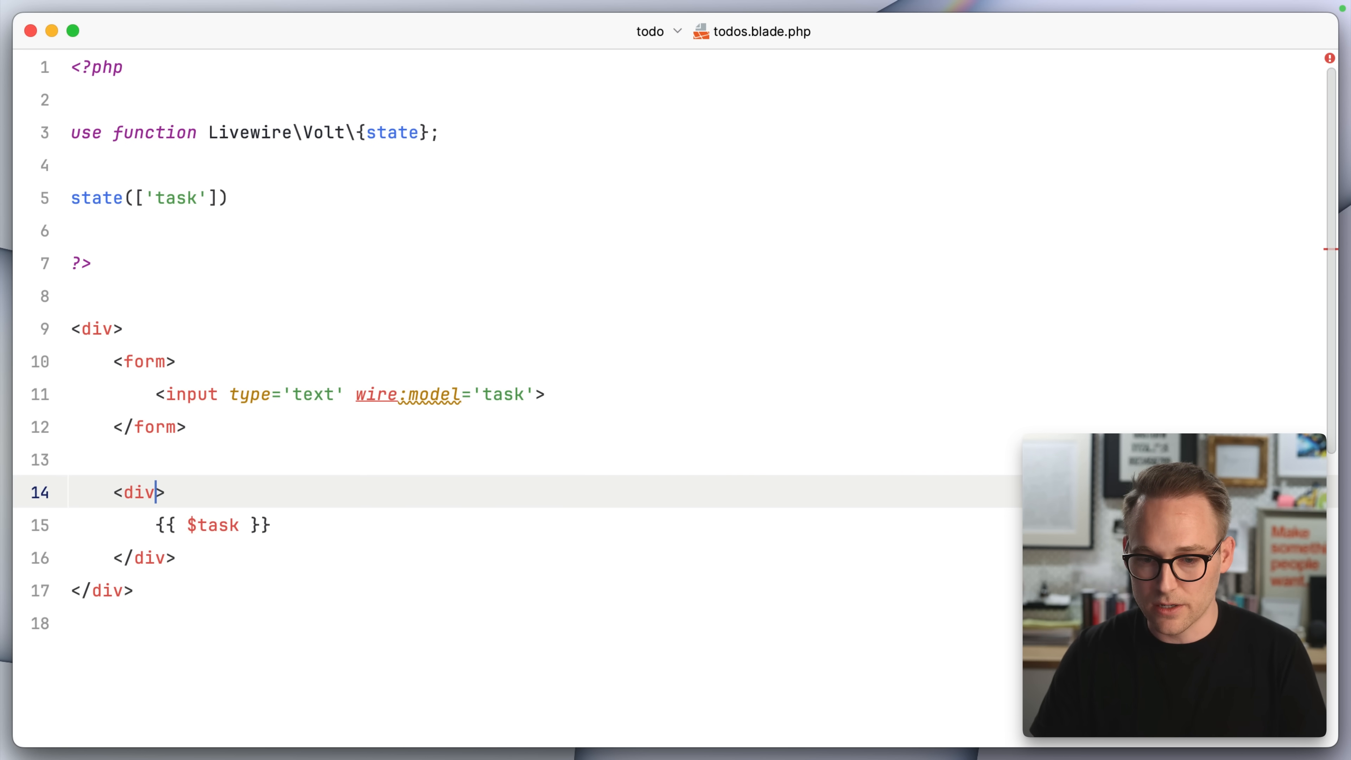
pyautogui.write("class='mt'")
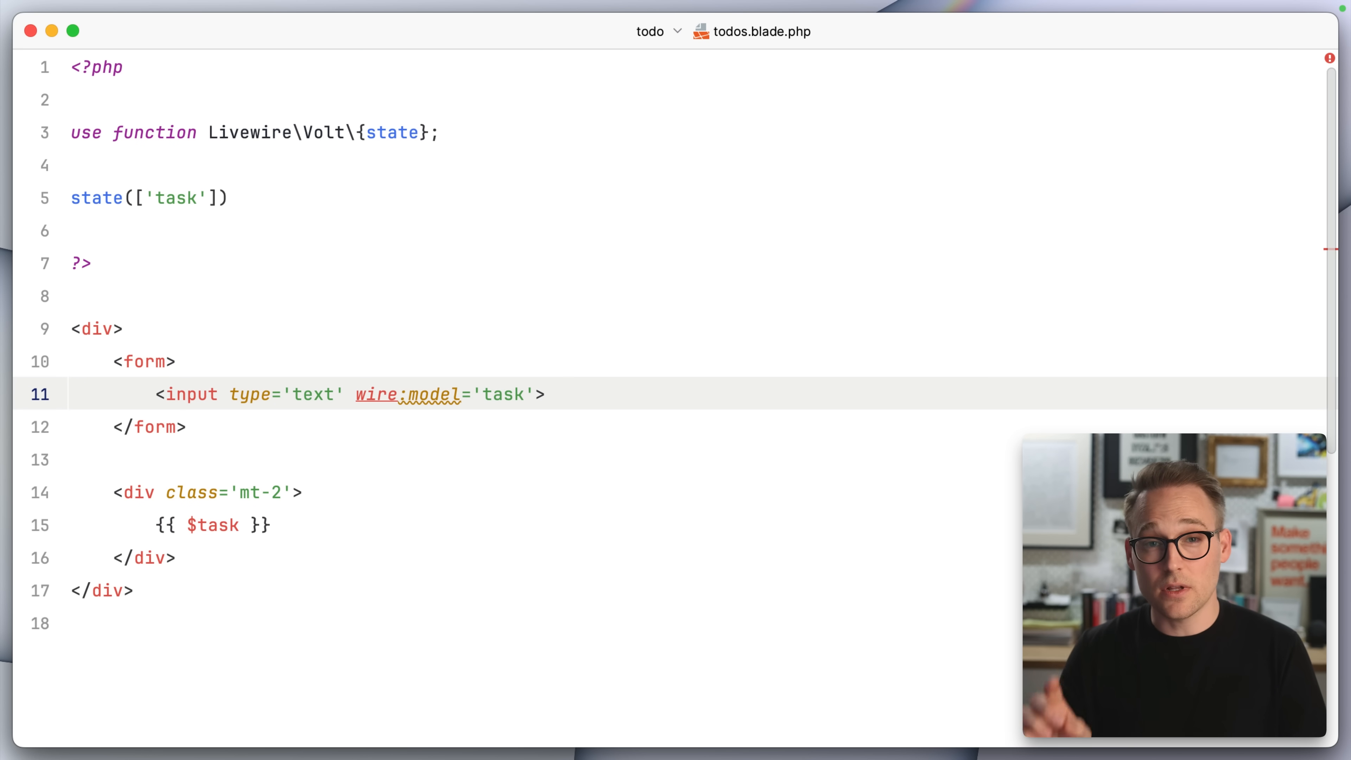
pyautogui.write('.')
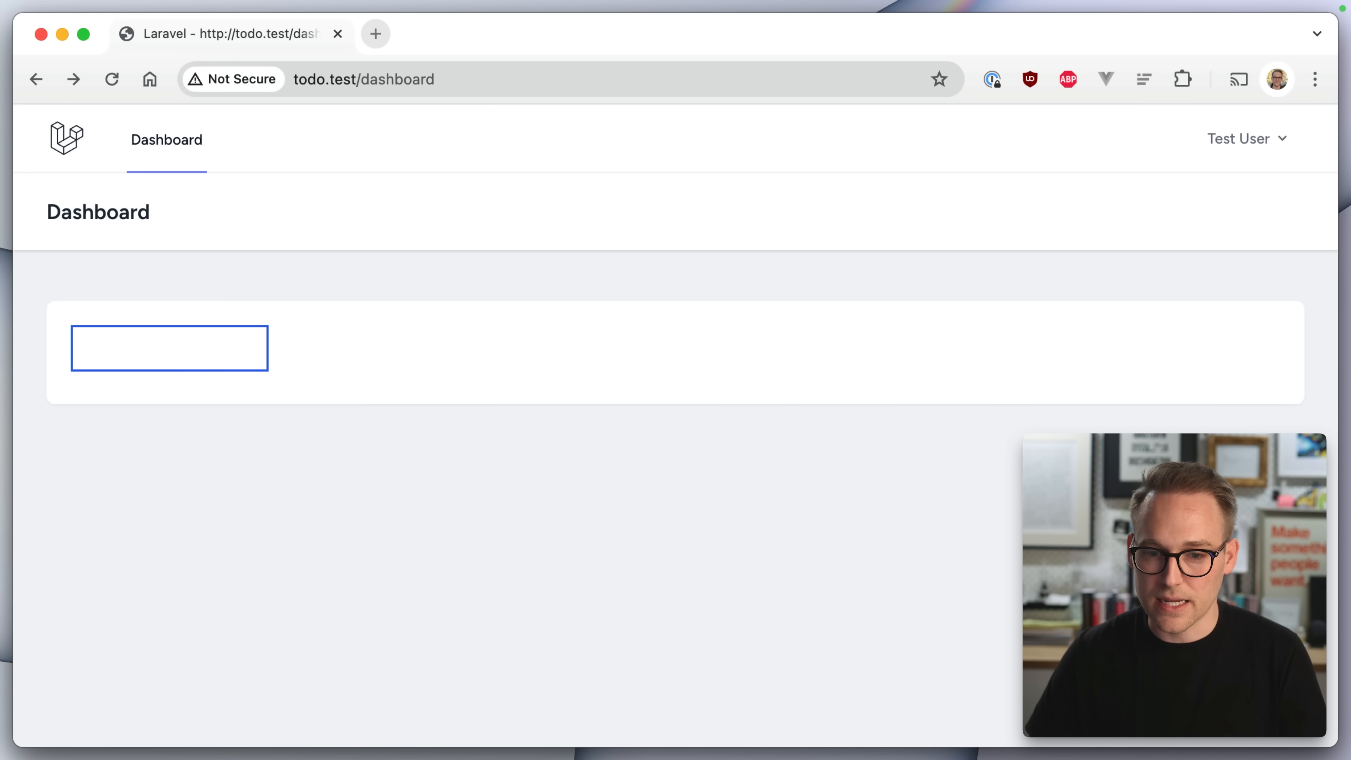
# Type 'asdf' into the dashboard field to test binding, then remove the $task display div
pyautogui.write('asdf')
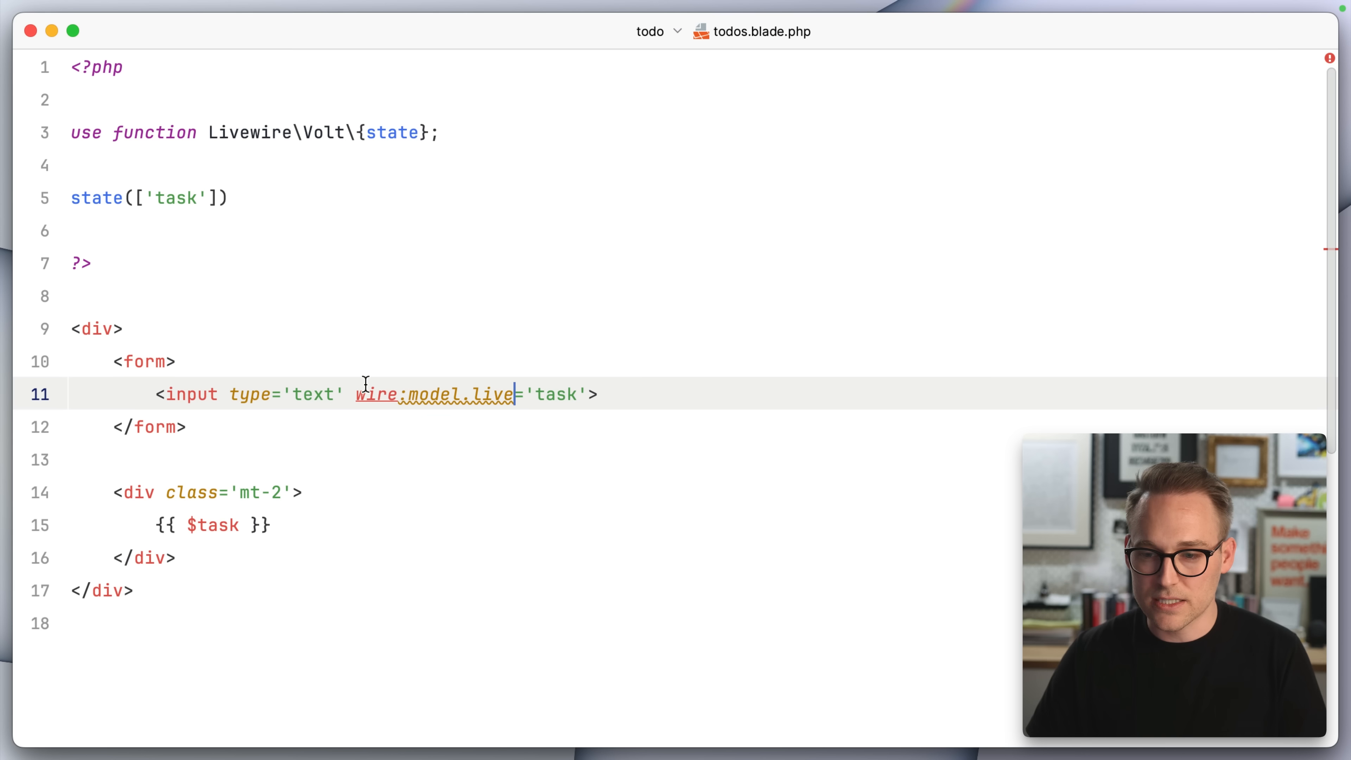
pyautogui.press('Backspace')
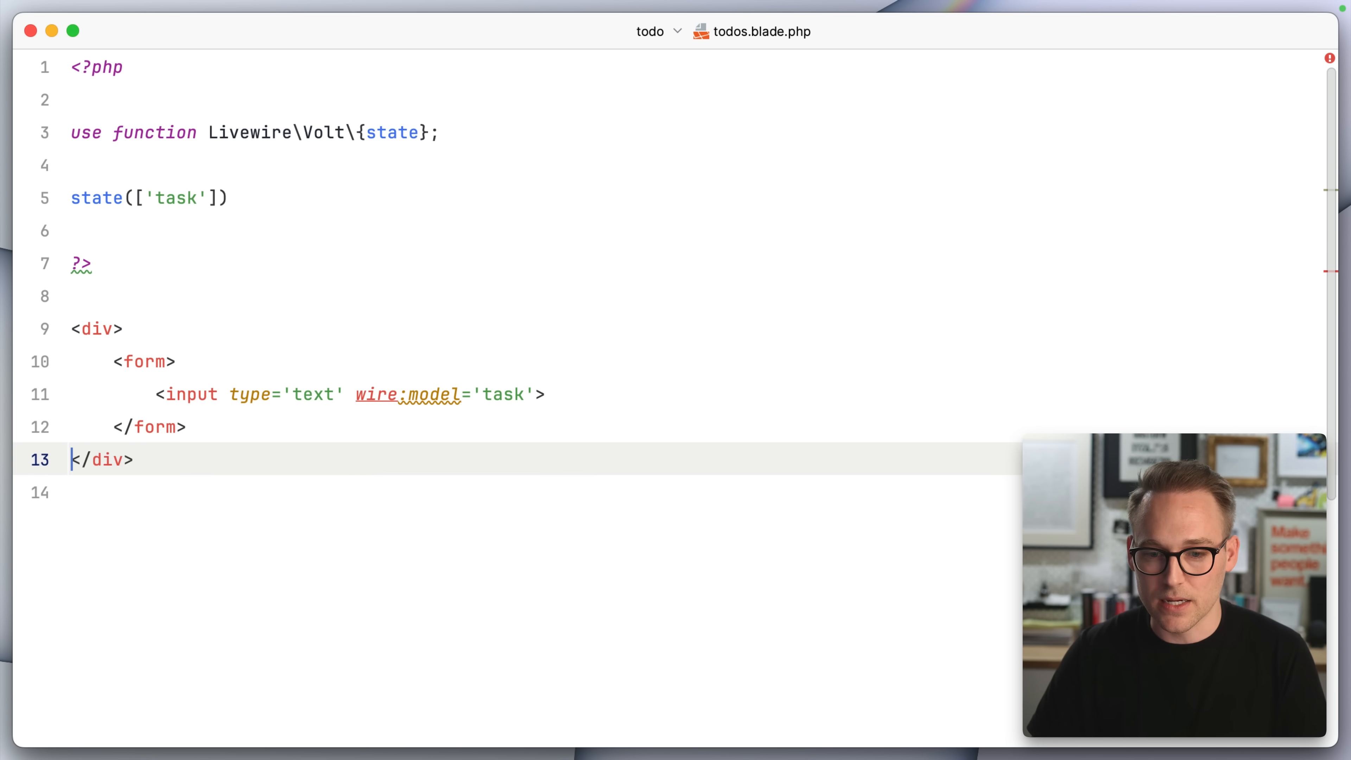
# Wire the form's submit to a new empty $add closure and add a submit button labelled Add
pyautogui.write("action='")
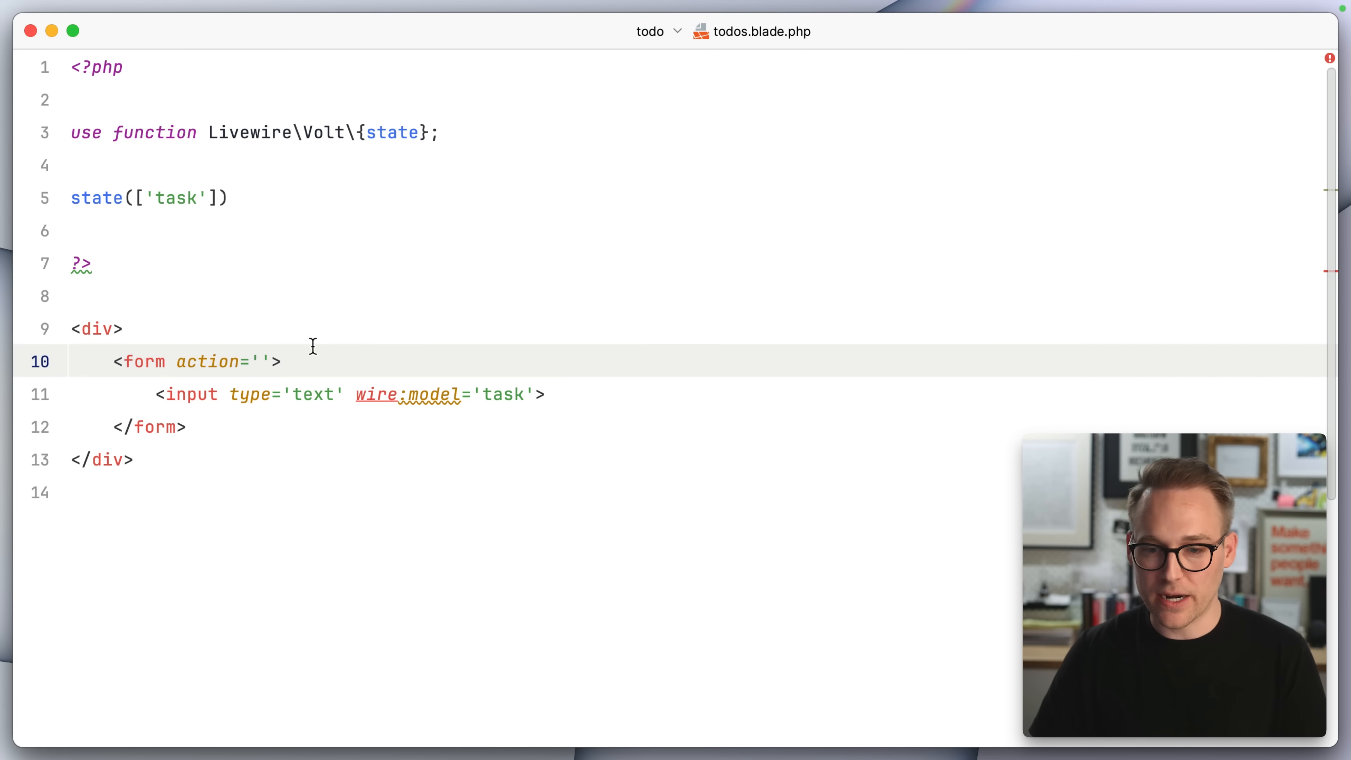
pyautogui.write('wire:submi')
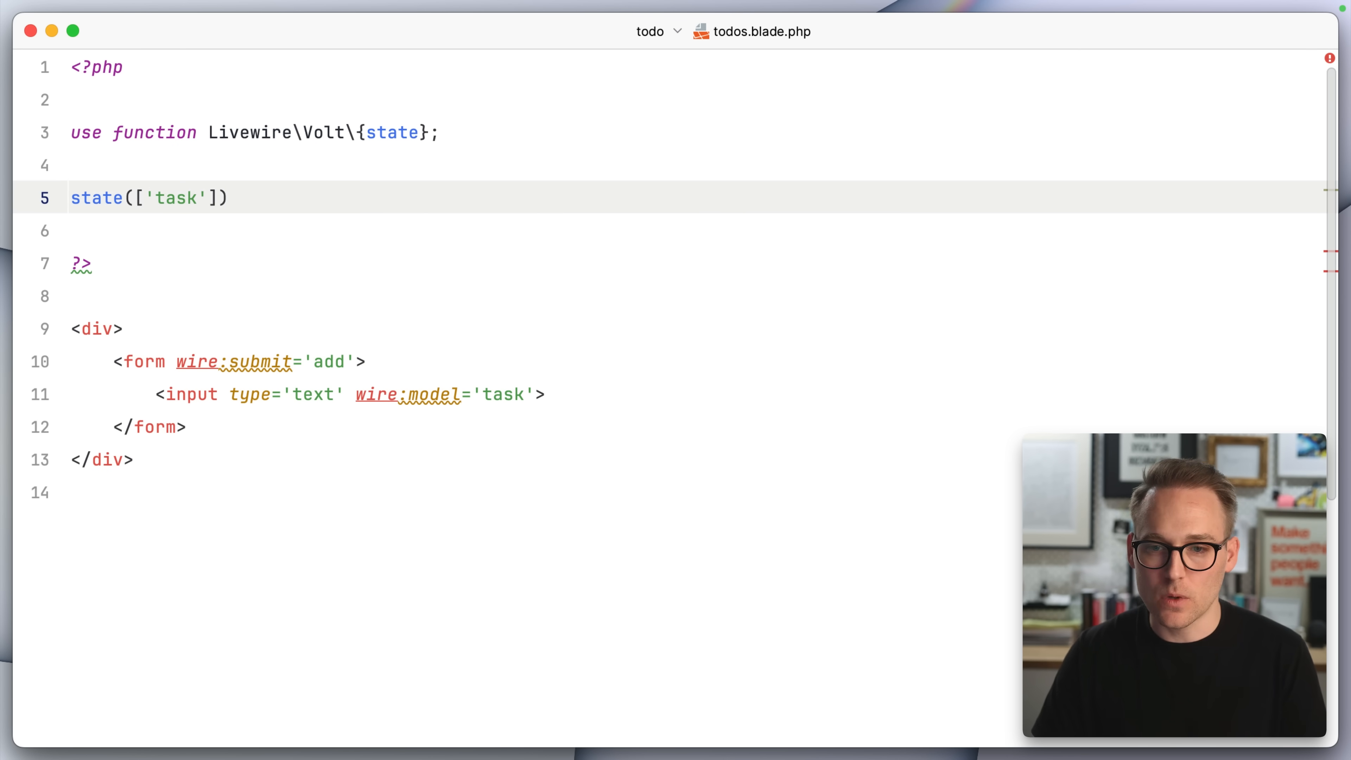
pyautogui.write('$add = function () {')
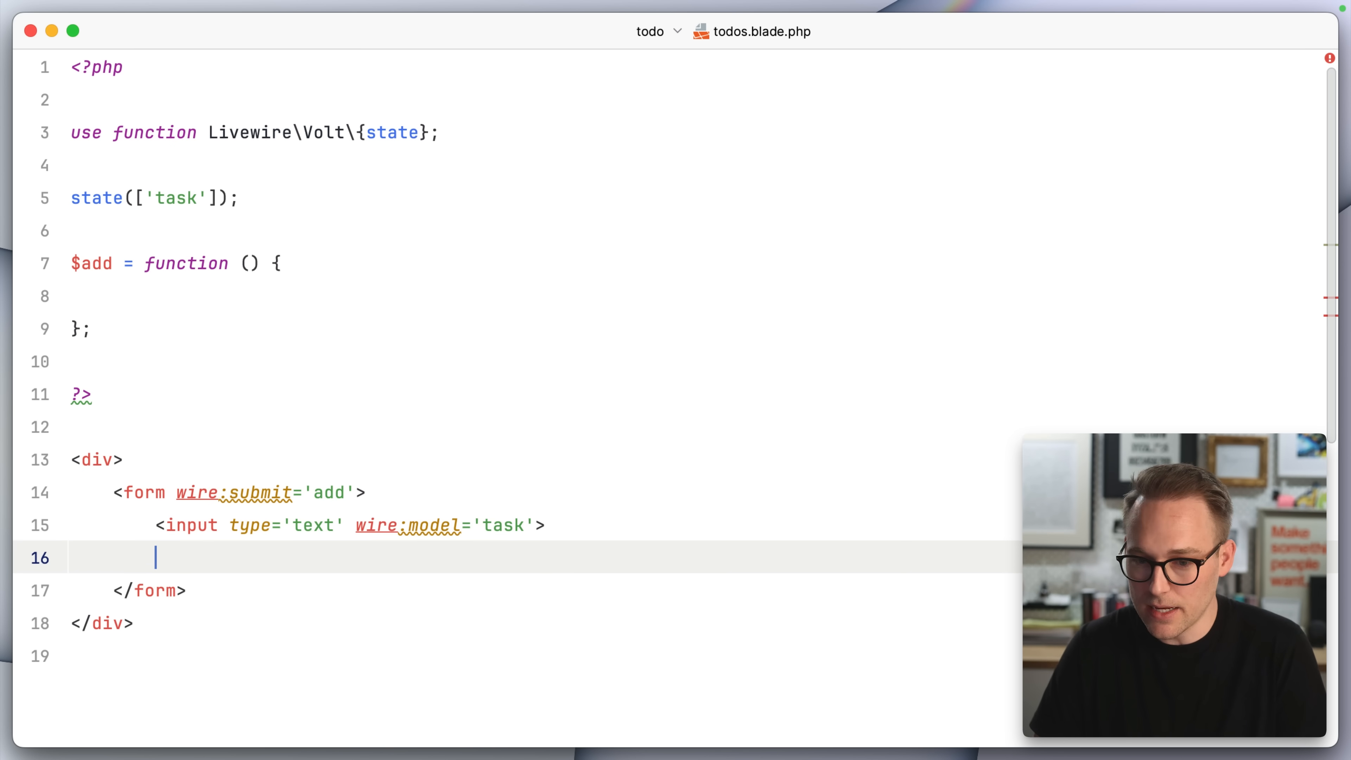
pyautogui.write("<button type='submit'>Ad</button>")
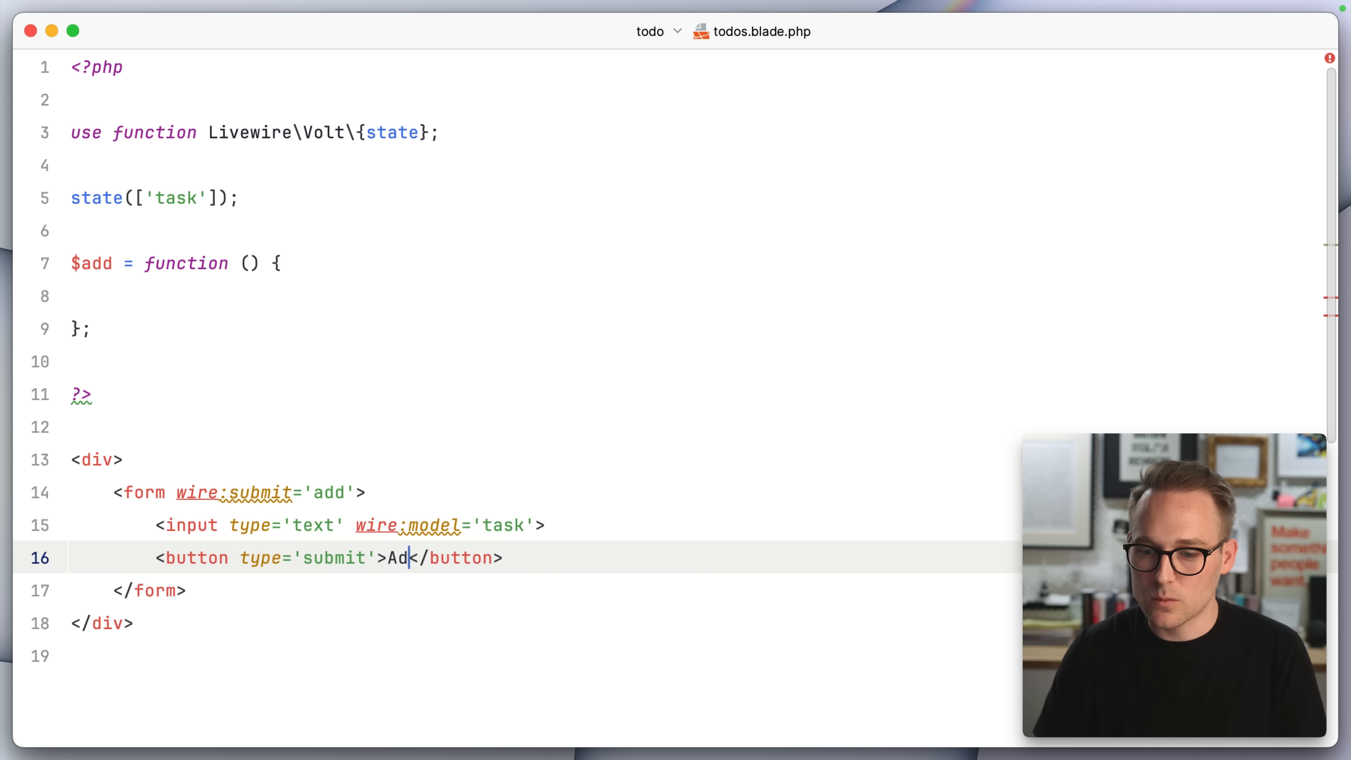
pyautogui.write('d')
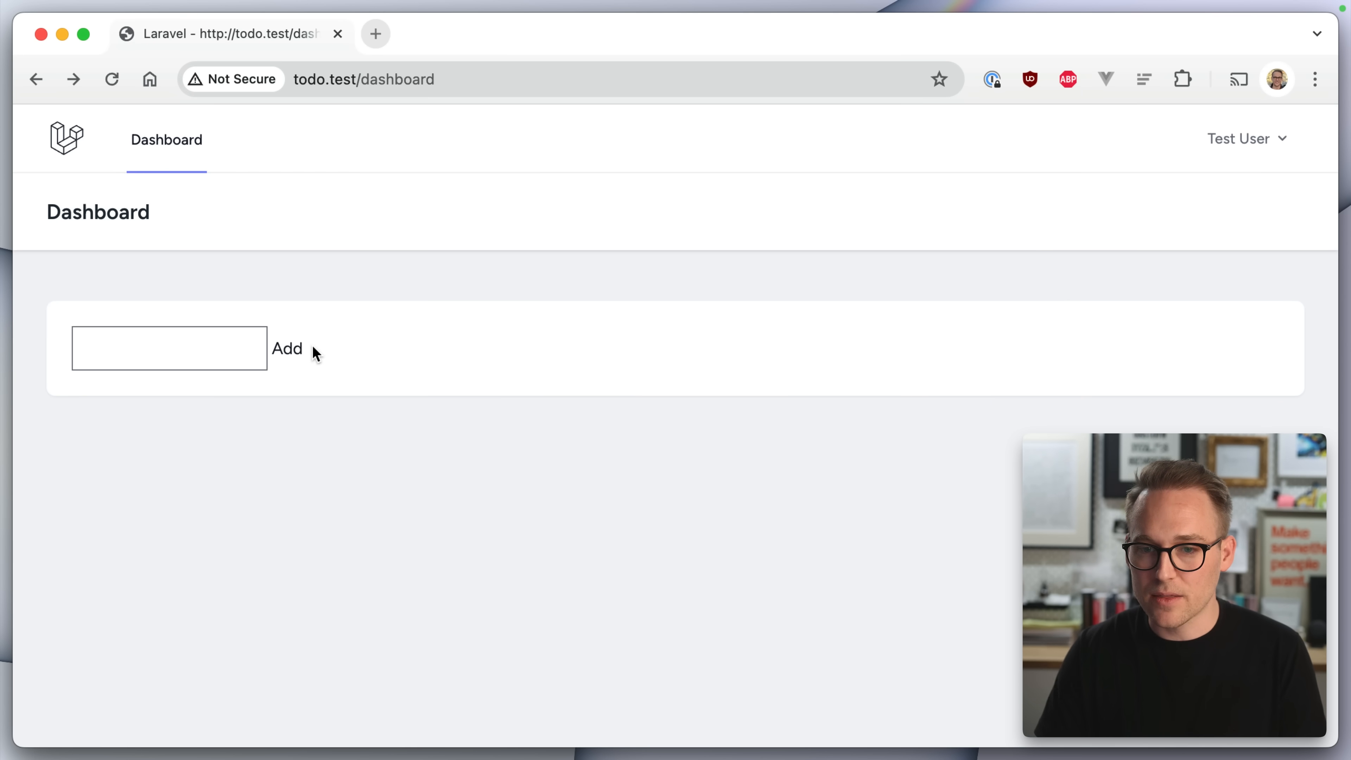
# Enter 'Test' in the dashboard field, then make the add closure reset $this->task to ''
pyautogui.write('Test')
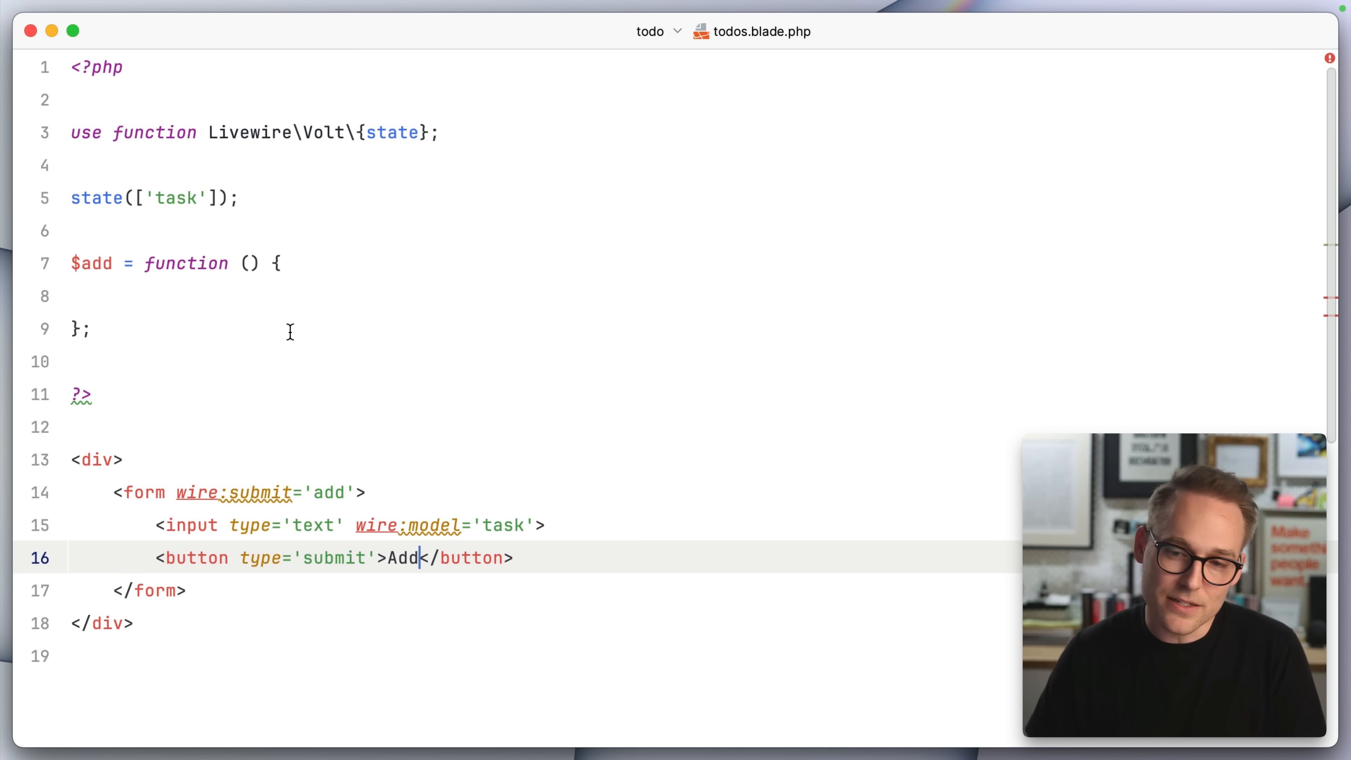
pyautogui.write('$th')
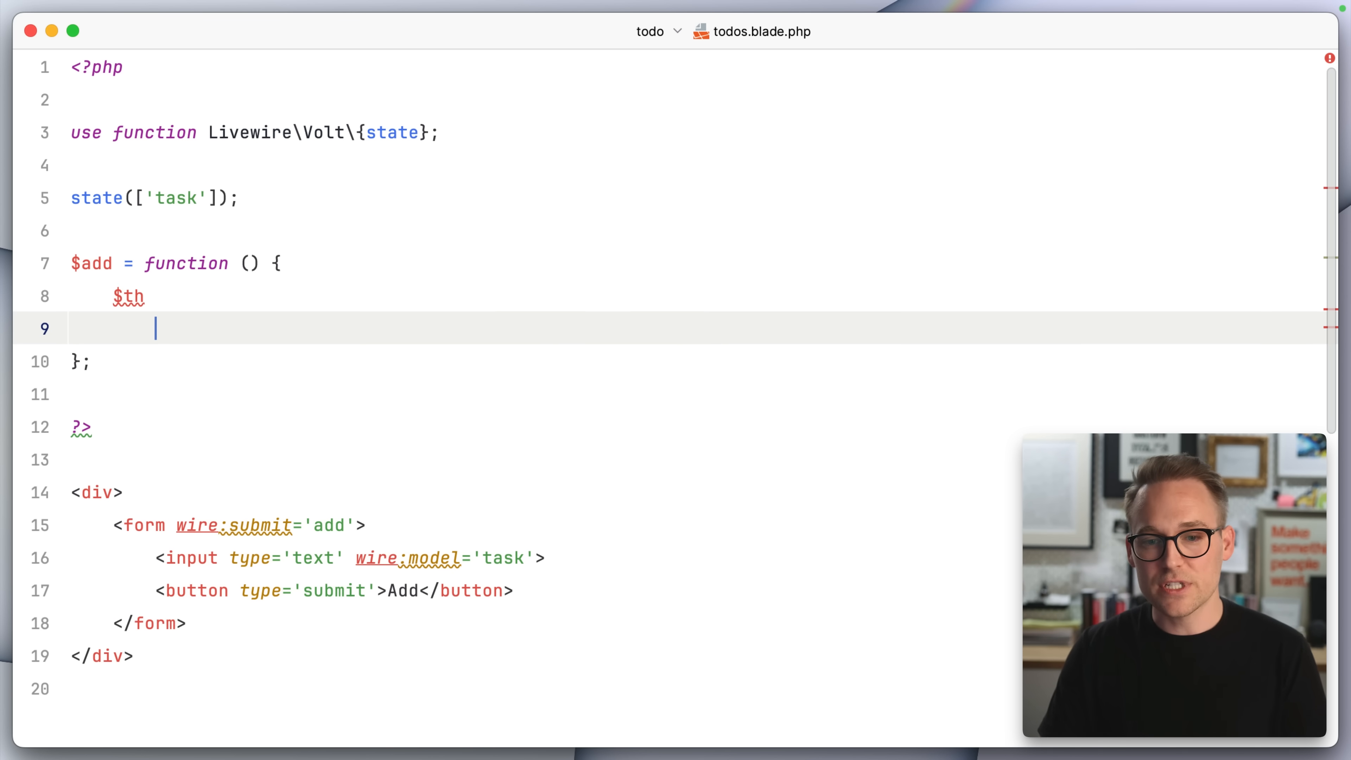
pyautogui.write('is->')
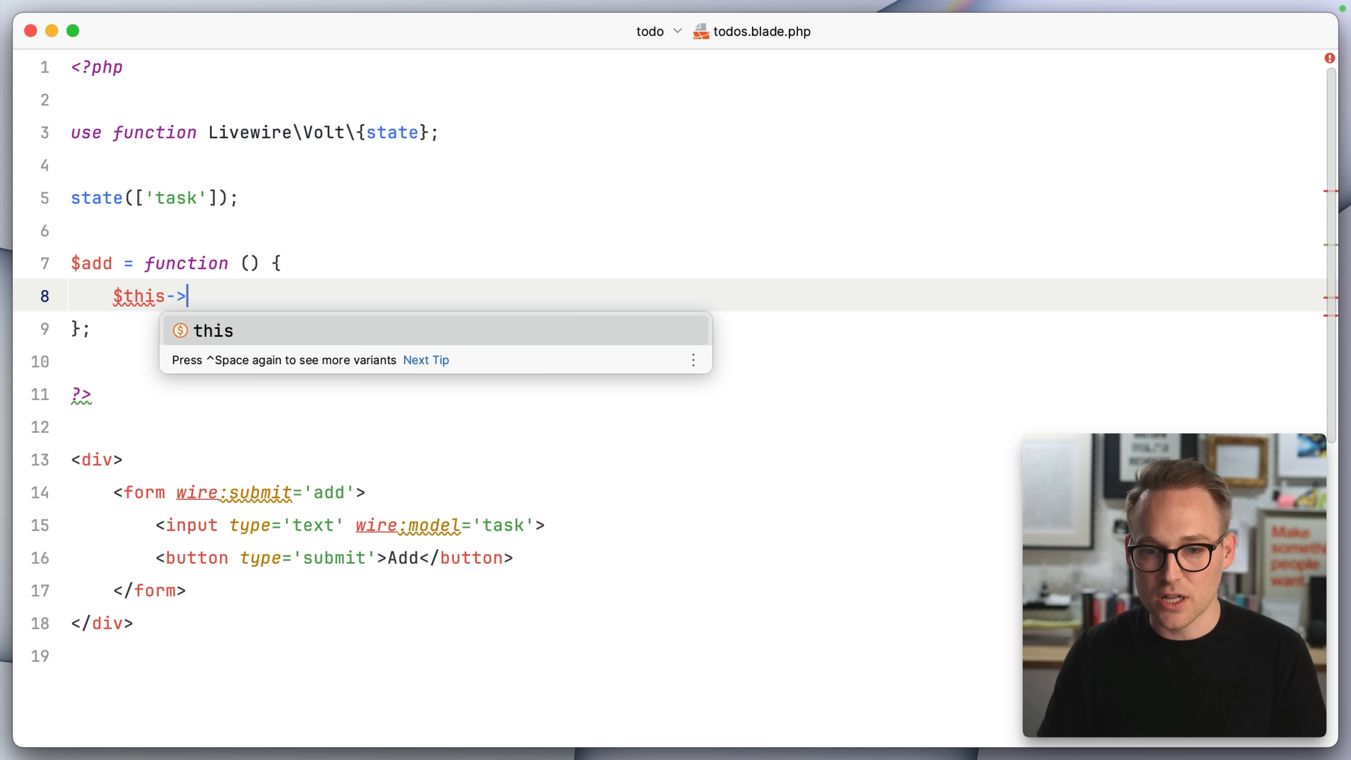
pyautogui.write('task()')
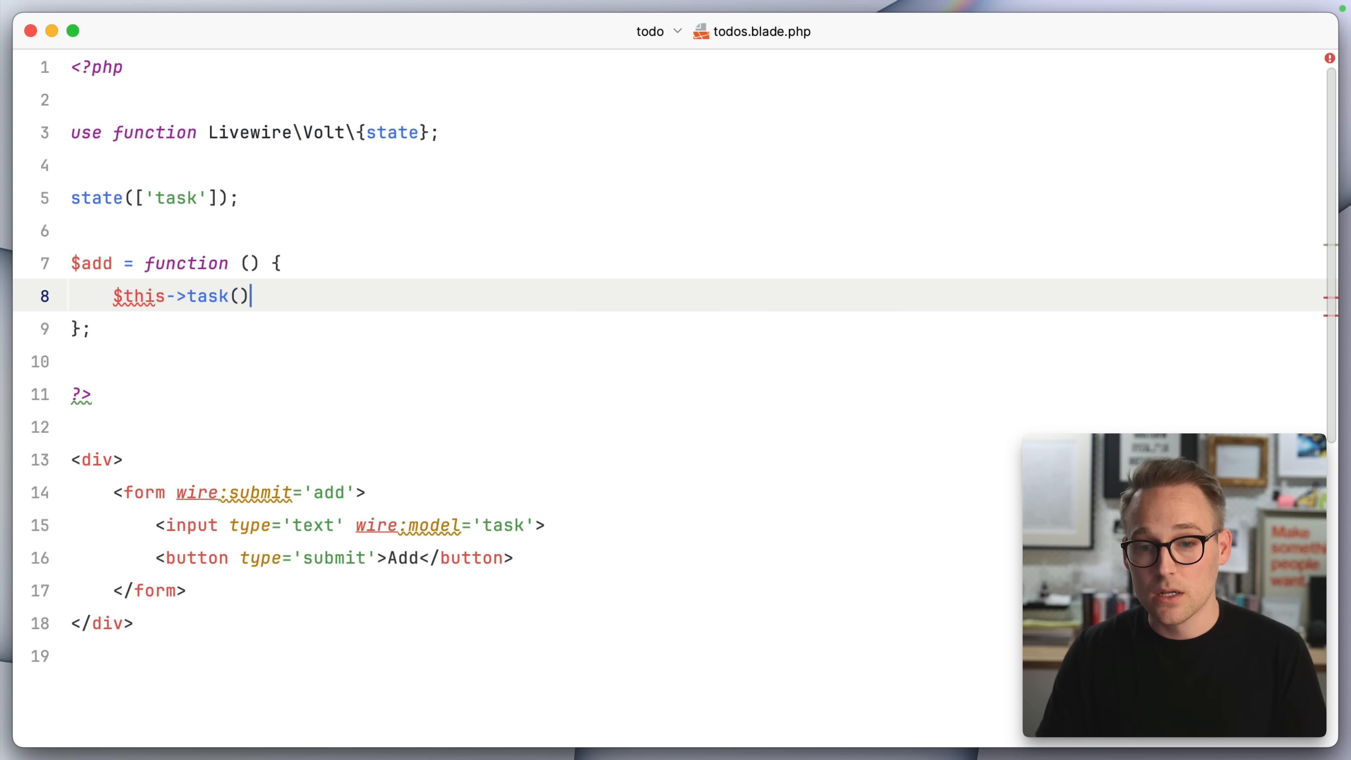
pyautogui.press('Backspace')
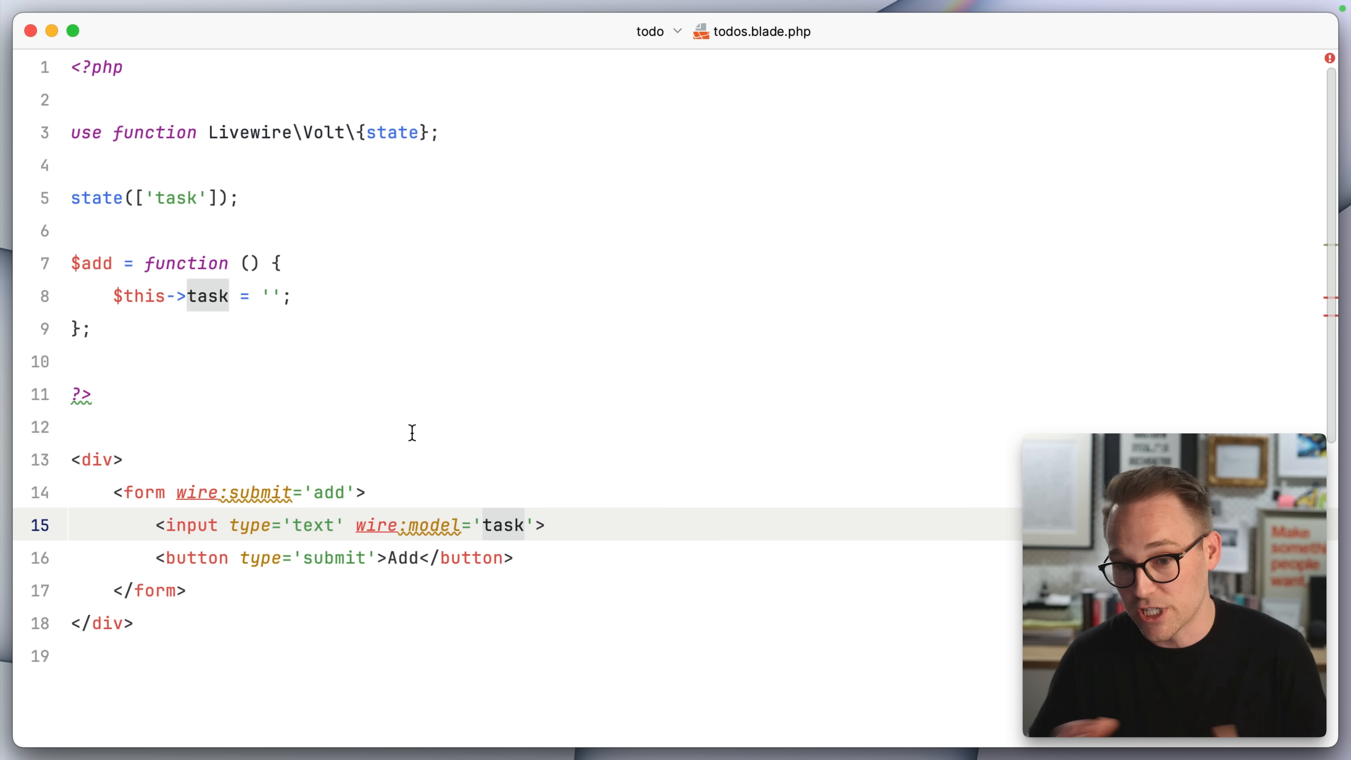
pyautogui.press('Return')
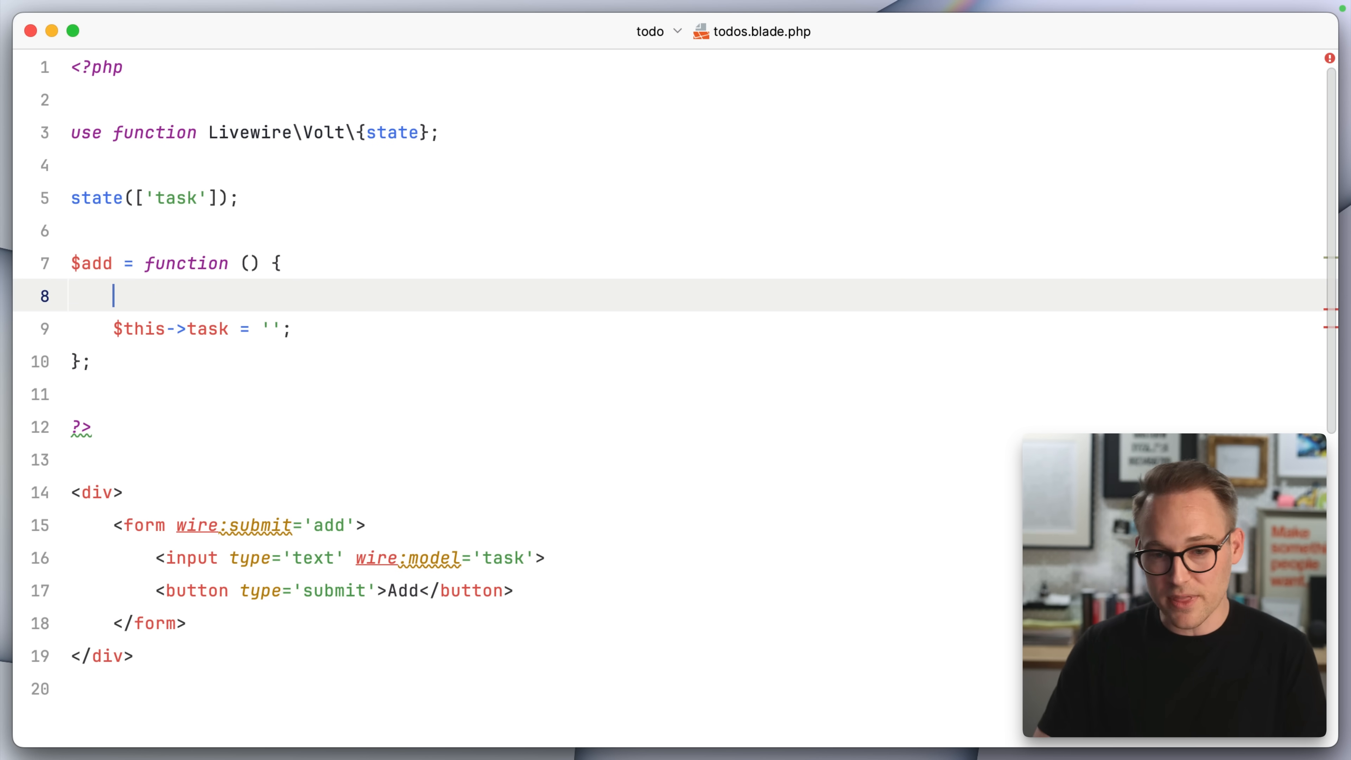
# Have add call \App\Models\Todo::create with user_id from auth()->id() and the task
pyautogui.write('\\App\\Models\\Todo::')
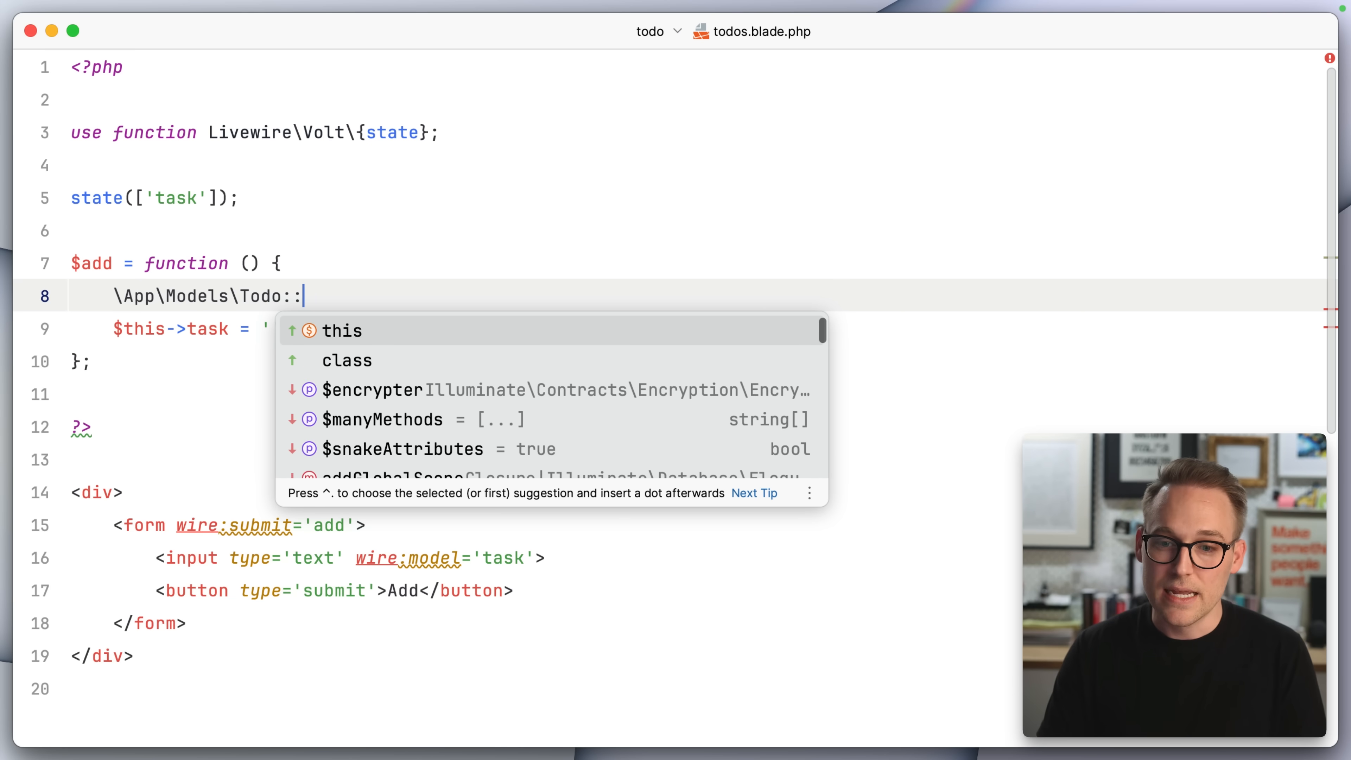
pyautogui.write('create')
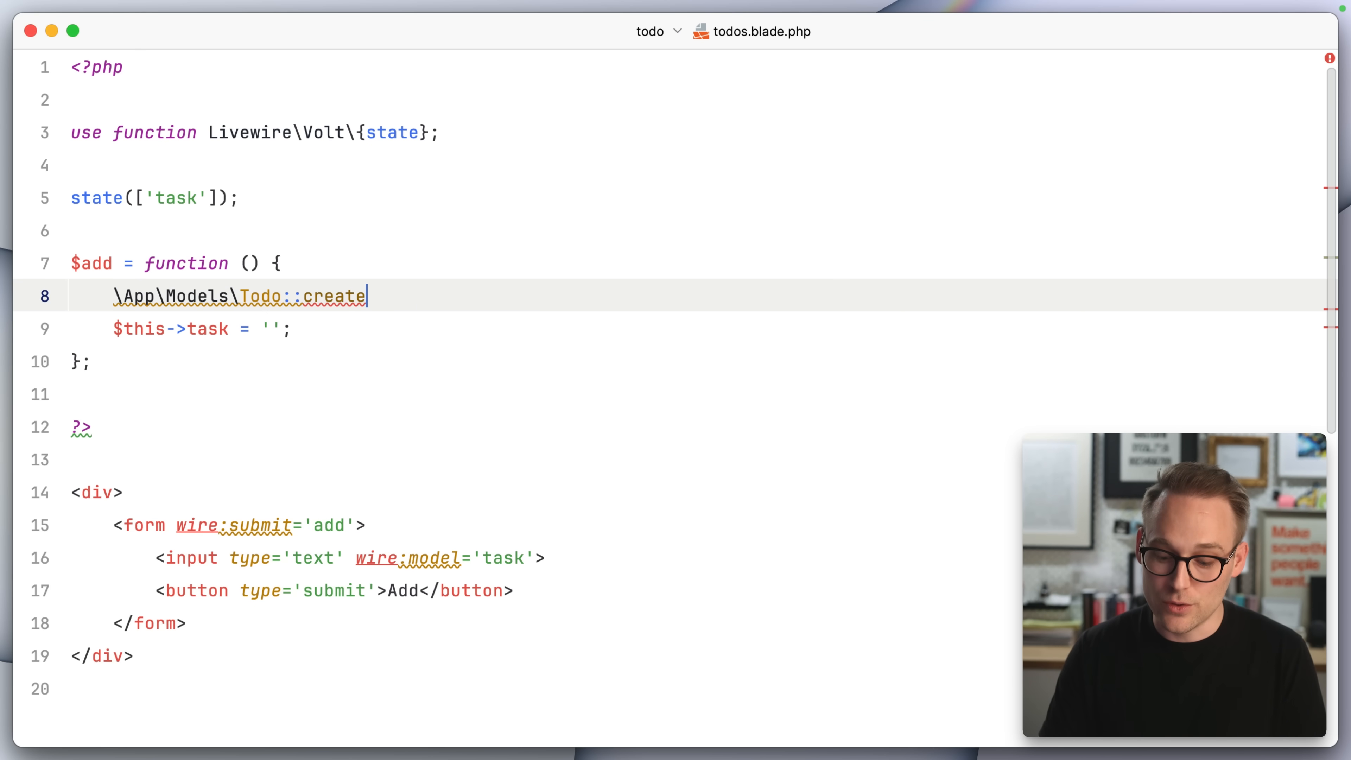
pyautogui.write('([')
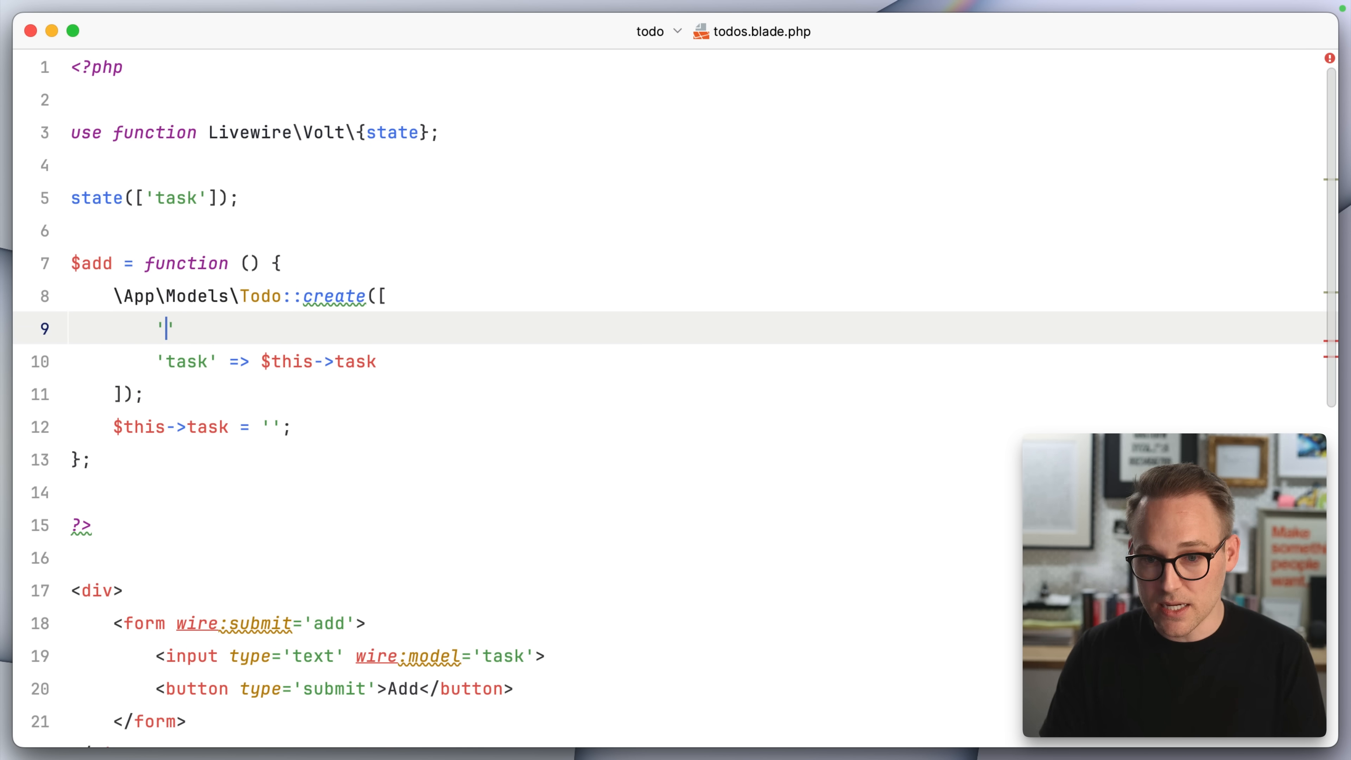
pyautogui.write('user_id')
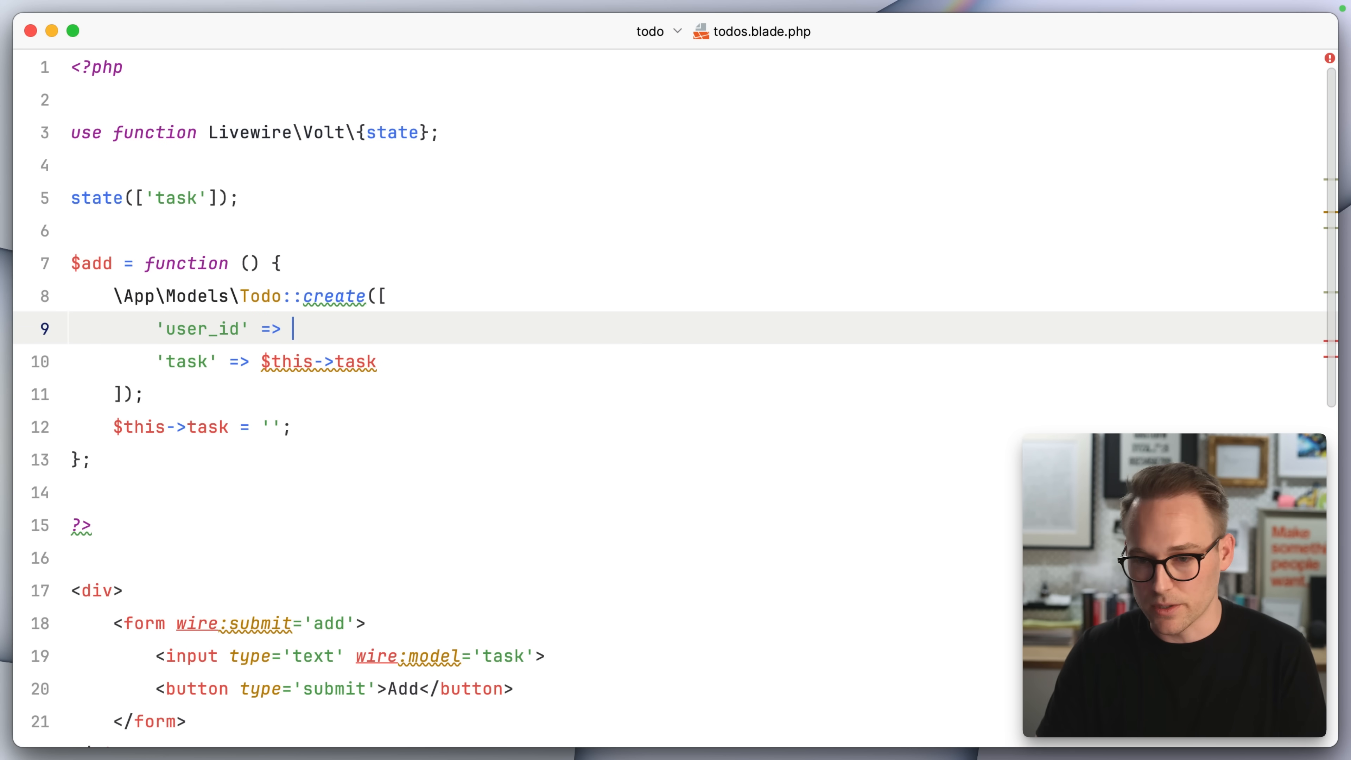
pyautogui.write('auth()')
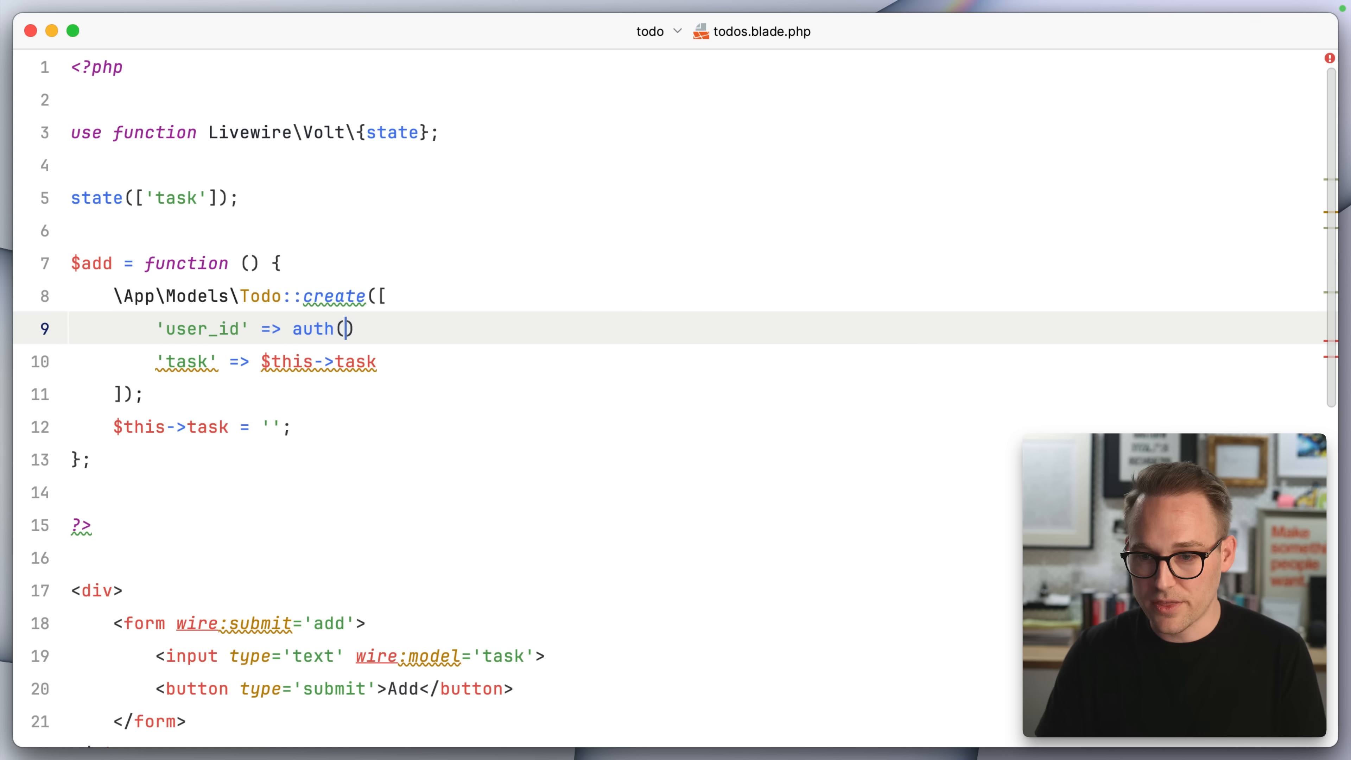
pyautogui.write('->id(),')
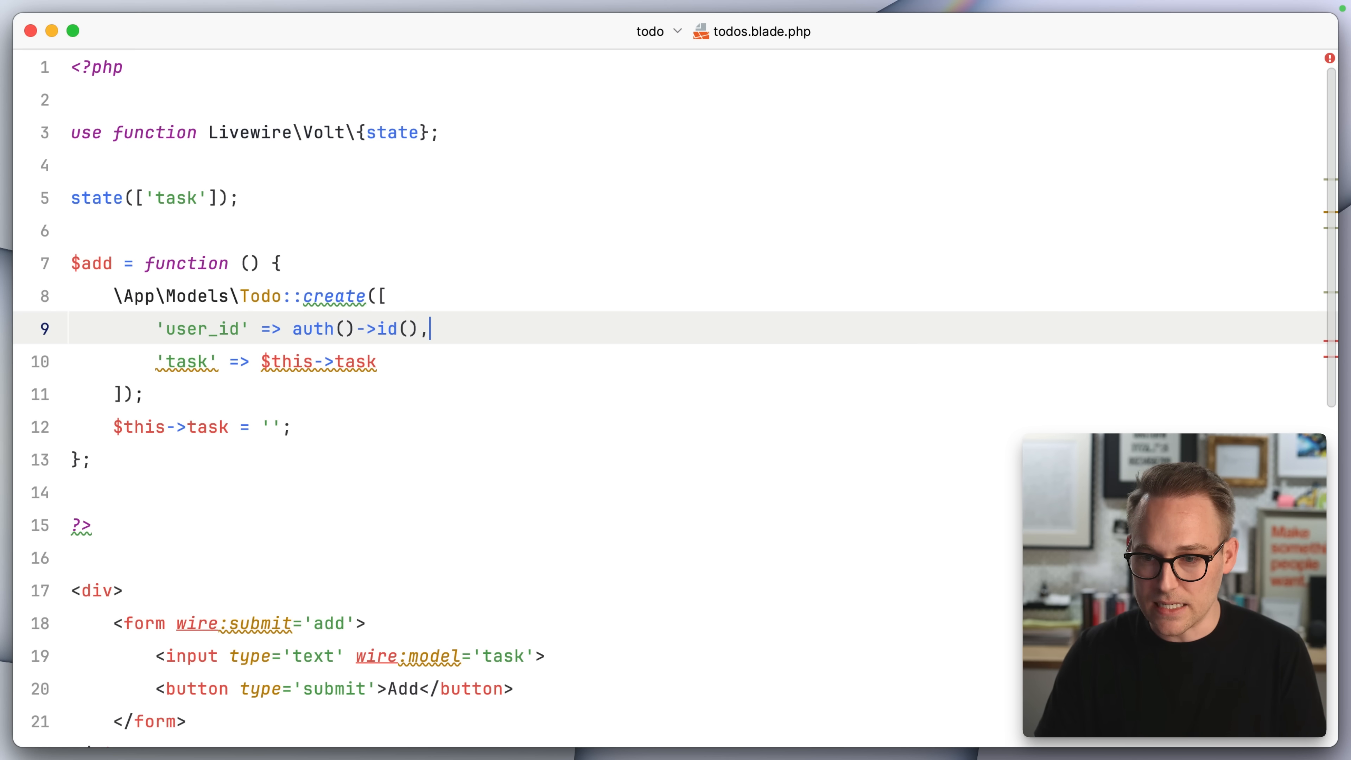
pyautogui.press('Return')
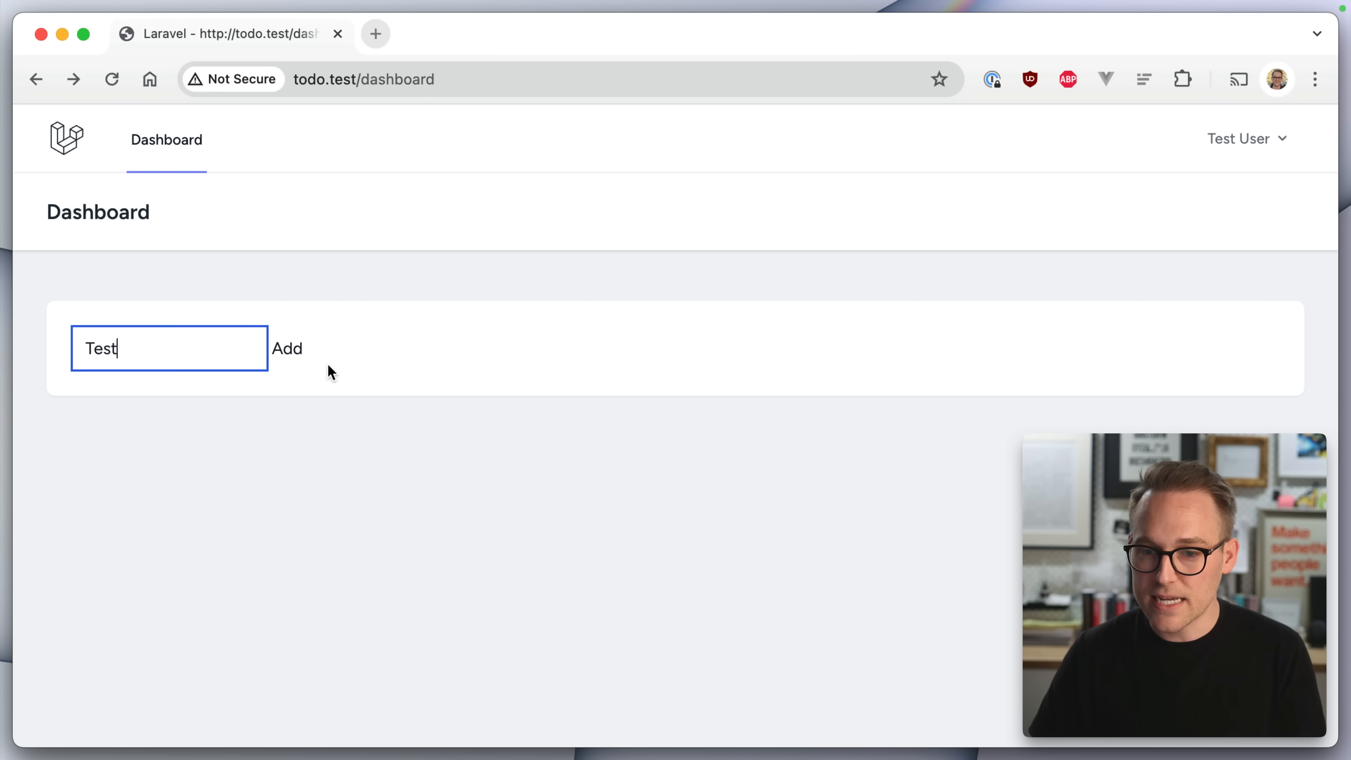
# Submit the Test task from the dashboard form with the Add button
pyautogui.click(287, 348)
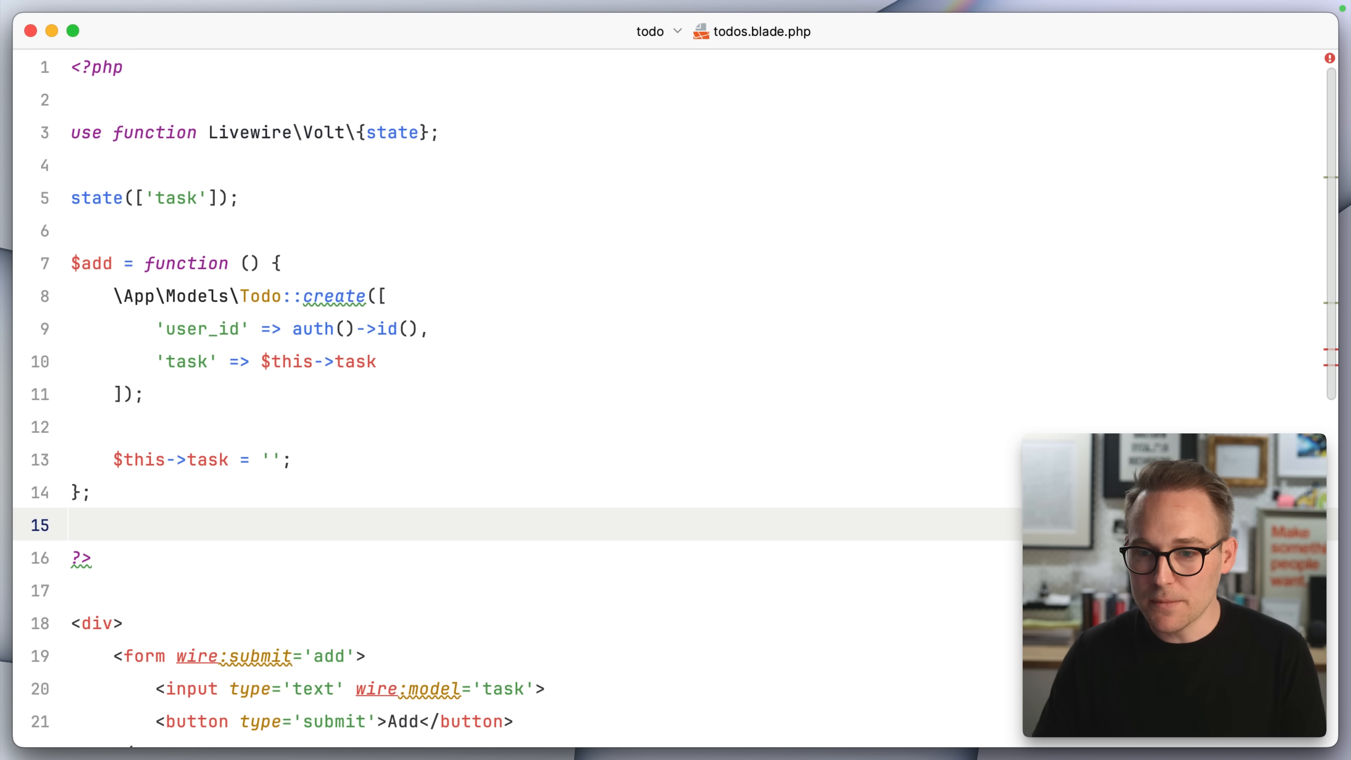
# Declare a public $guarded array on the Todo model, then enter 'teste' in the dashboard field
pyautogui.click(125, 295)
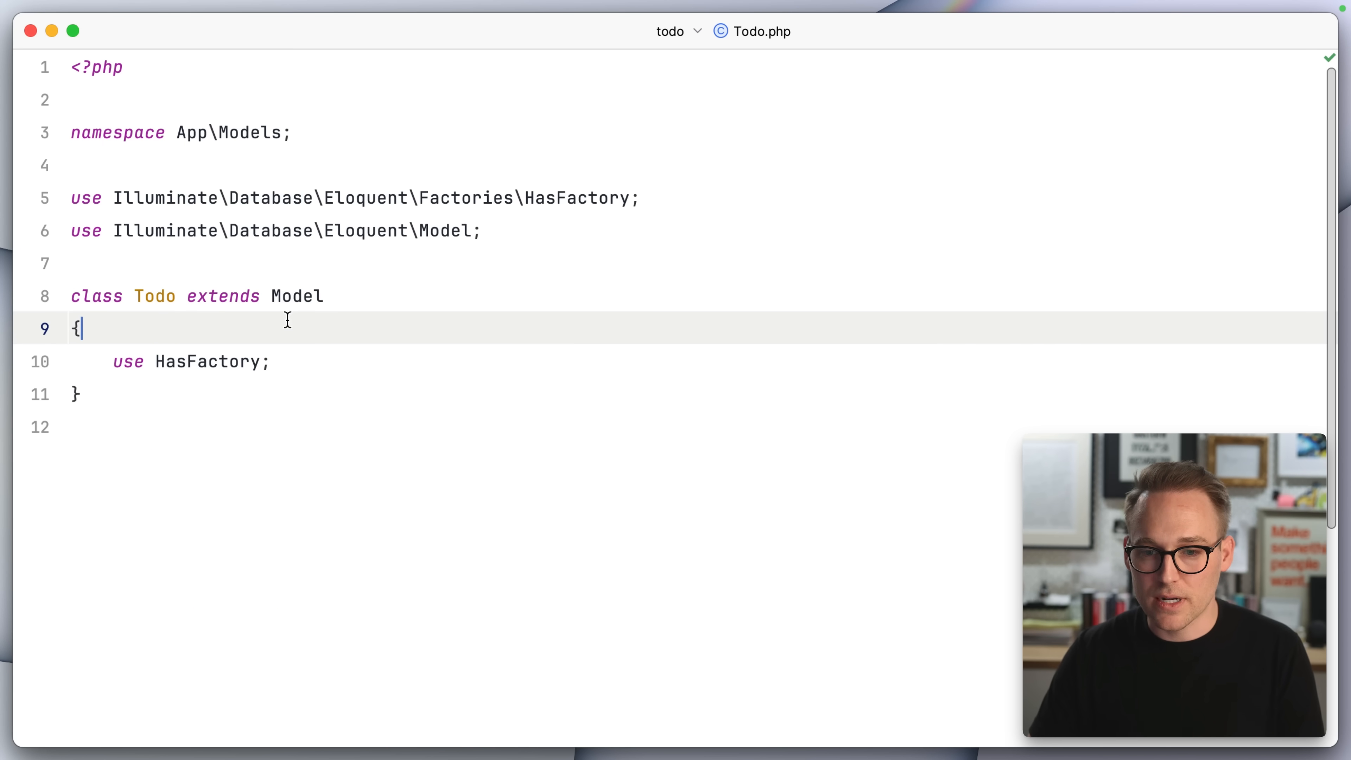
pyautogui.write('p')
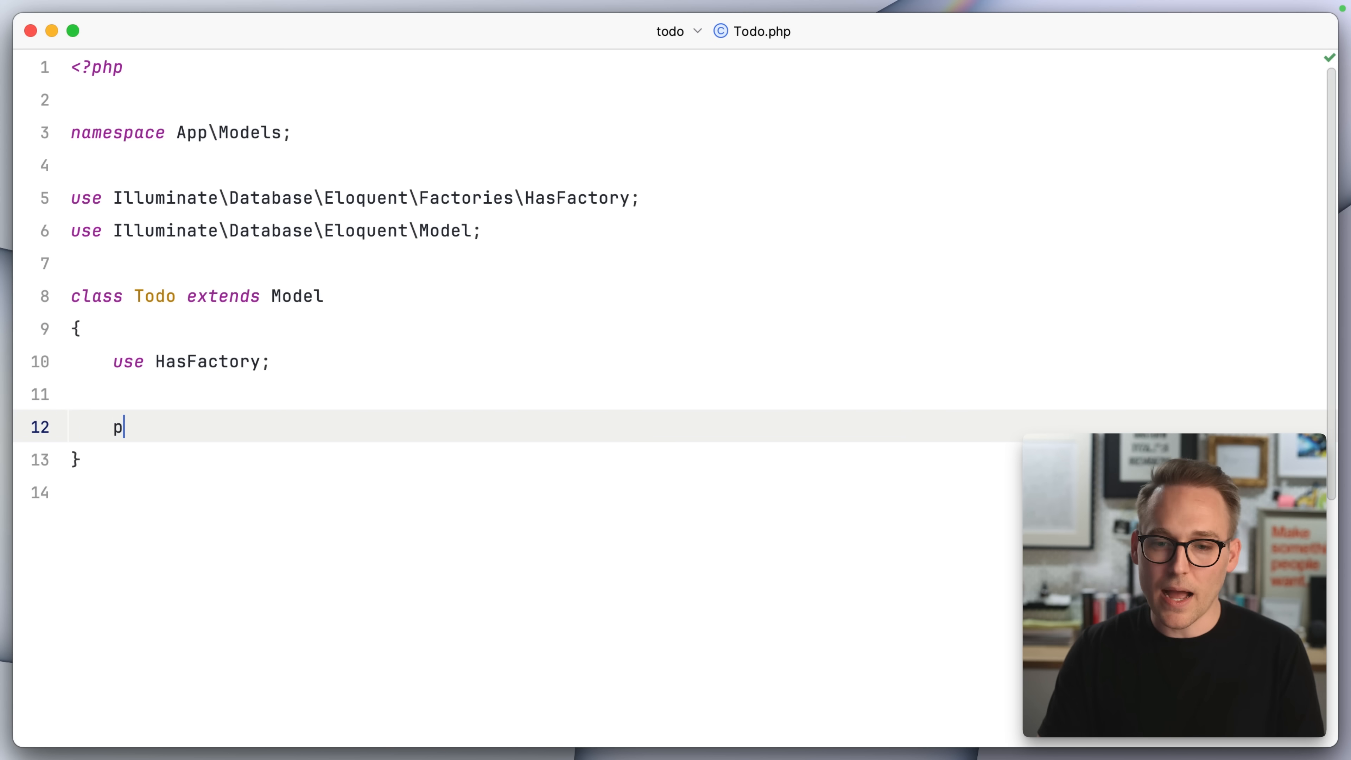
pyautogui.write('ublic $guarded = [];')
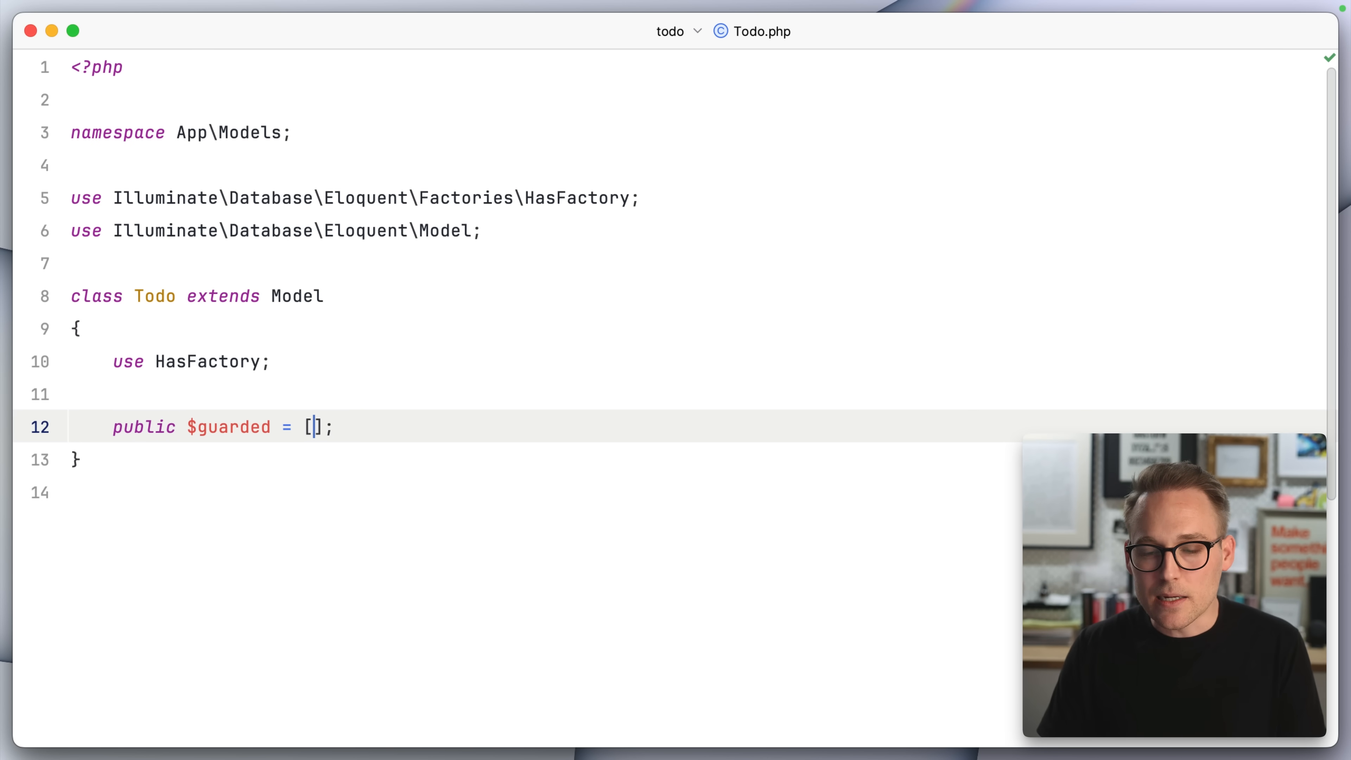
pyautogui.write("'user_id'")
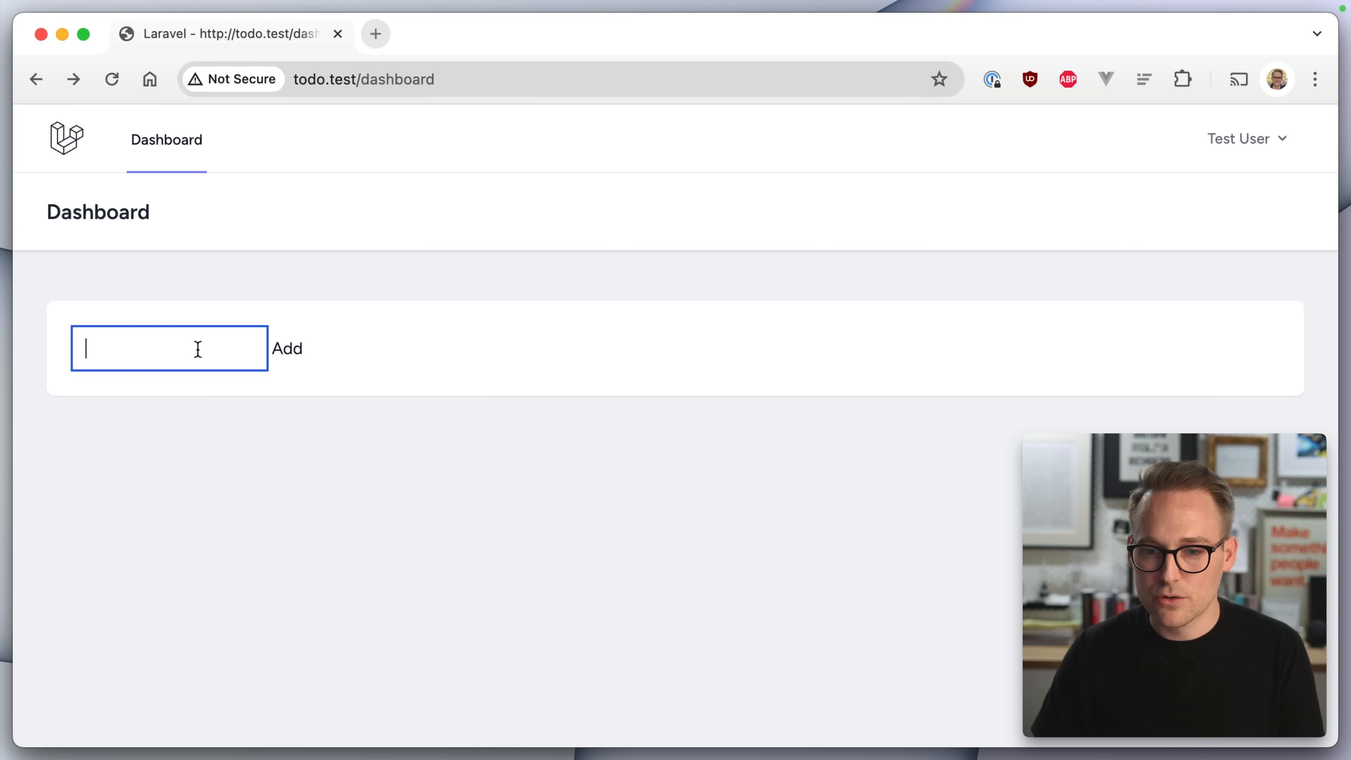
pyautogui.write('teste')
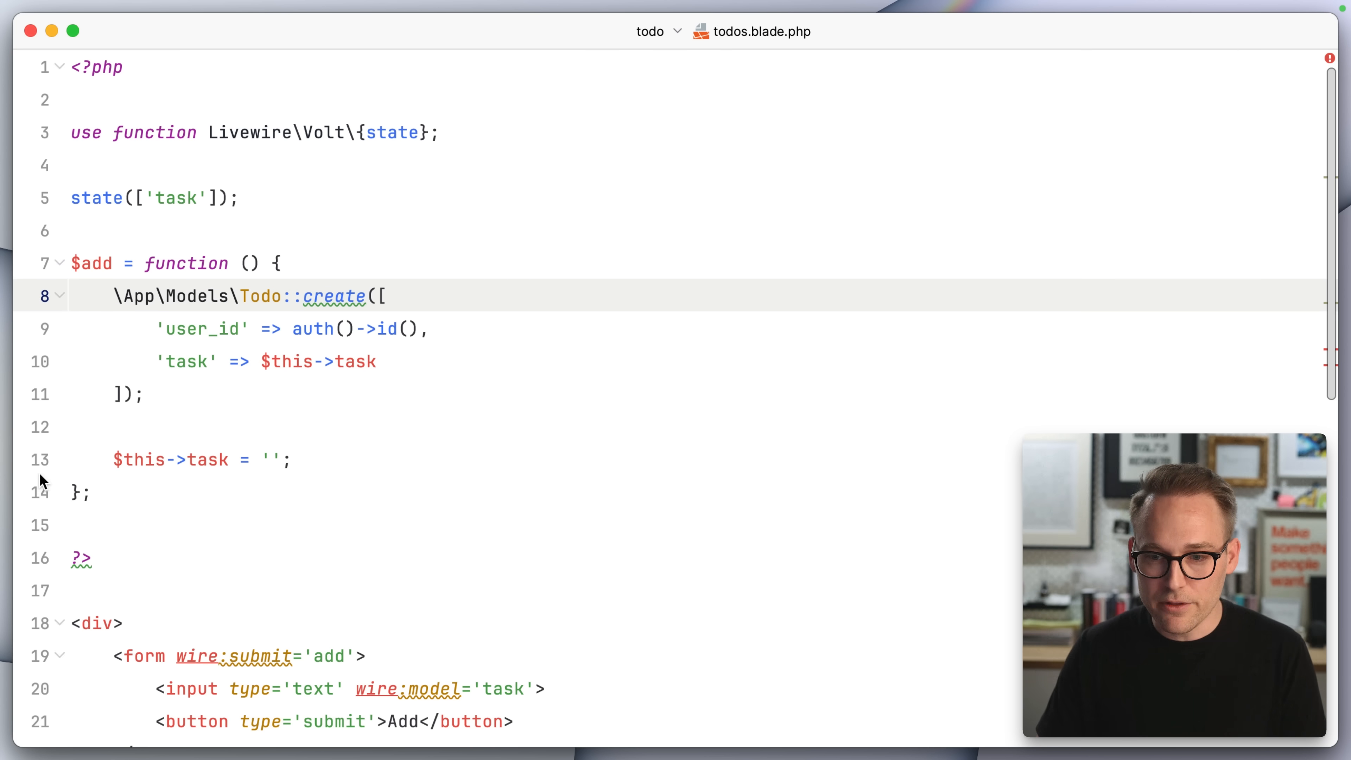
pyautogui.scroll(-3)
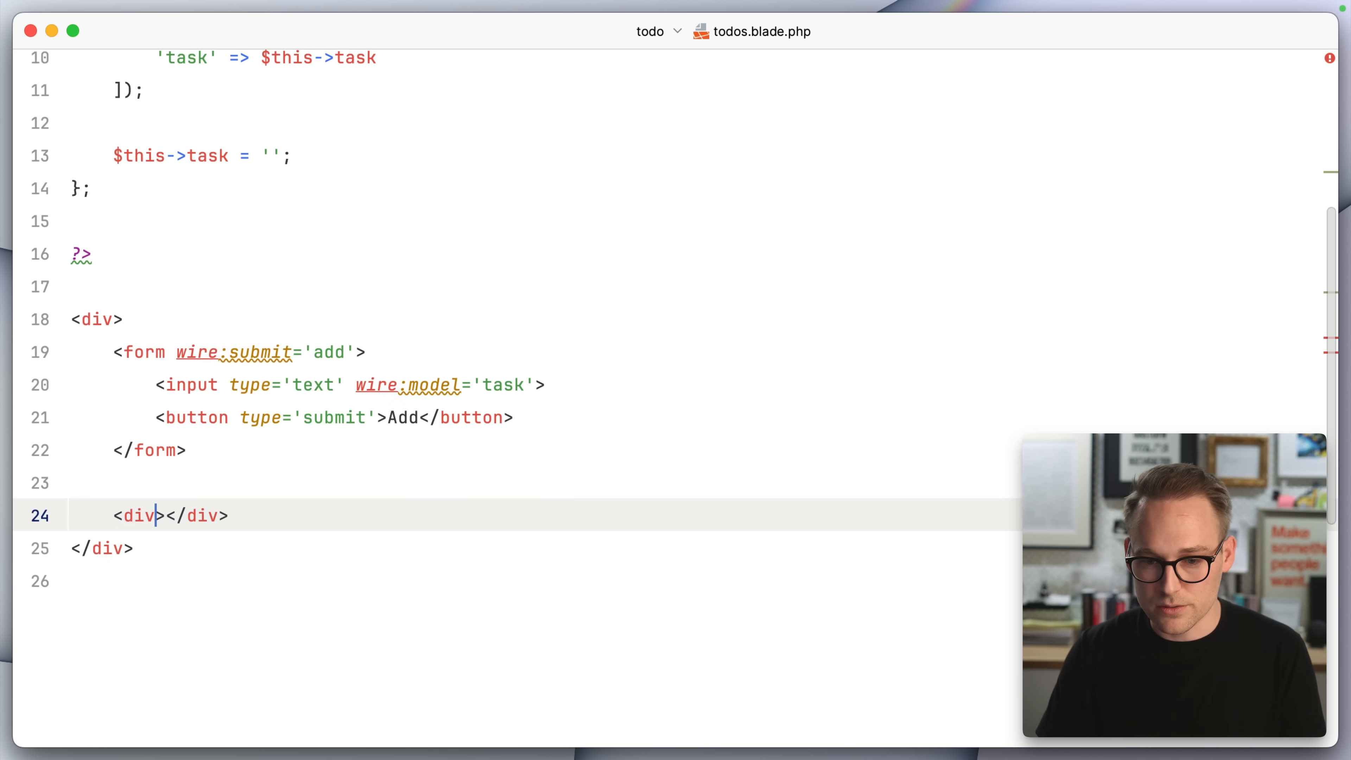
pyautogui.press('Return')
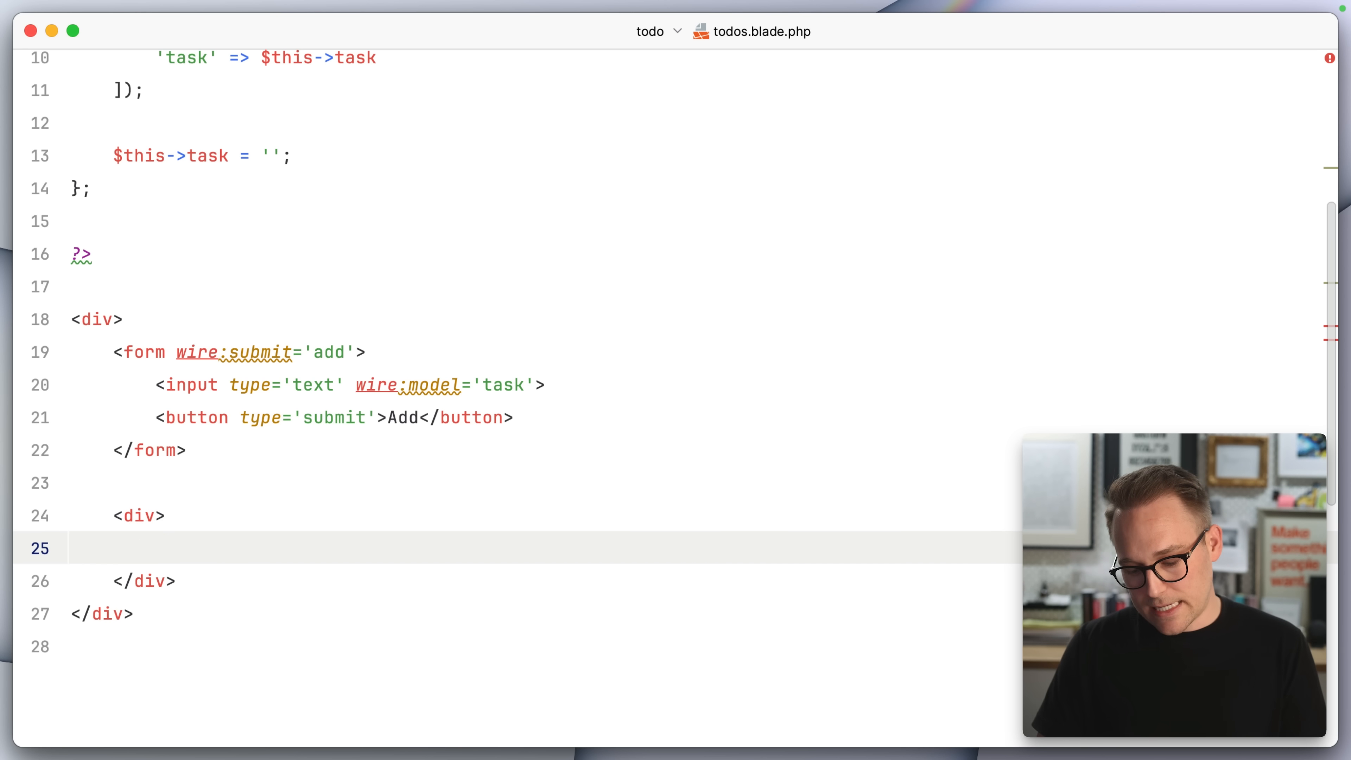
pyautogui.write('@foreac')
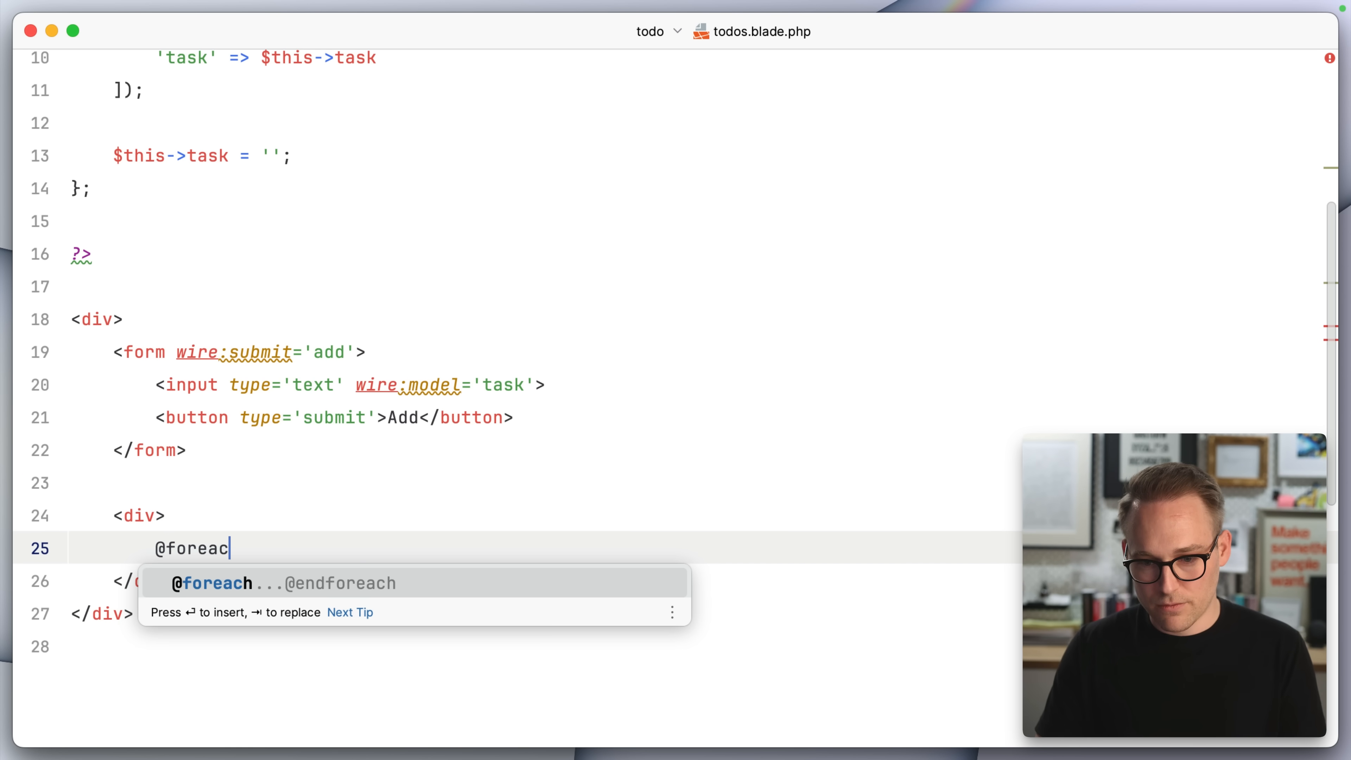
pyautogui.write('h($todods)')
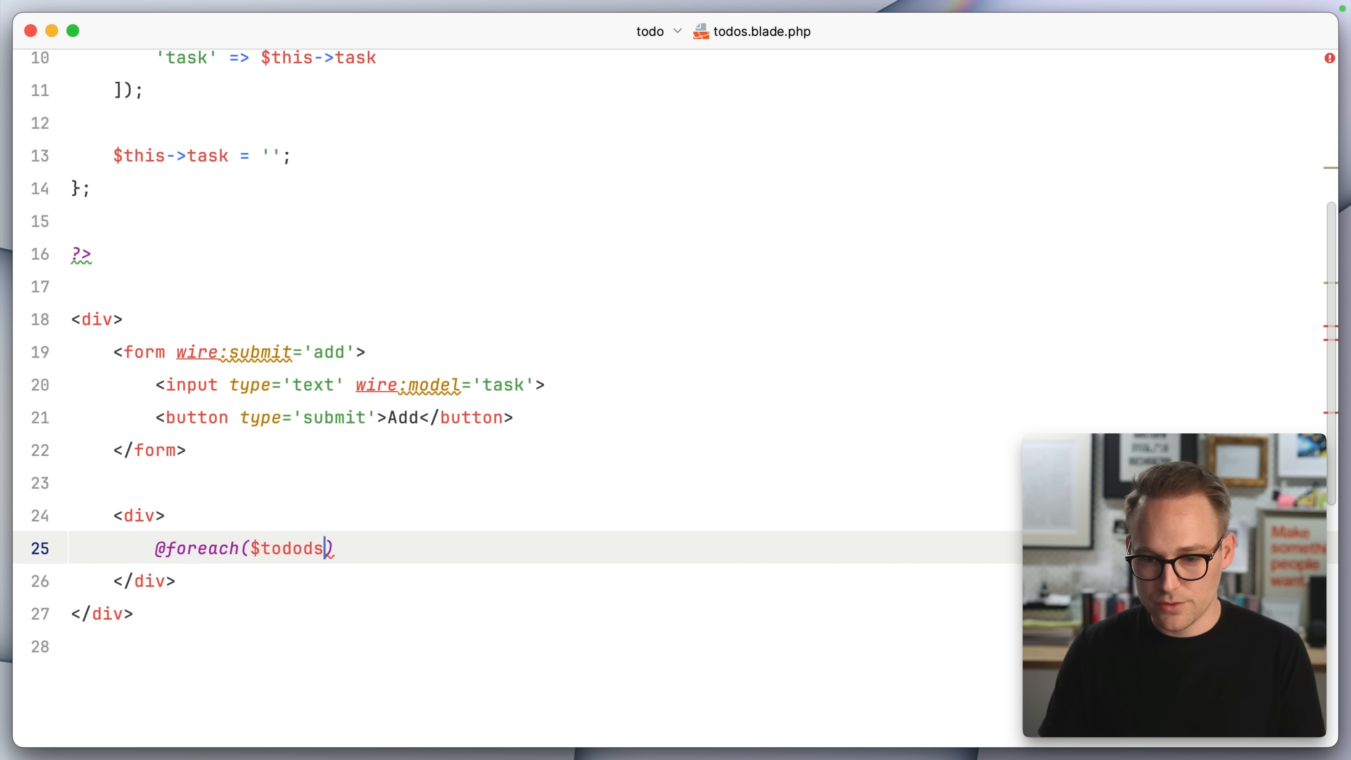
pyautogui.write('as $todo')
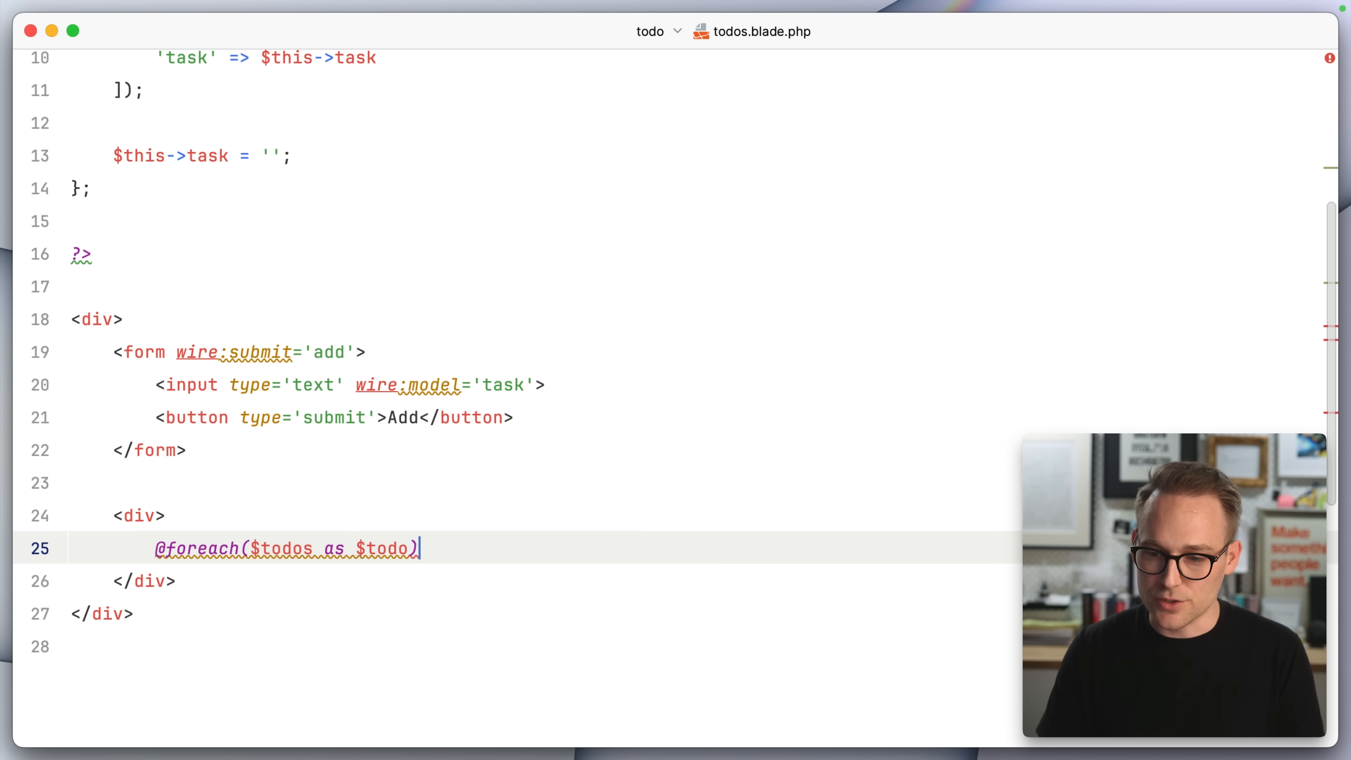
pyautogui.write('@')
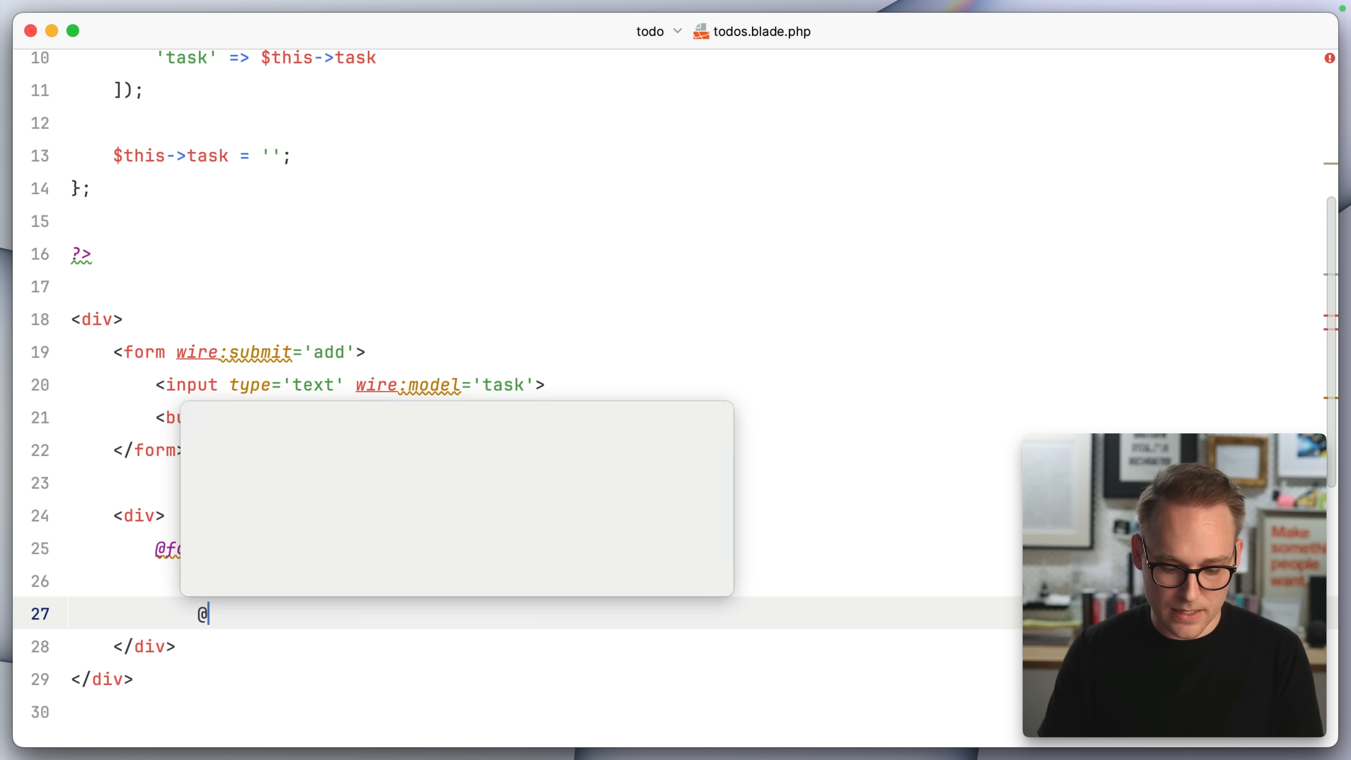
pyautogui.write('endforea')
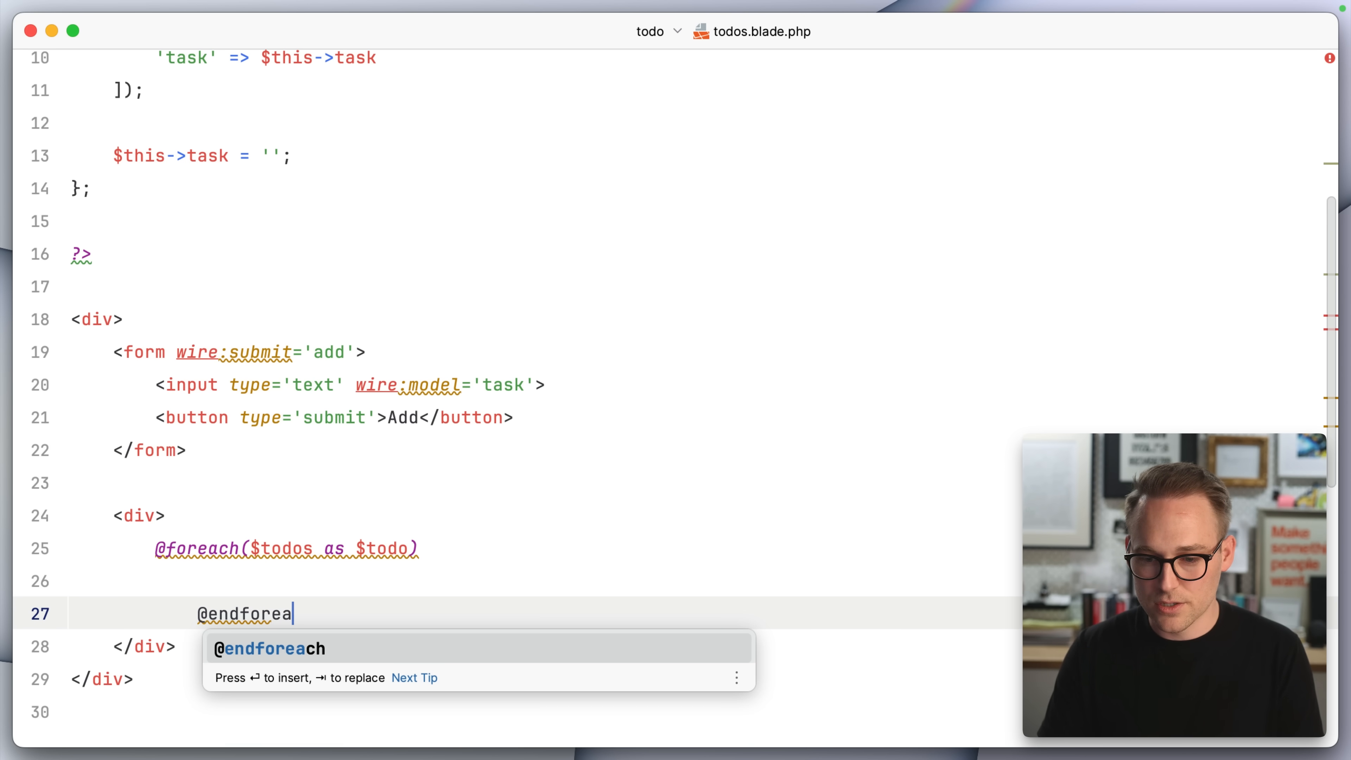
pyautogui.press('Return')
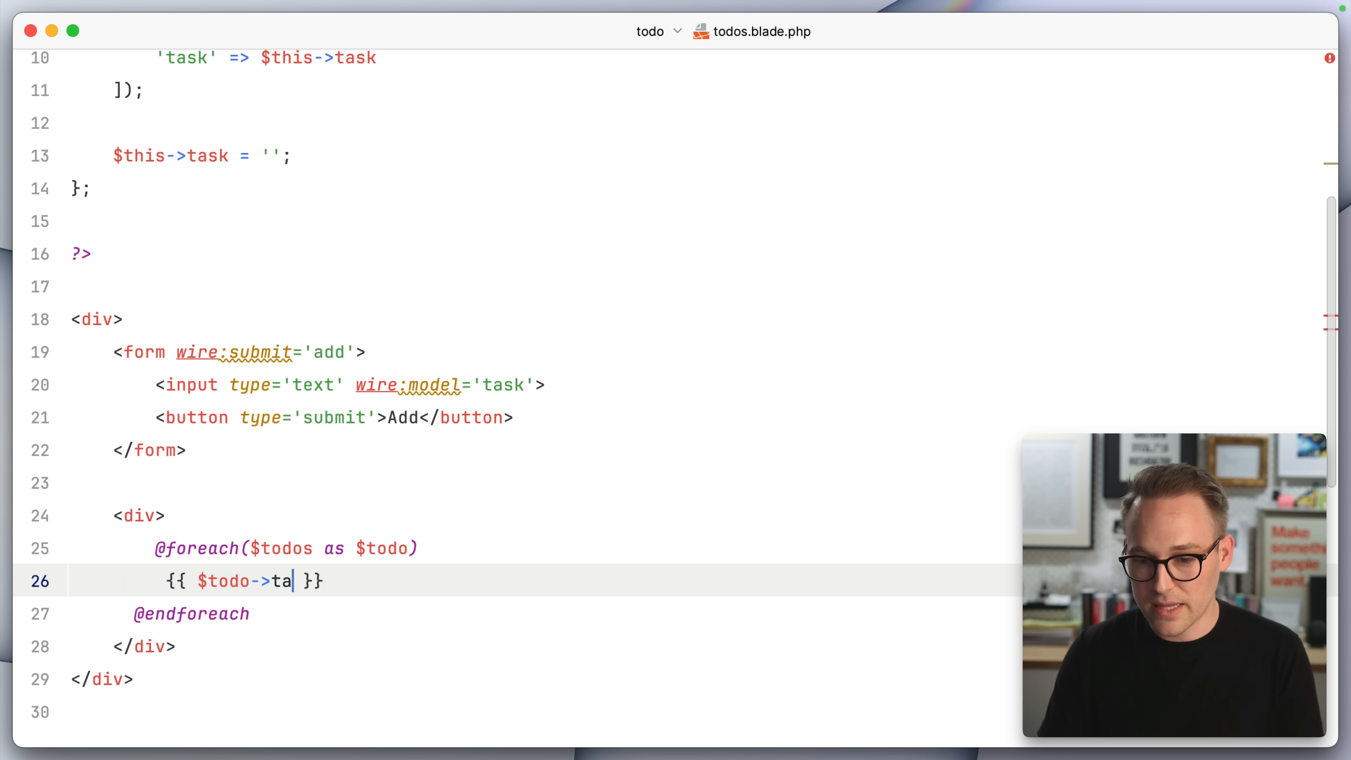
pyautogui.write('sk')
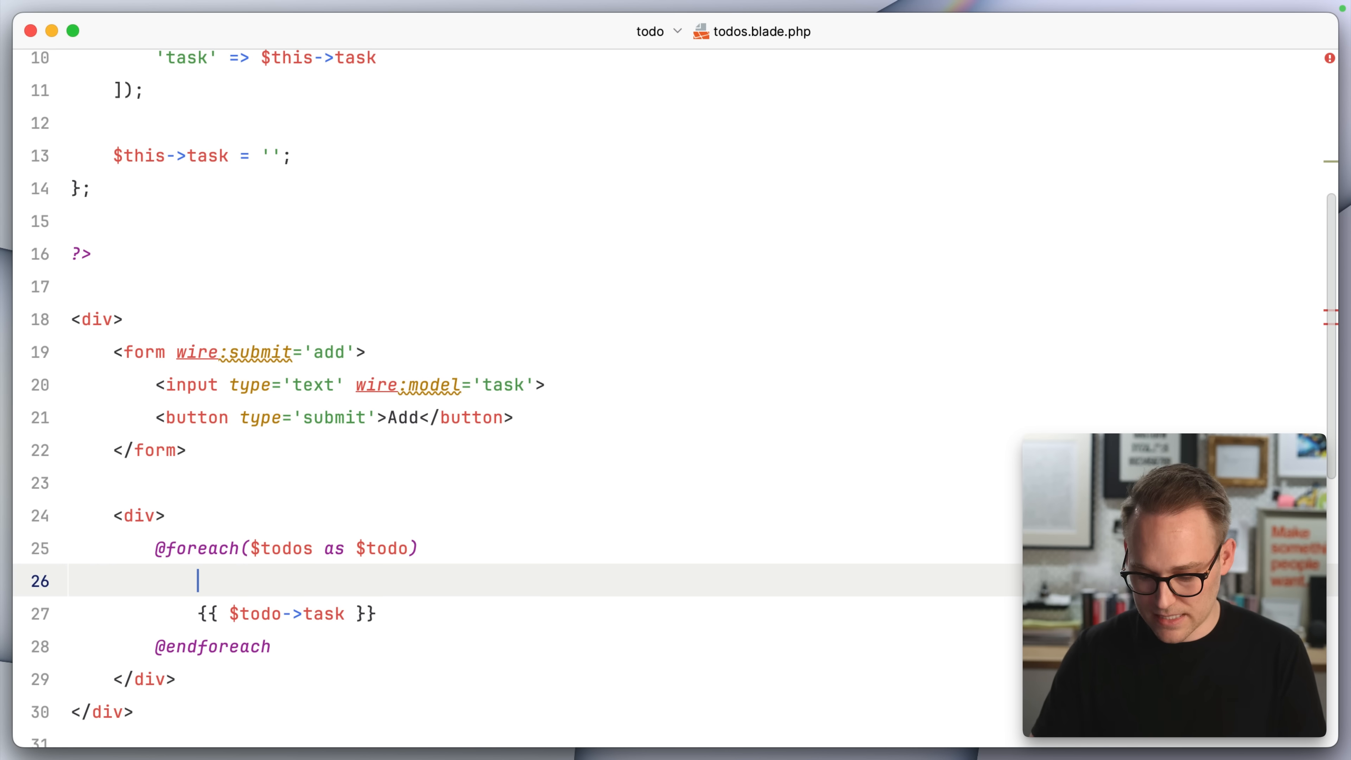
pyautogui.write('<div>')
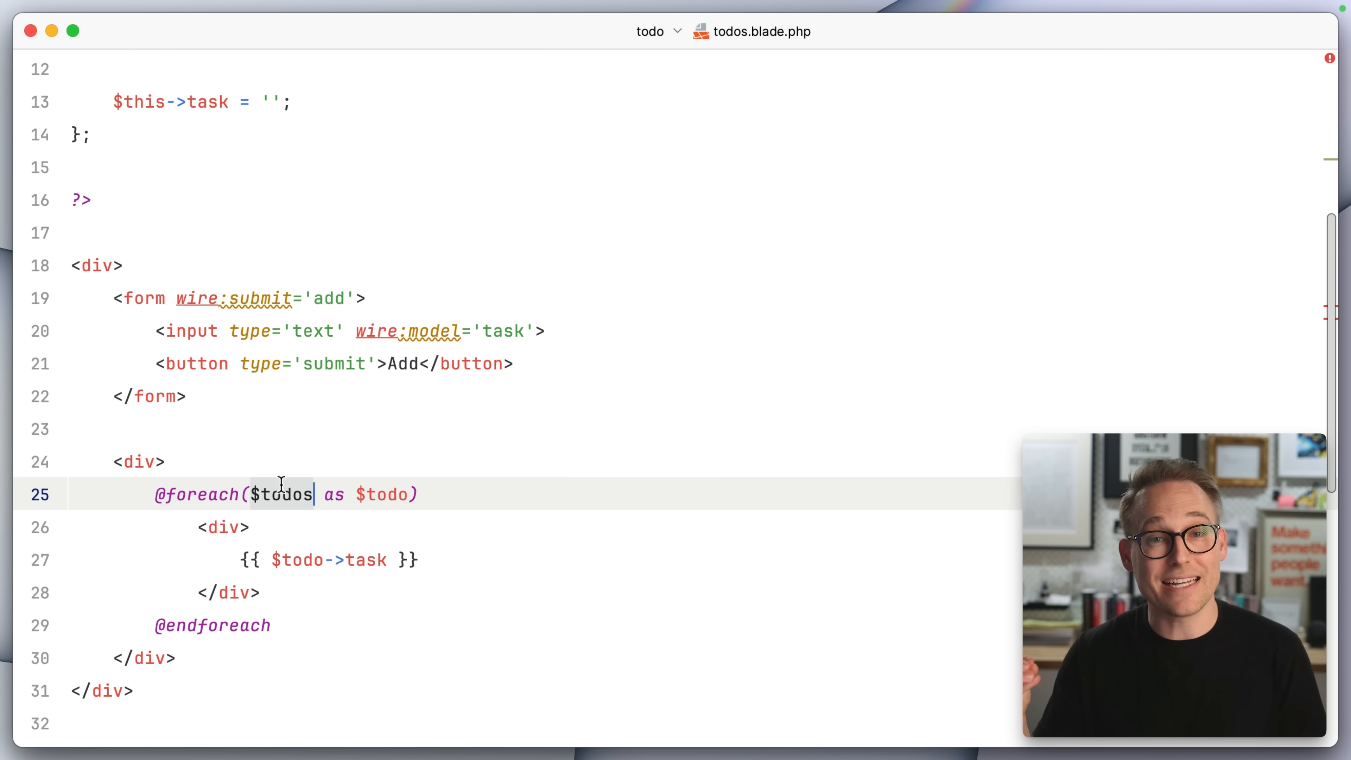
pyautogui.scroll(3)
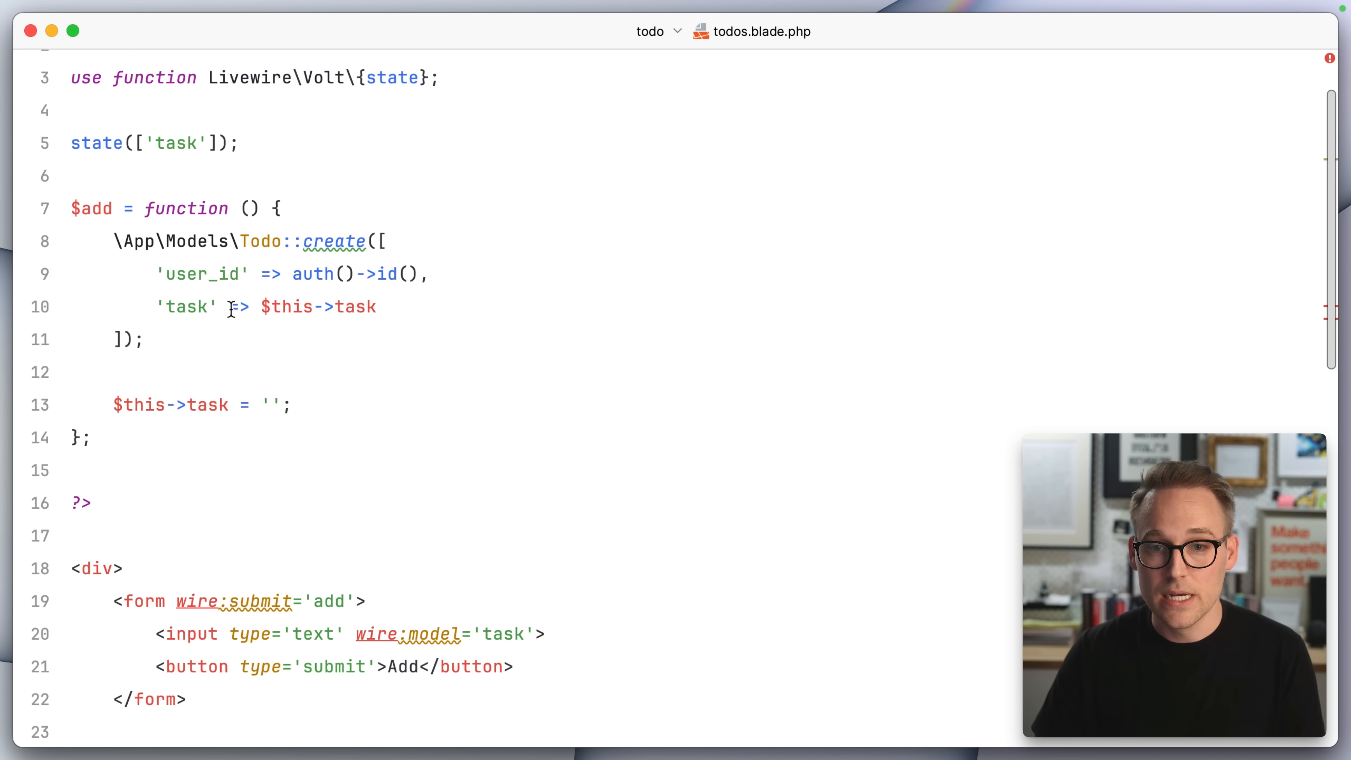
# Pass todos to the view with with(['todos' => fn() => Todo::all()]) and check the dashboard lists tasks
pyautogui.write(',')
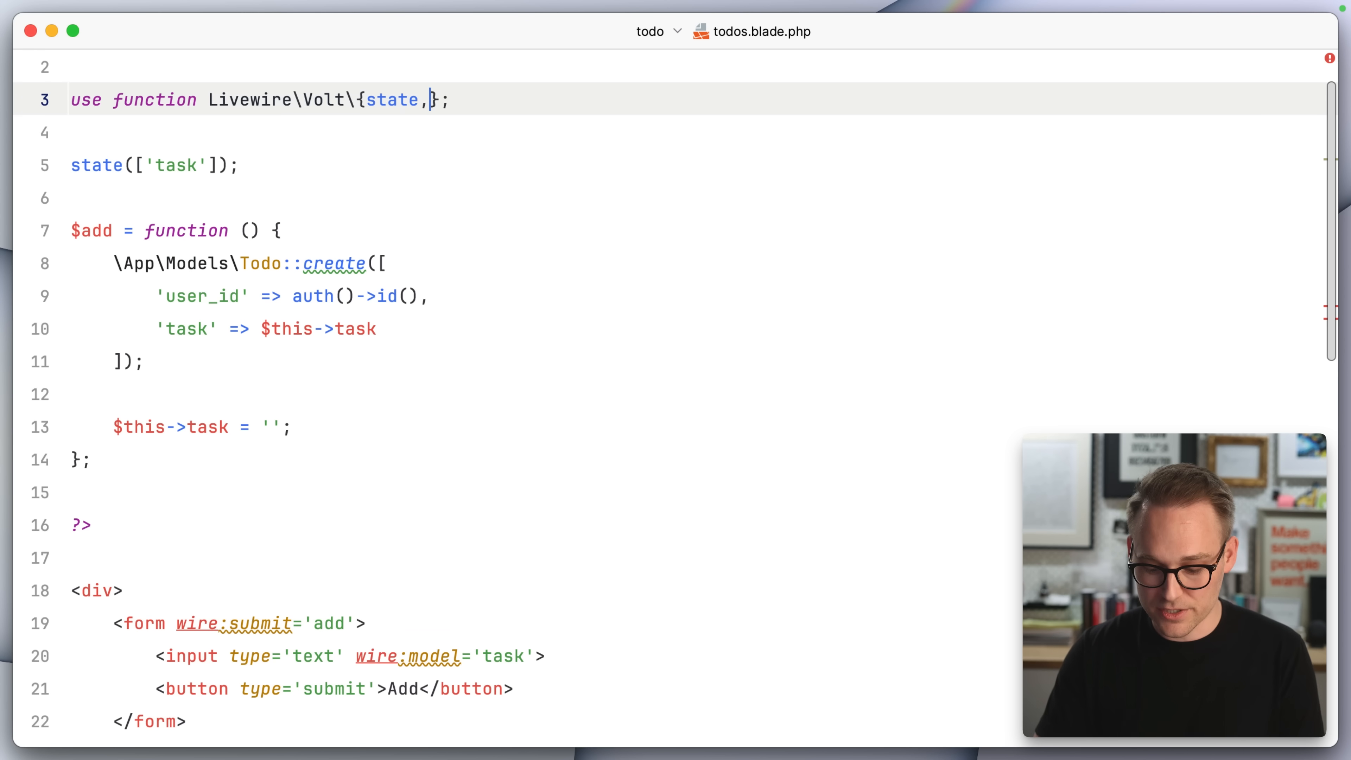
pyautogui.write('with')
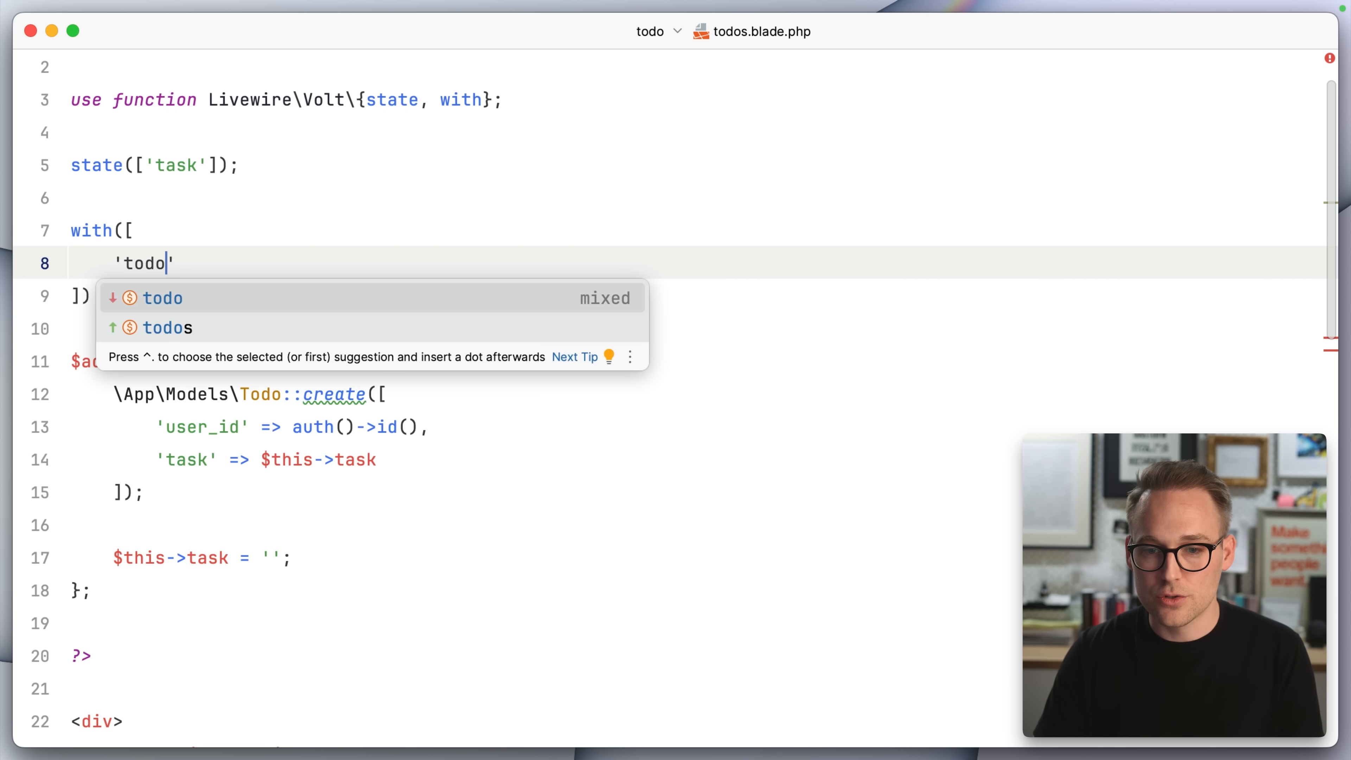
pyautogui.write('$todos')
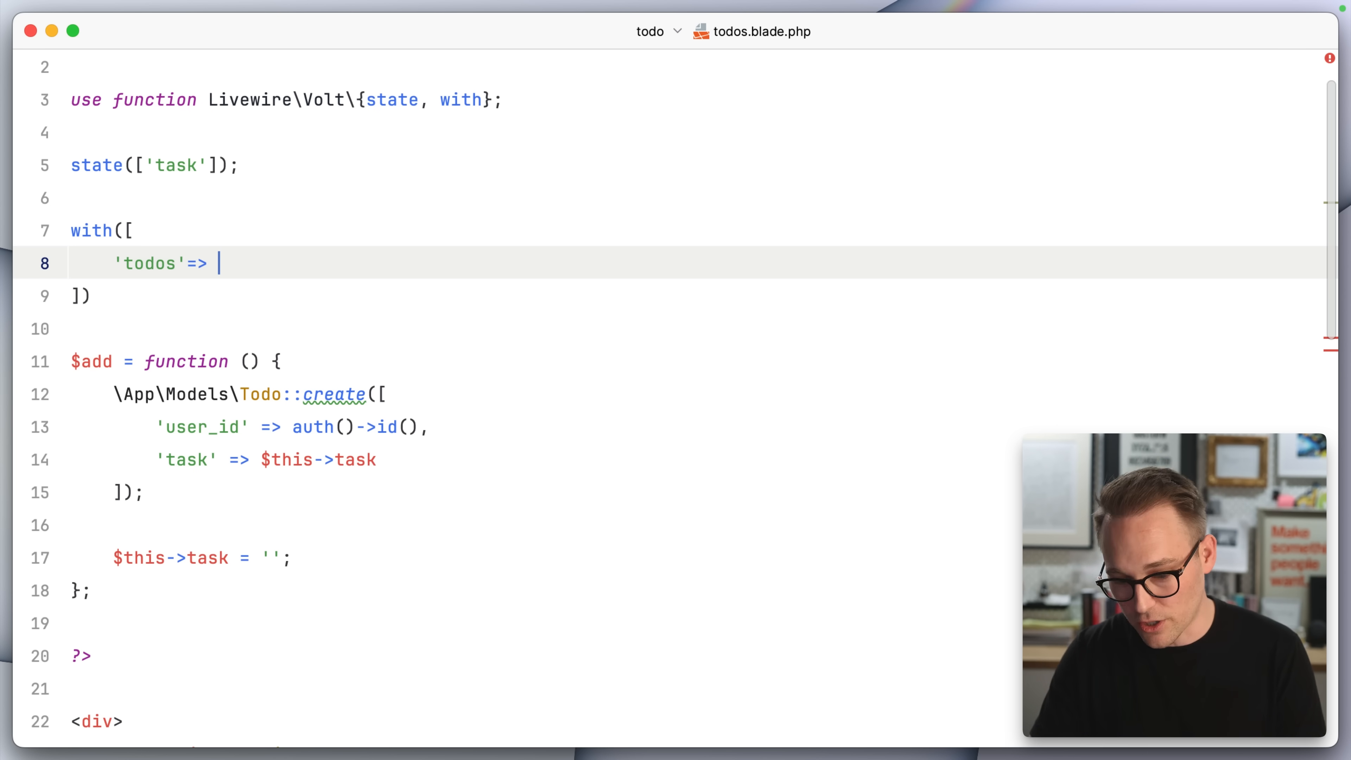
pyautogui.write('fn() => Tod')
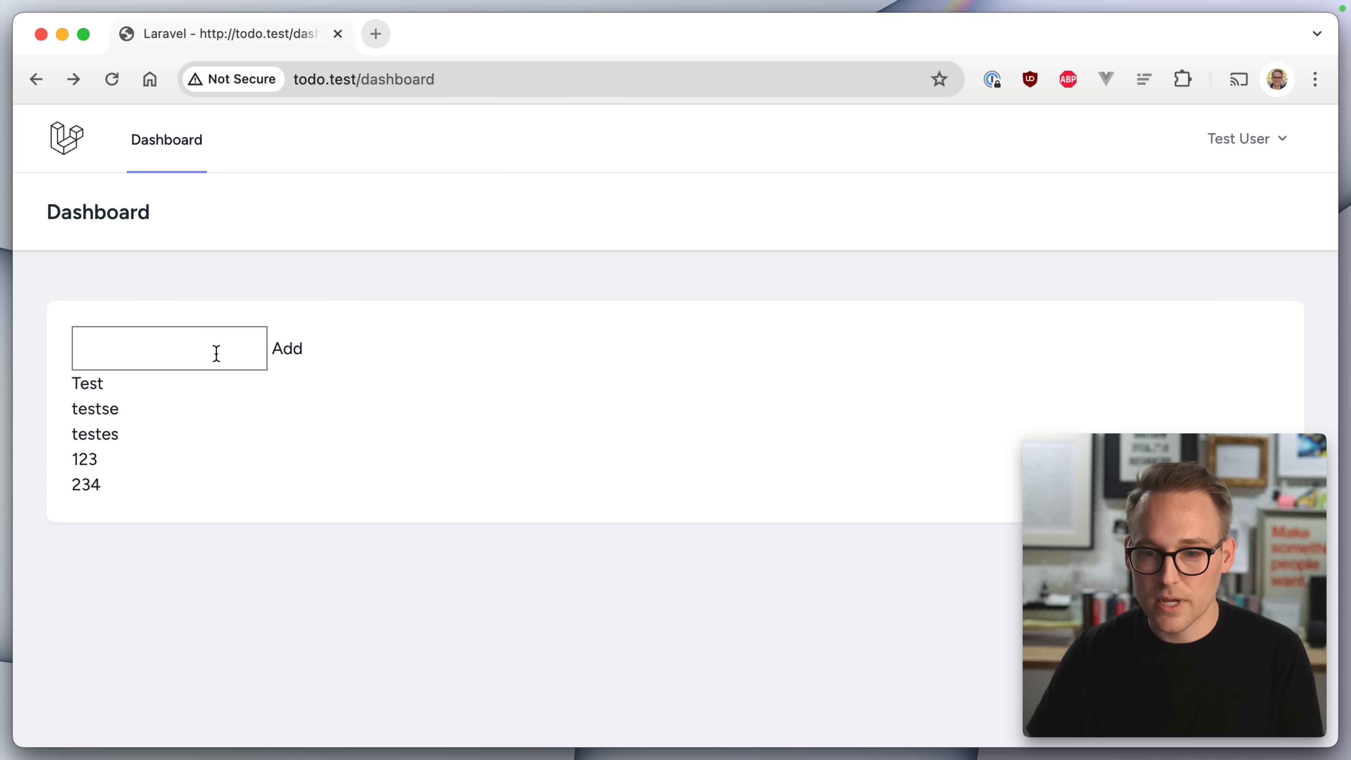
pyautogui.write('123')
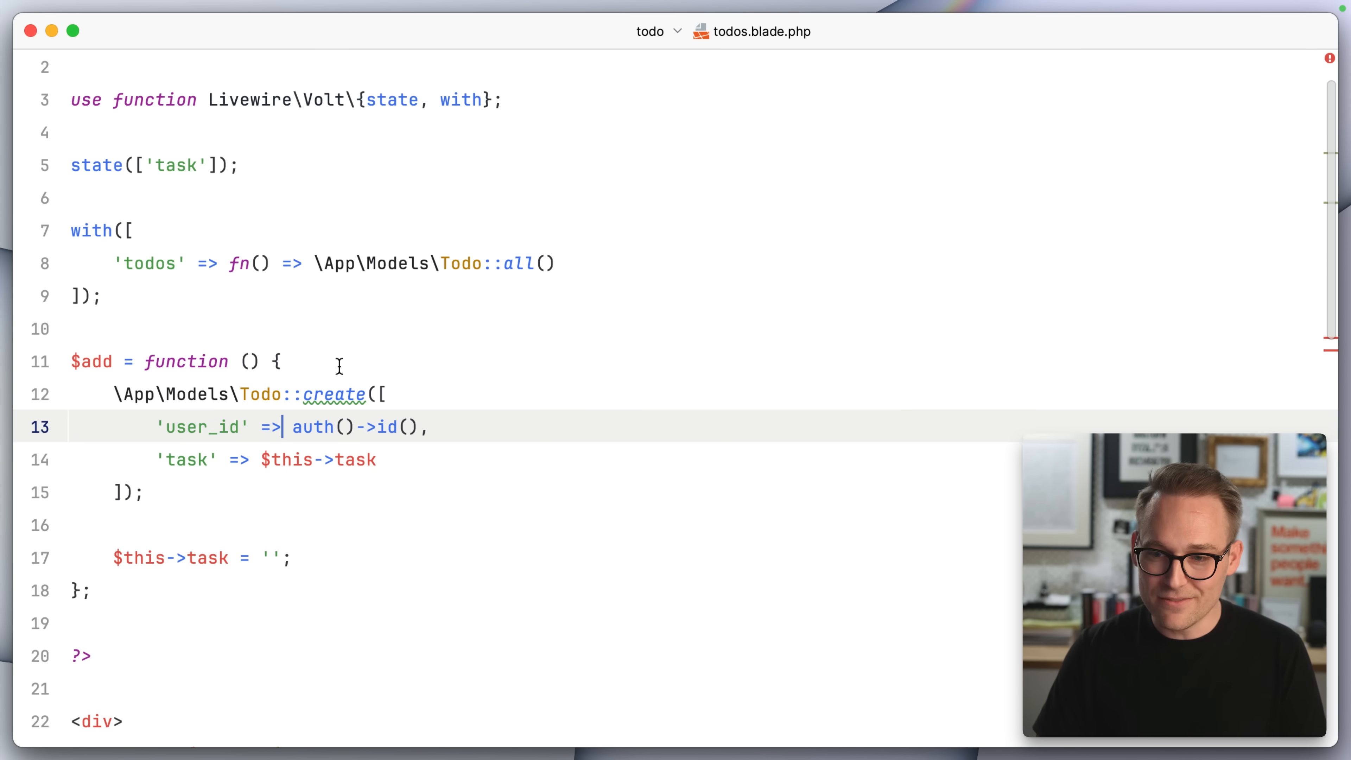
pyautogui.moveTo(519, 288)
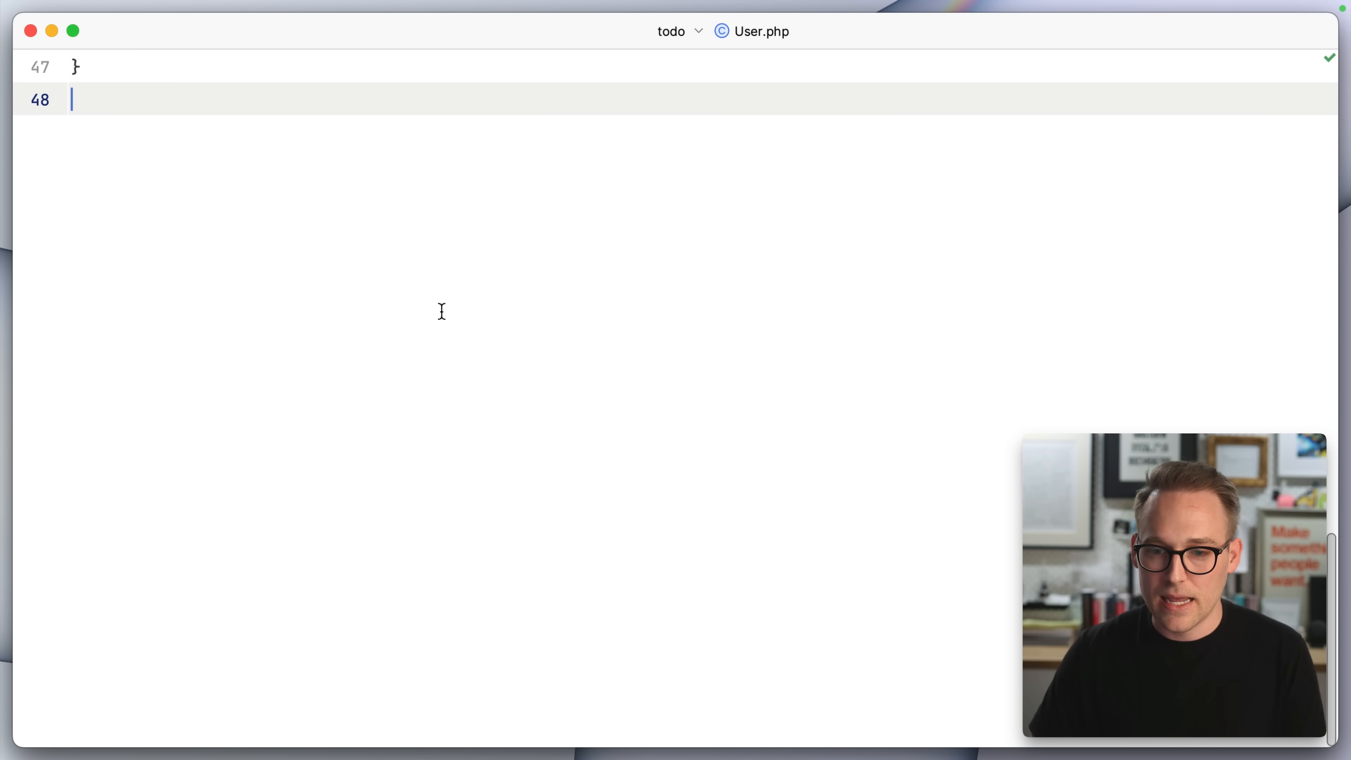
# Add a public todos() method on User returning $this->hasMany(Todo::class)
pyautogui.write('p')
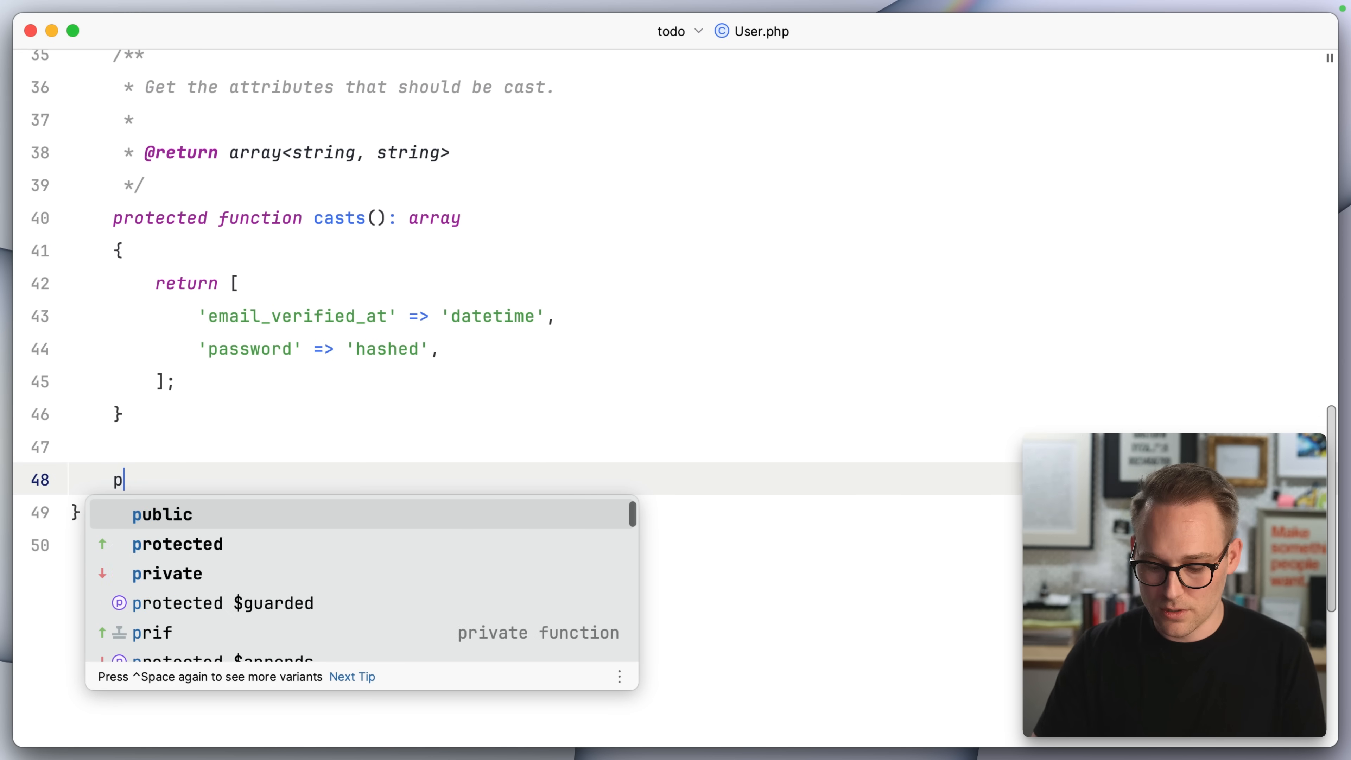
pyautogui.write('ublic function todos()')
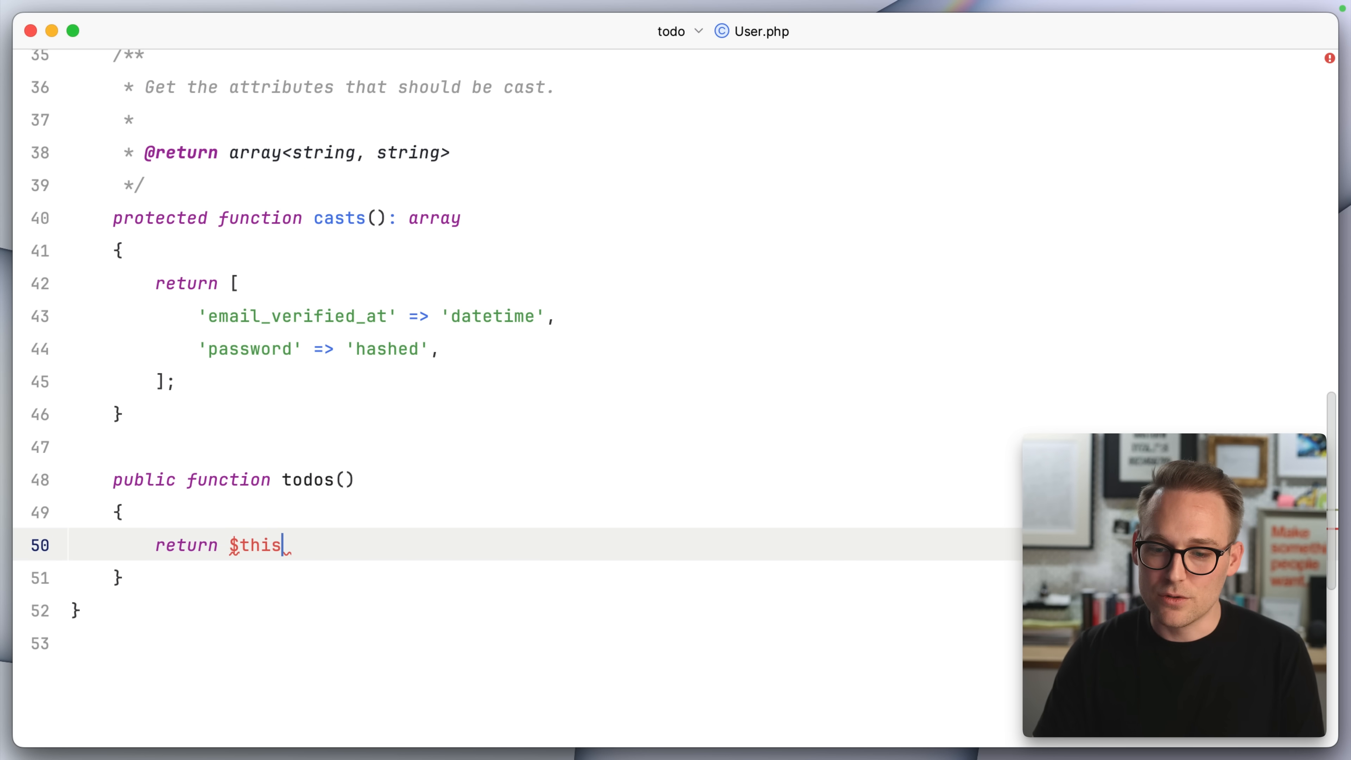
pyautogui.write('->hasMany(')
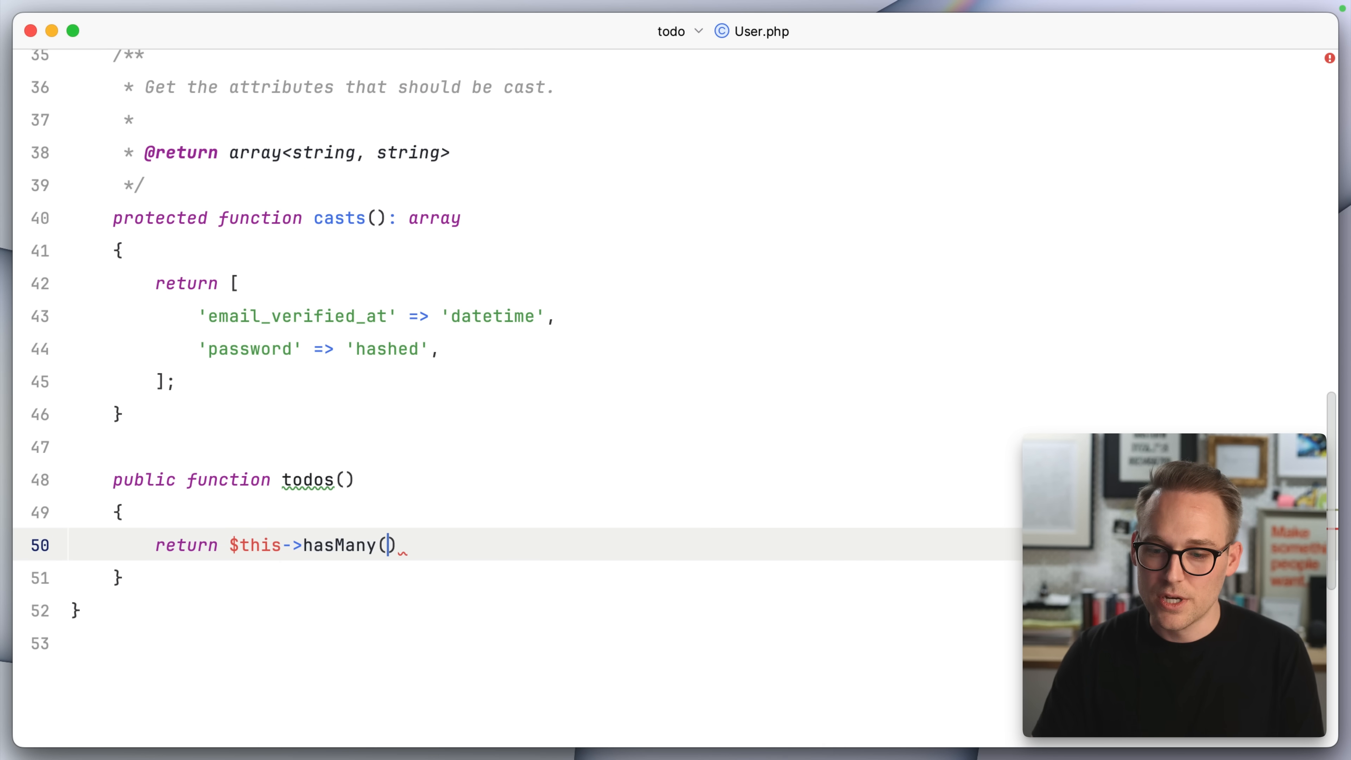
pyautogui.write('Todo::class')
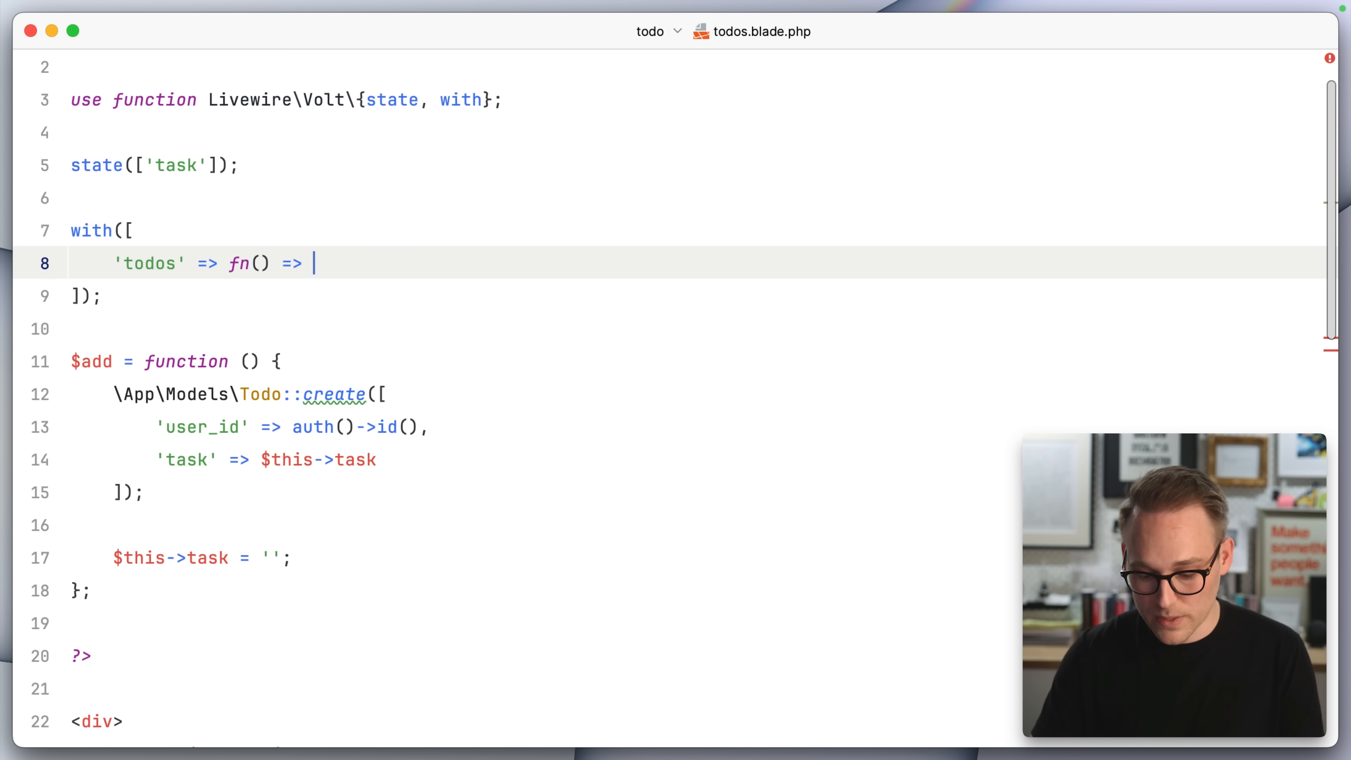
# Make the component list auth()->user()->todos, the signed-in user's todos
pyautogui.write('auth()-')
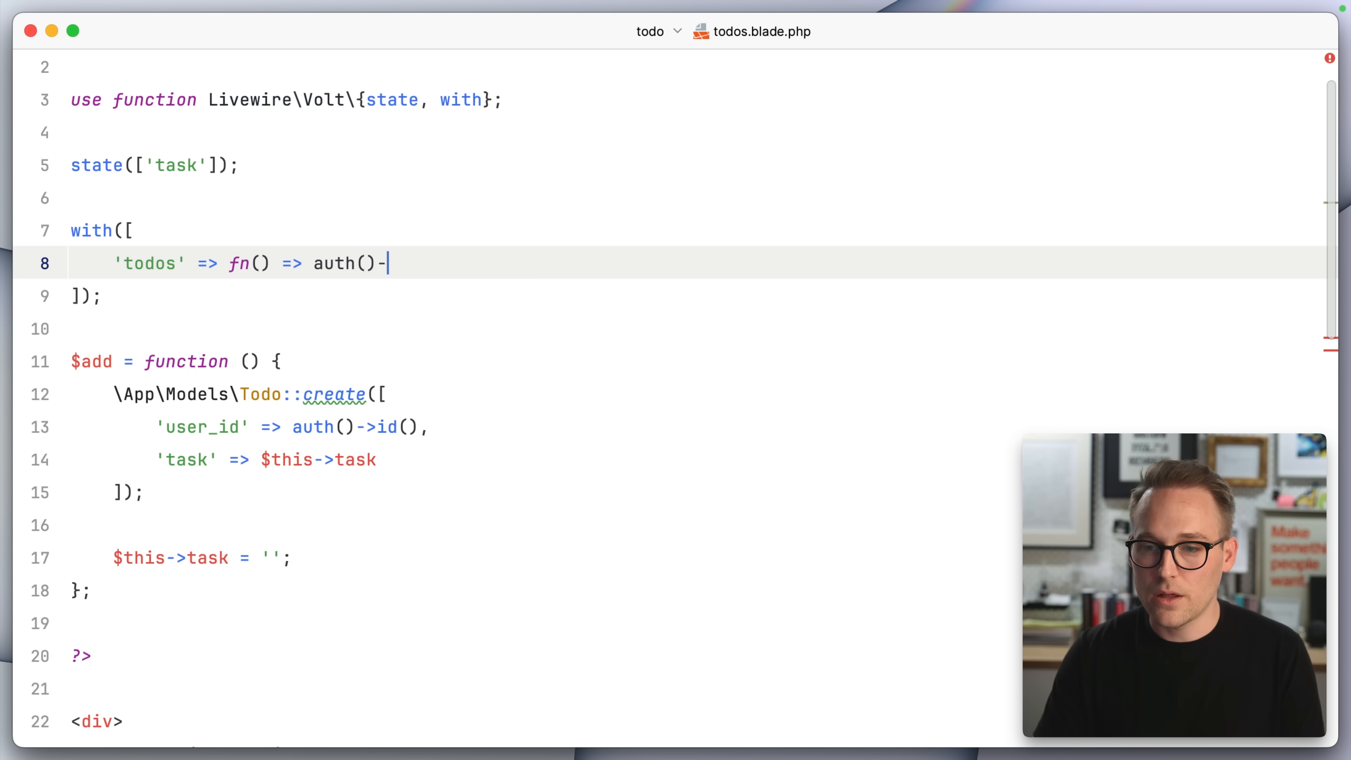
pyautogui.write('>user()->to')
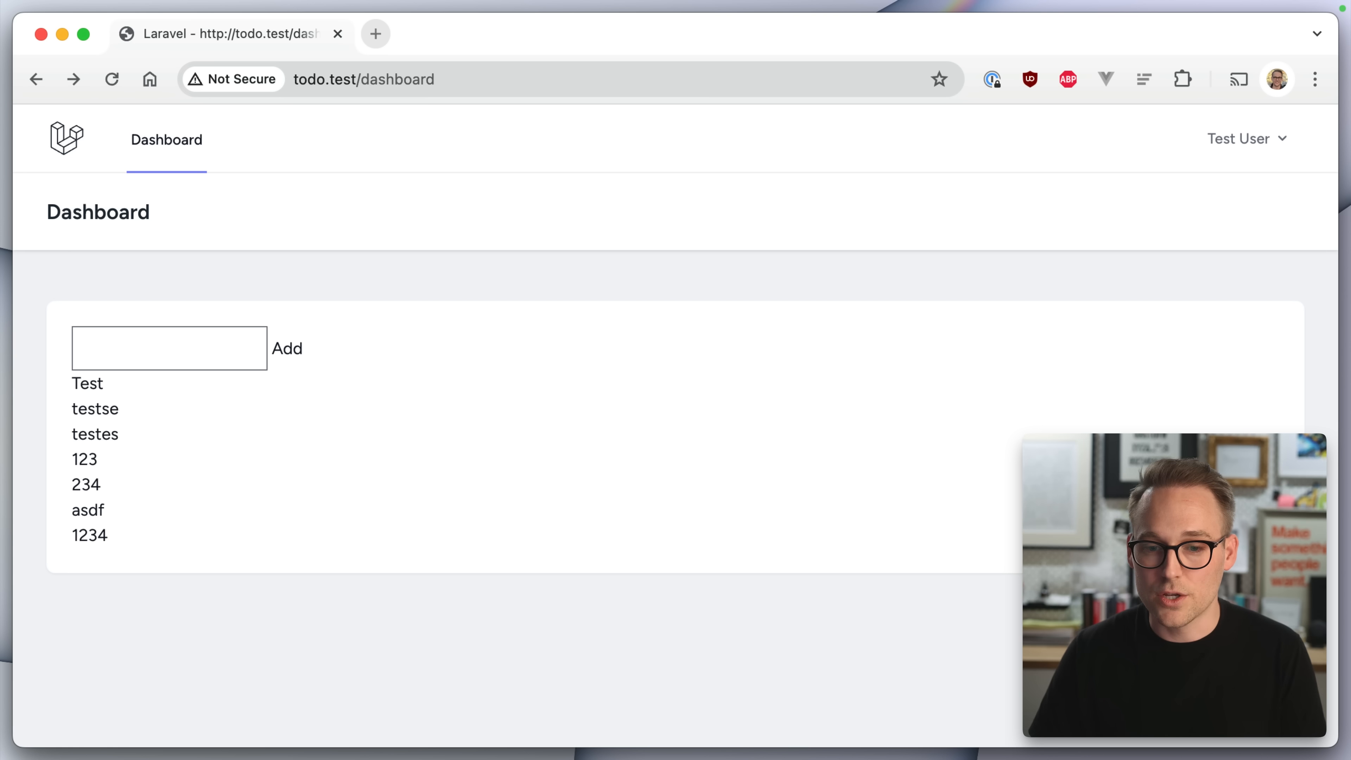
pyautogui.write('asdfasdf')
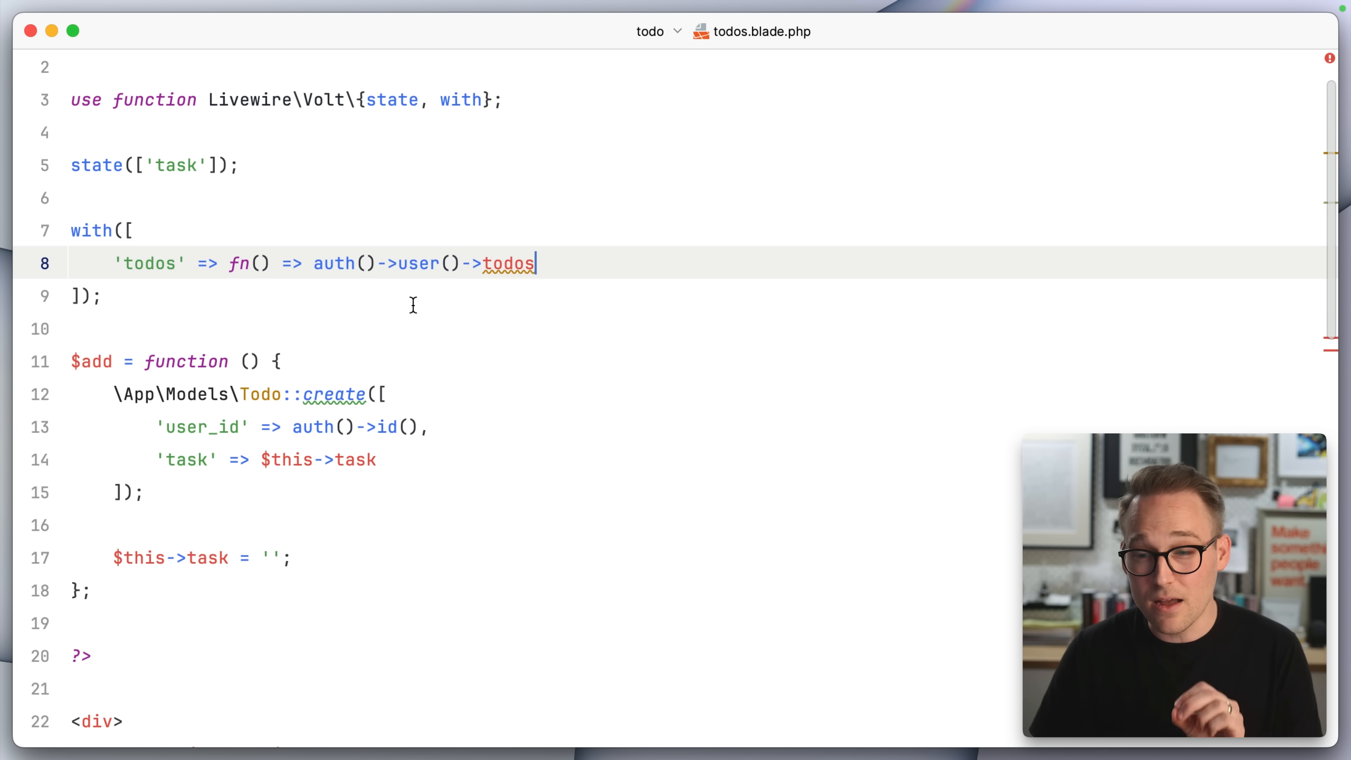
# Have $add create the task via auth()->user()->todos()->create(['task' => $this->task]) and test it in Chrome
pyautogui.press('Return')
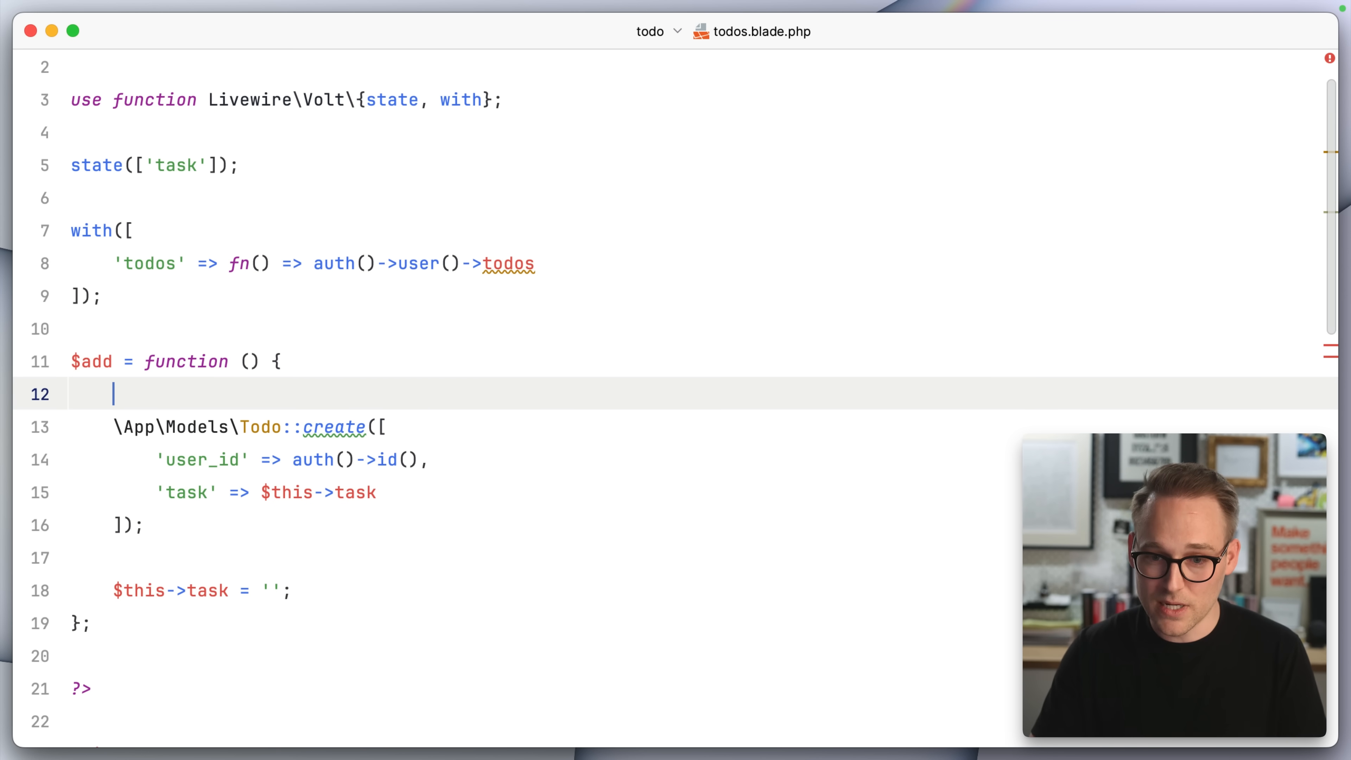
pyautogui.write('auth()->user()->todos()->')
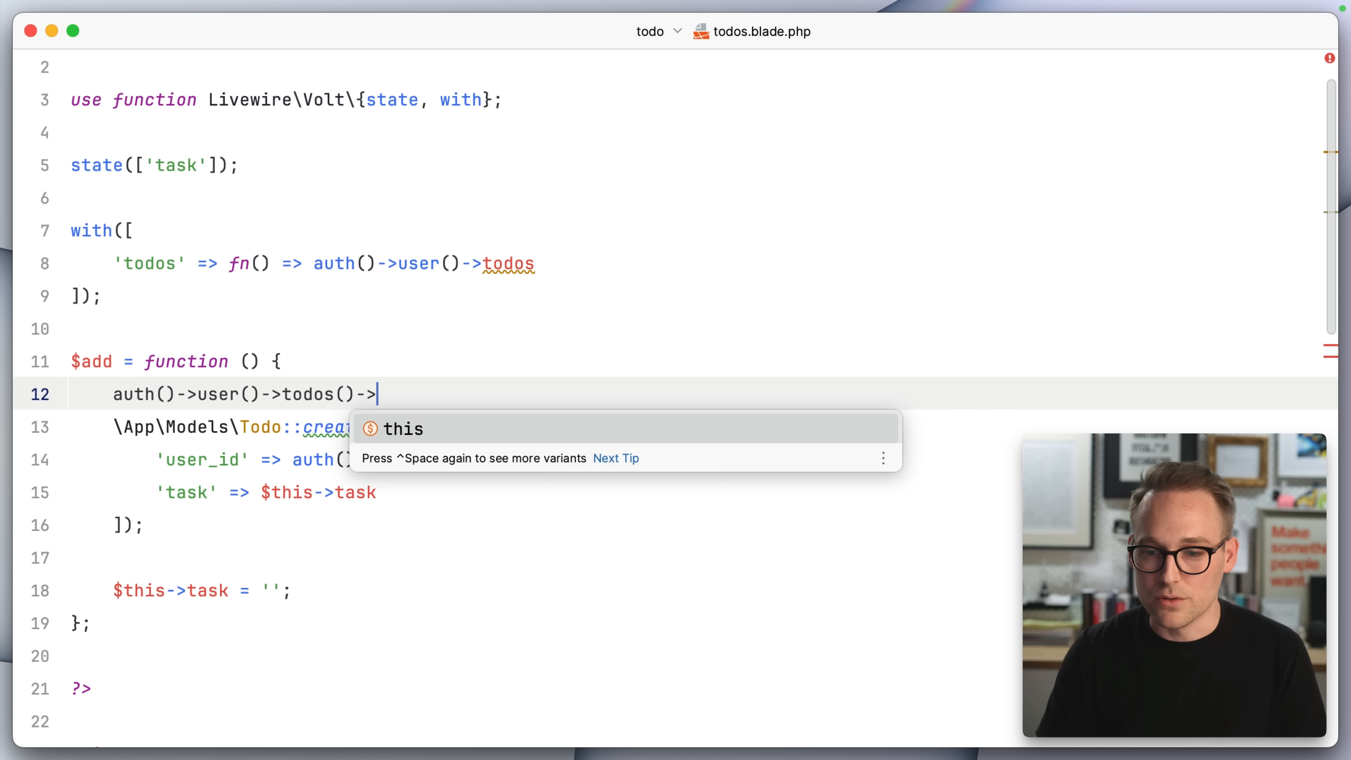
pyautogui.write('create([')
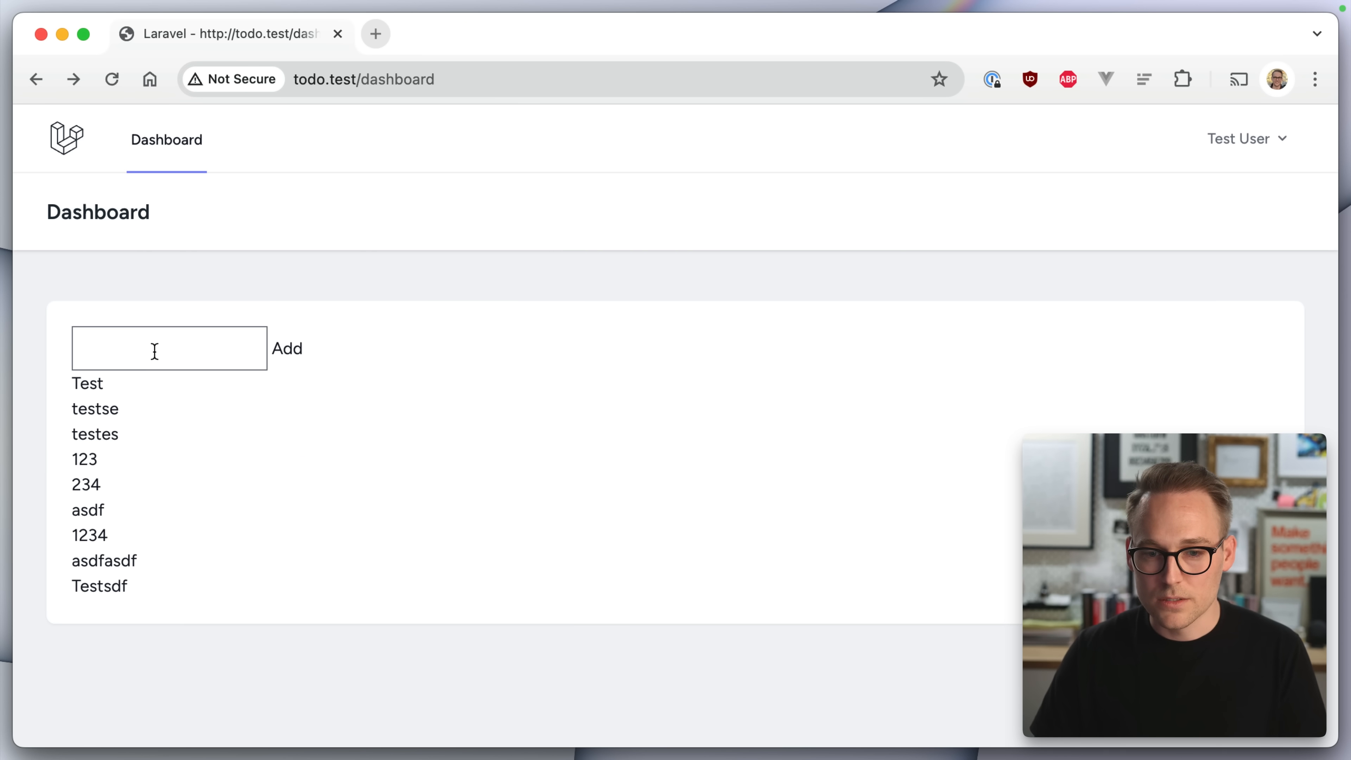
pyautogui.click(287, 349)
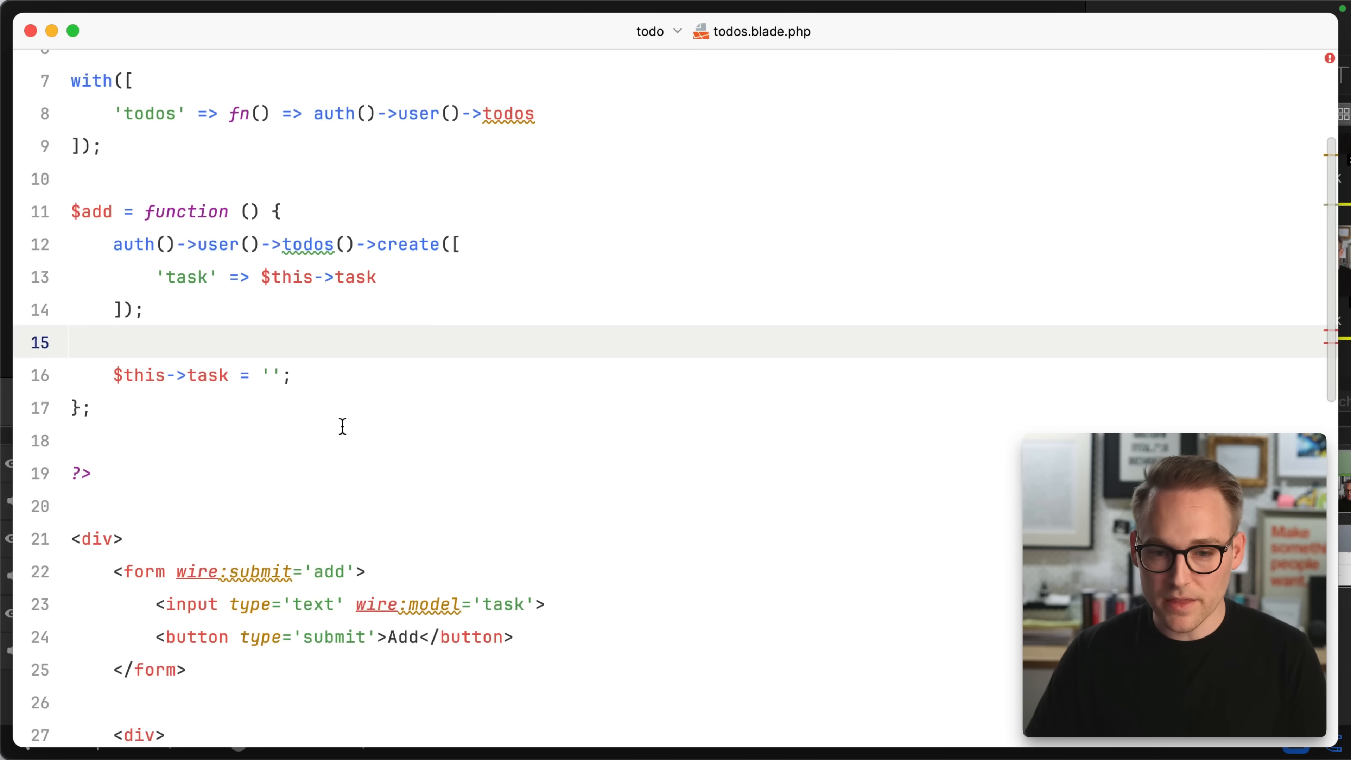
# Add $delete = fn(Todo $todo) => $todo->delete(); to the component
pyautogui.write('$d')
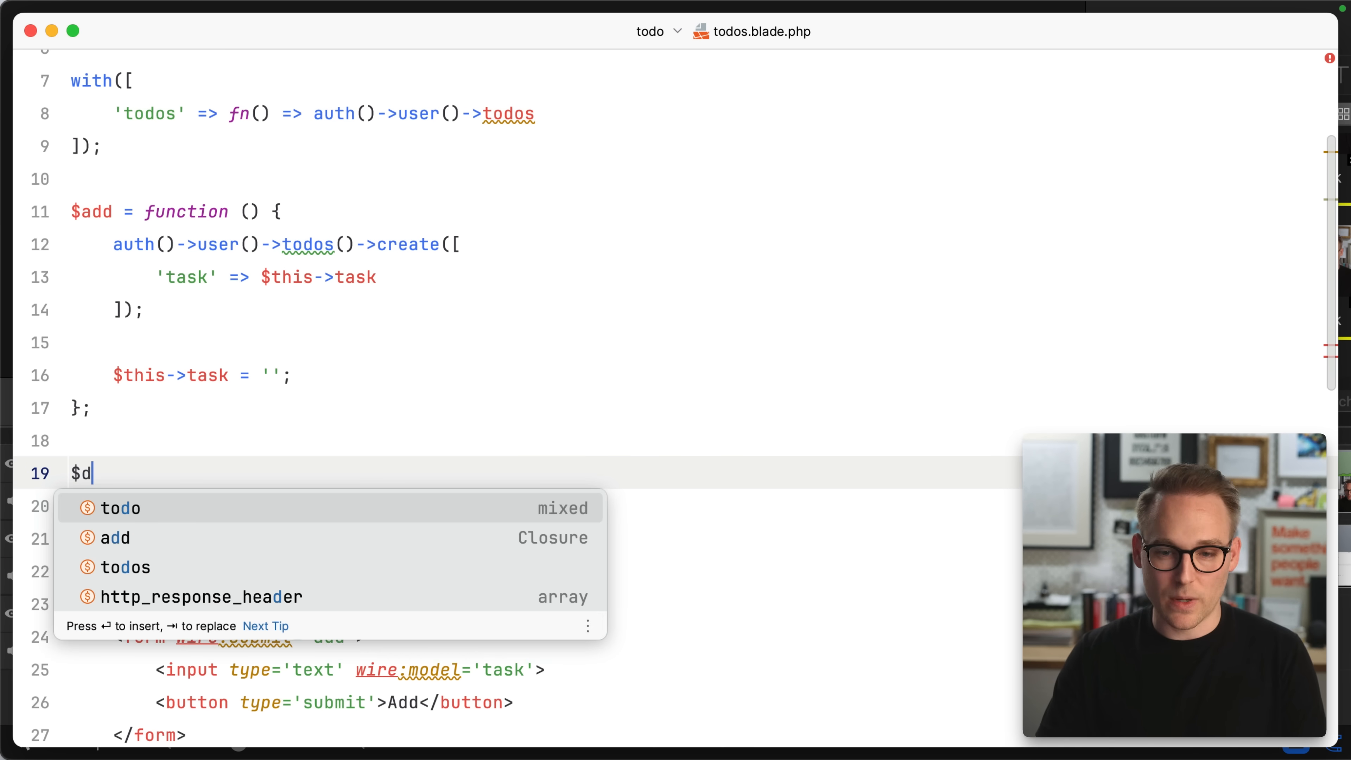
pyautogui.write('elete = f')
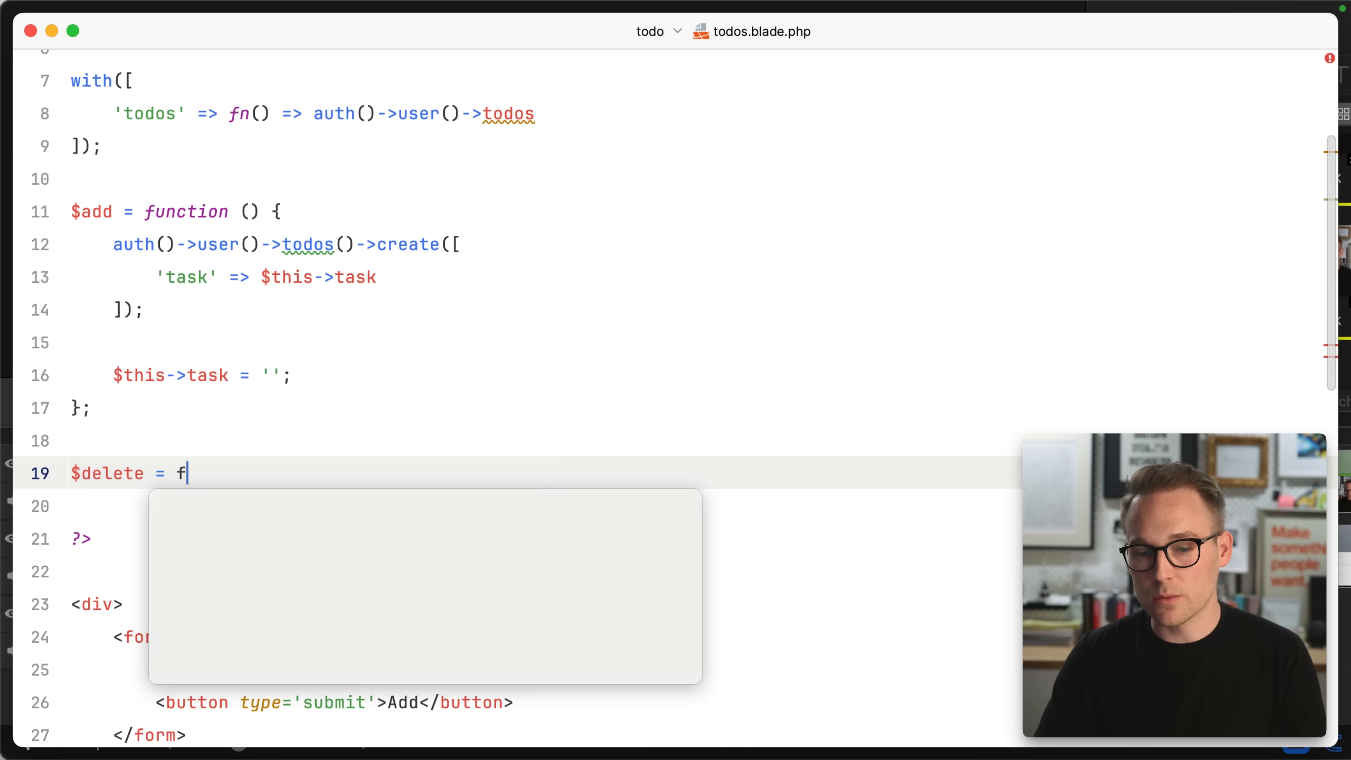
pyautogui.write('n() => {')
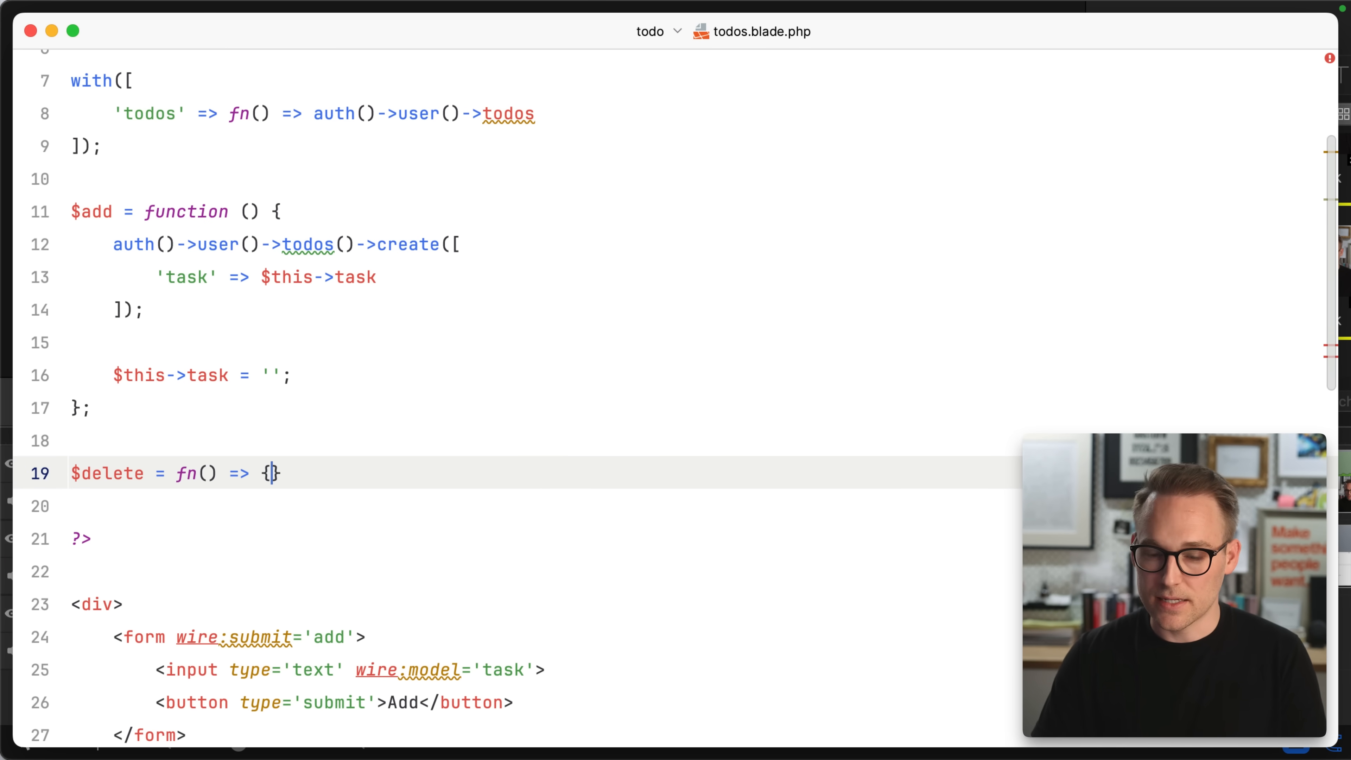
pyautogui.press('Backspace')
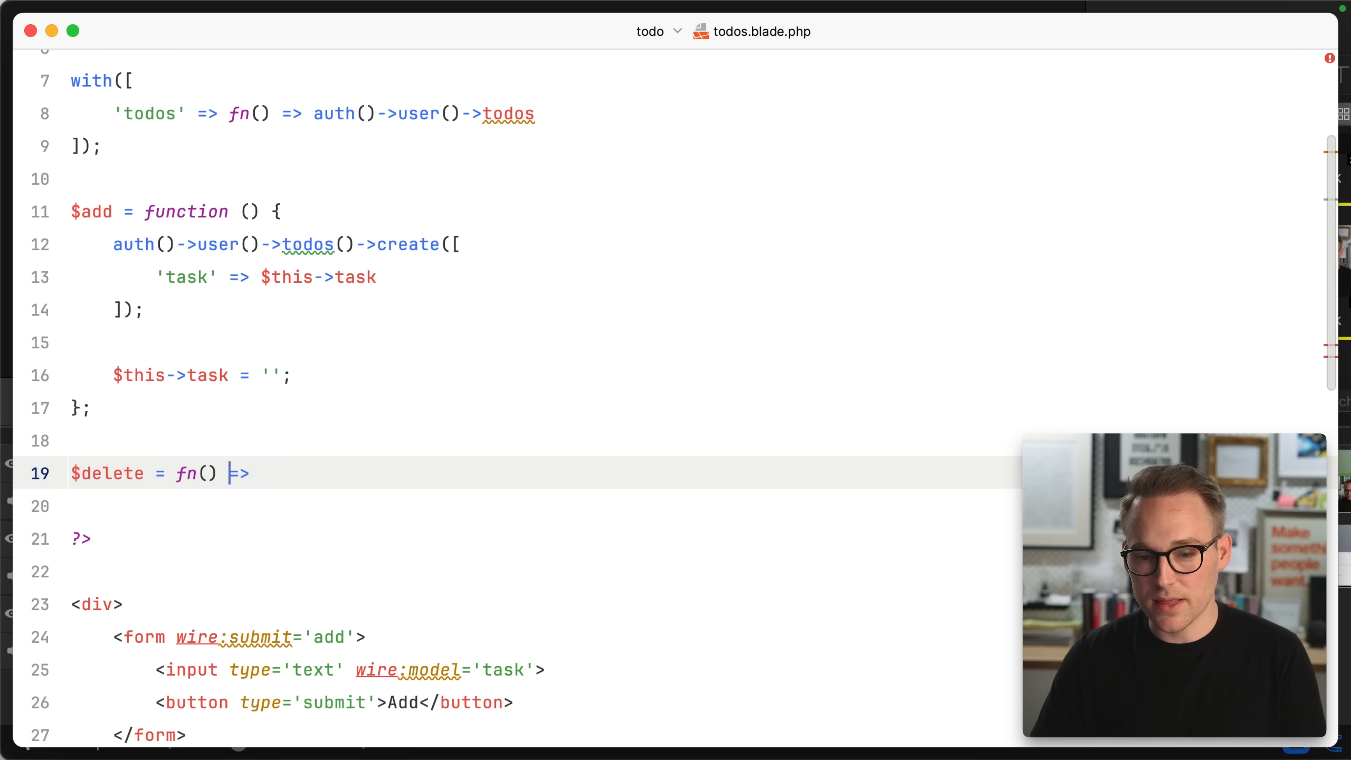
pyautogui.write('\\App\\Models\\Todo $o')
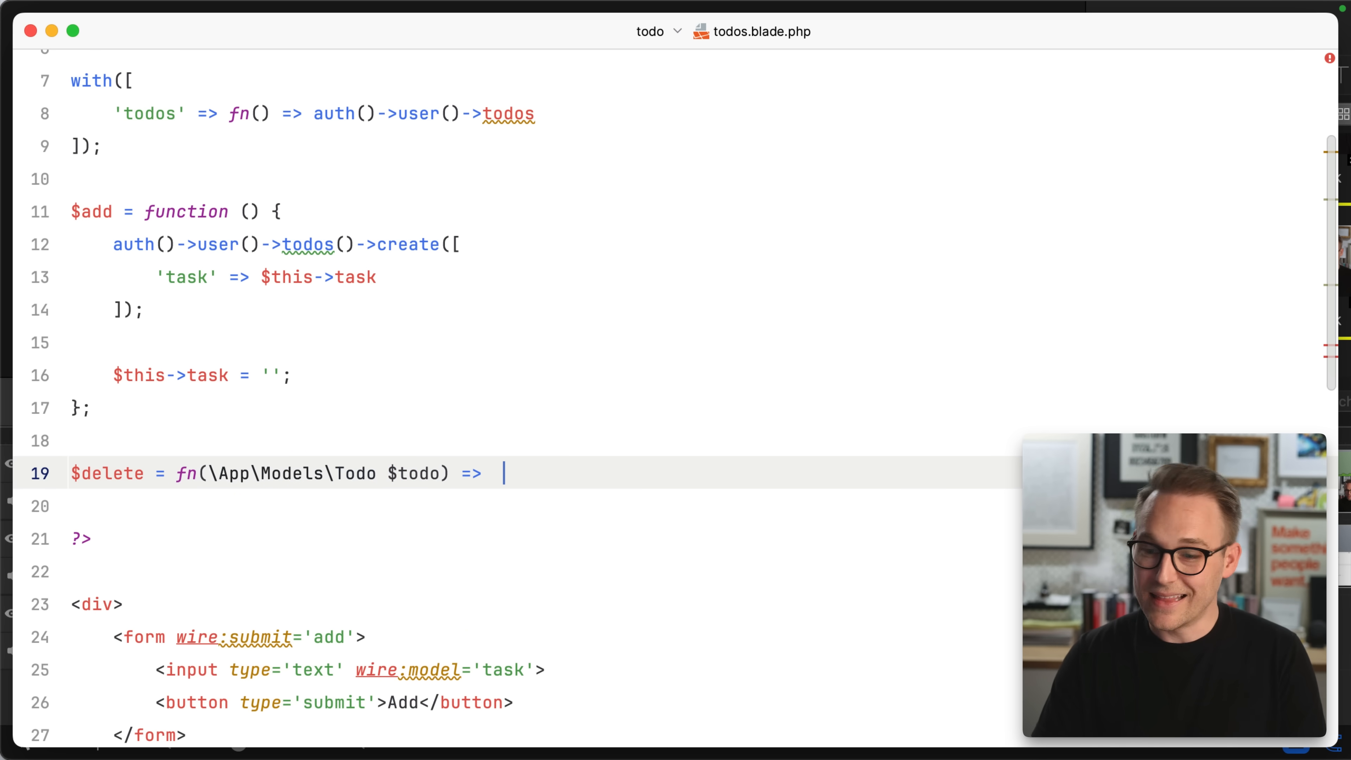
pyautogui.write('$todo->delete();')
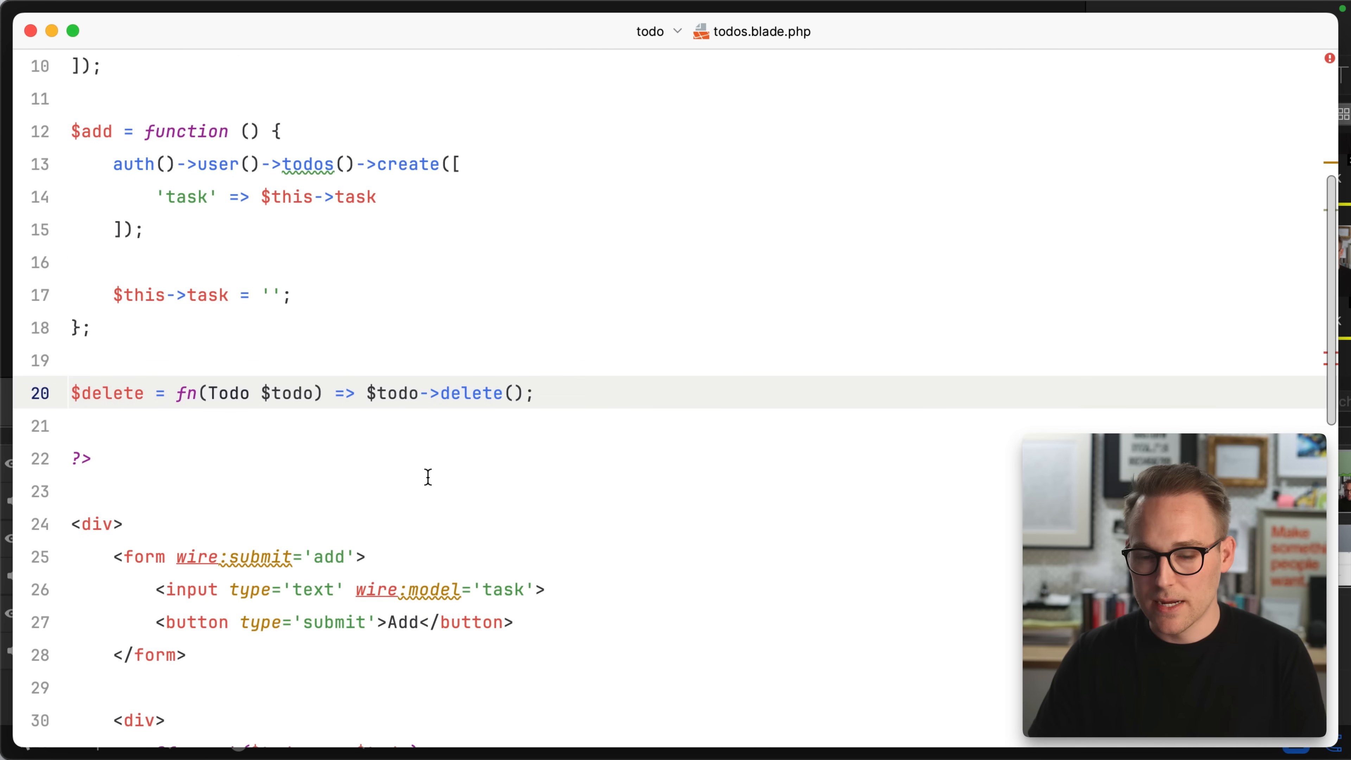
# Give each listed todo an X button with wire:click='delete({{ $todo->id }})'
pyautogui.scroll(-3)
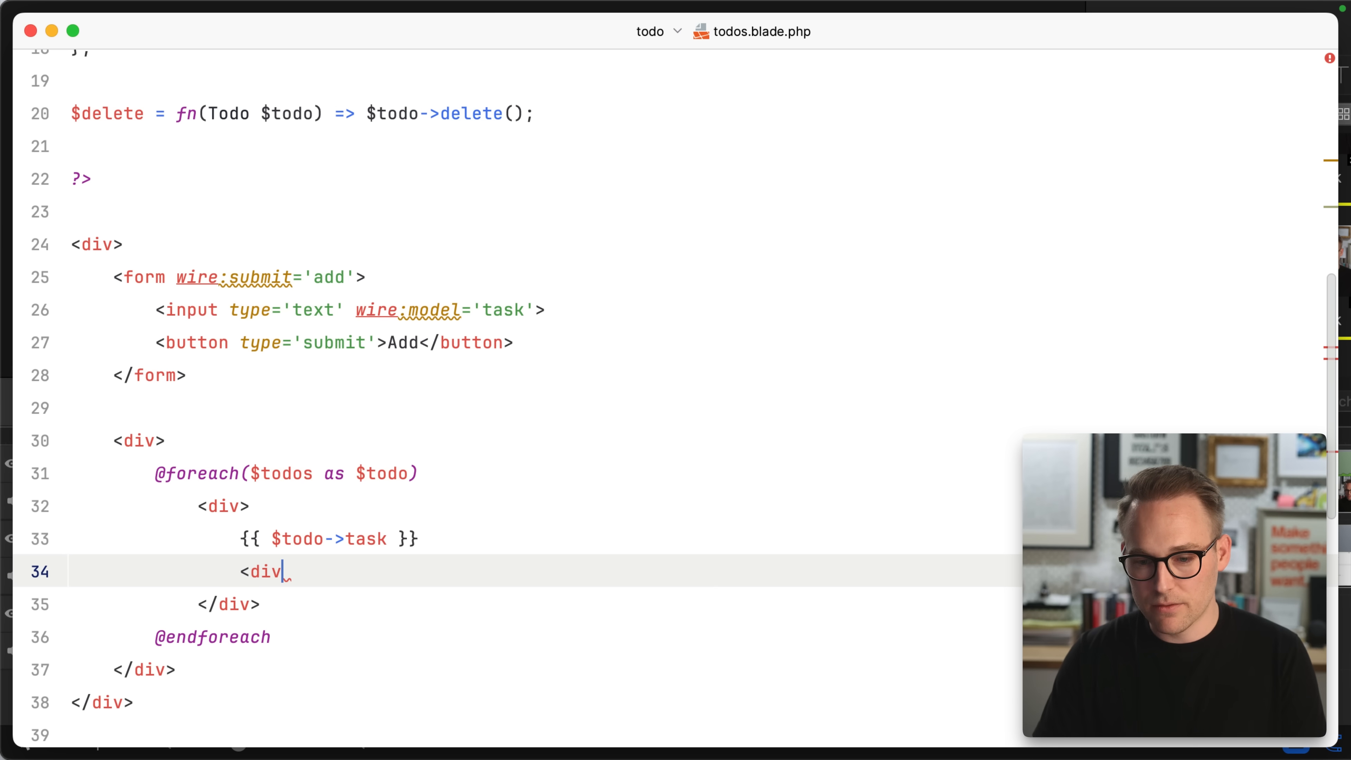
pyautogui.write('button')
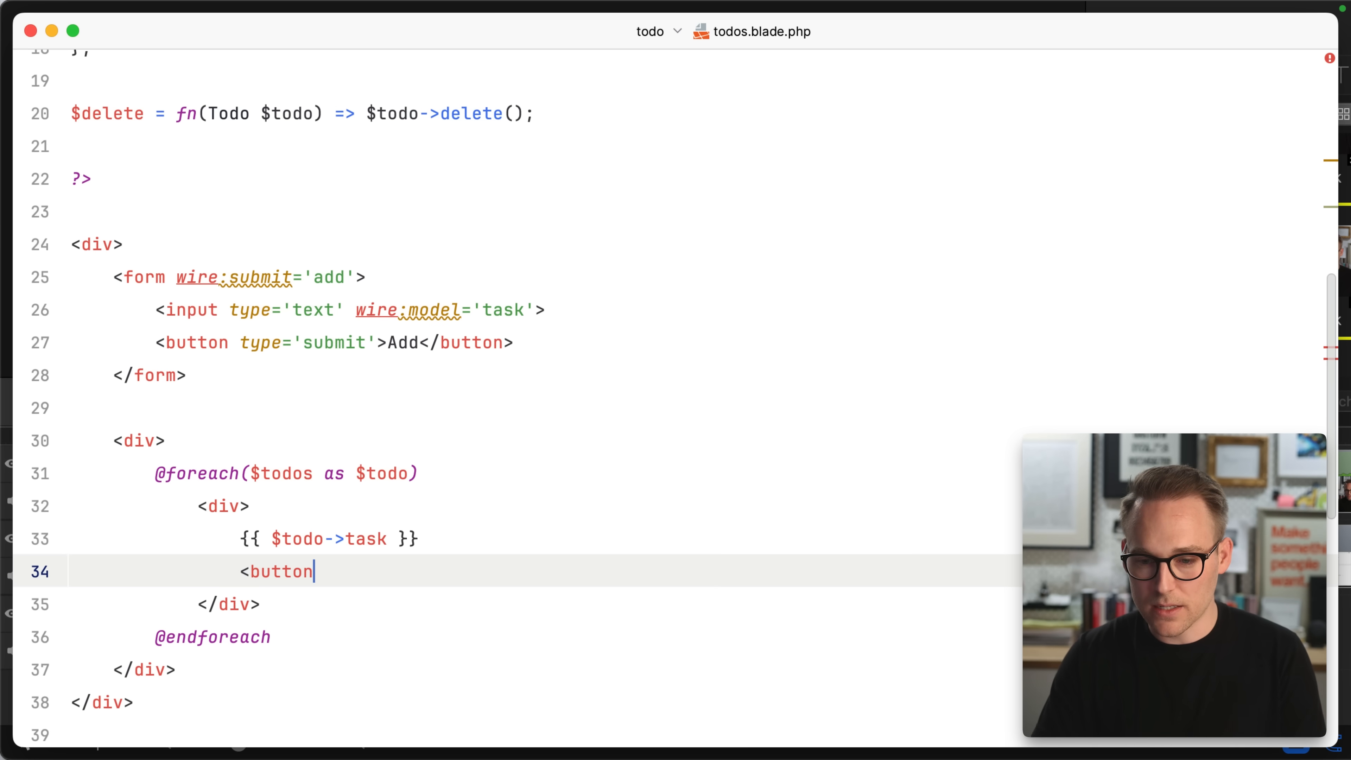
pyautogui.write("wire:click='delete{{")
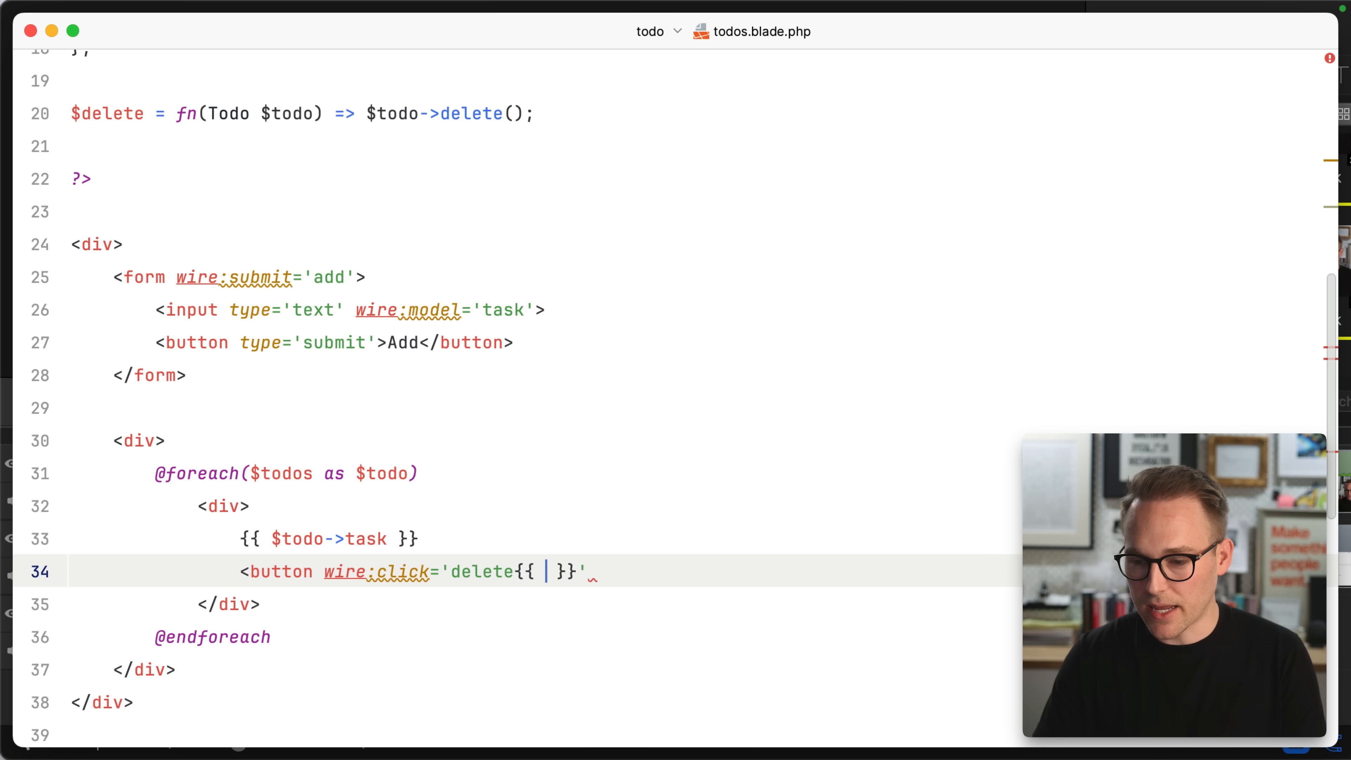
pyautogui.press('Backspace')
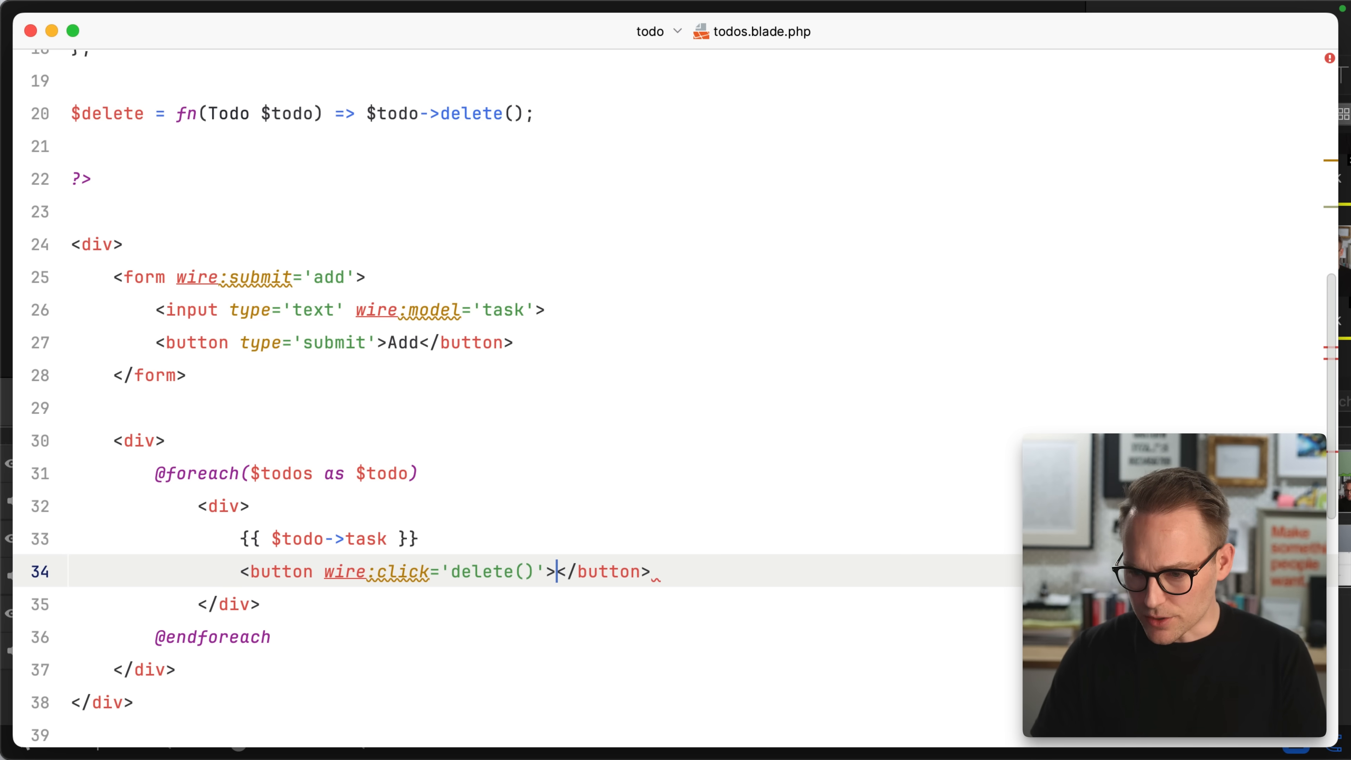
pyautogui.write('X')
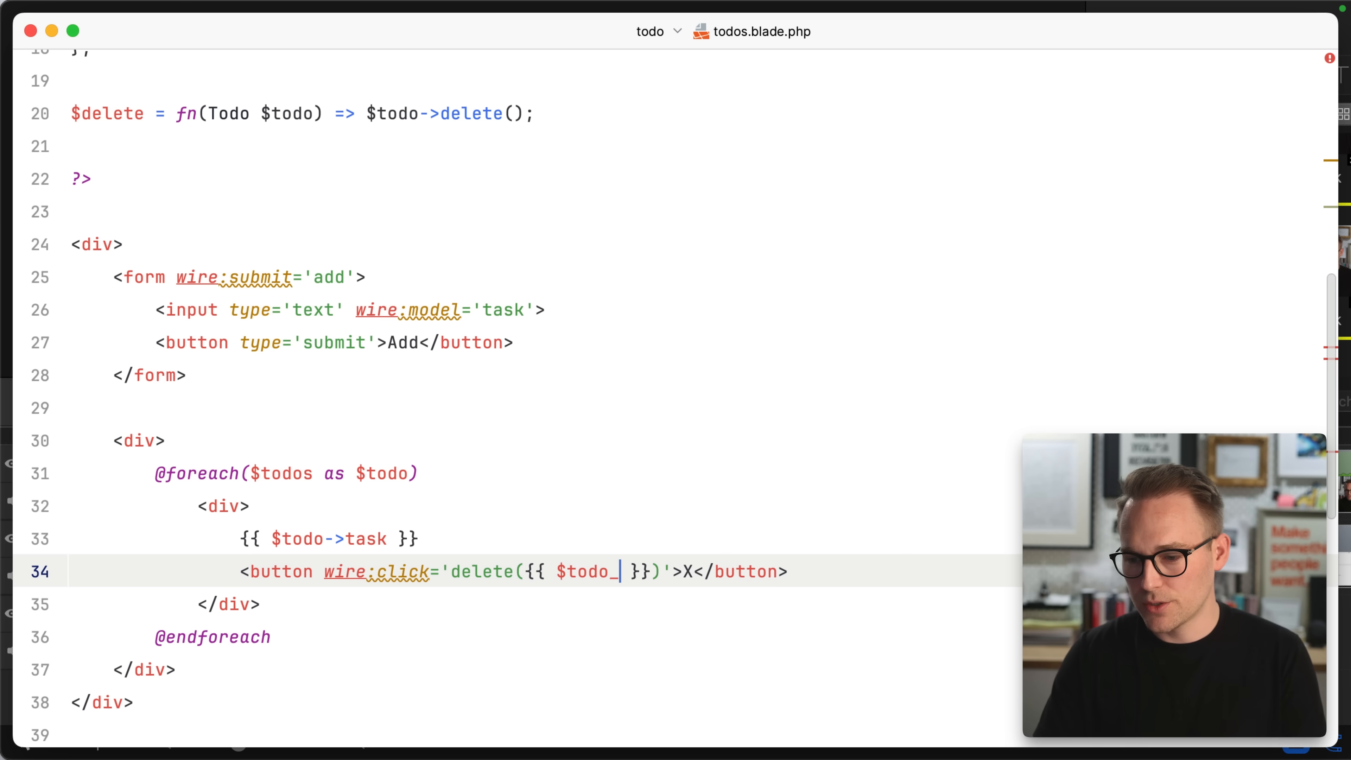
pyautogui.write('->id')
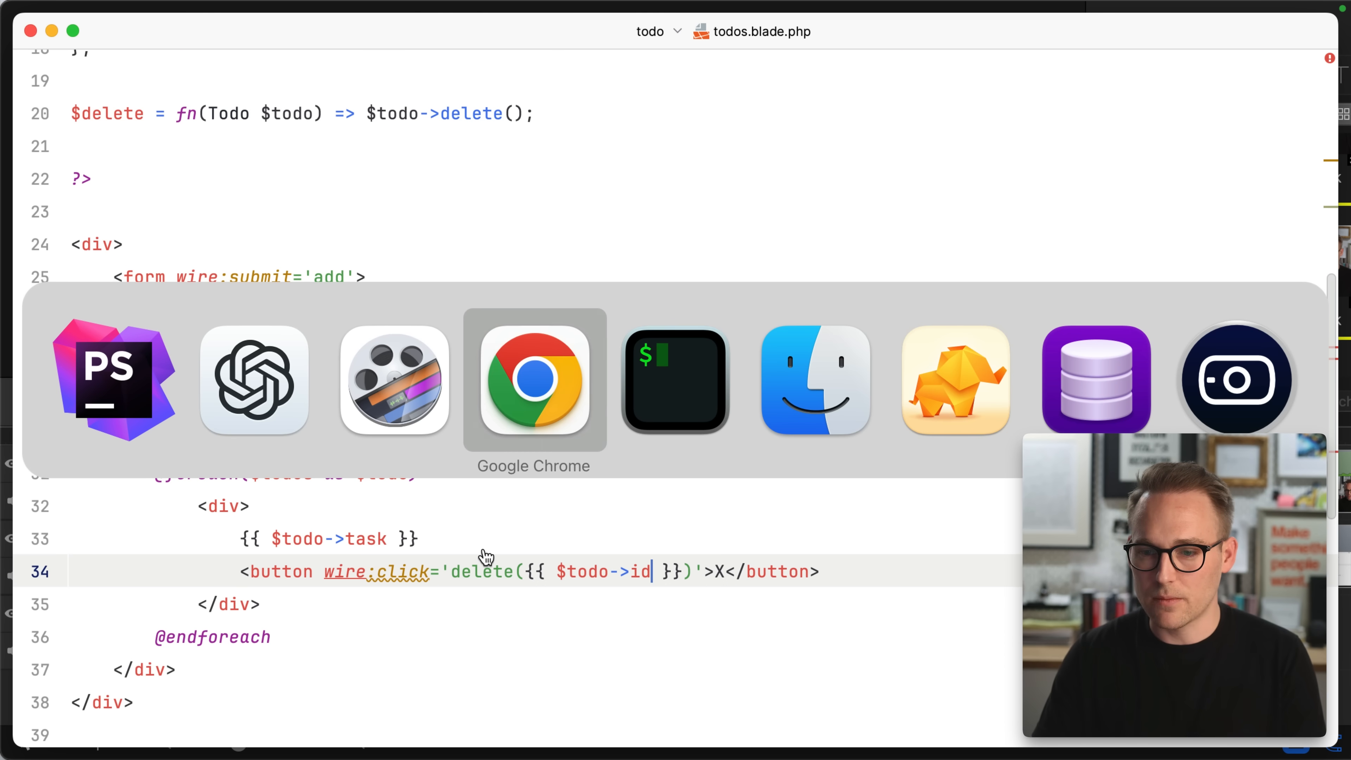
# Delete the existing todos on the todo.test dashboard and add a Testssdf task
pyautogui.click(534, 379)
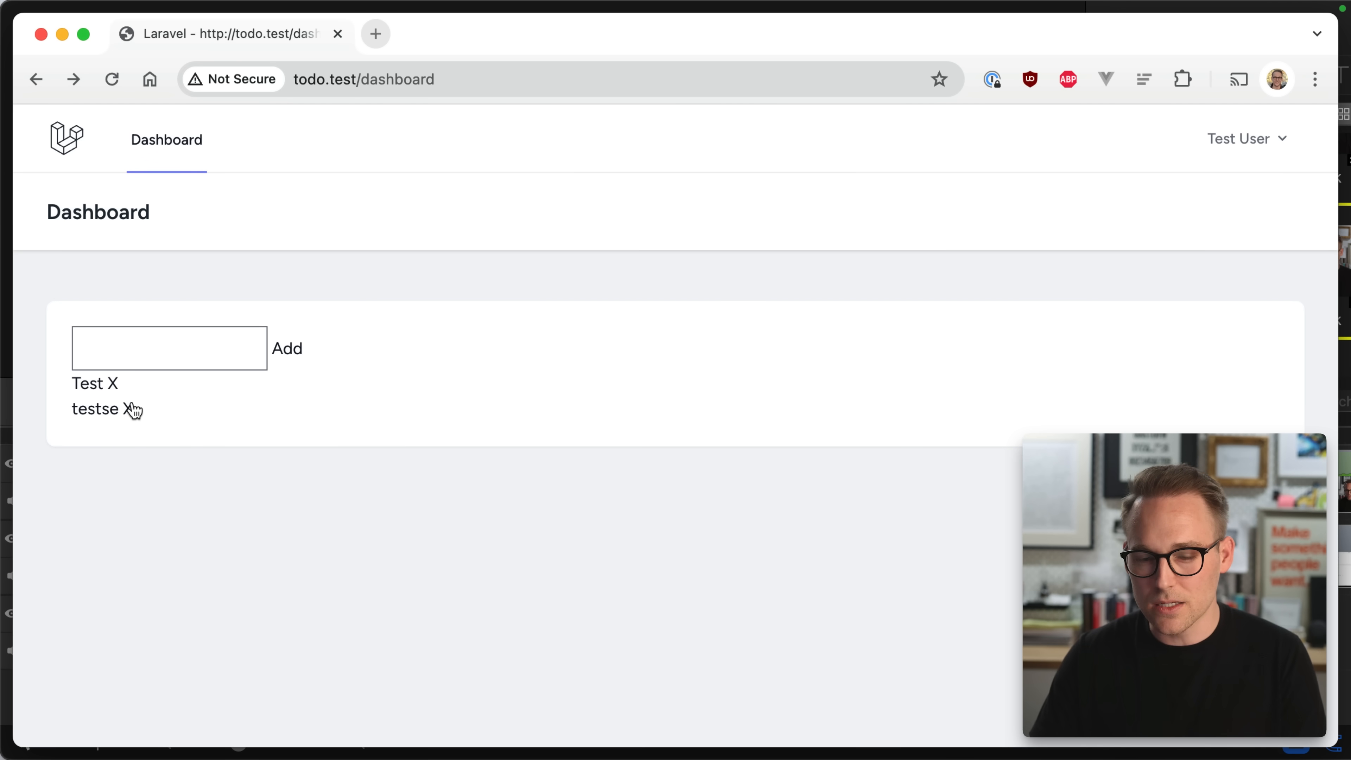
pyautogui.click(129, 409)
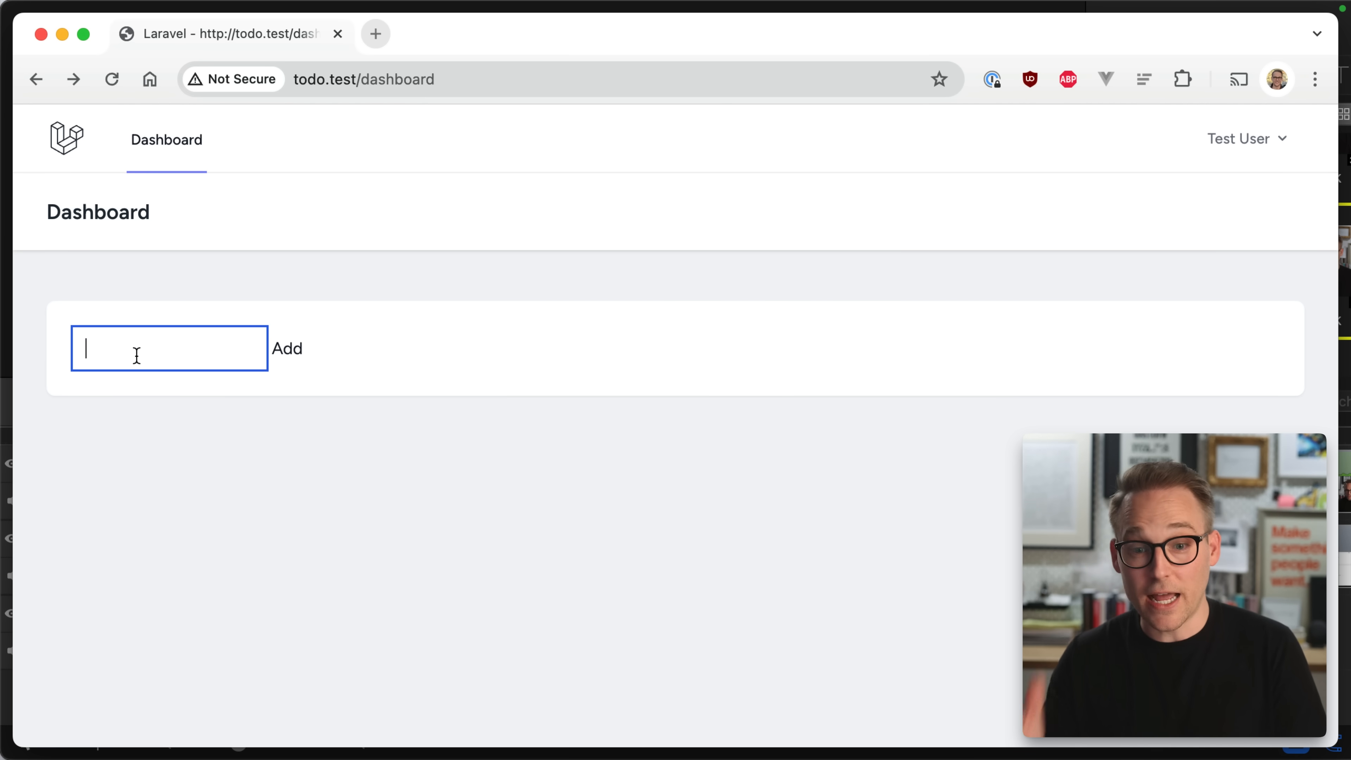
pyautogui.write('Testssdf')
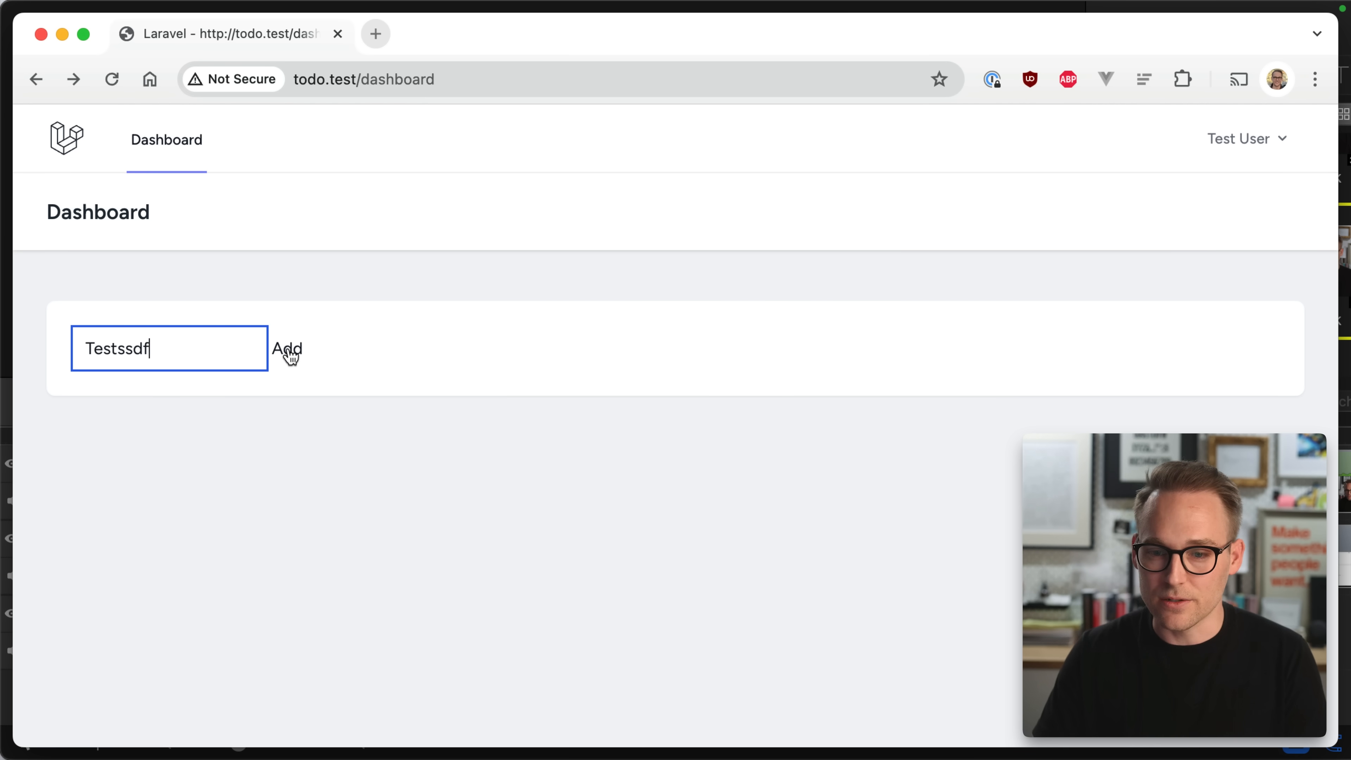
pyautogui.click(287, 349)
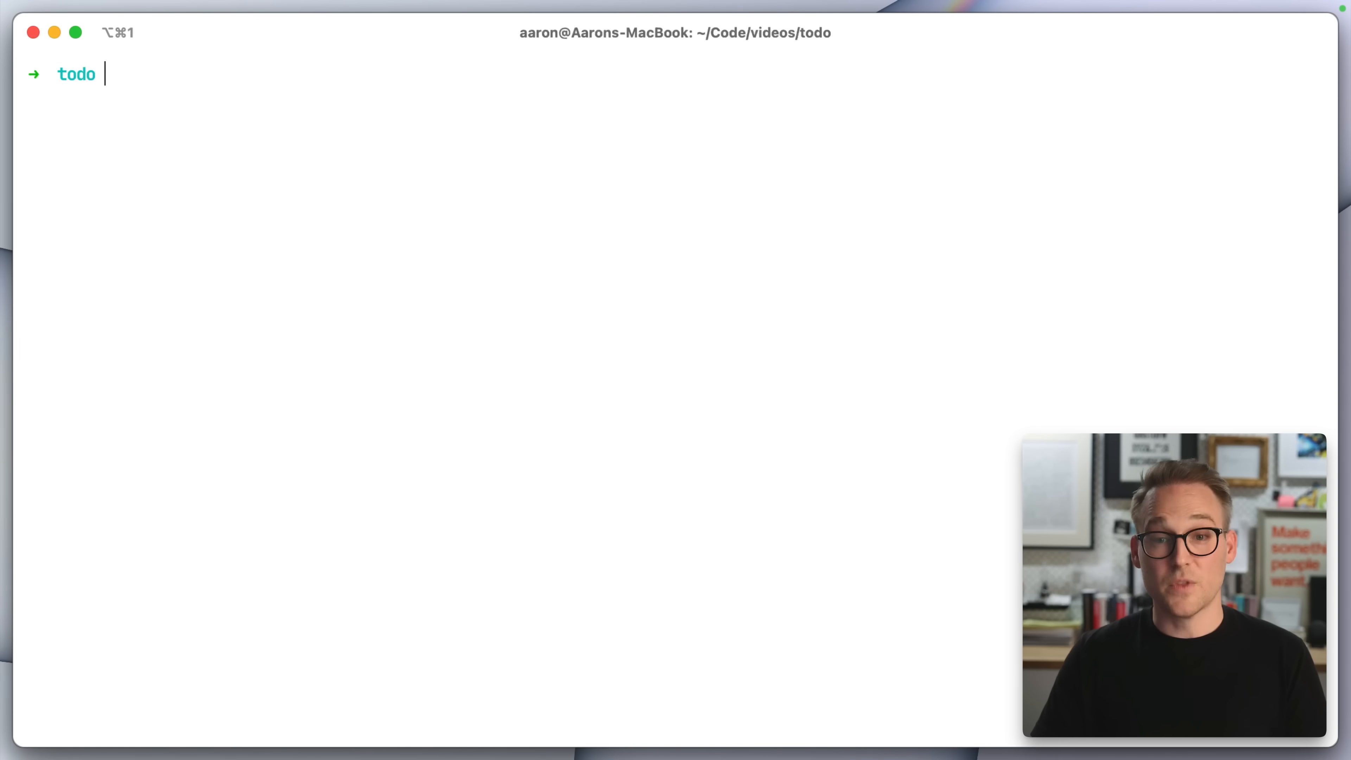
# Generate a TodoCreated mailable with ar make:mail TodoCreated
pyautogui.write('ar make:')
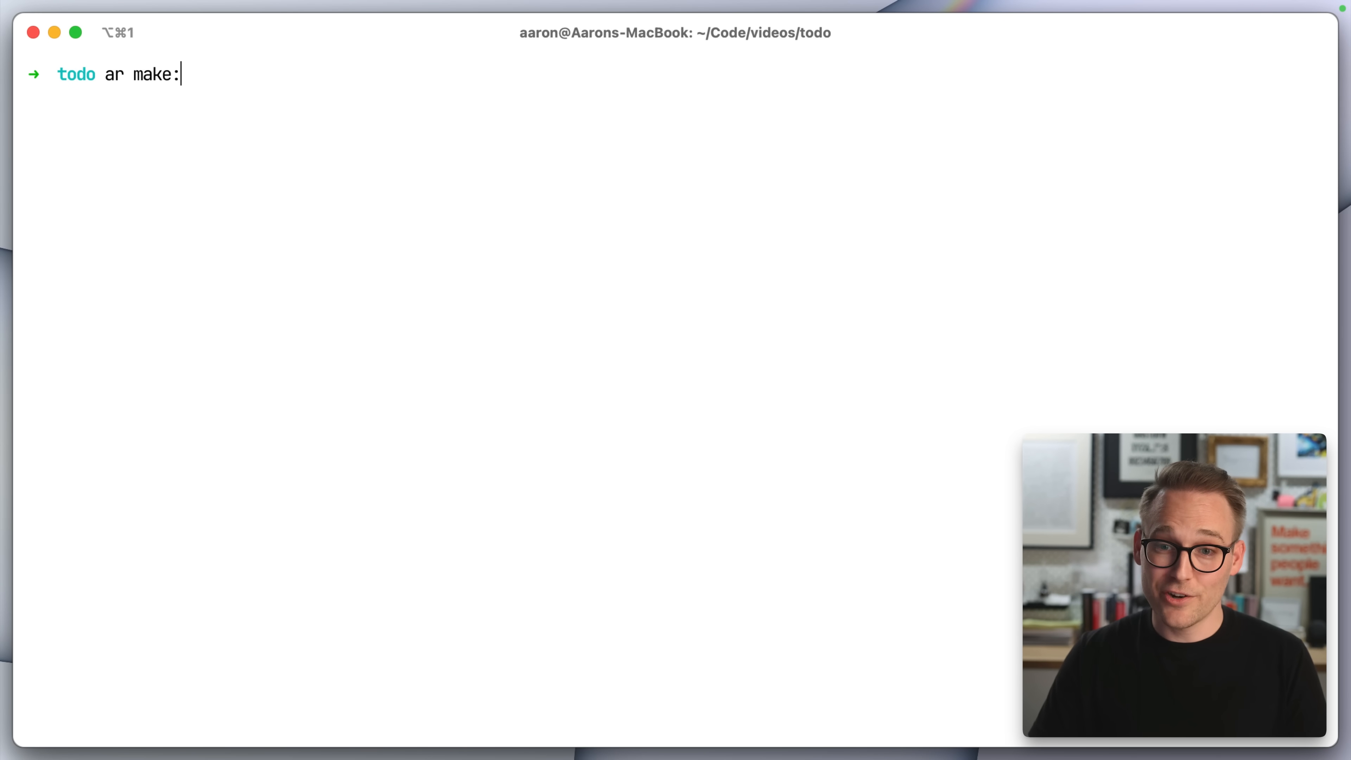
pyautogui.write('ma')
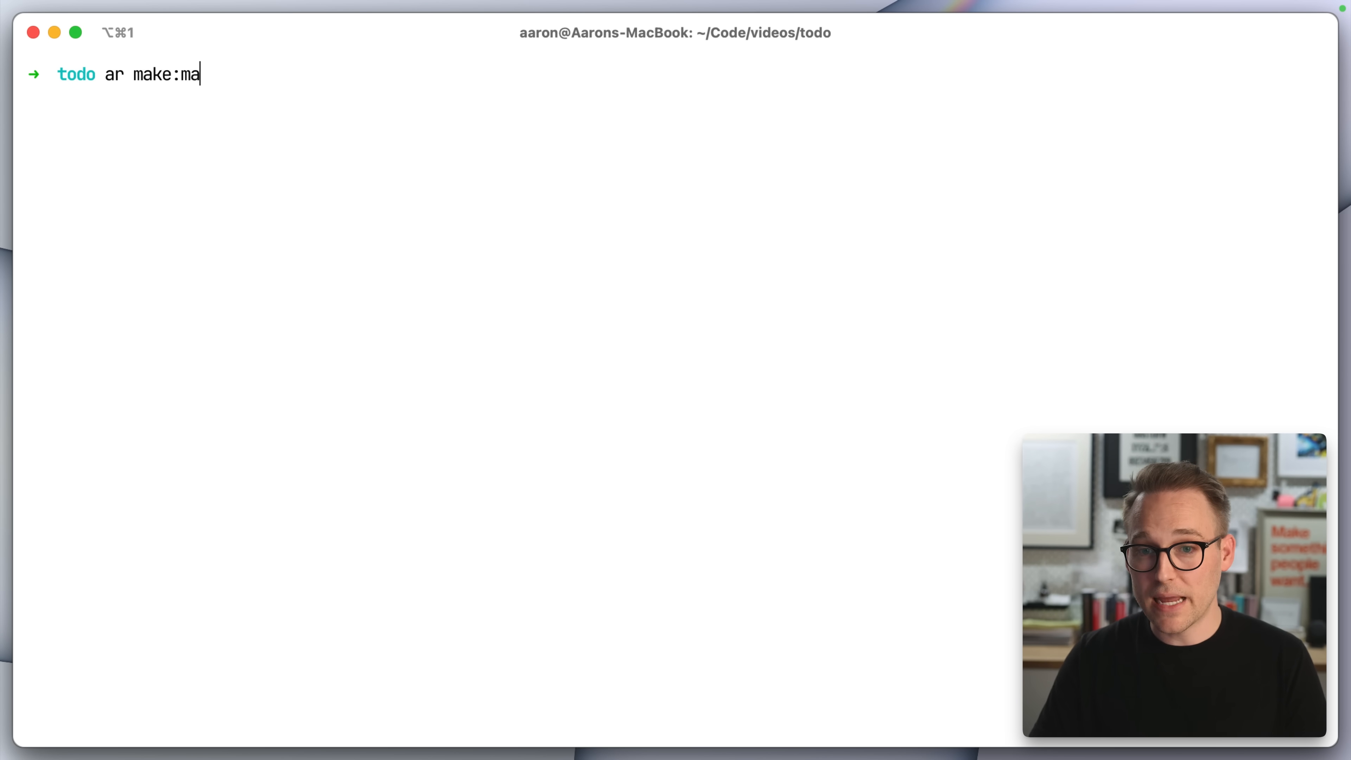
pyautogui.write('il TodoCreated')
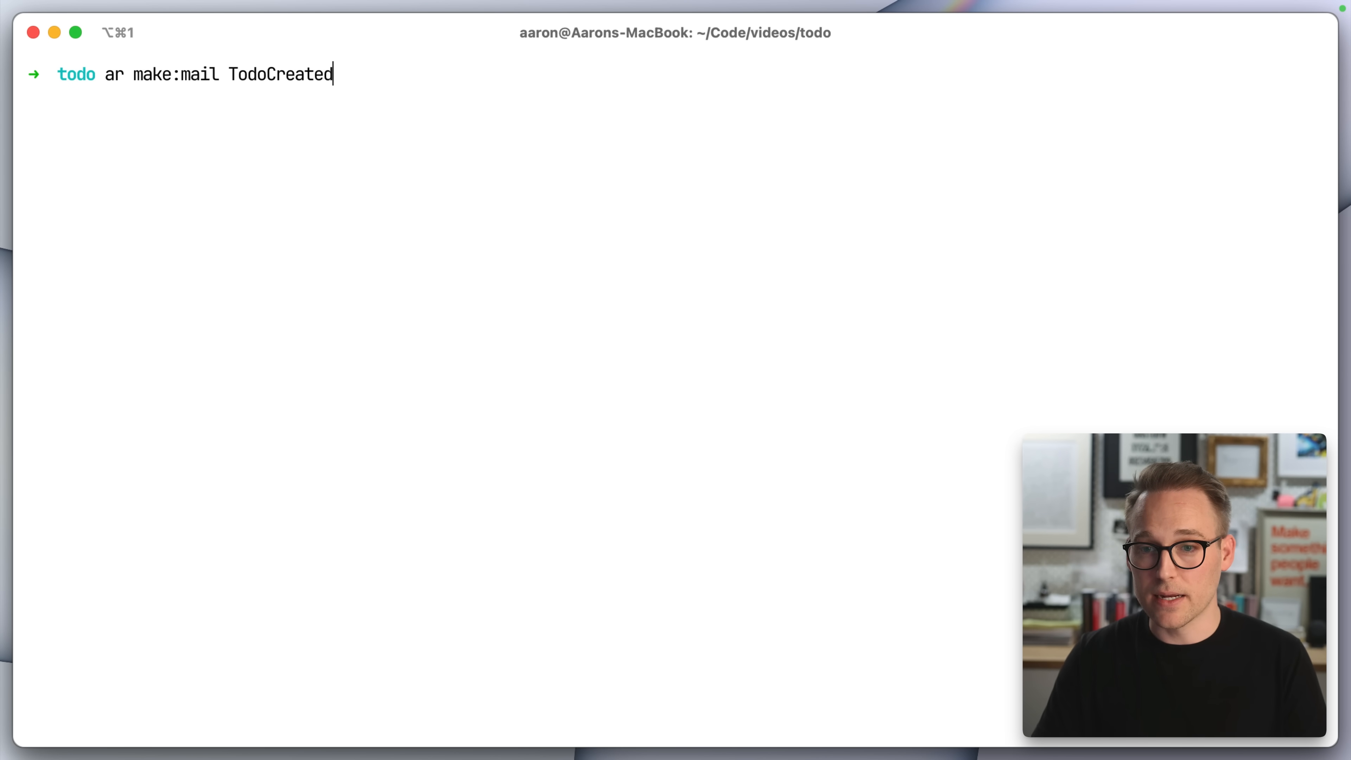
pyautogui.press('Return')
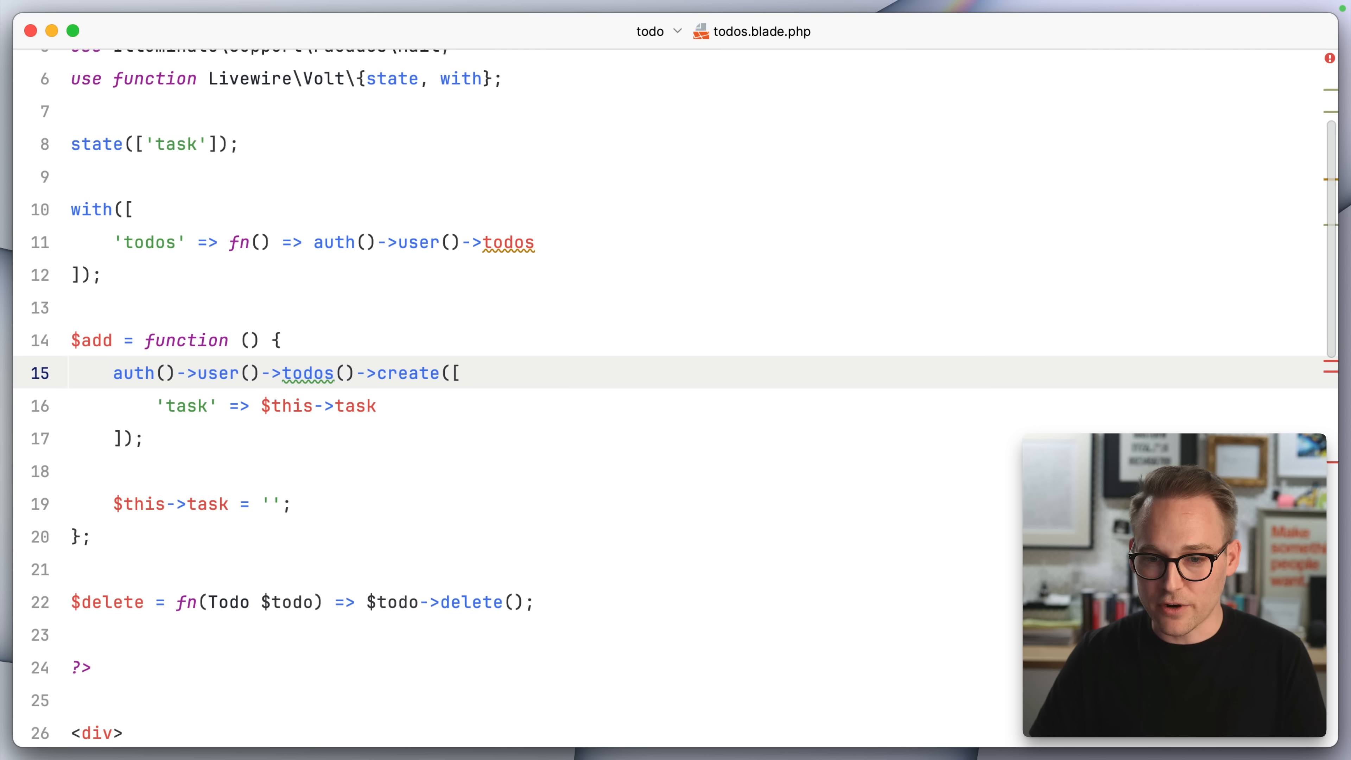
# Mail the current user a new TodoCreated($todo) after creating the todo
pyautogui.write('Mail')
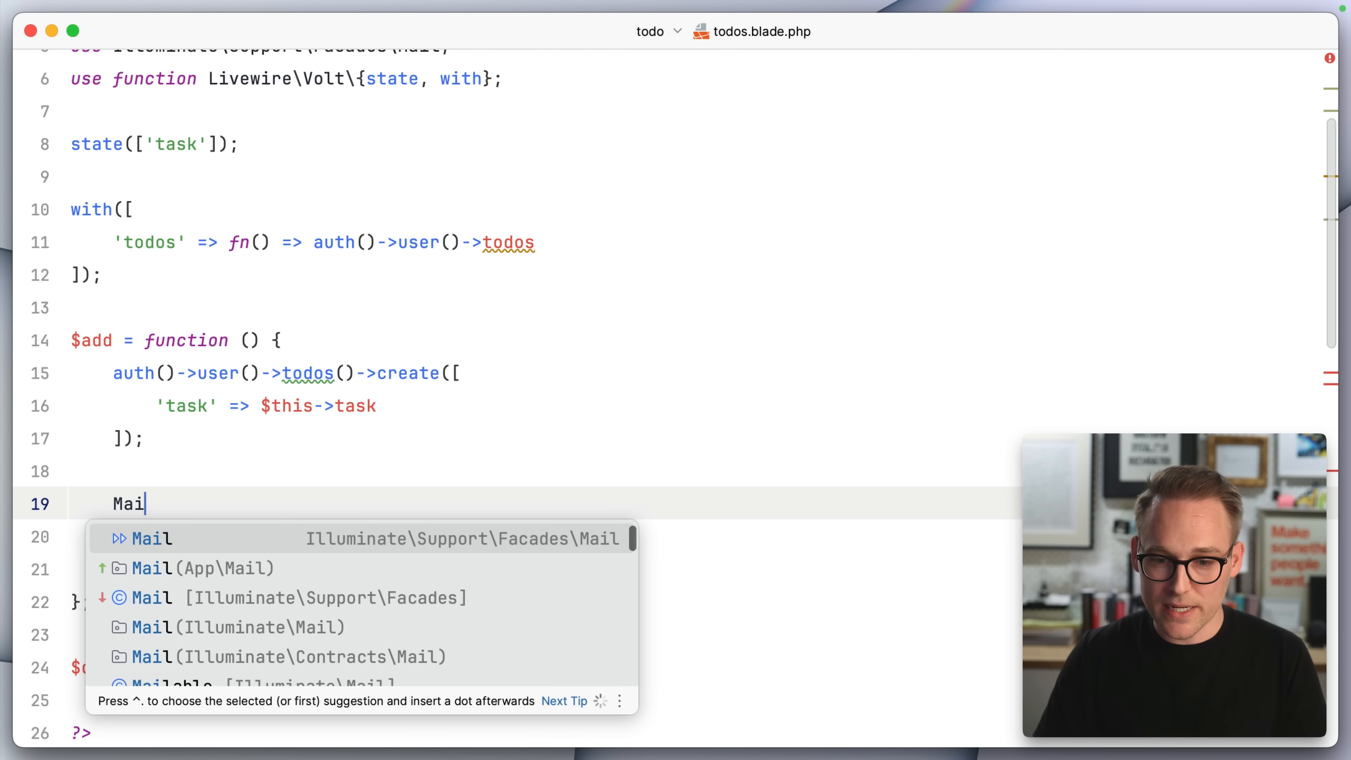
pyautogui.write('::to(auth()->user())->')
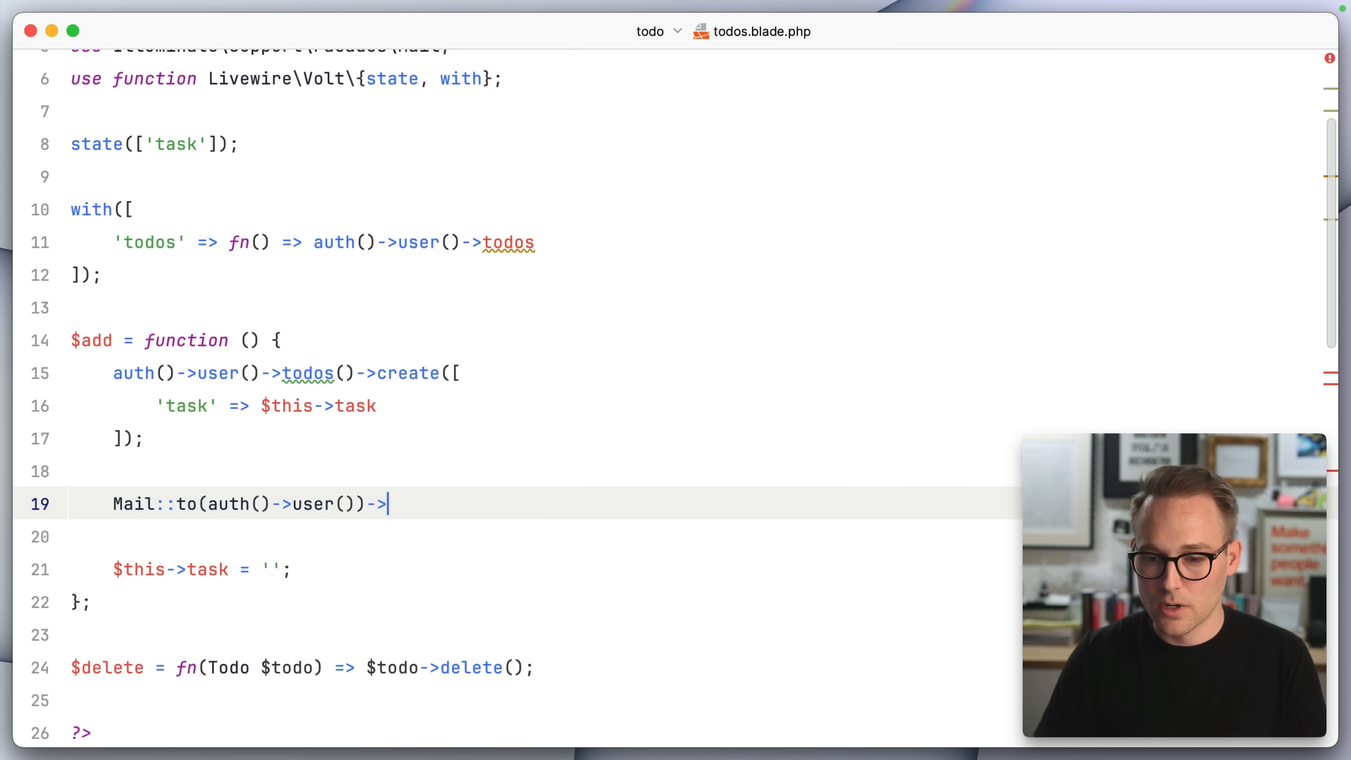
pyautogui.write('send(new Todo')
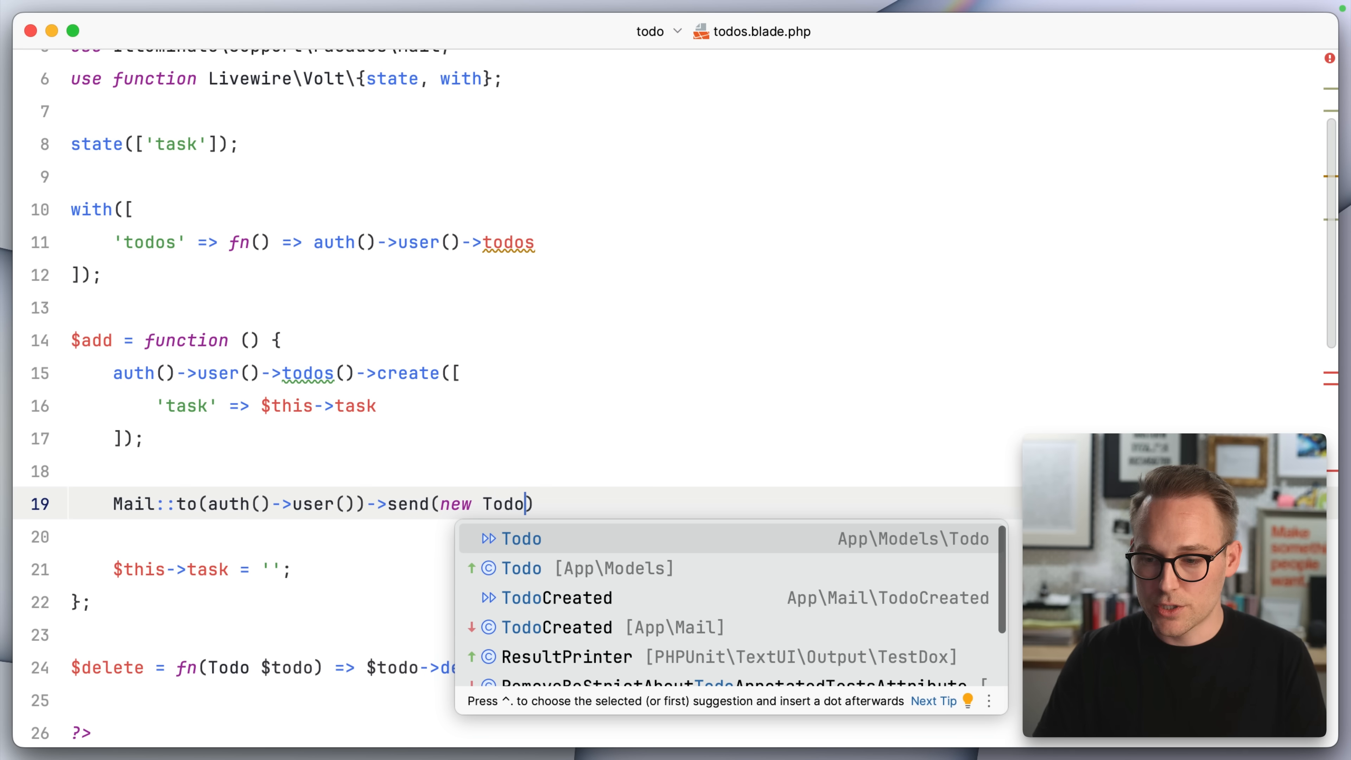
pyautogui.click(558, 597)
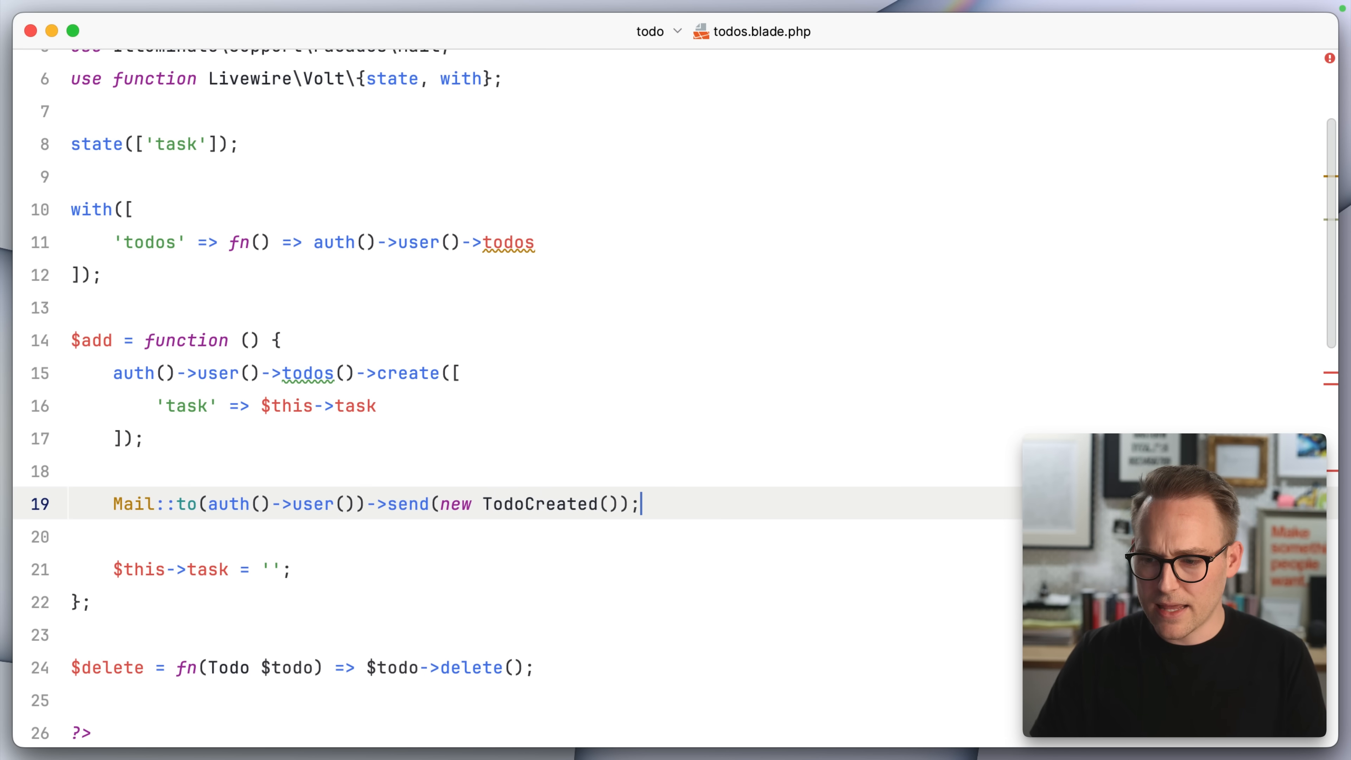
pyautogui.click(608, 504)
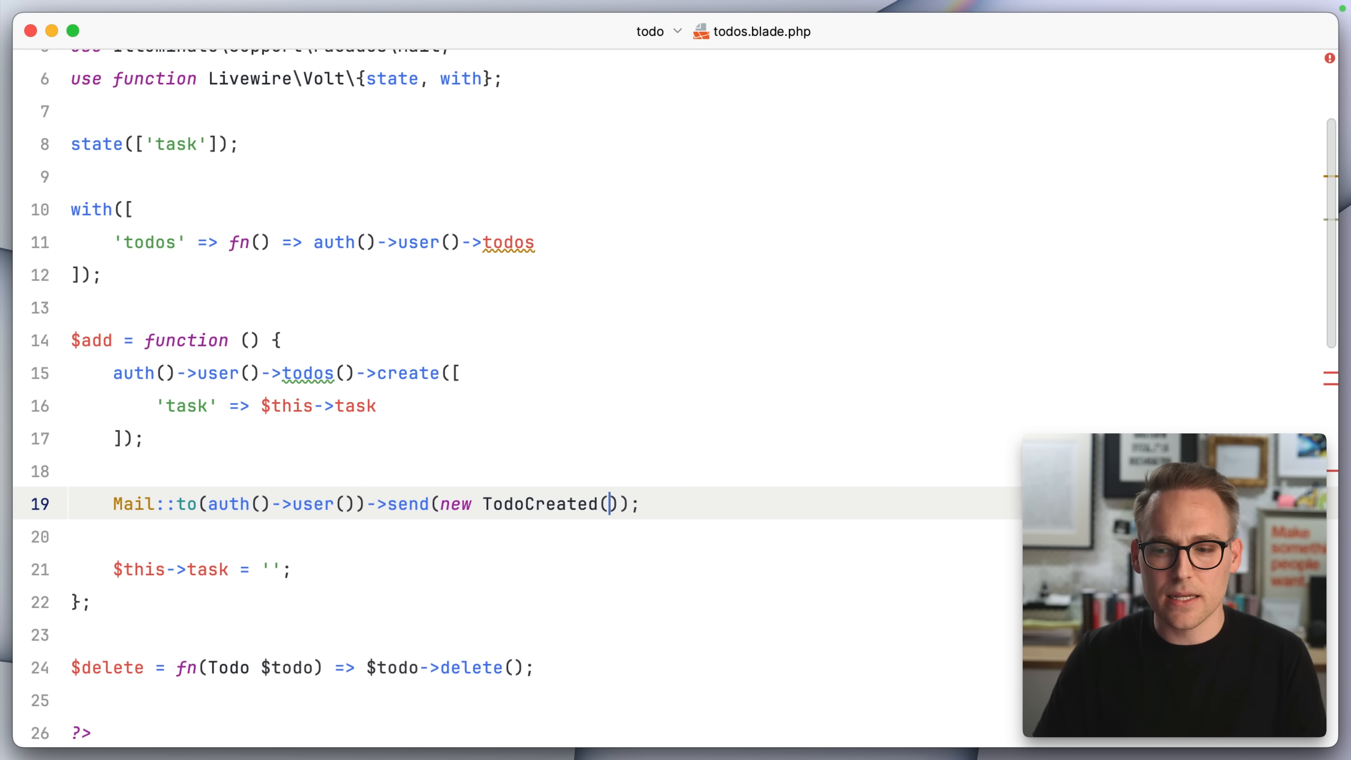
pyautogui.write('$todo =')
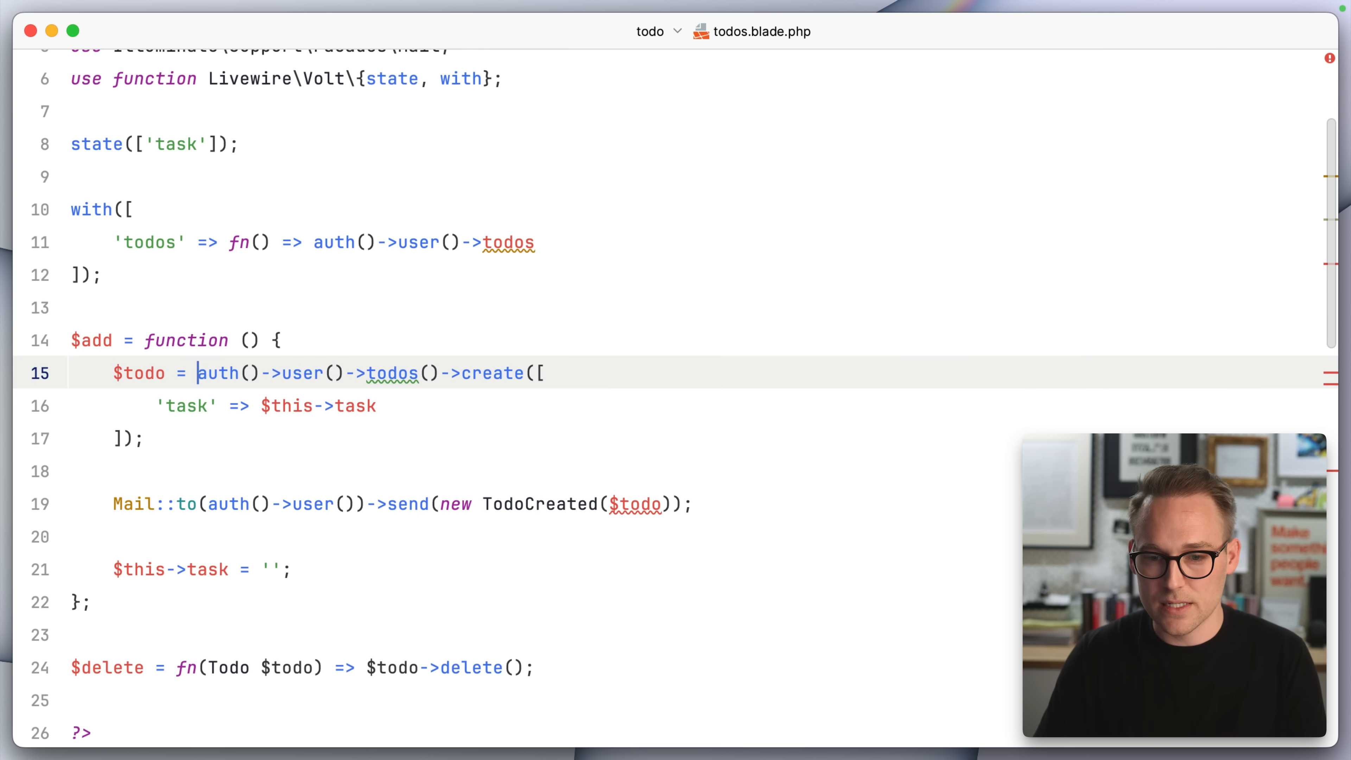
# Move the send call onto its own line and make the mail queued
pyautogui.click(208, 504)
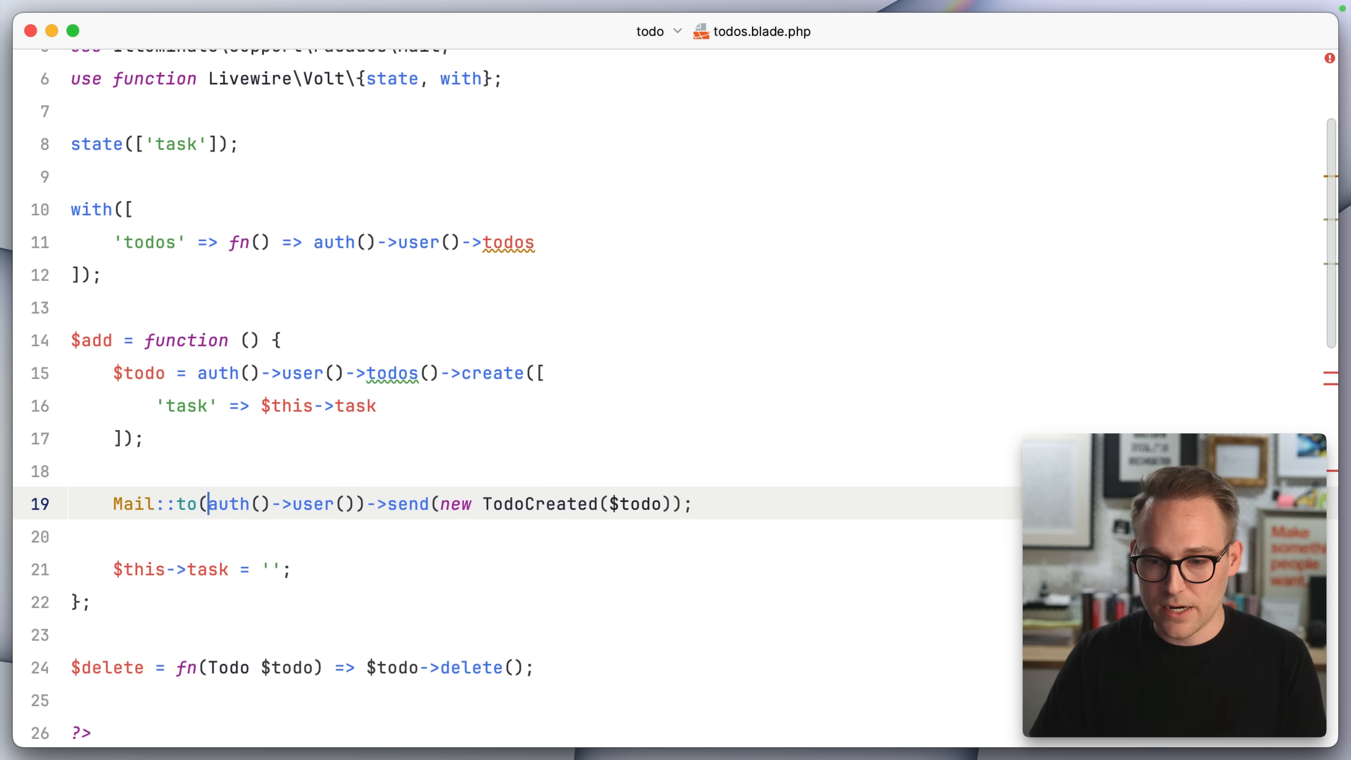
pyautogui.click(368, 504)
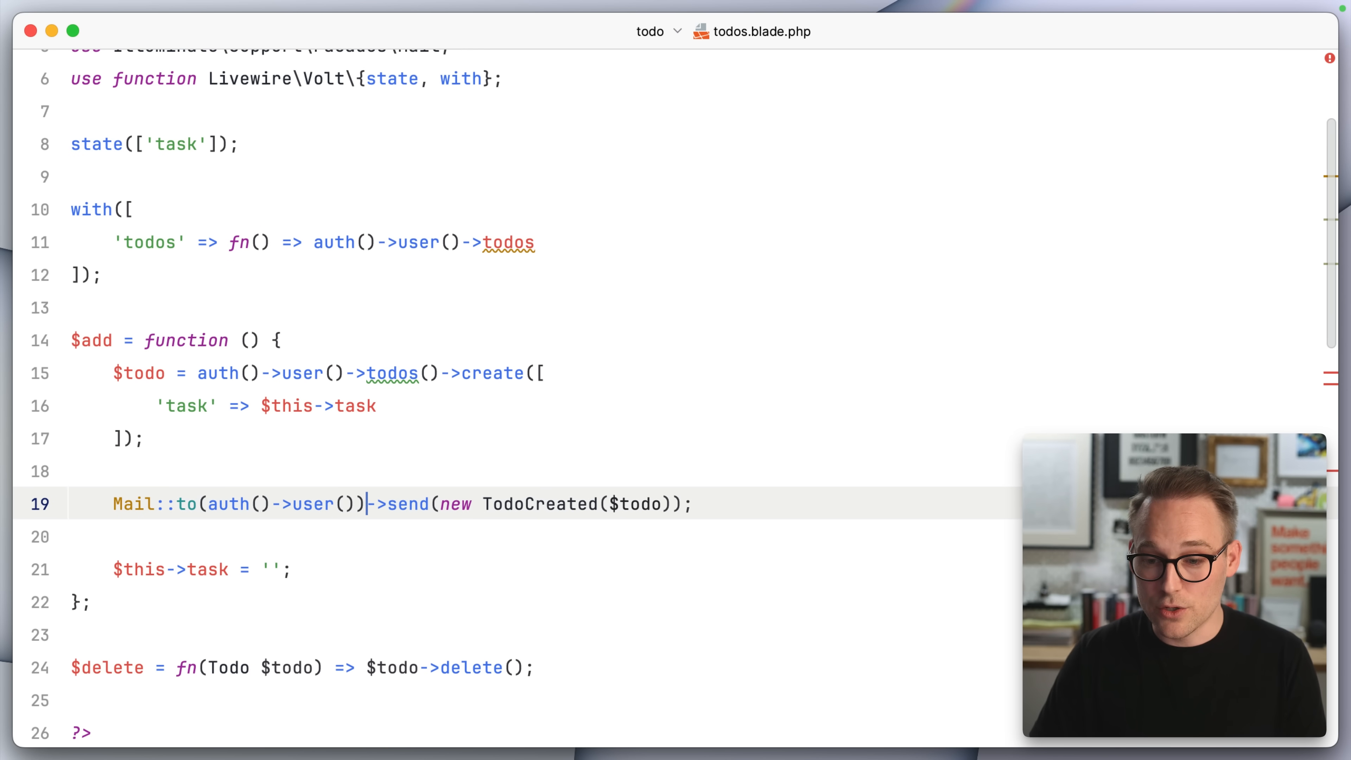
pyautogui.press('Enter')
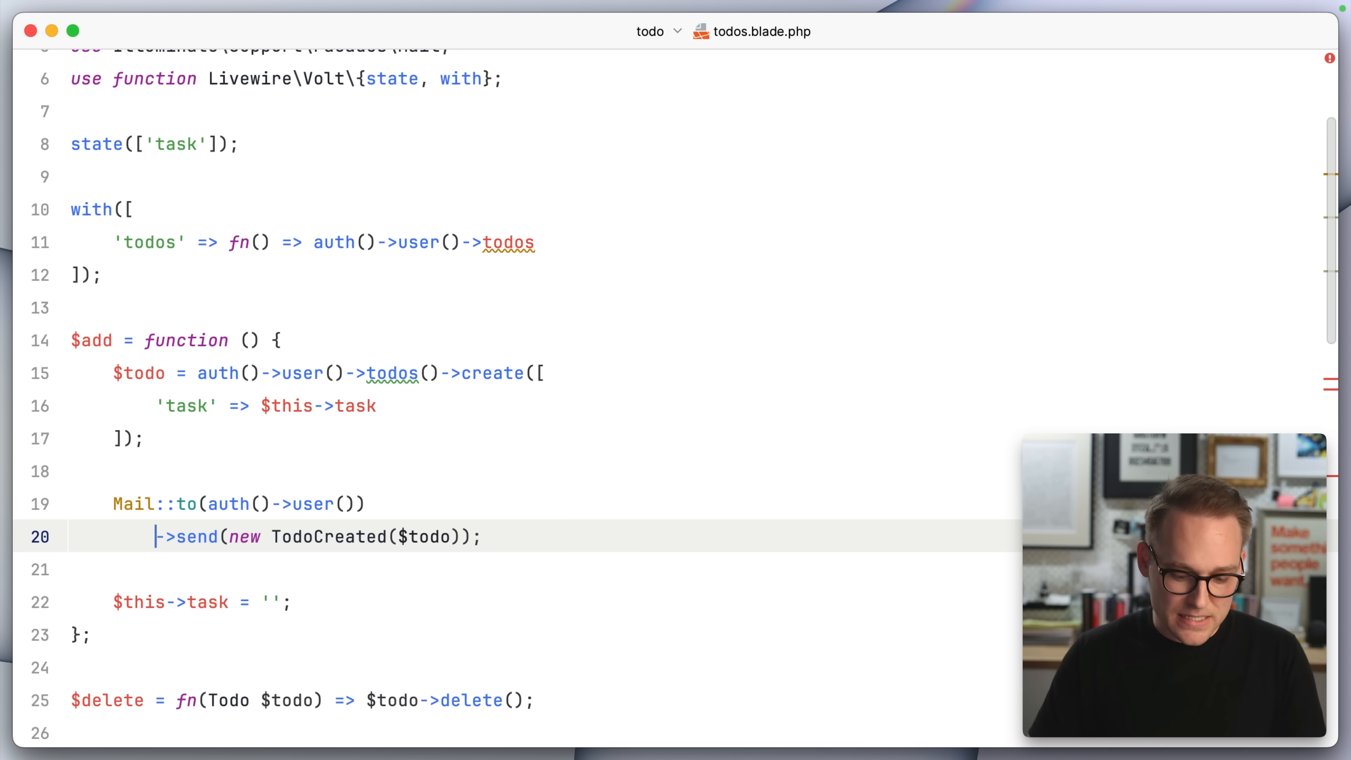
pyautogui.write('queue')
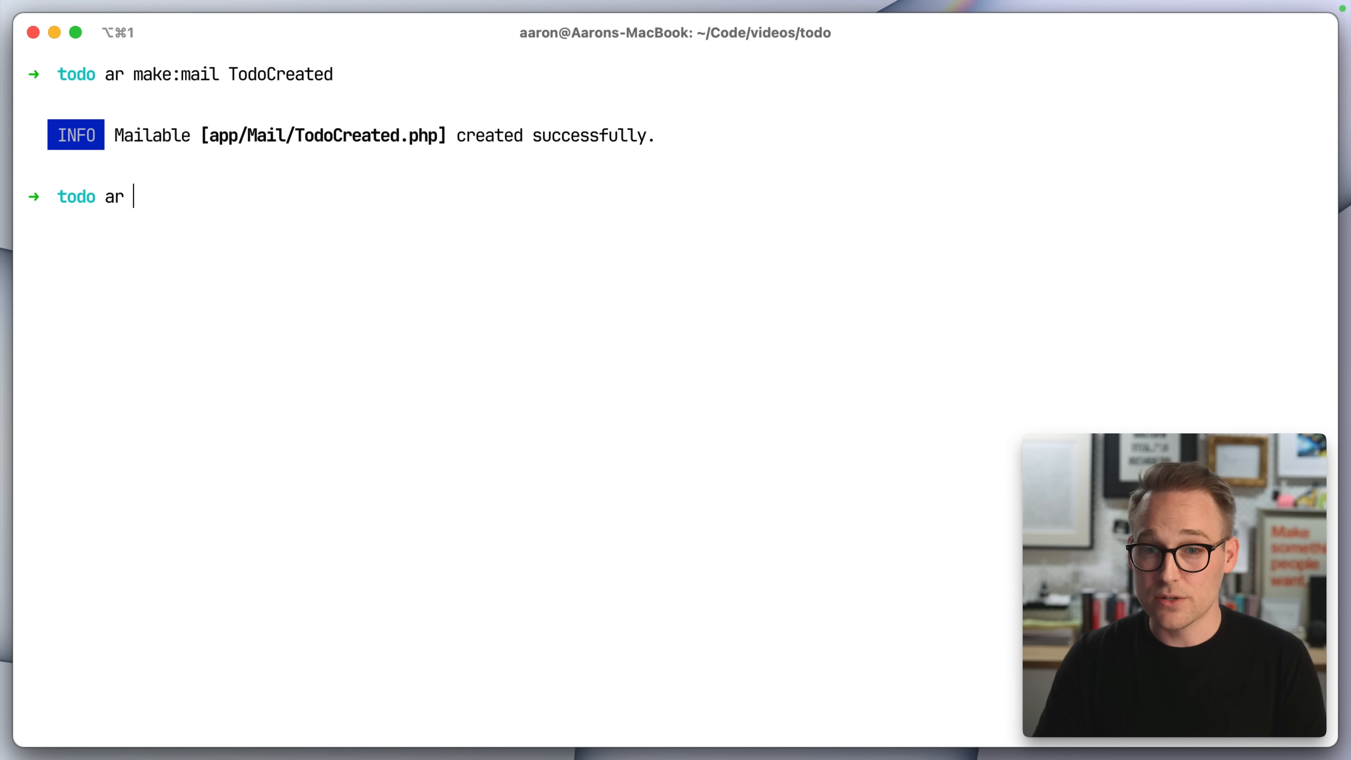
# Generate an OverdueTodos console command with ar make:command
pyautogui.write('make:command')
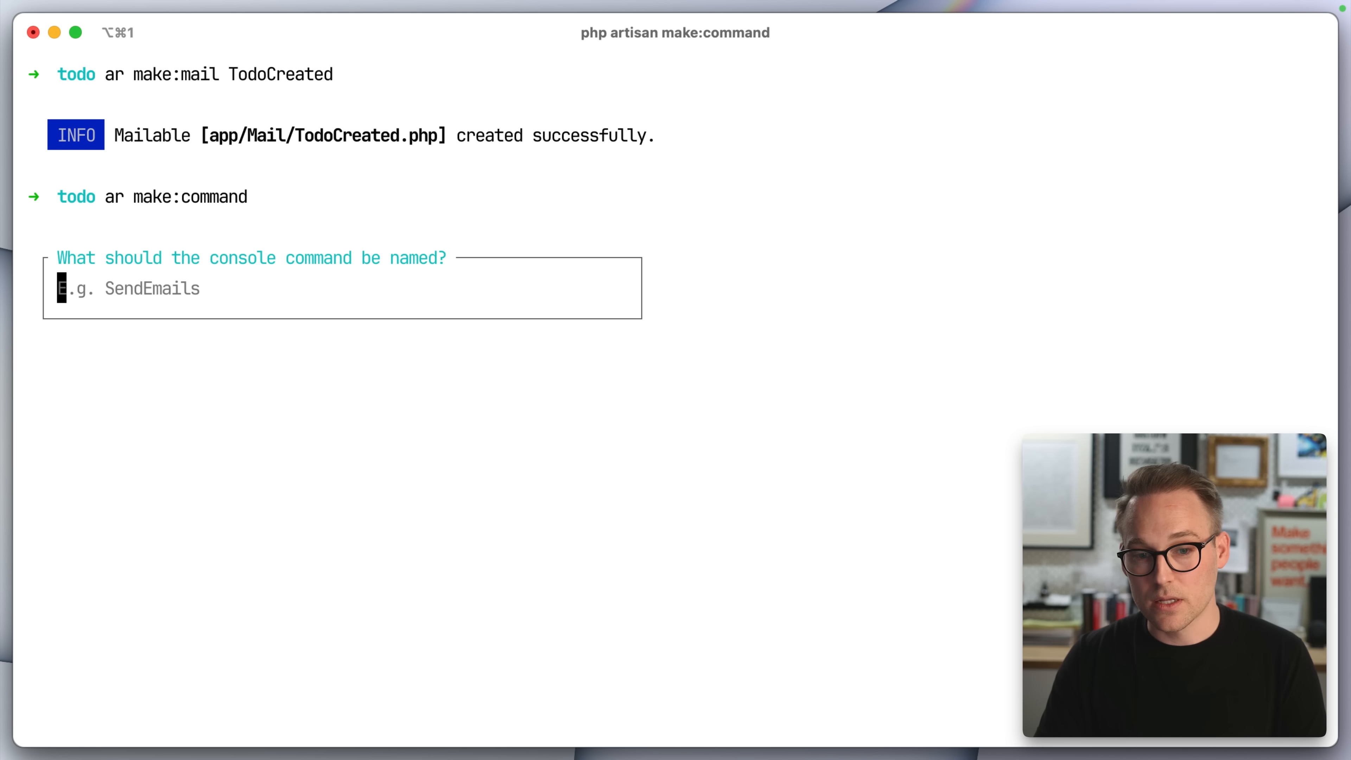
pyautogui.write('OverdueTodos')
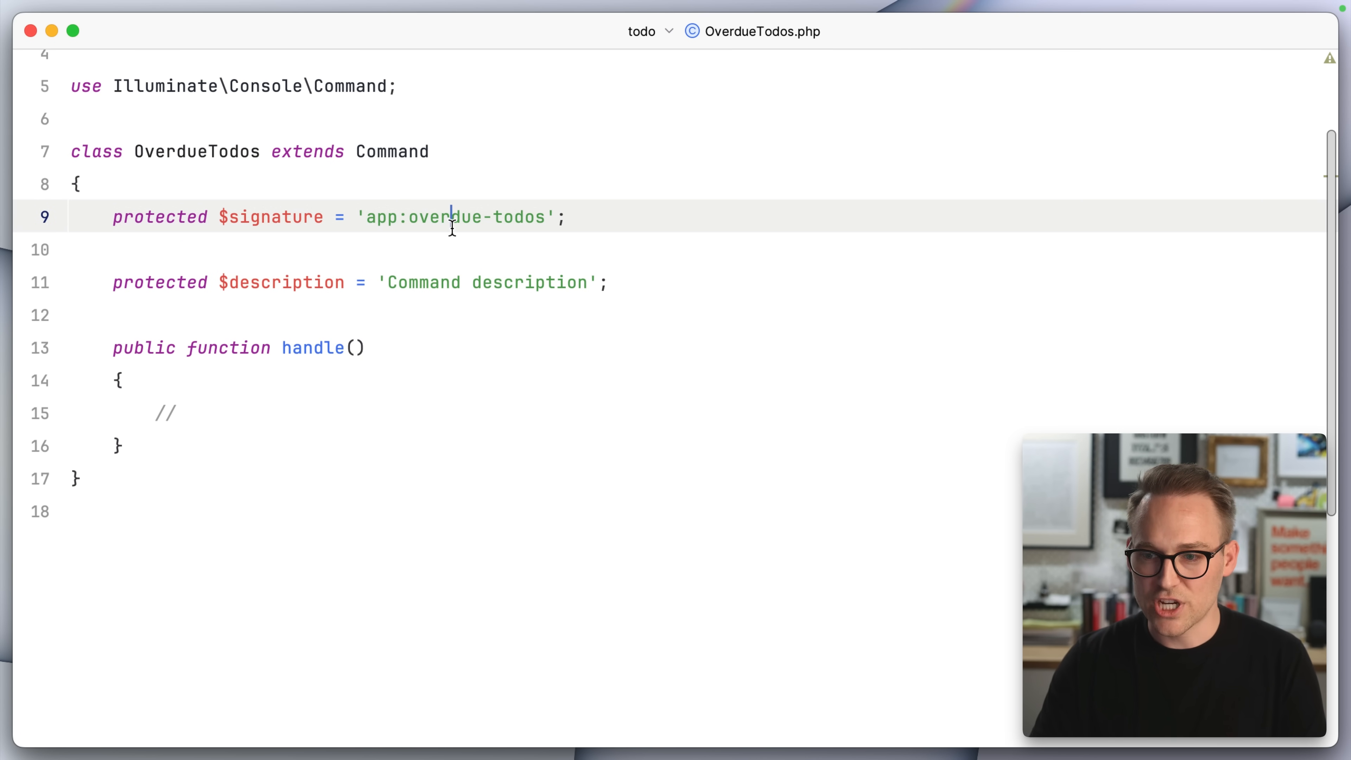
# Set the command signature to todos:overdue and drop the unfinished Todo::where query
pyautogui.write('todos:')
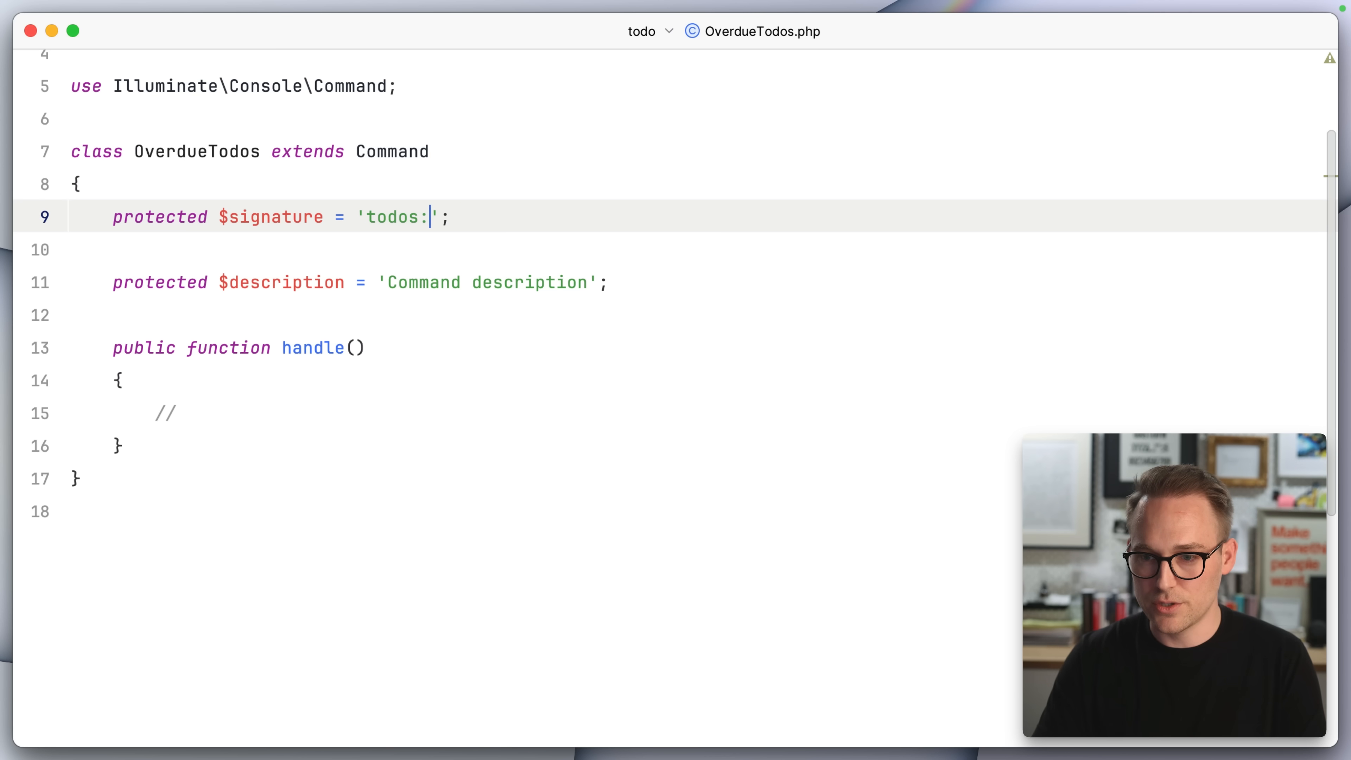
pyautogui.write('overdue')
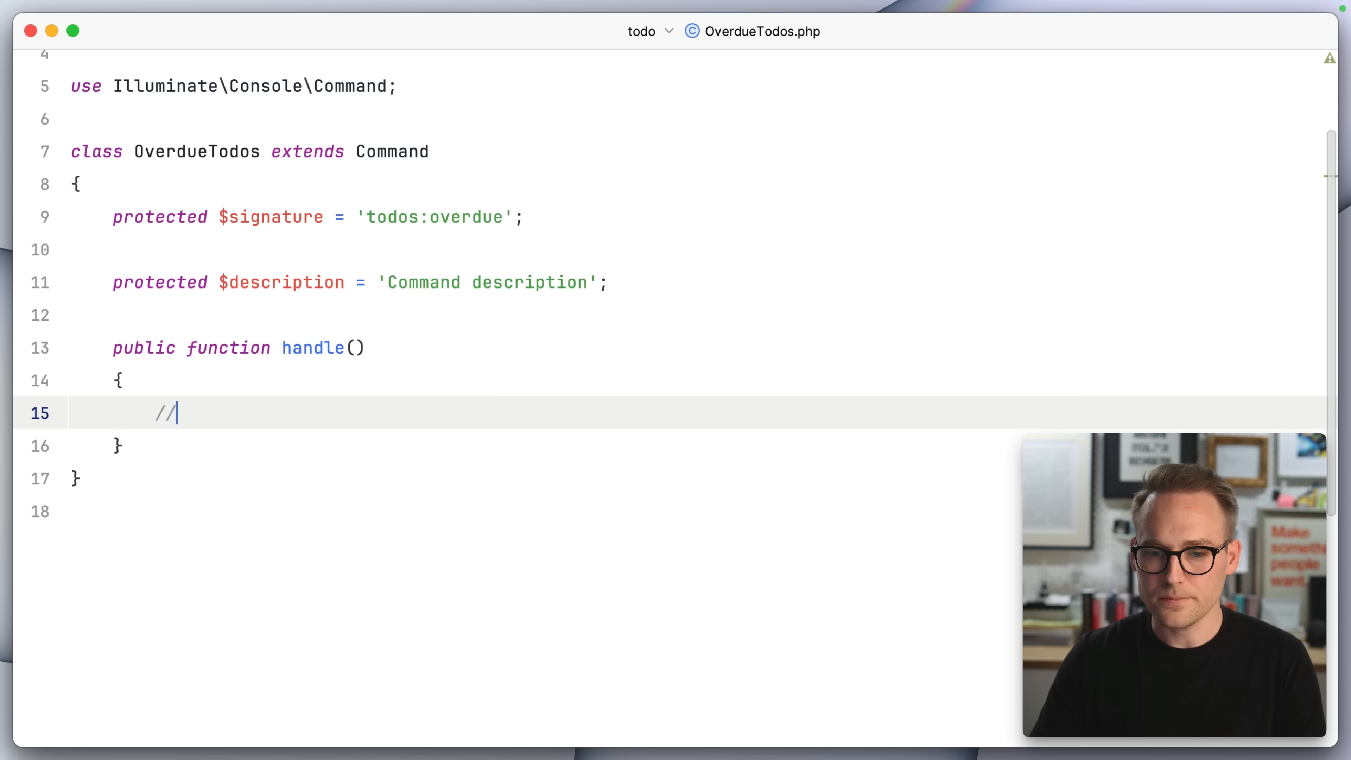
pyautogui.write('Todo::where')
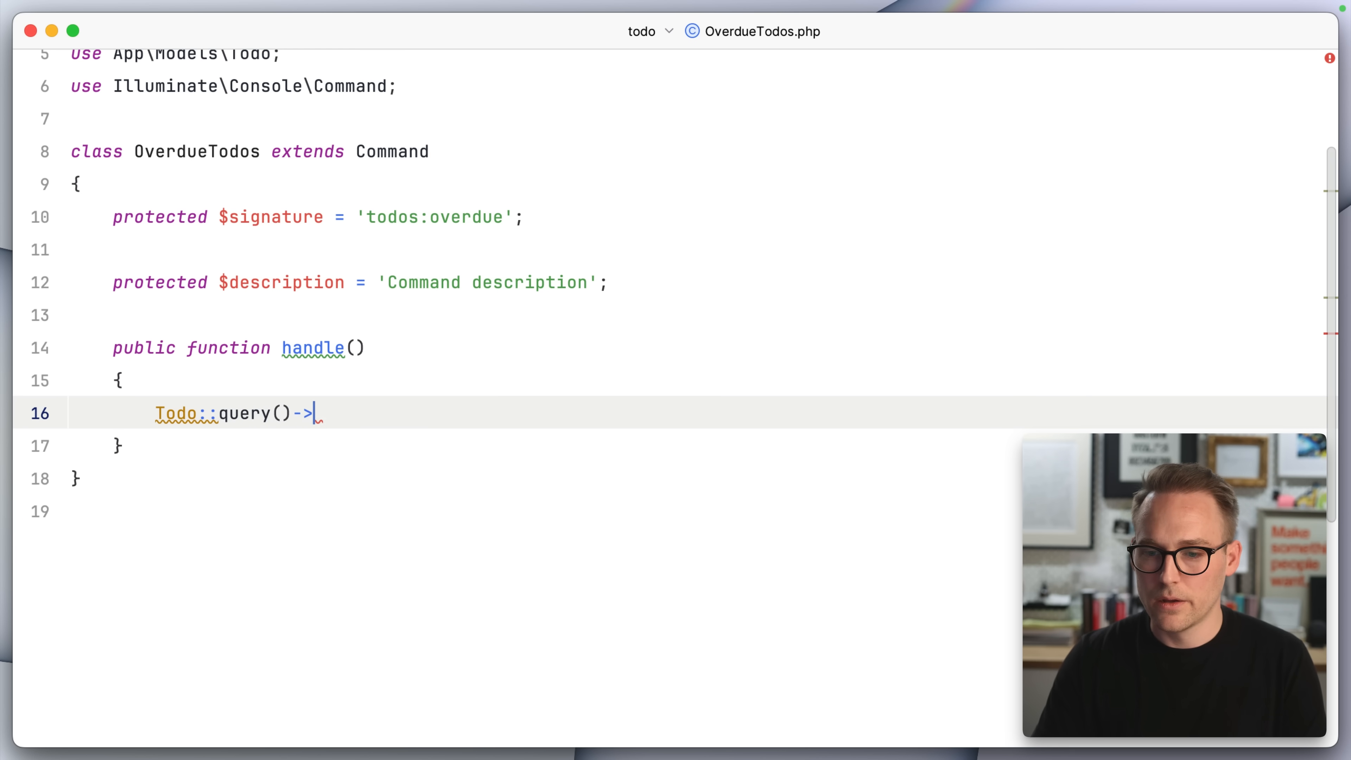
pyautogui.write('where()')
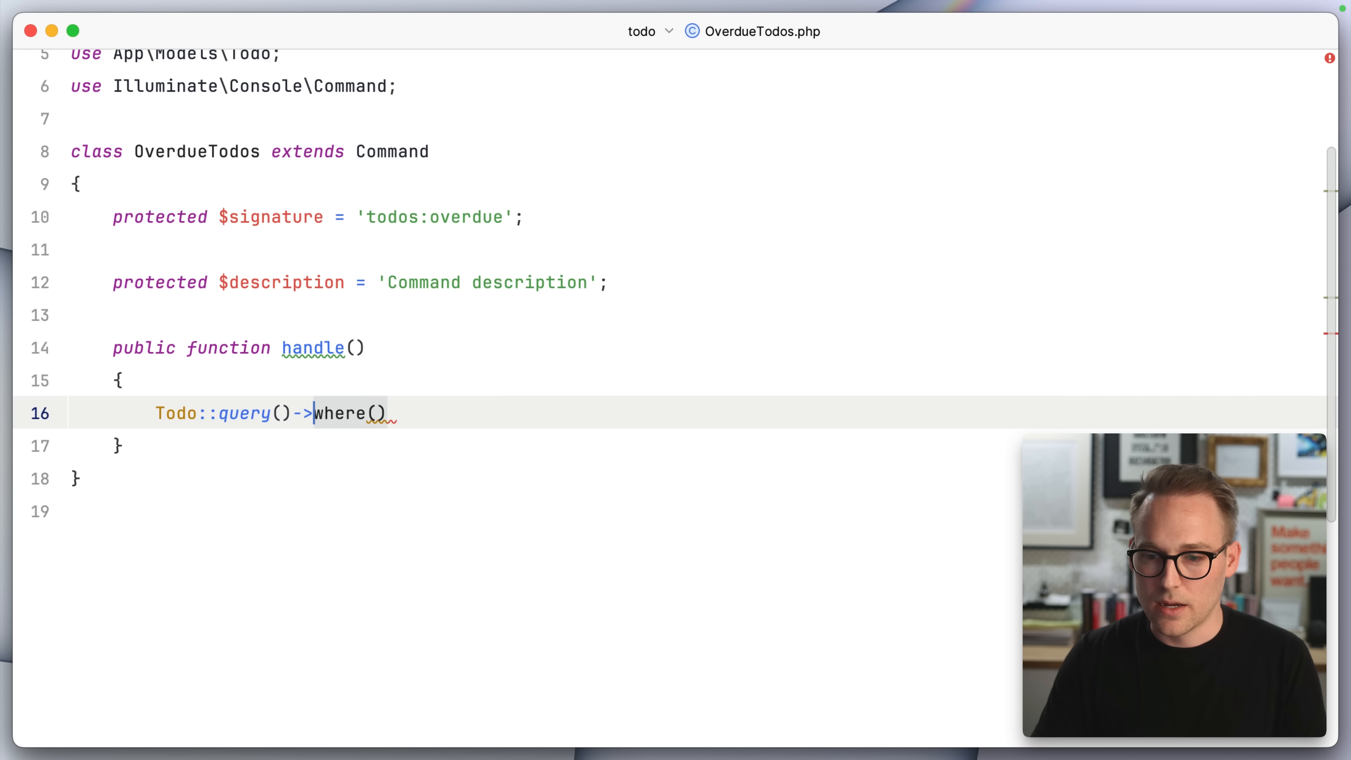
pyautogui.press('Backspace')
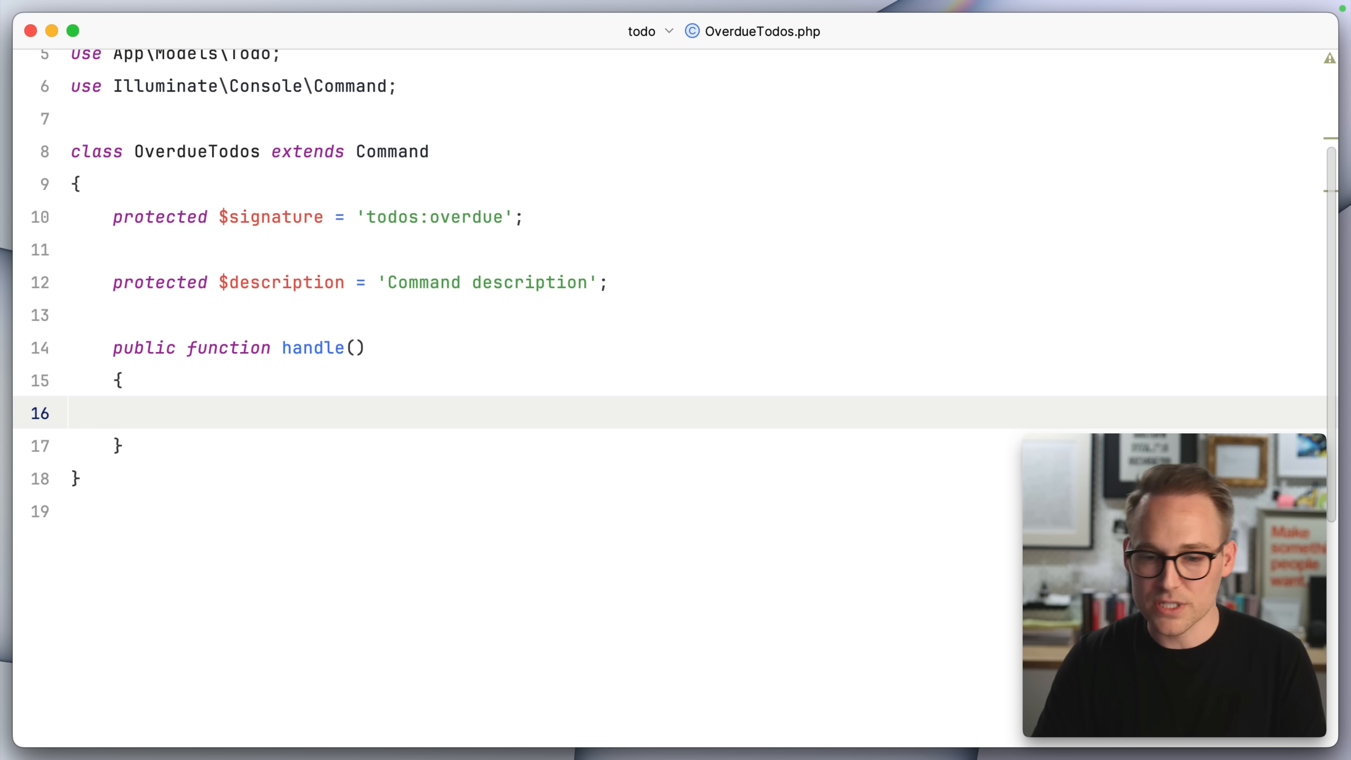
# Have handle() print $this->line('Overdue todos')
pyautogui.click(155, 413)
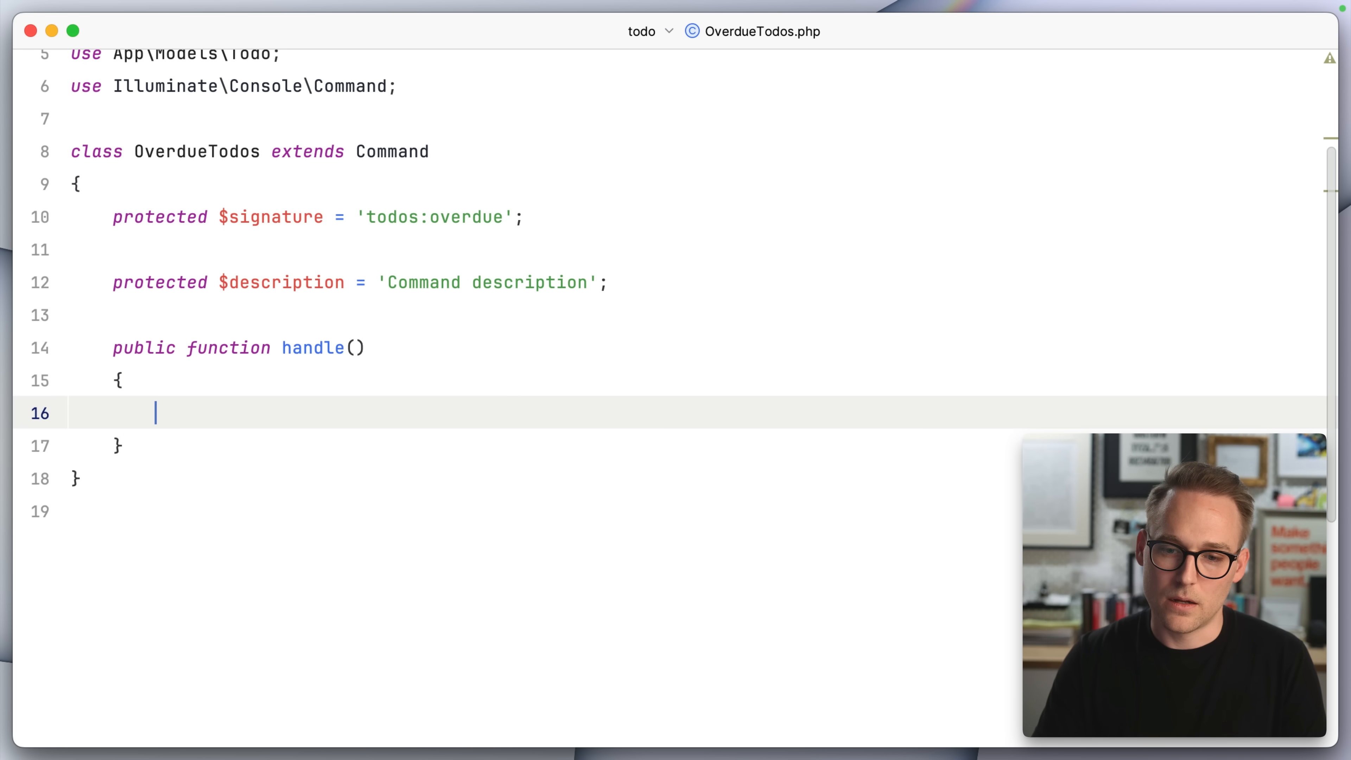
pyautogui.write("$this->line('');")
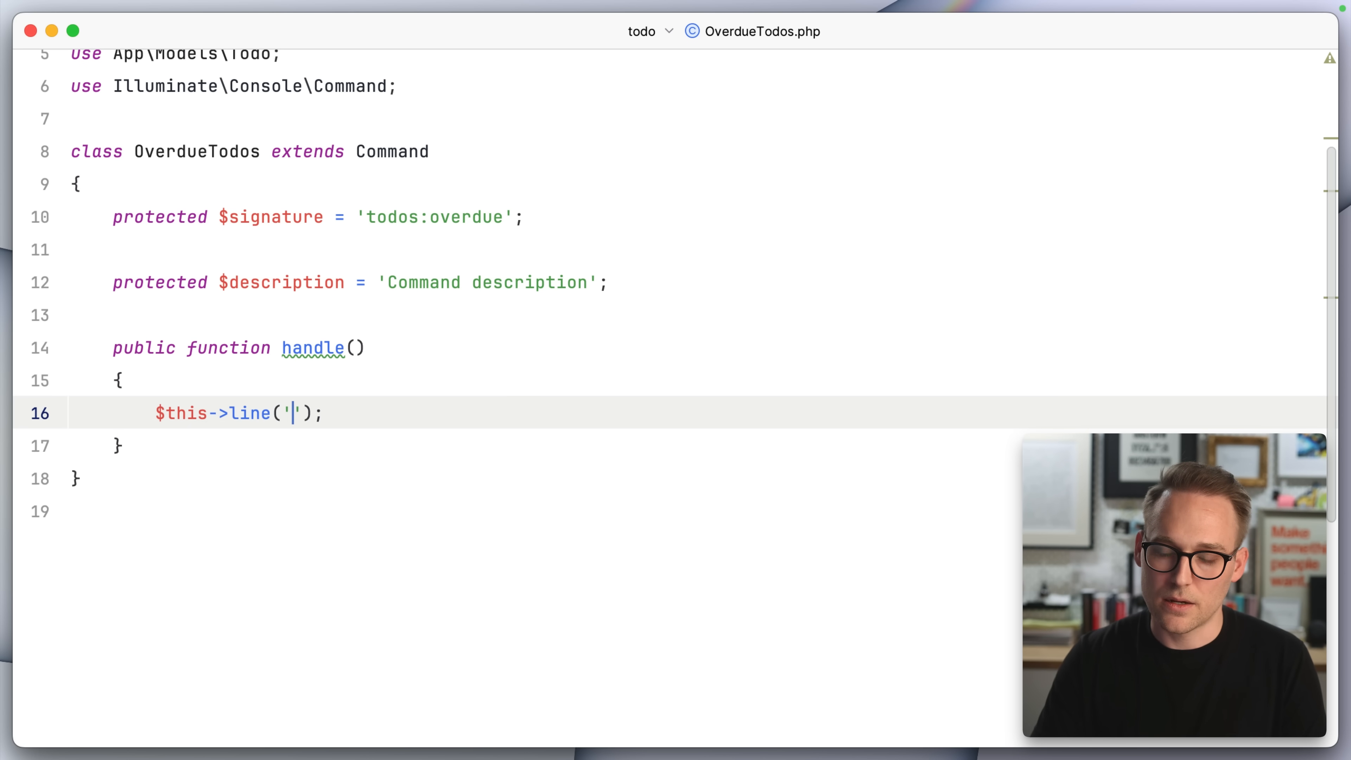
pyautogui.write('Overdue todos')
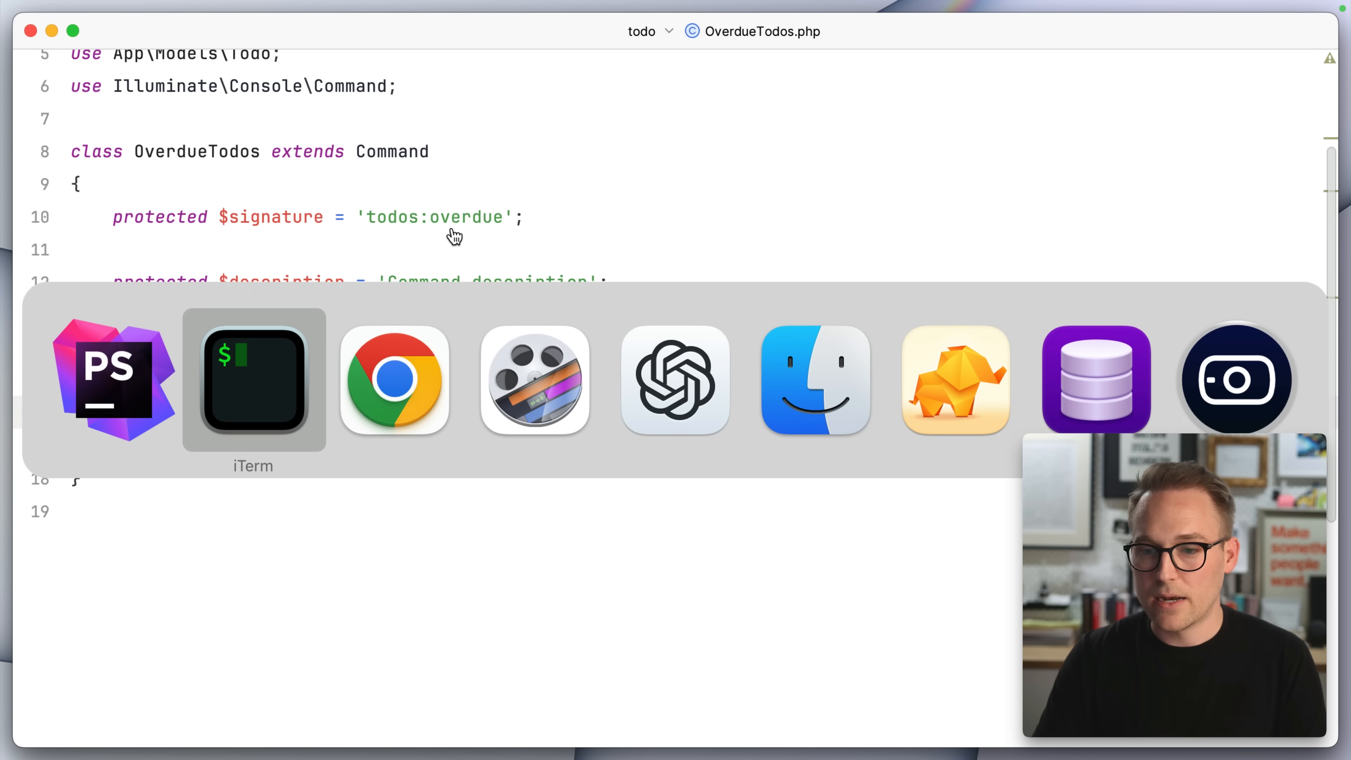
pyautogui.click(253, 380)
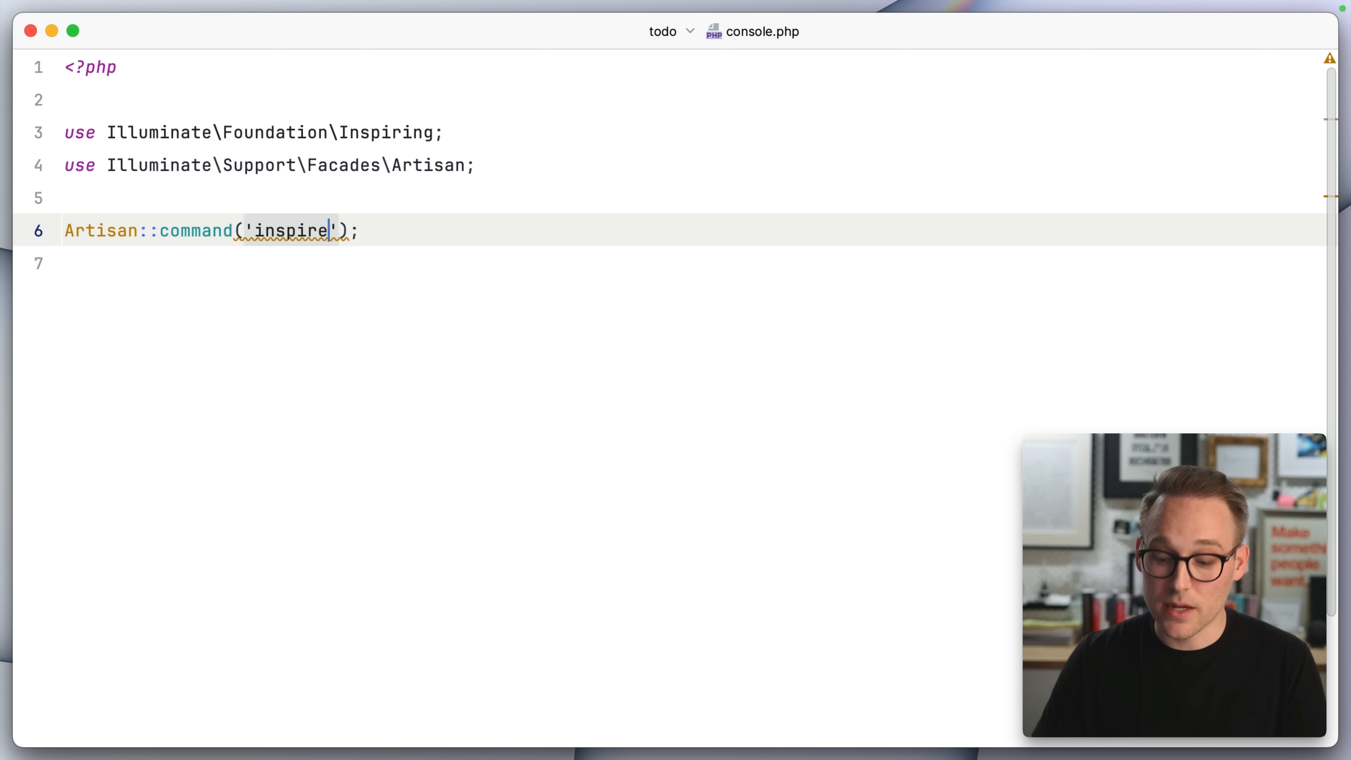
# Schedule the todos:overdue command in console.php in place of inspire
pyautogui.write('OverdueTodos::class')
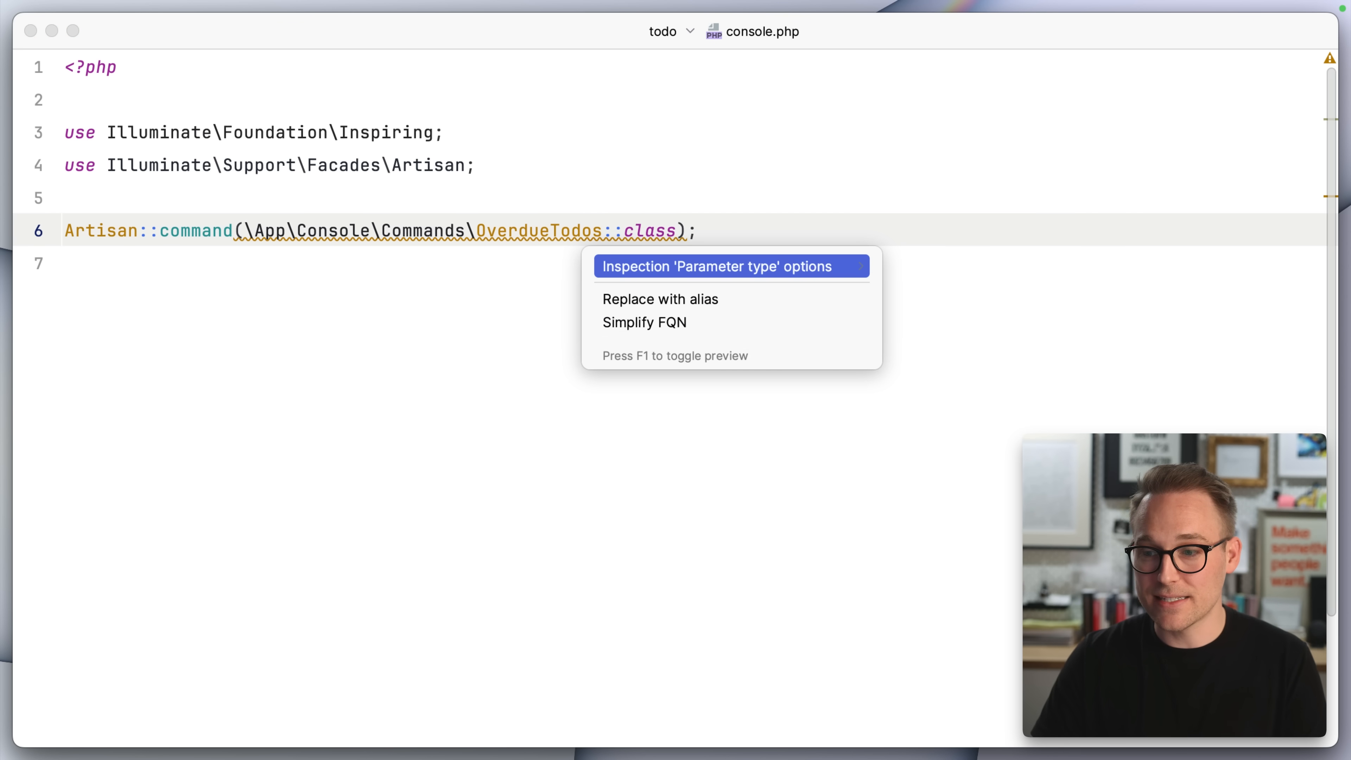
pyautogui.click(660, 300)
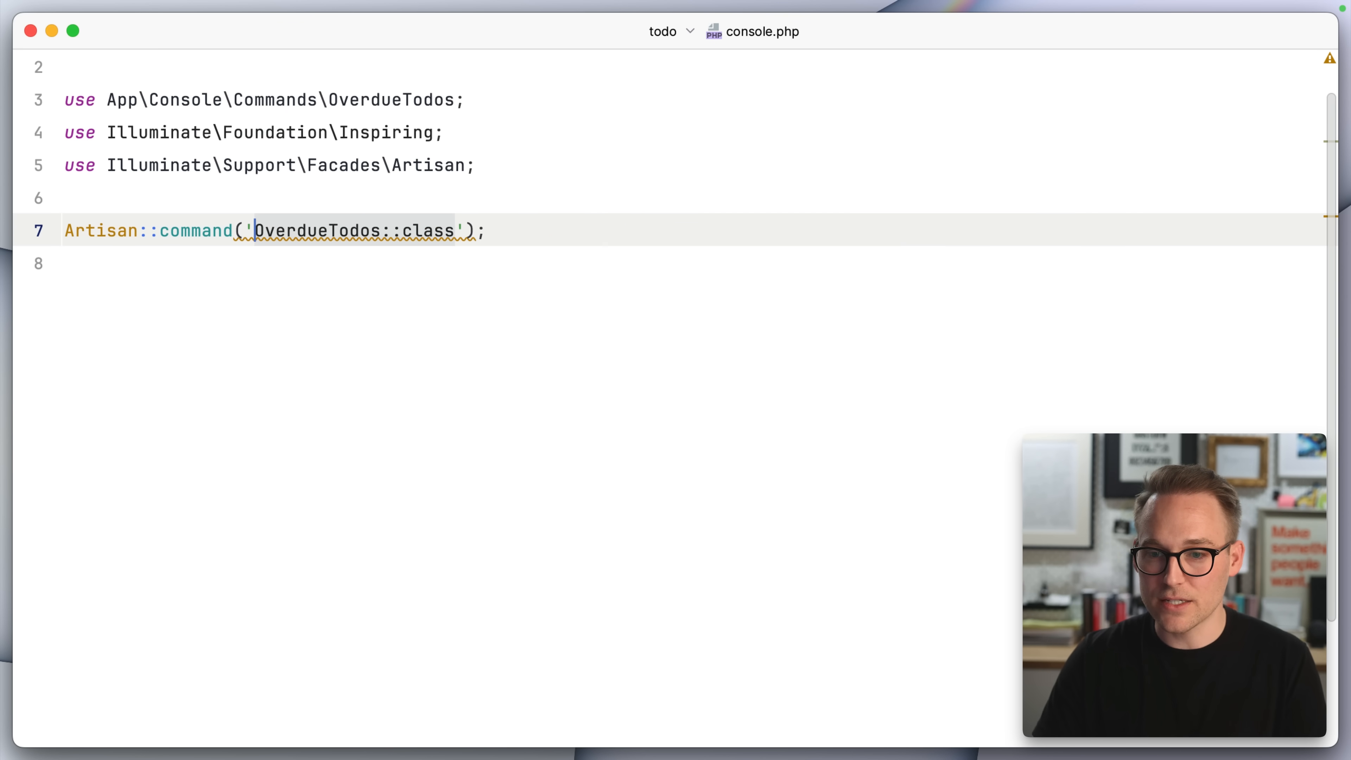
pyautogui.write('t')
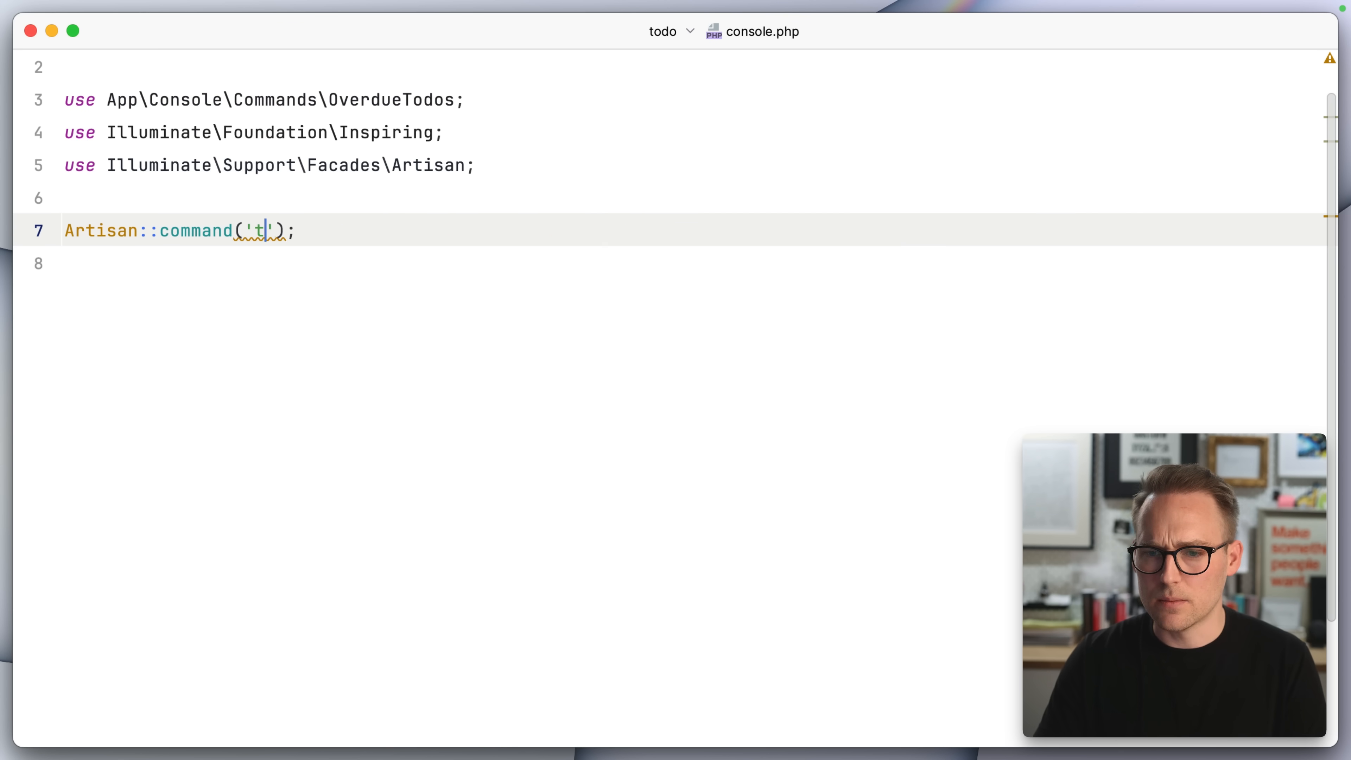
pyautogui.write('odos:overdue')
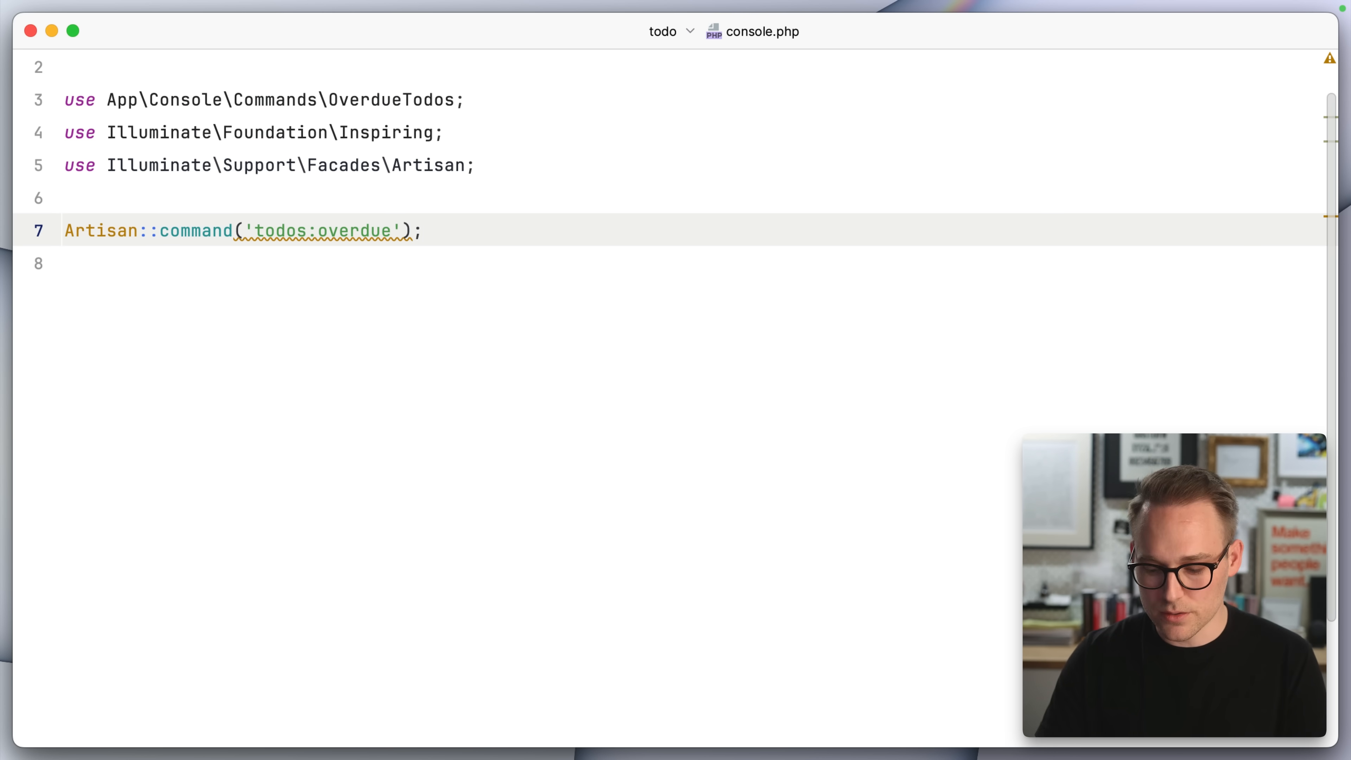
# Chain ->daily()->at('06:00')->timezone('America\Chicago')->weekdays(), each call on its own line
pyautogui.write("->daily()->at('")
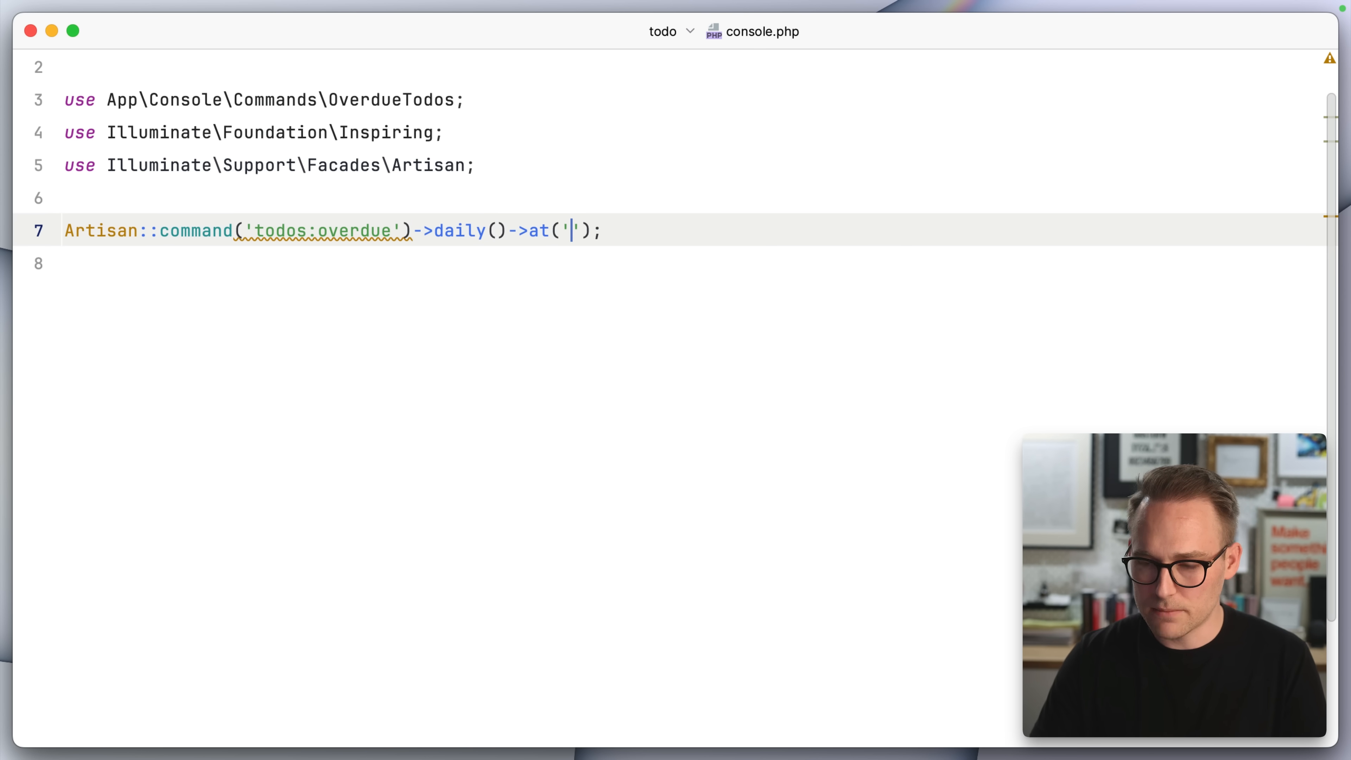
pyautogui.write("06:00')->timezone('Am")
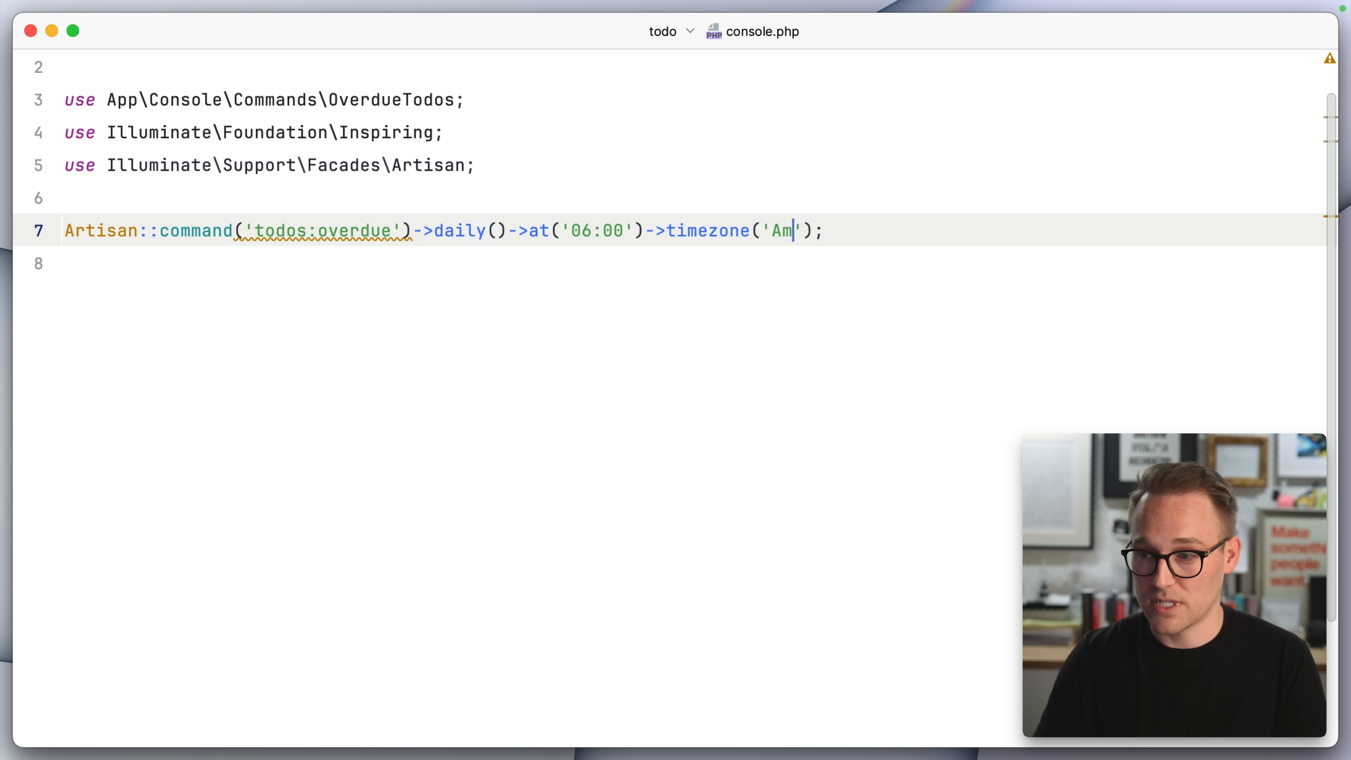
pyautogui.write('erica\\Chicago')
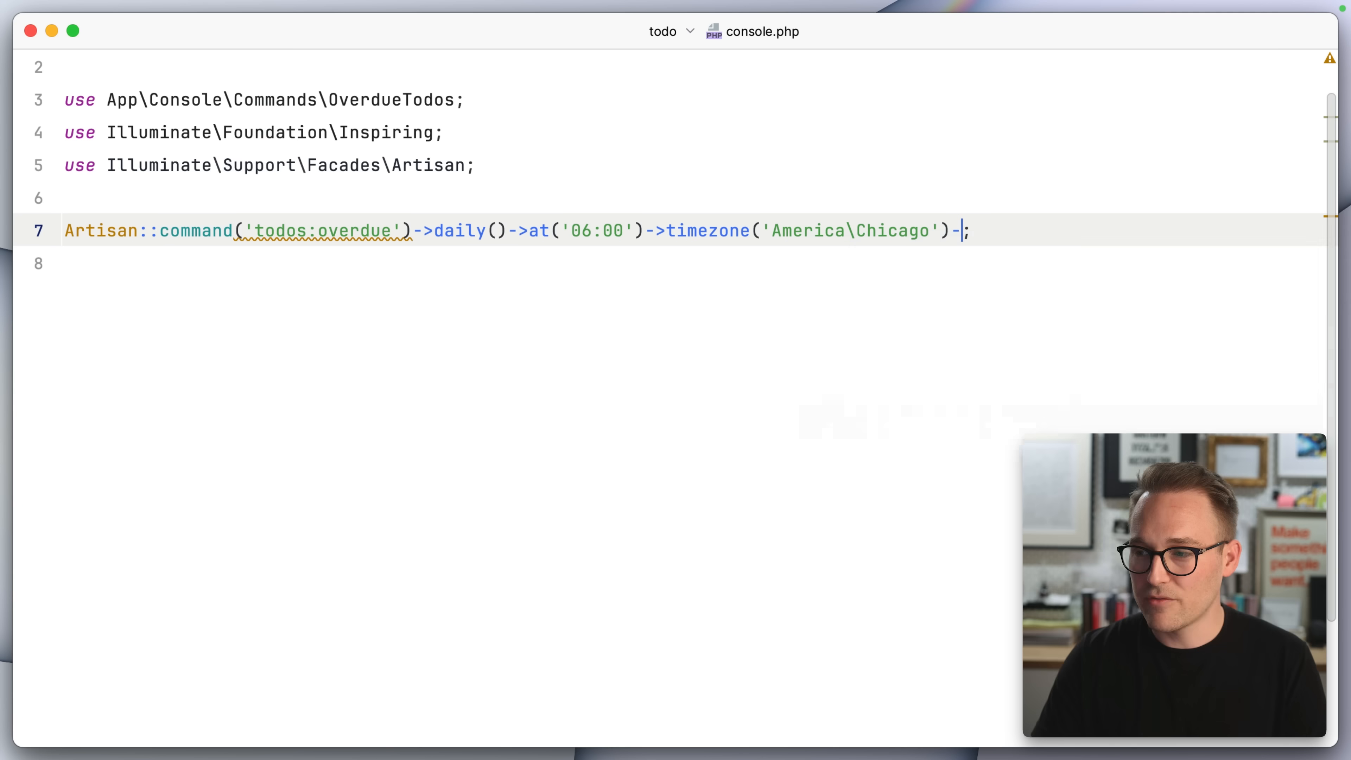
pyautogui.write('weekdays()')
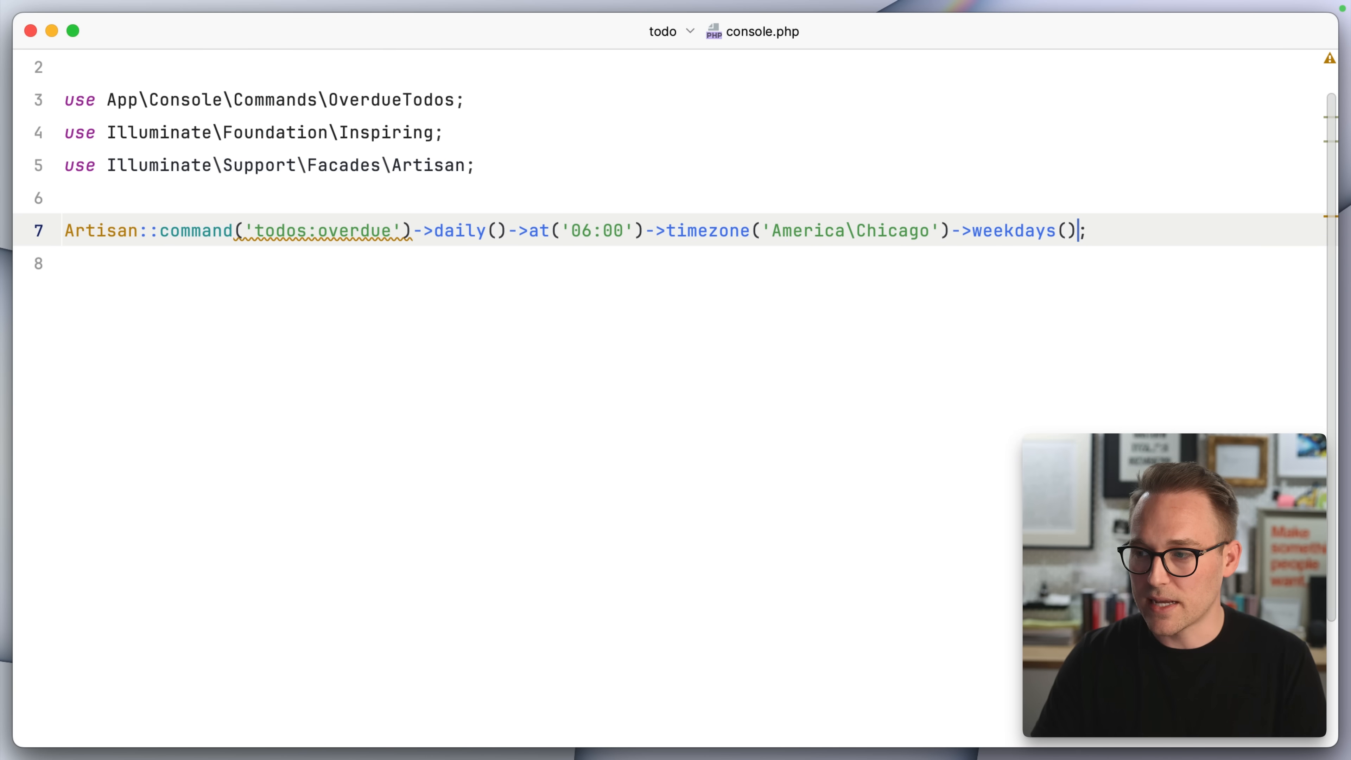
pyautogui.click(392, 230)
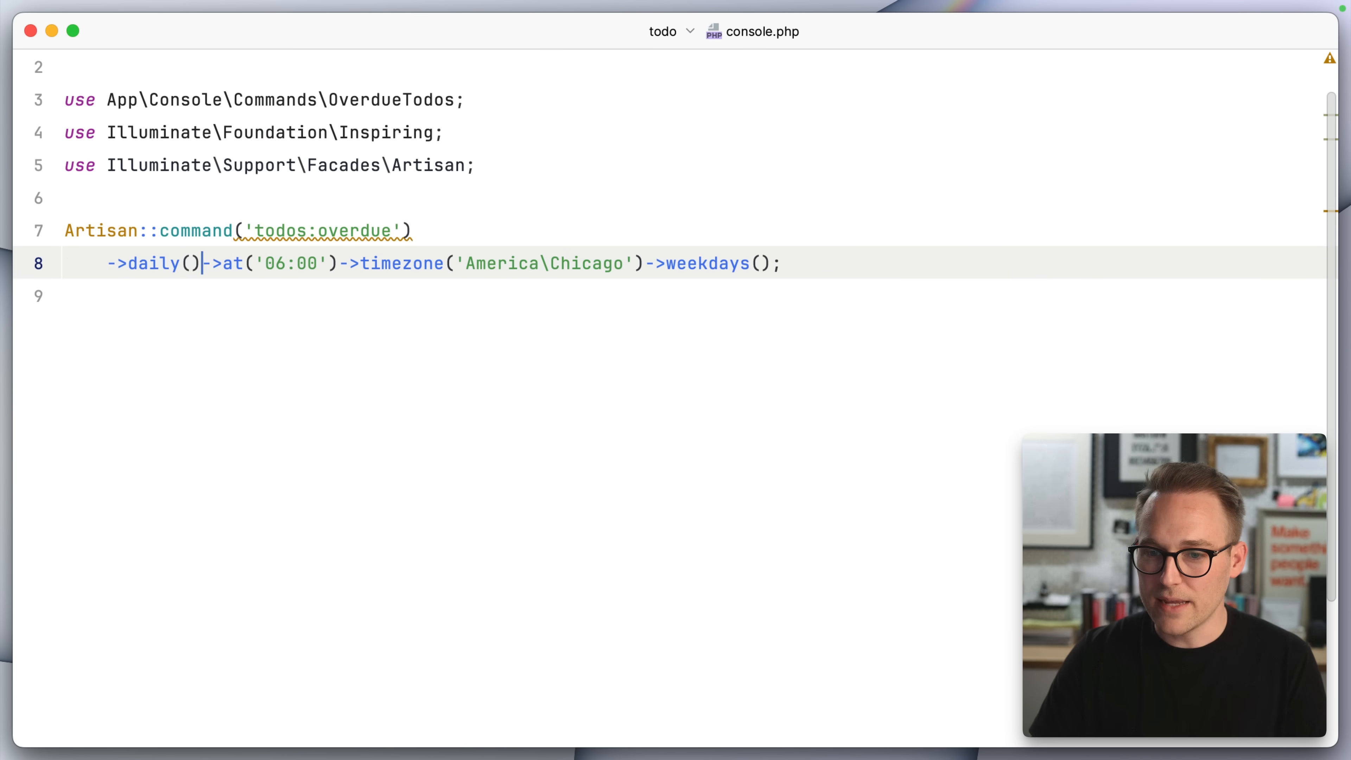
pyautogui.press('Return')
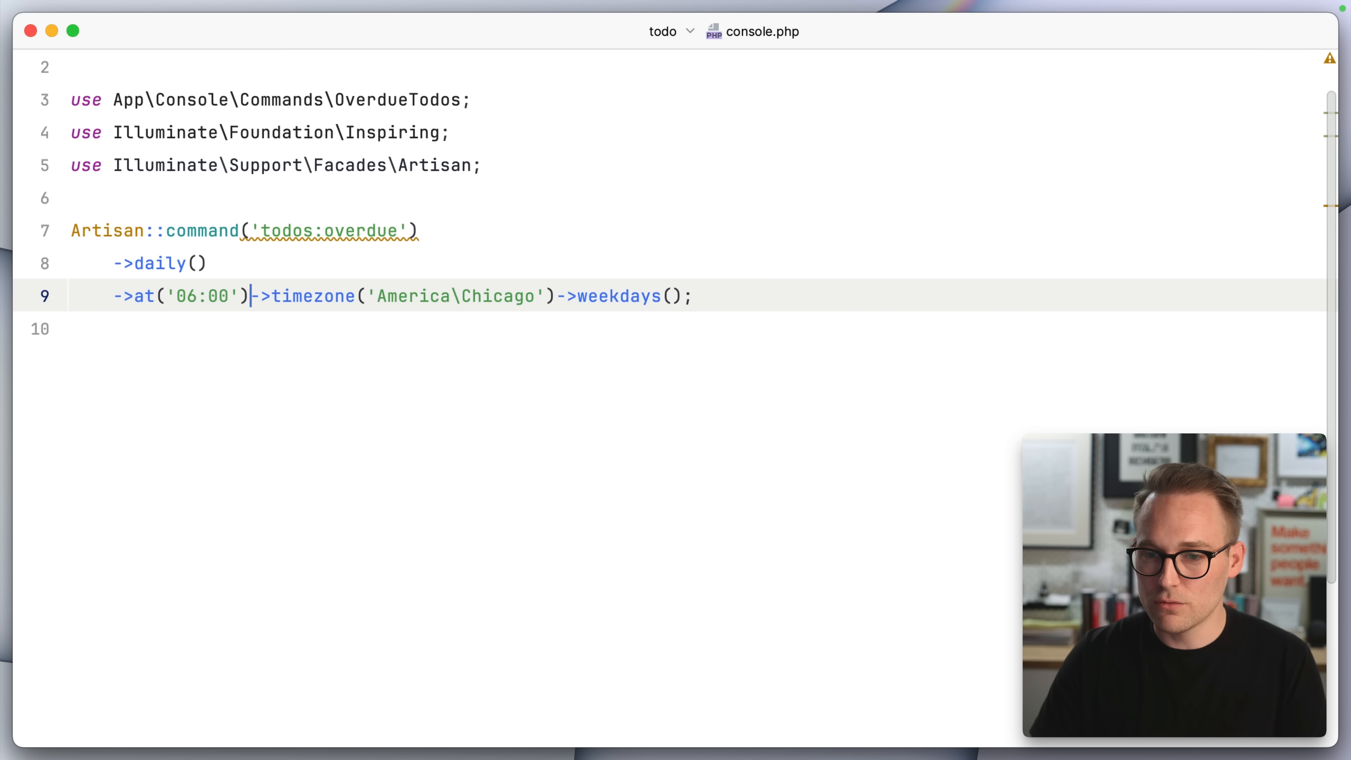
pyautogui.press('Enter')
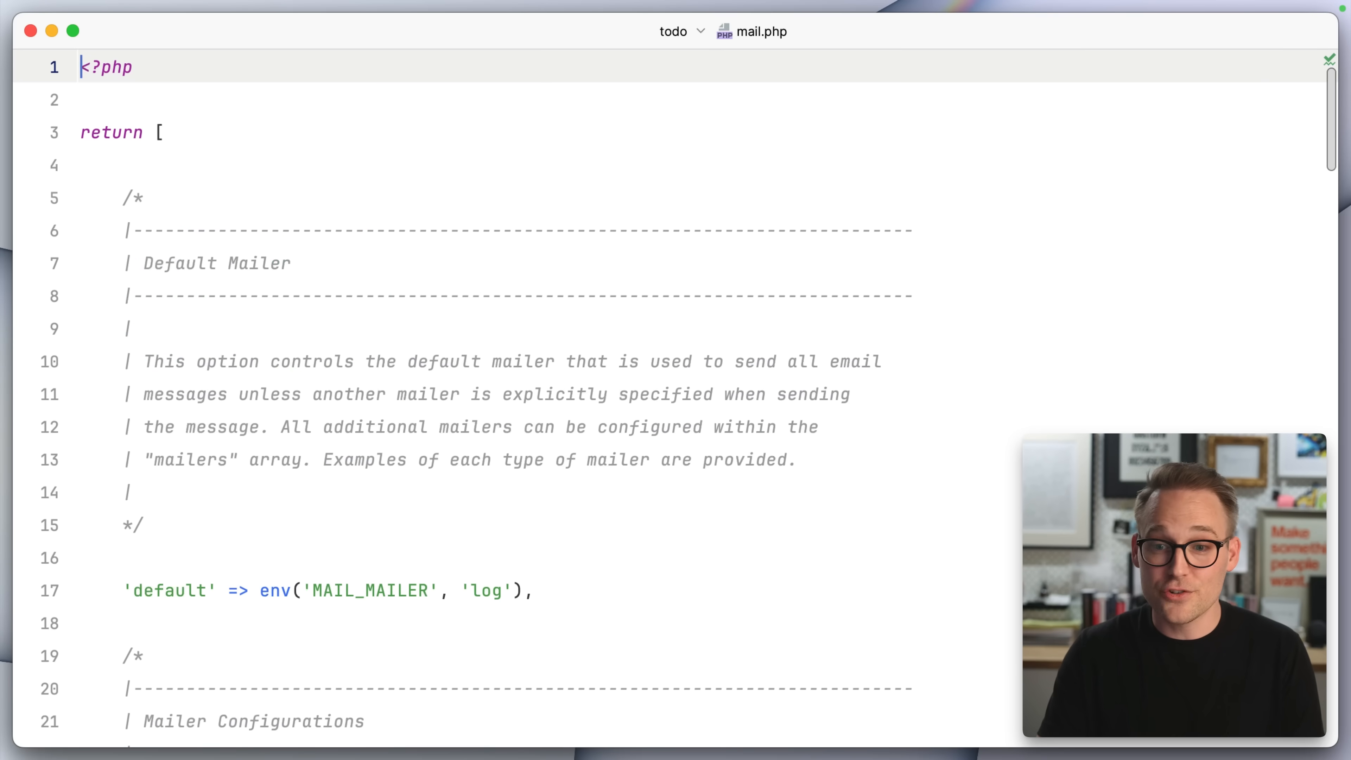
# Scroll through mail.php and switch to the database.php config
pyautogui.scroll(-3)
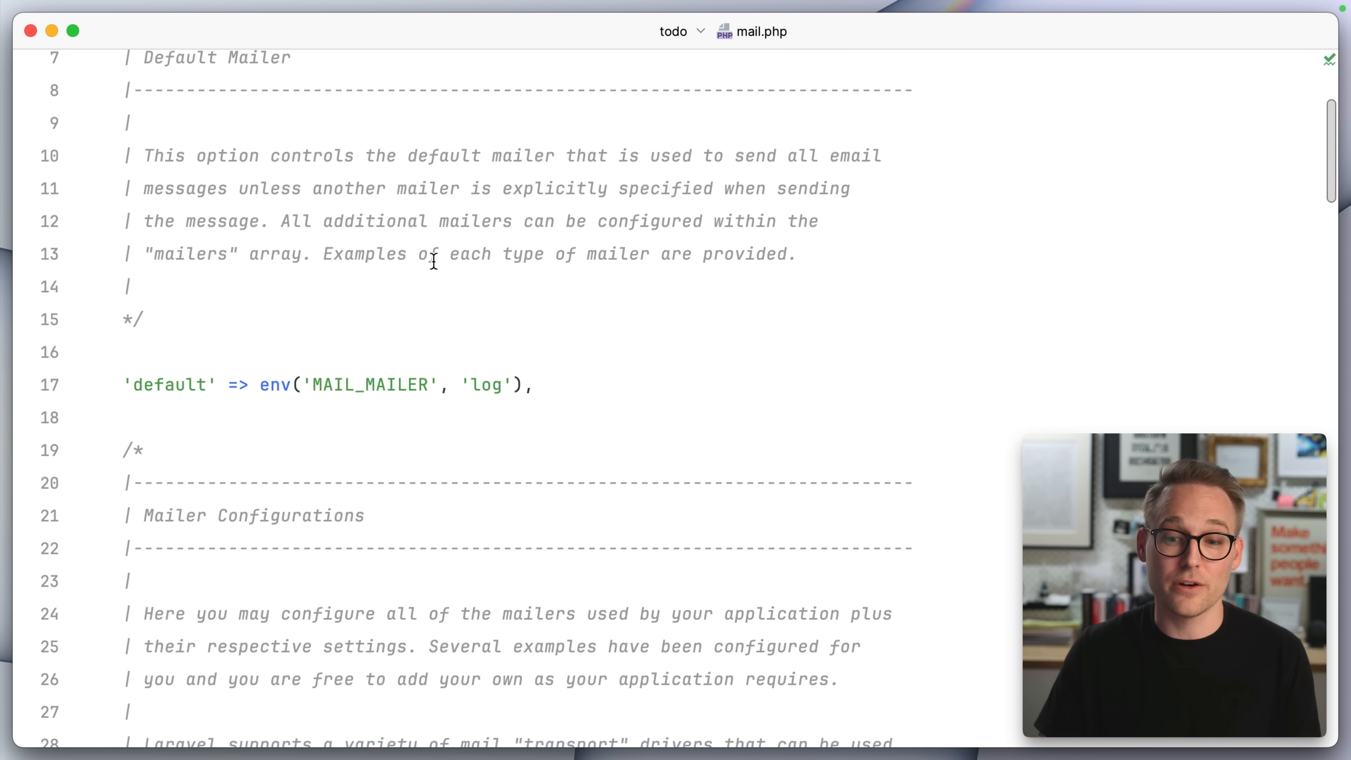
pyautogui.scroll(-3)
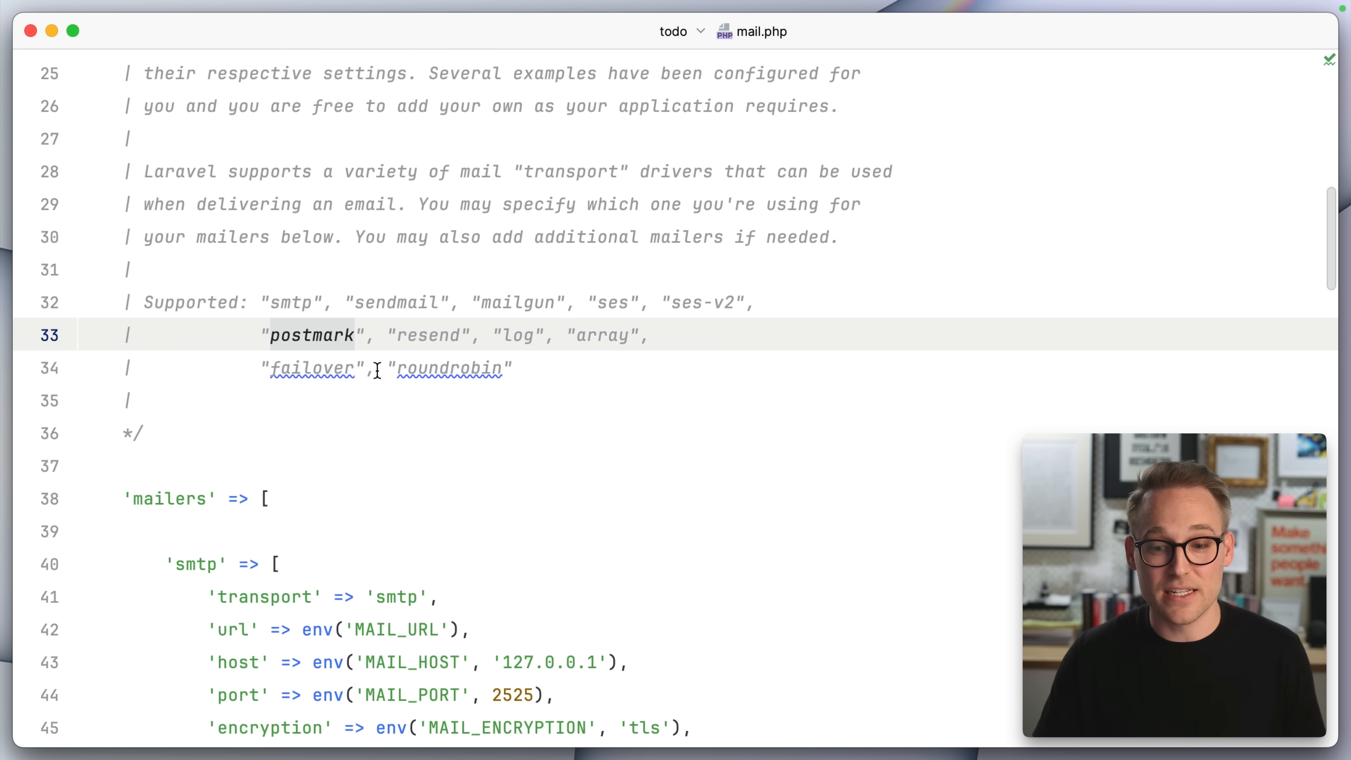
pyautogui.scroll(-3)
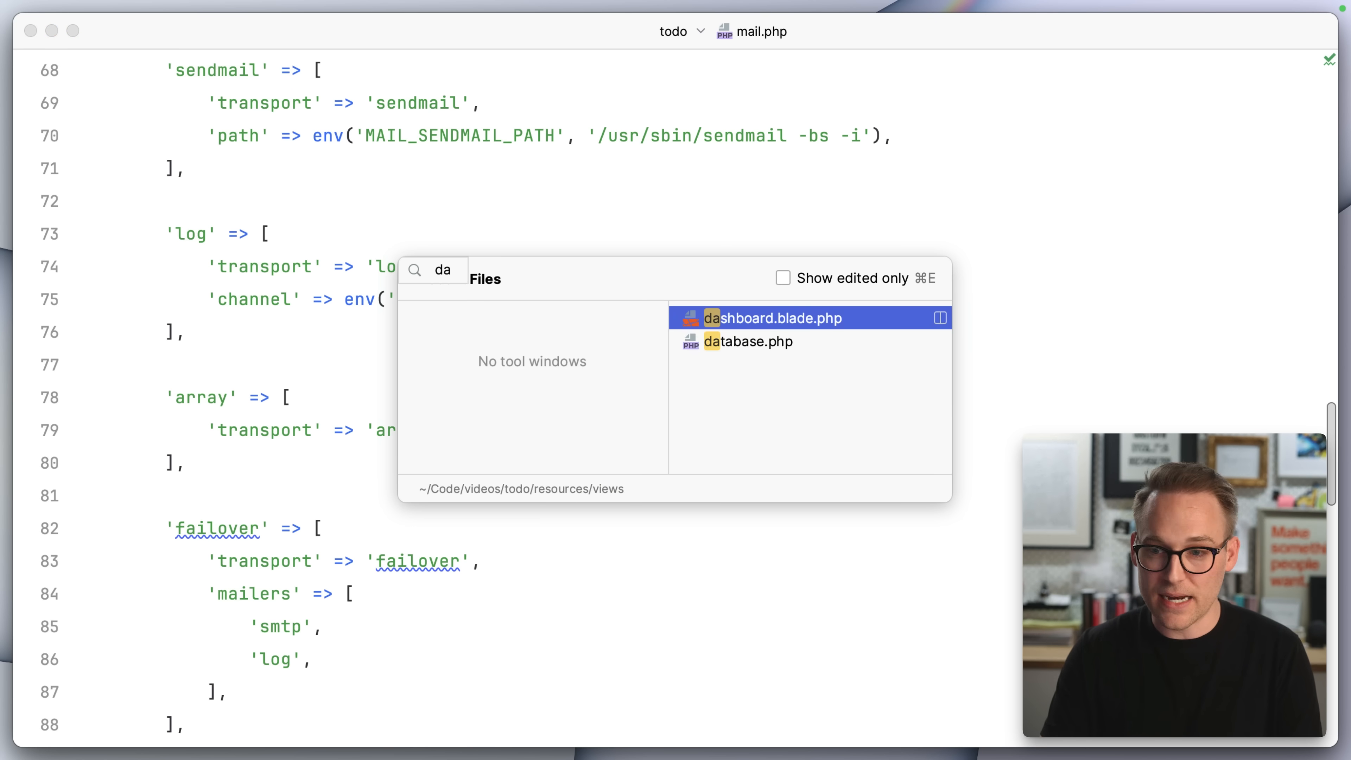
pyautogui.click(748, 341)
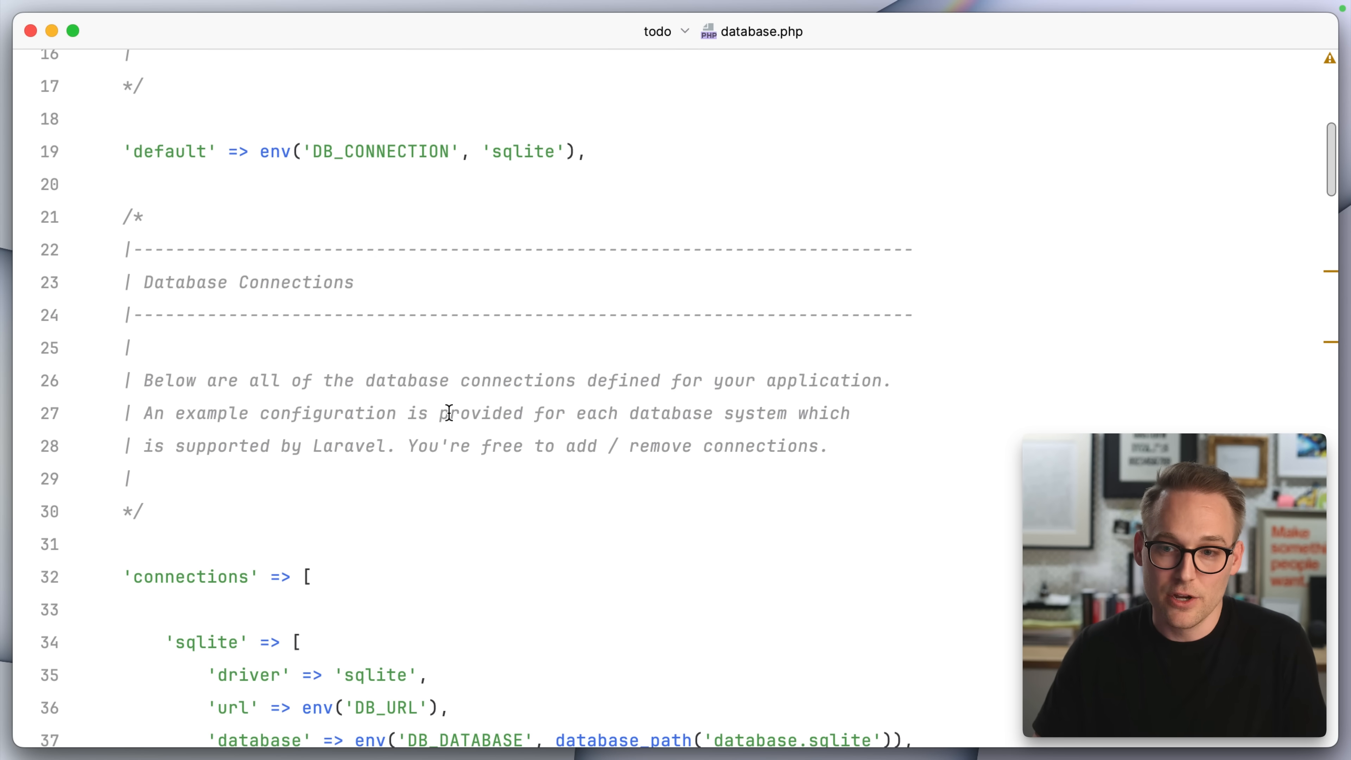
# Scroll through database.php's sqlite, mysql, pgsql and sqlsrv connections and back up
pyautogui.scroll(-3)
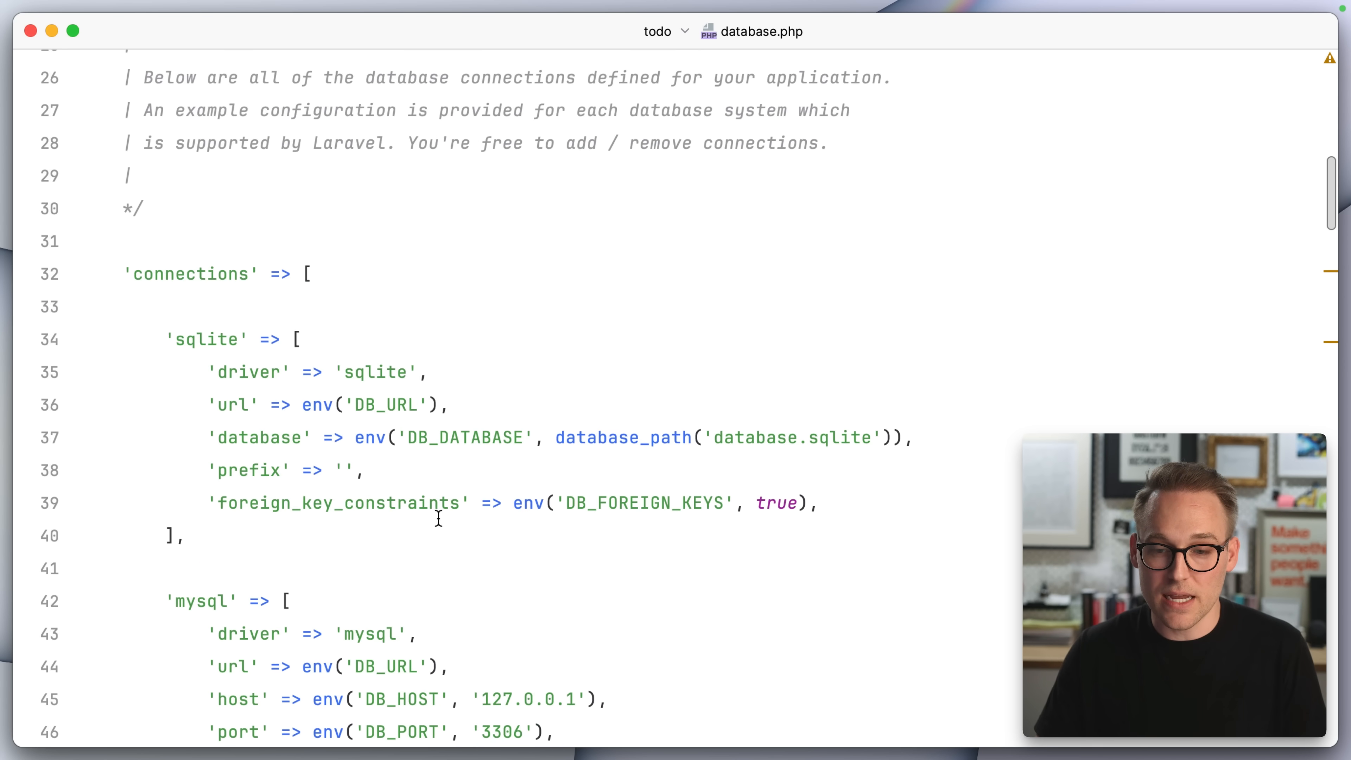
pyautogui.scroll(-3)
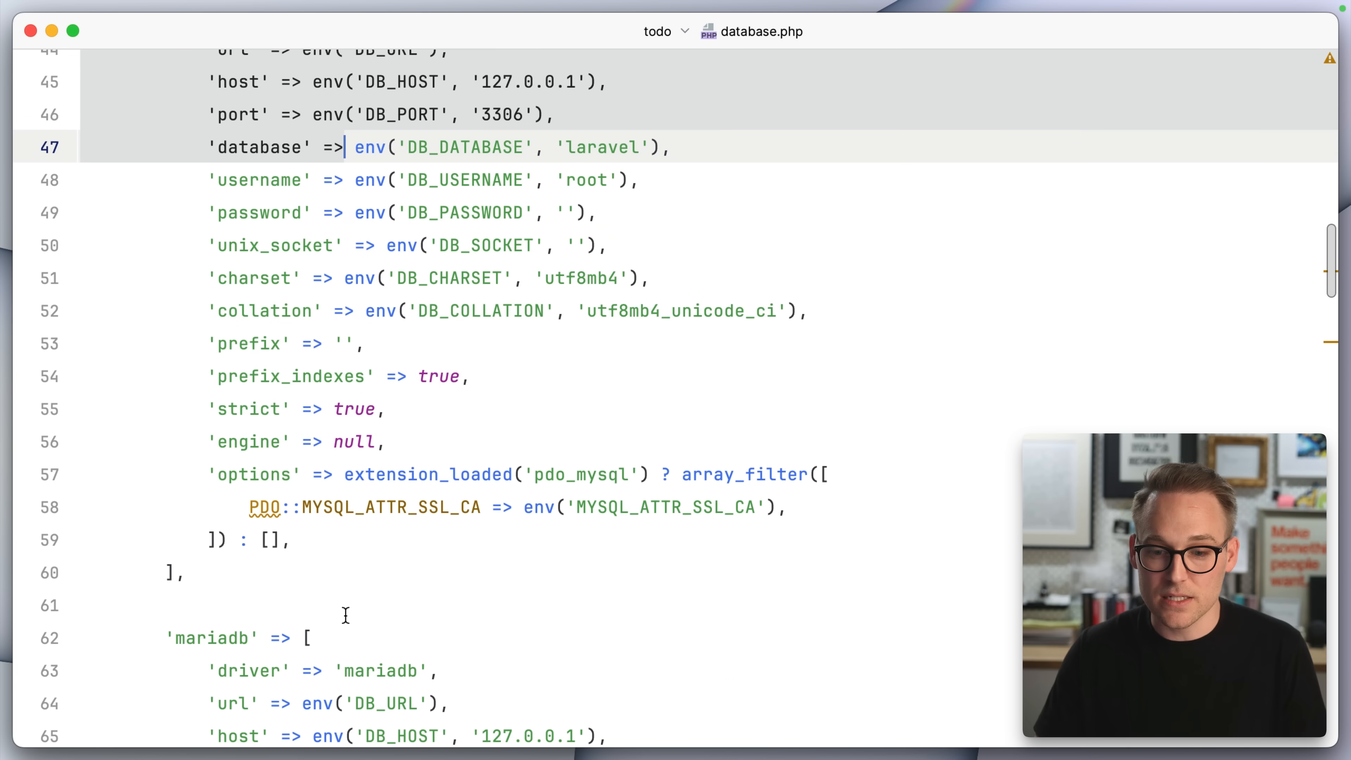
pyautogui.scroll(-3)
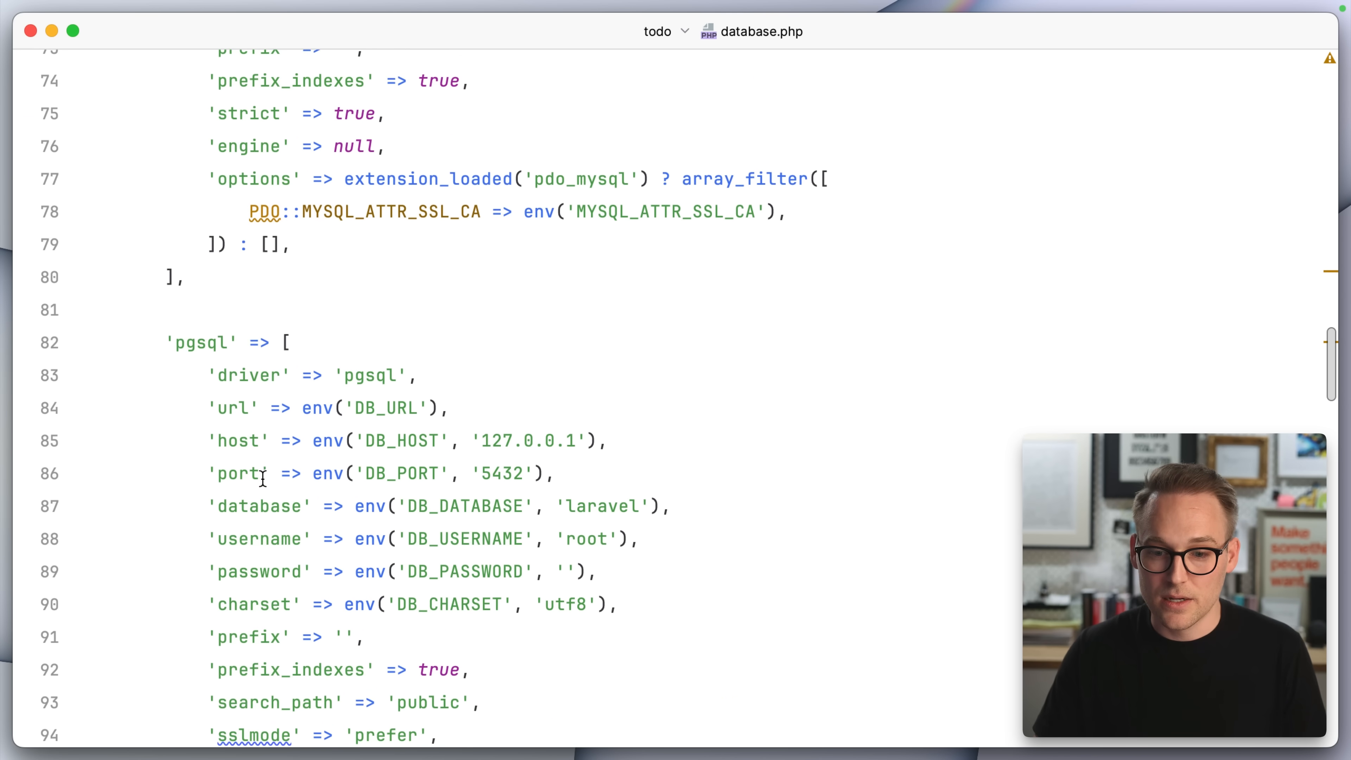
pyautogui.scroll(-3)
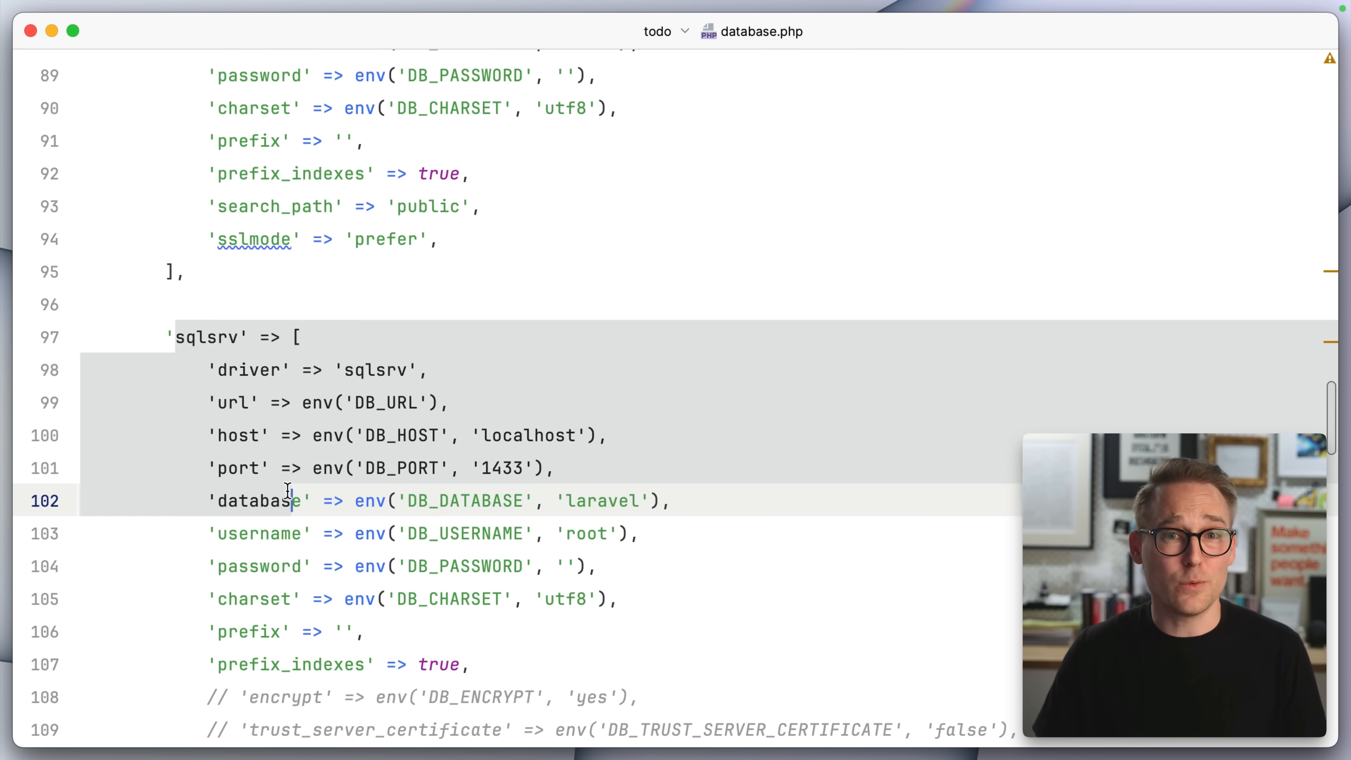
pyautogui.scroll(-3)
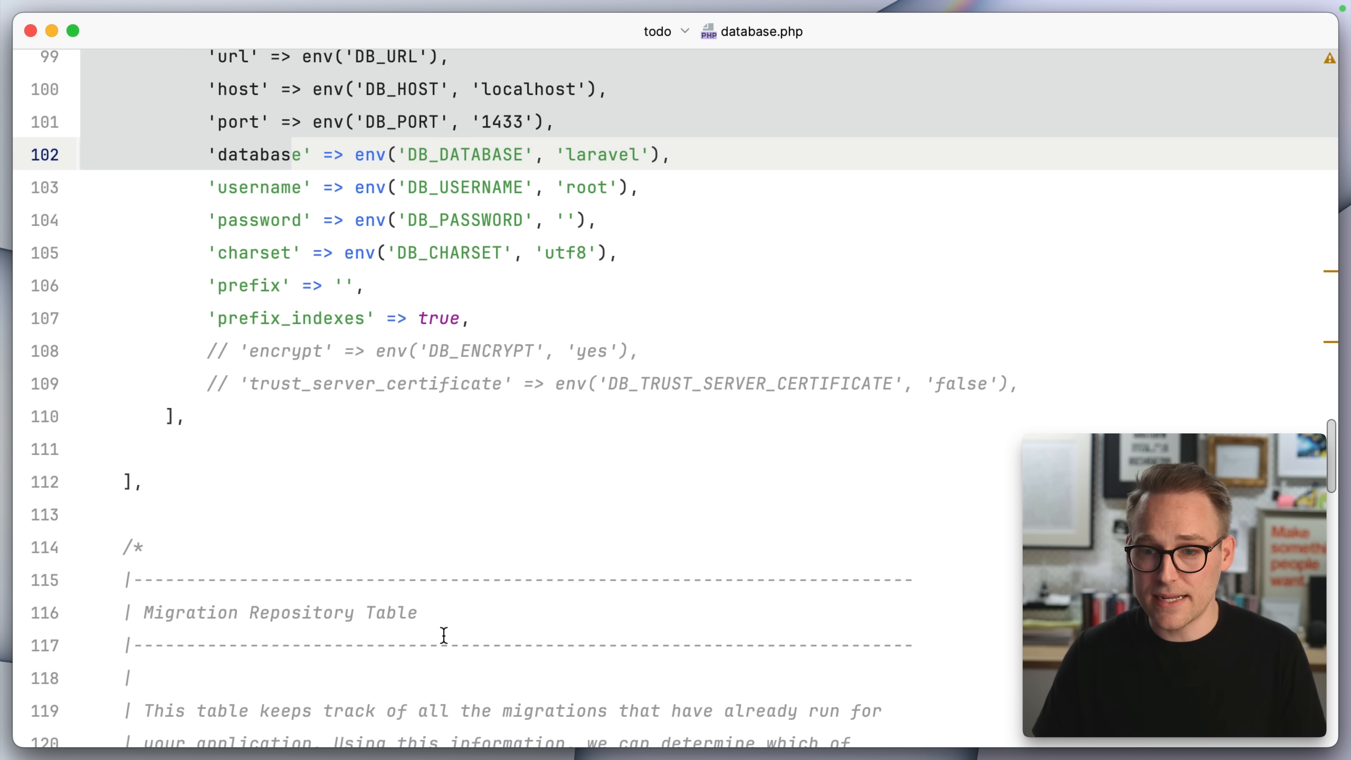
pyautogui.scroll(3)
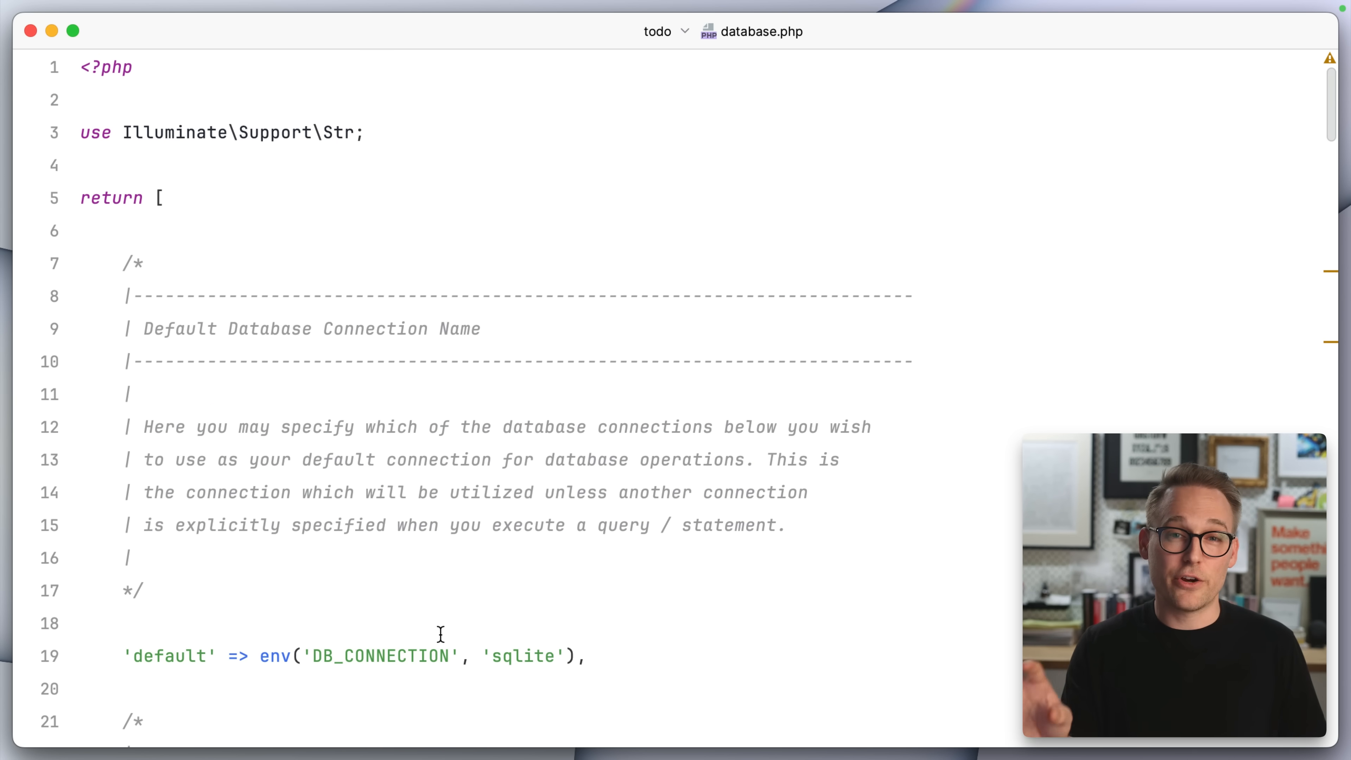